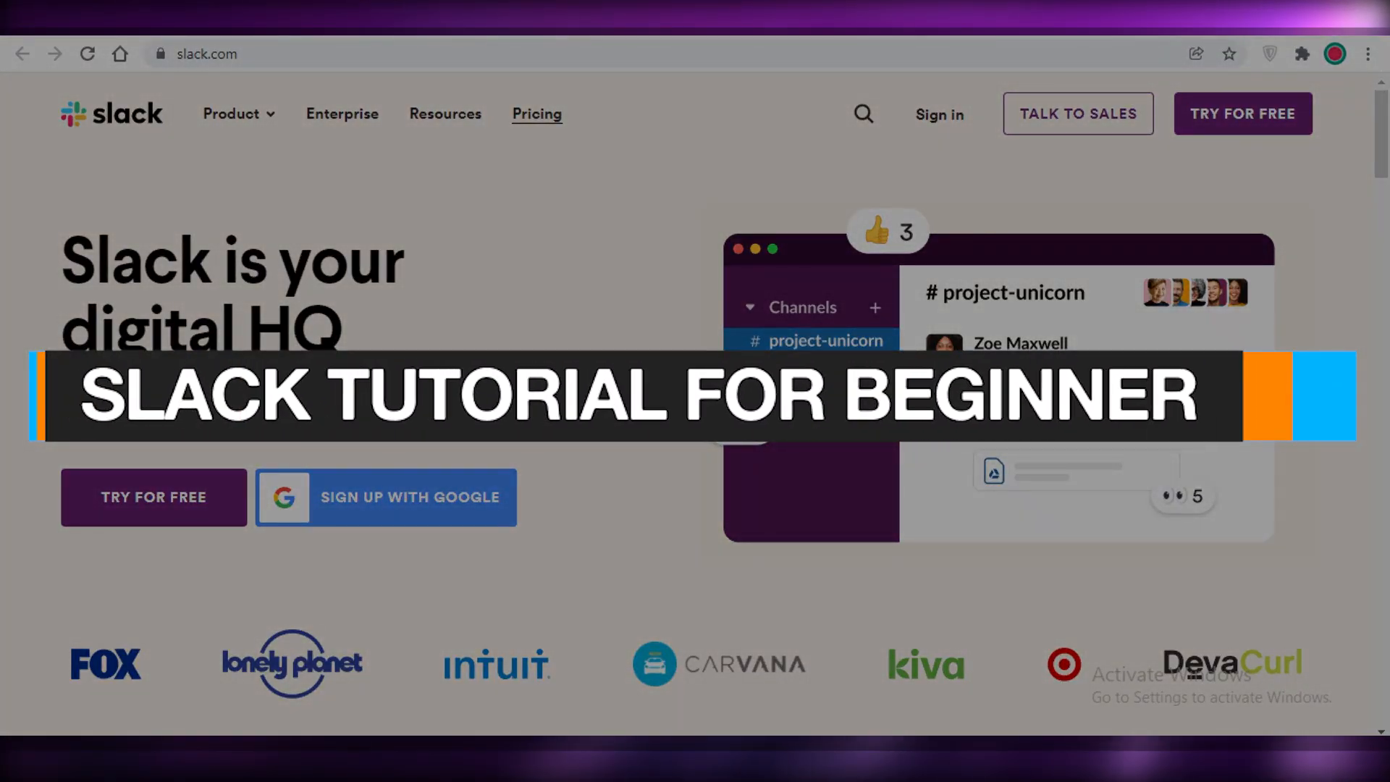
Browse the Slack homepage and briefly play the 'better tomorrow' promo video
{"action": "scroll", "scroll_direction": "down", "scroll_amount": 3}
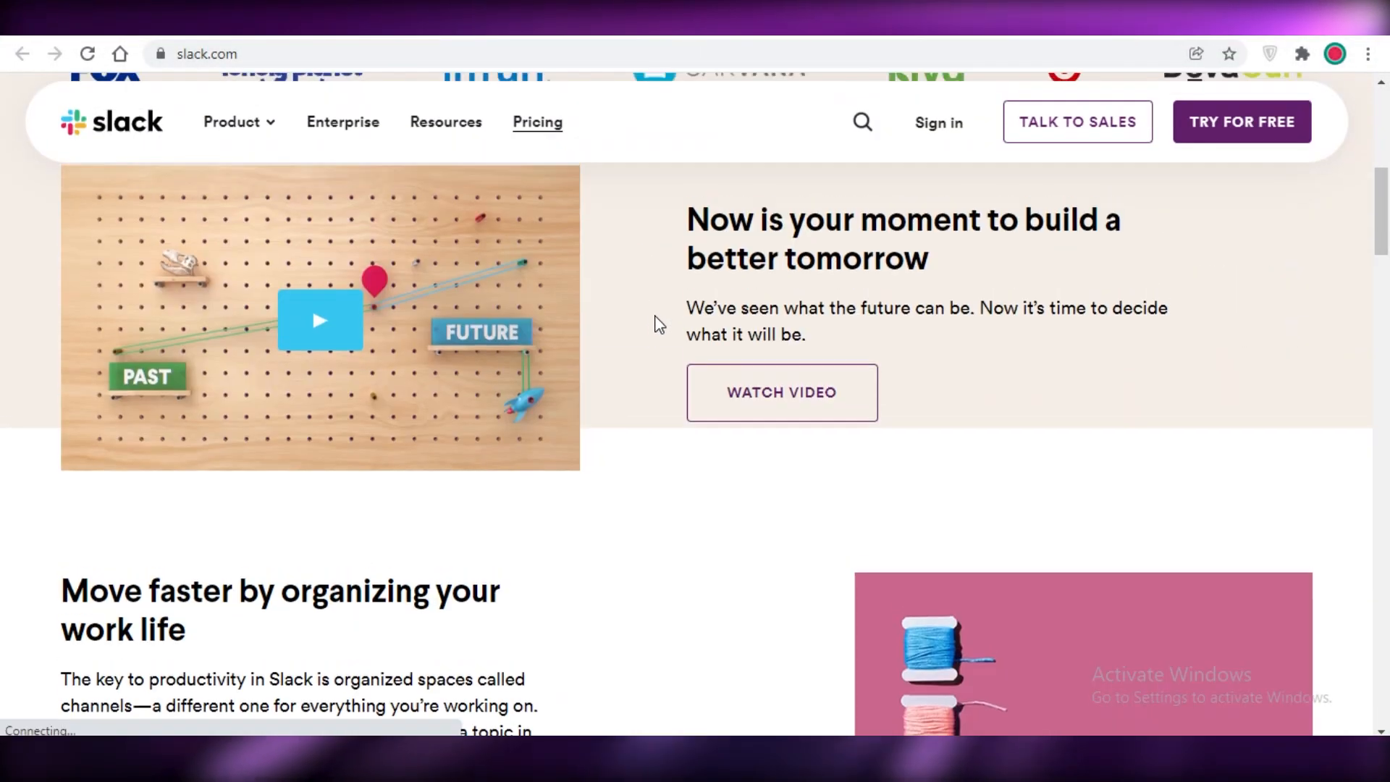
{"action": "scroll", "scroll_direction": "up", "scroll_amount": 3}
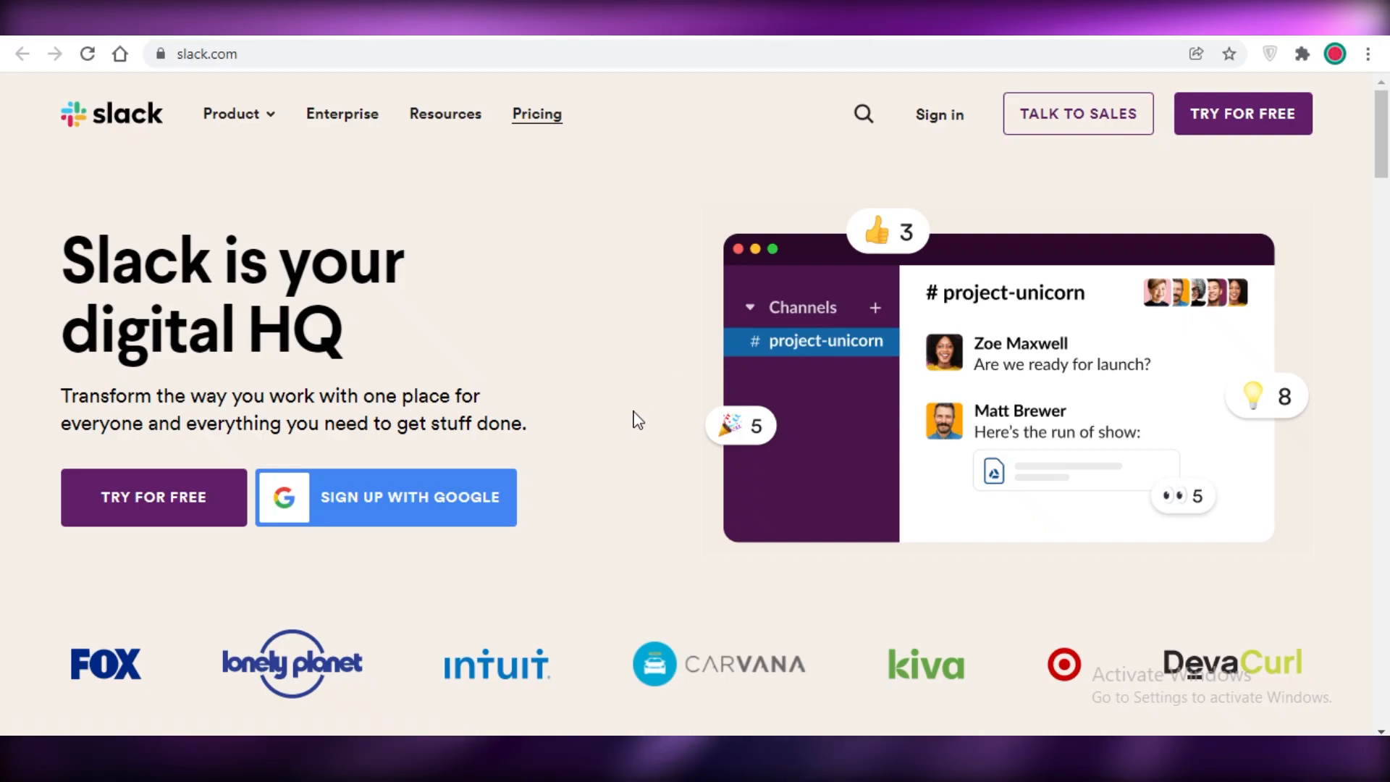
{"action": "scroll", "scroll_direction": "down", "scroll_amount": 3}
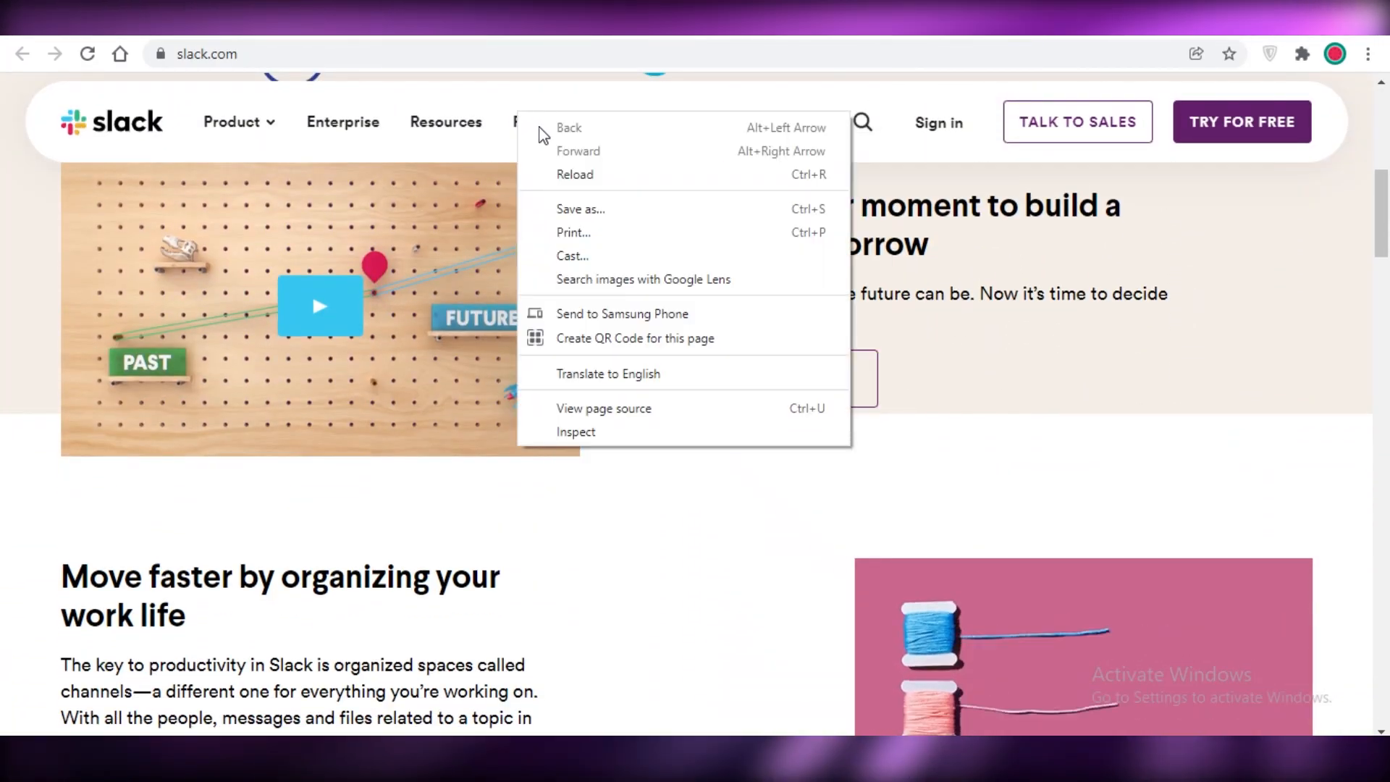
{"action": "left_click", "coordinate": [319, 306]}
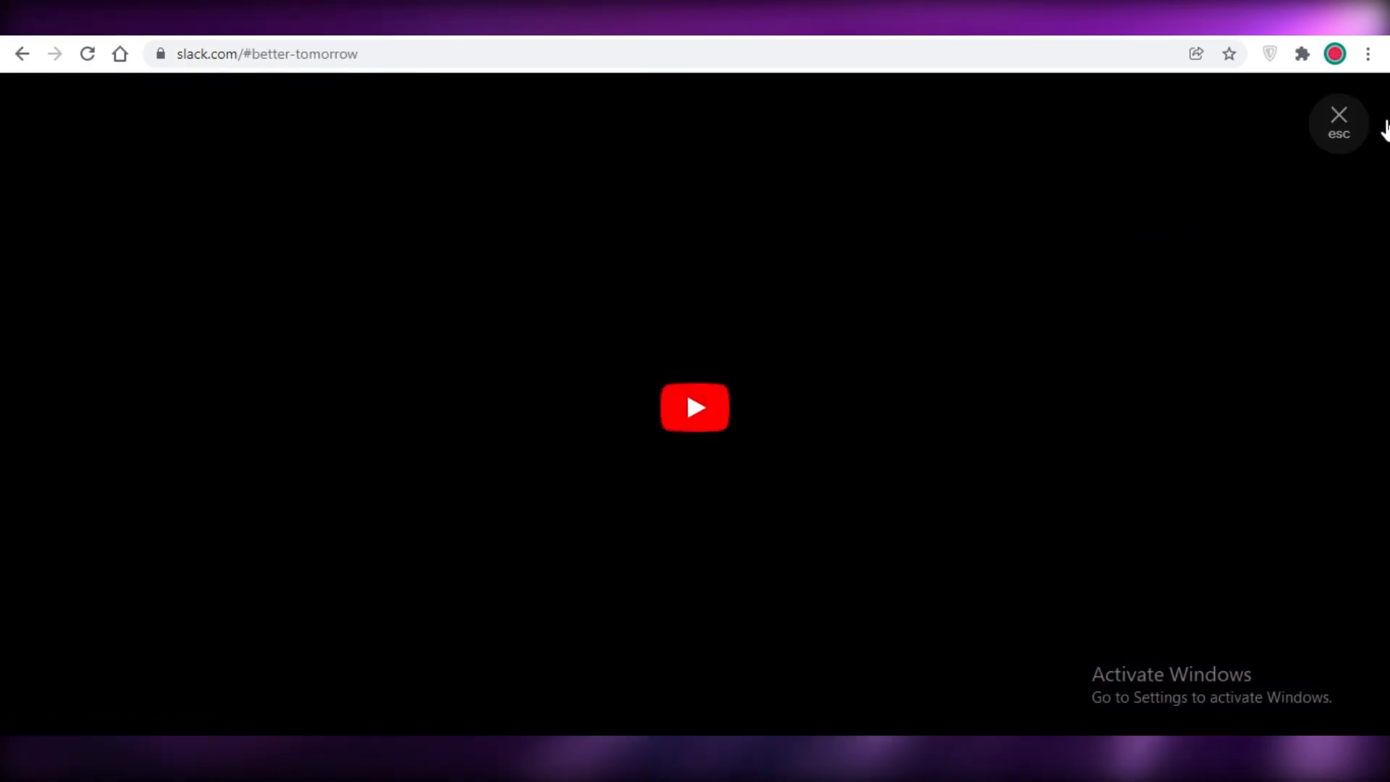
{"action": "left_click", "coordinate": [1339, 121]}
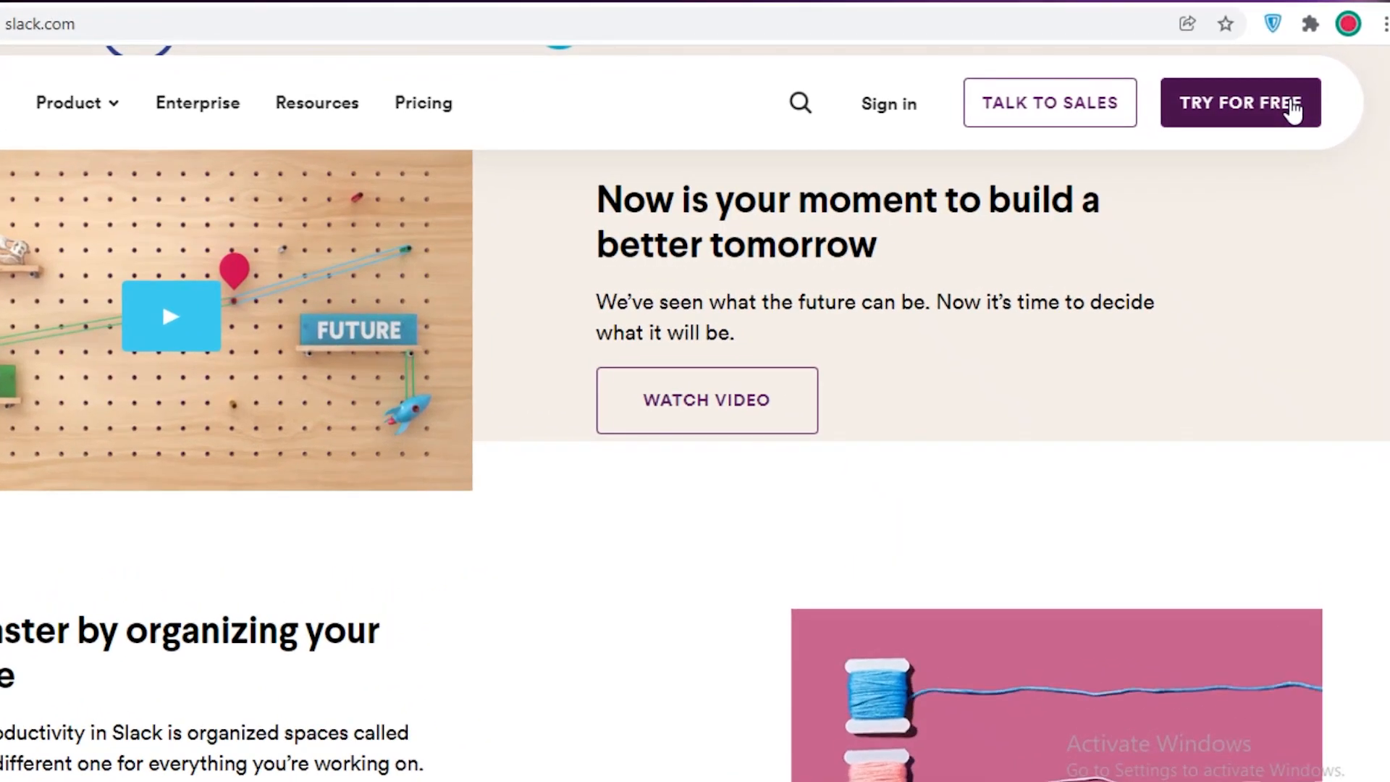
Start the free sign-up and confirm the email to reach the Create a new Slack workspace page
{"action": "left_click", "coordinate": [1239, 103]}
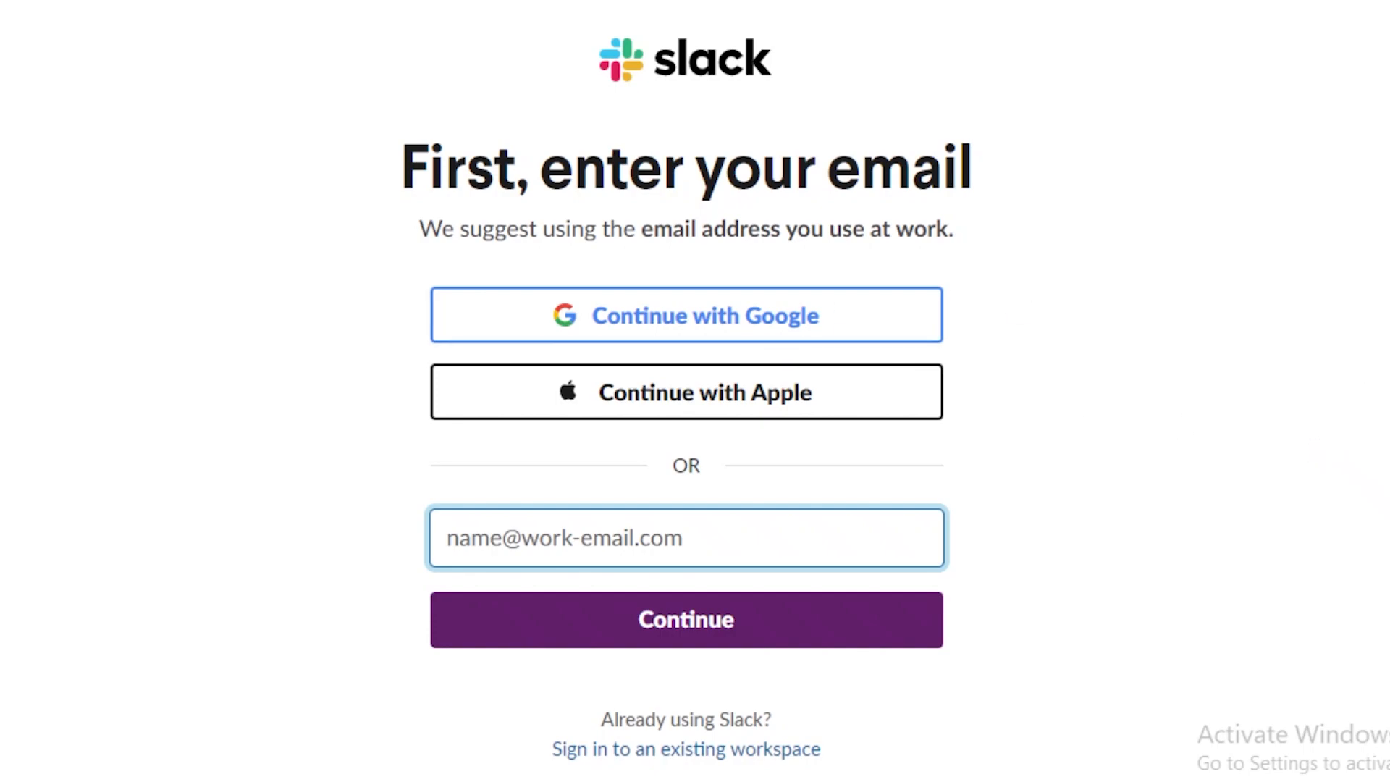
{"action": "scroll", "scroll_direction": "down", "scroll_amount": 3}
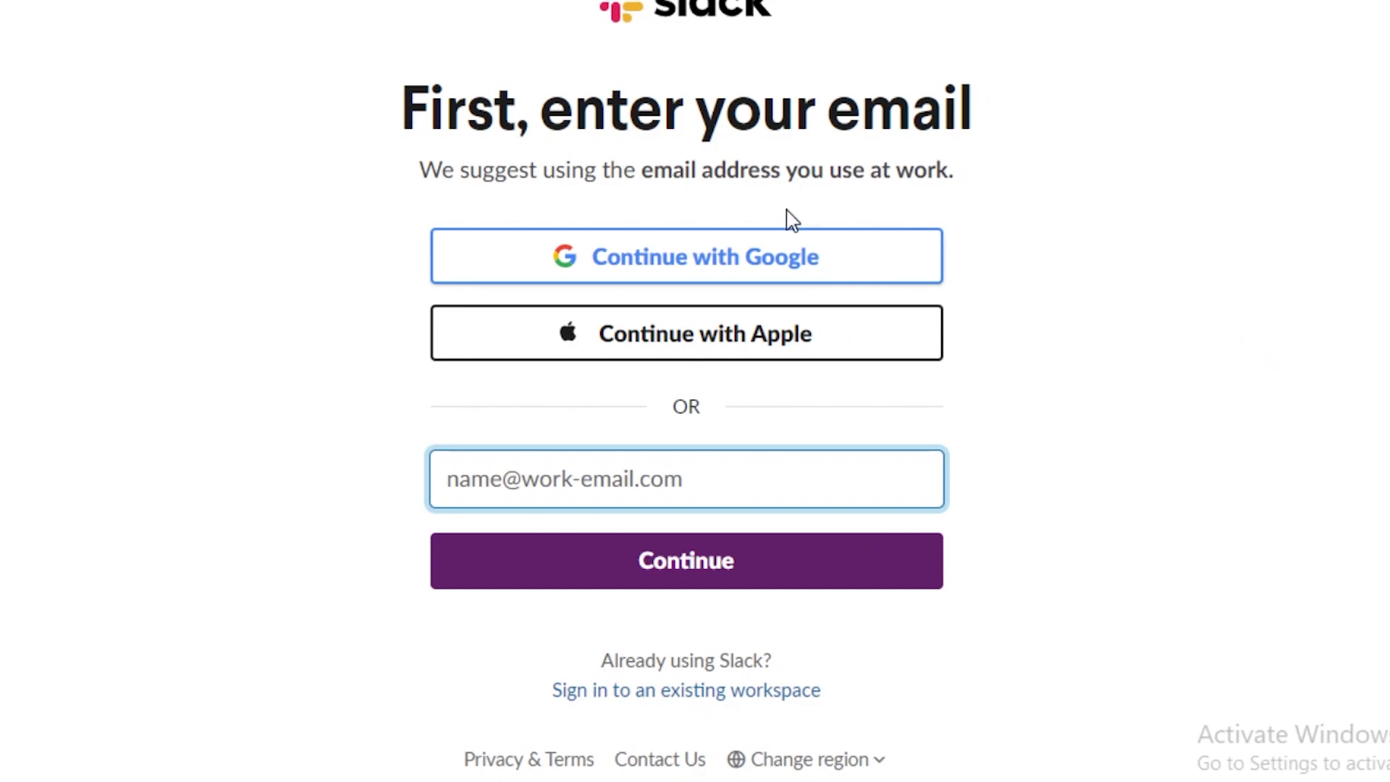
{"action": "mouse_move", "coordinate": [827, 297]}
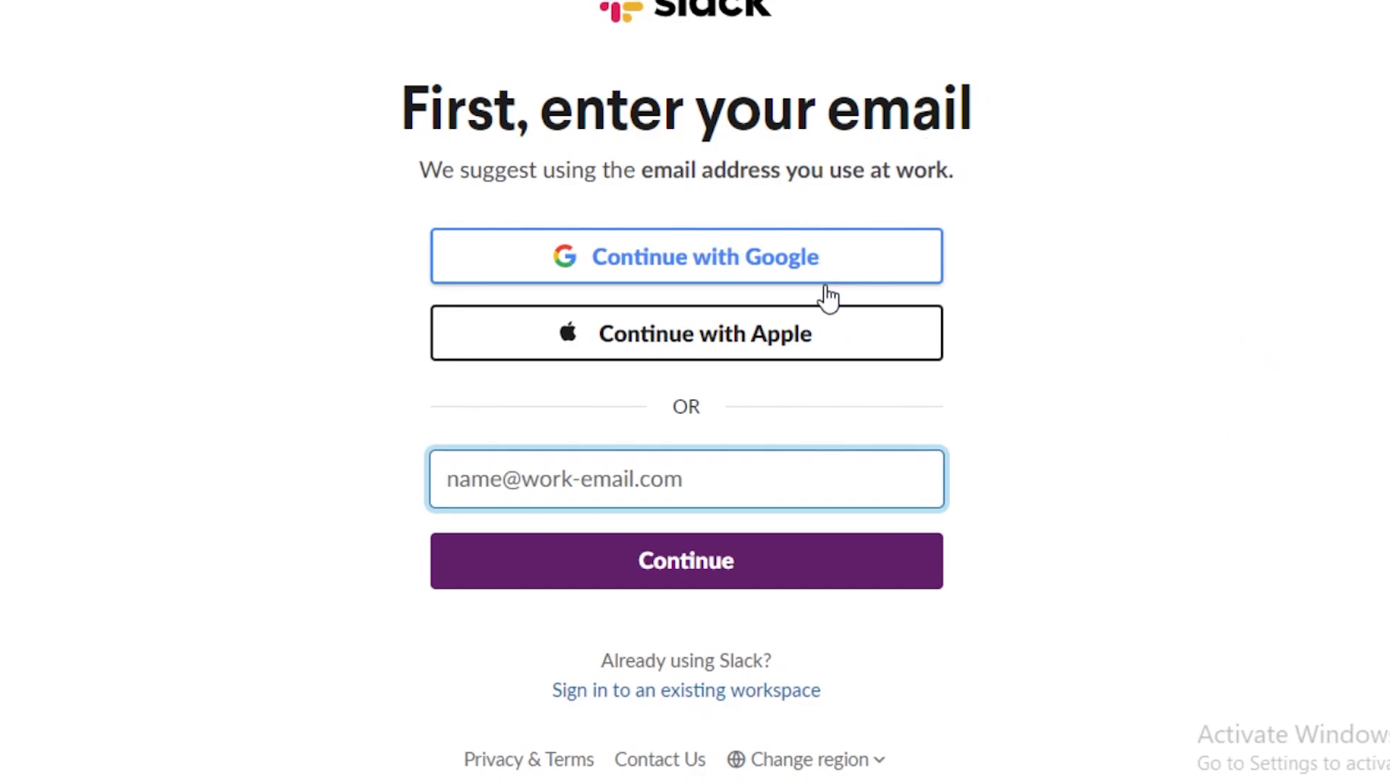
{"action": "mouse_move", "coordinate": [655, 480]}
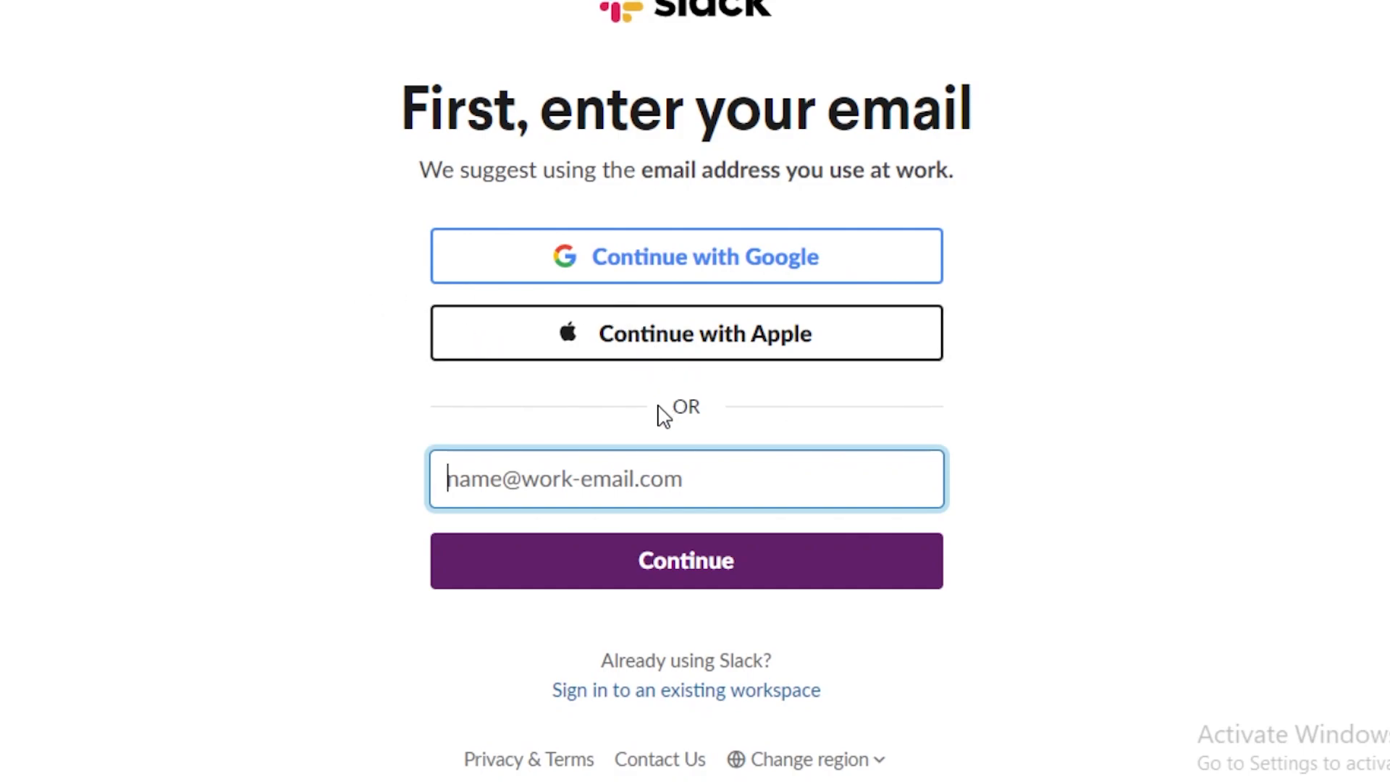
{"action": "mouse_move", "coordinate": [694, 291]}
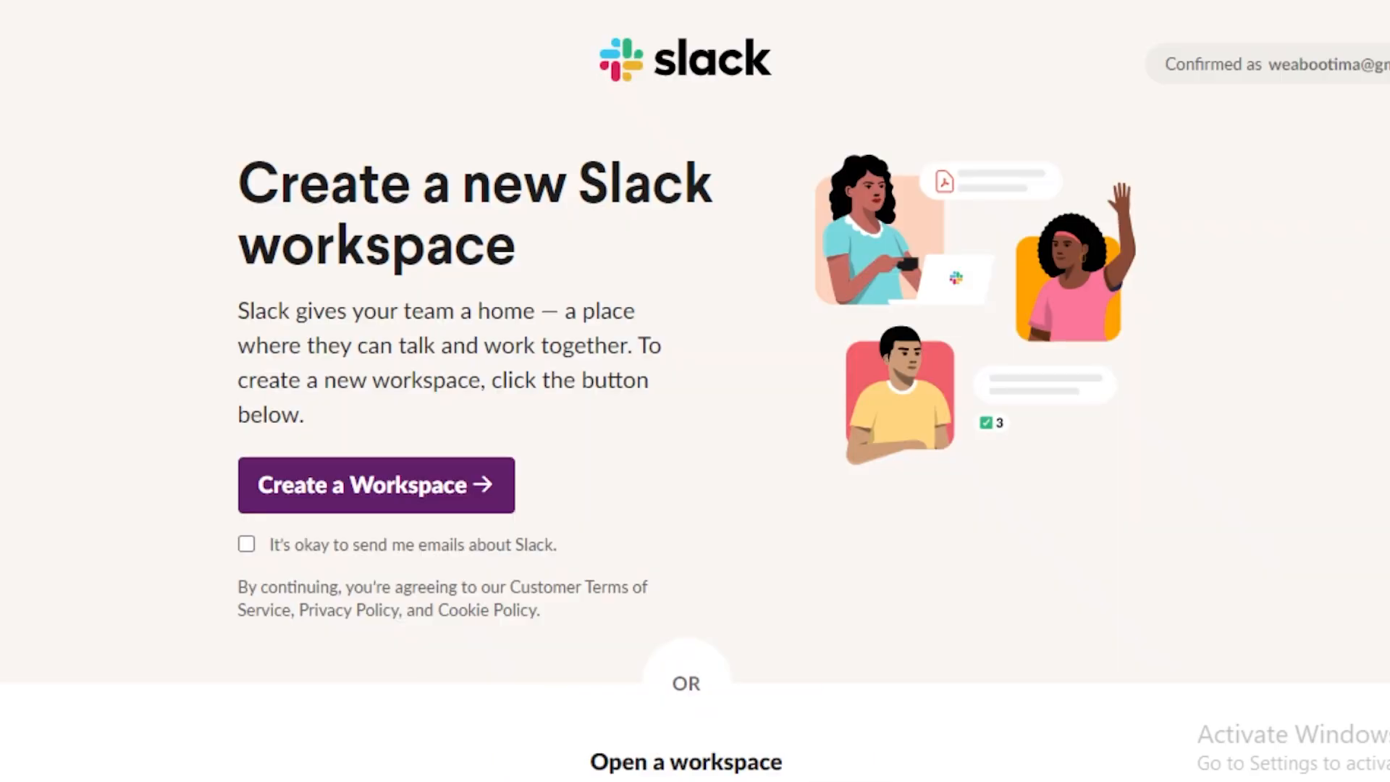
{"action": "mouse_move", "coordinate": [450, 443]}
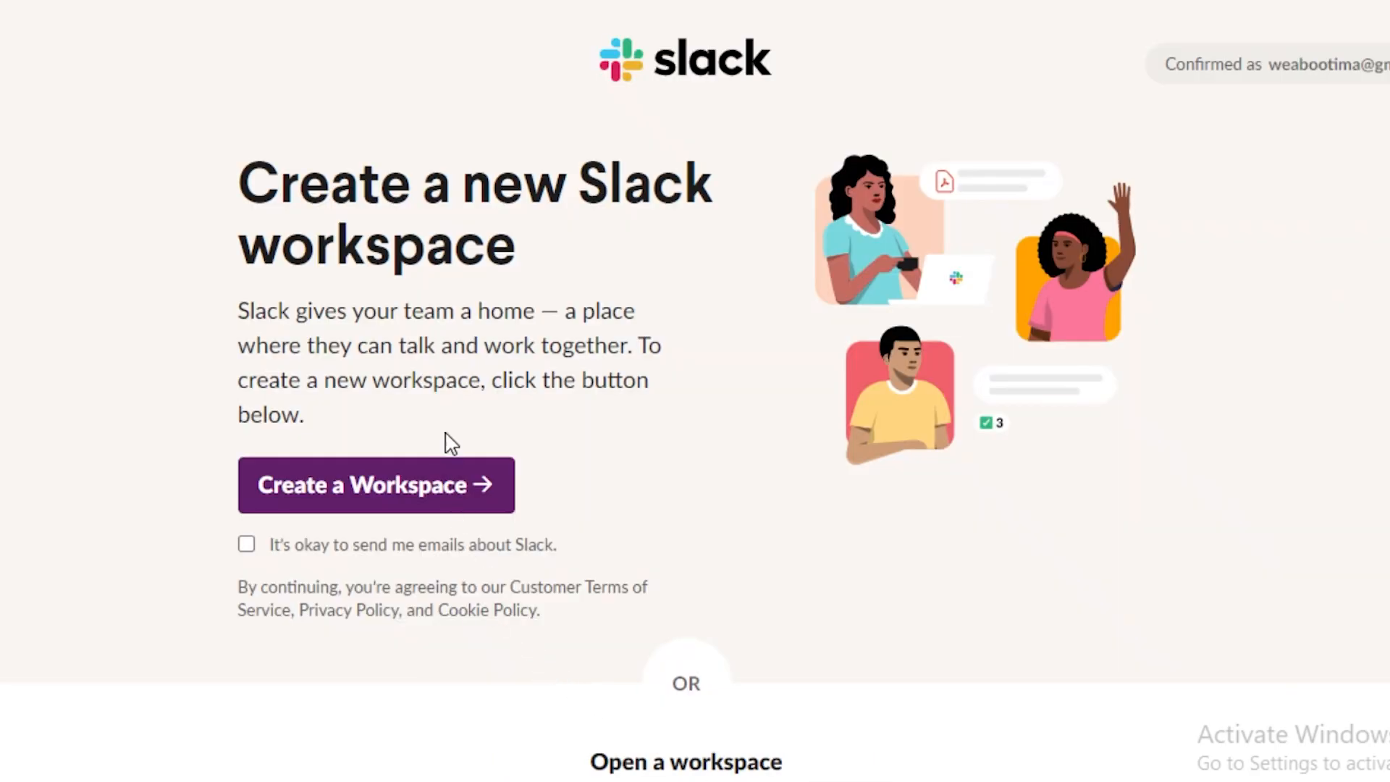
{"action": "left_click", "coordinate": [375, 485]}
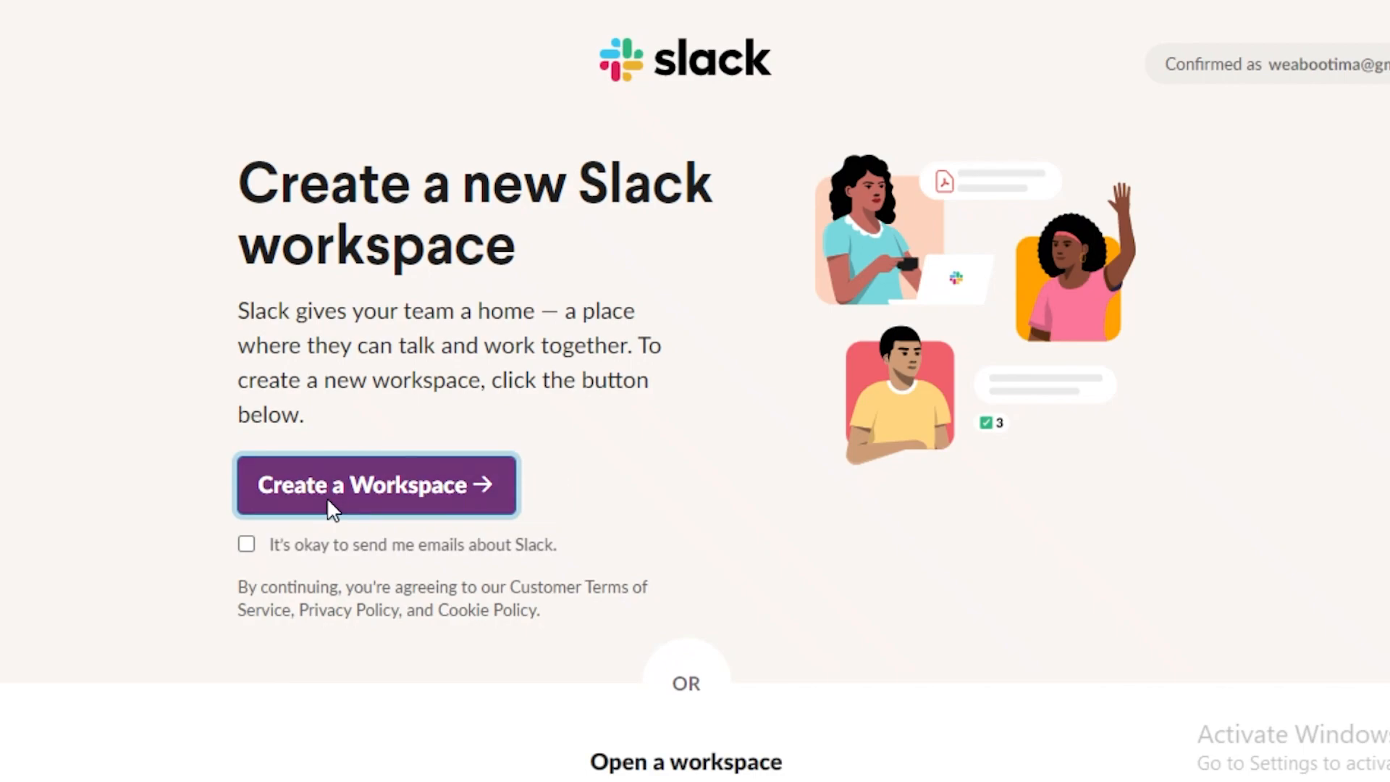
Create a new workspace named 'pink company'
{"action": "left_click", "coordinate": [376, 485]}
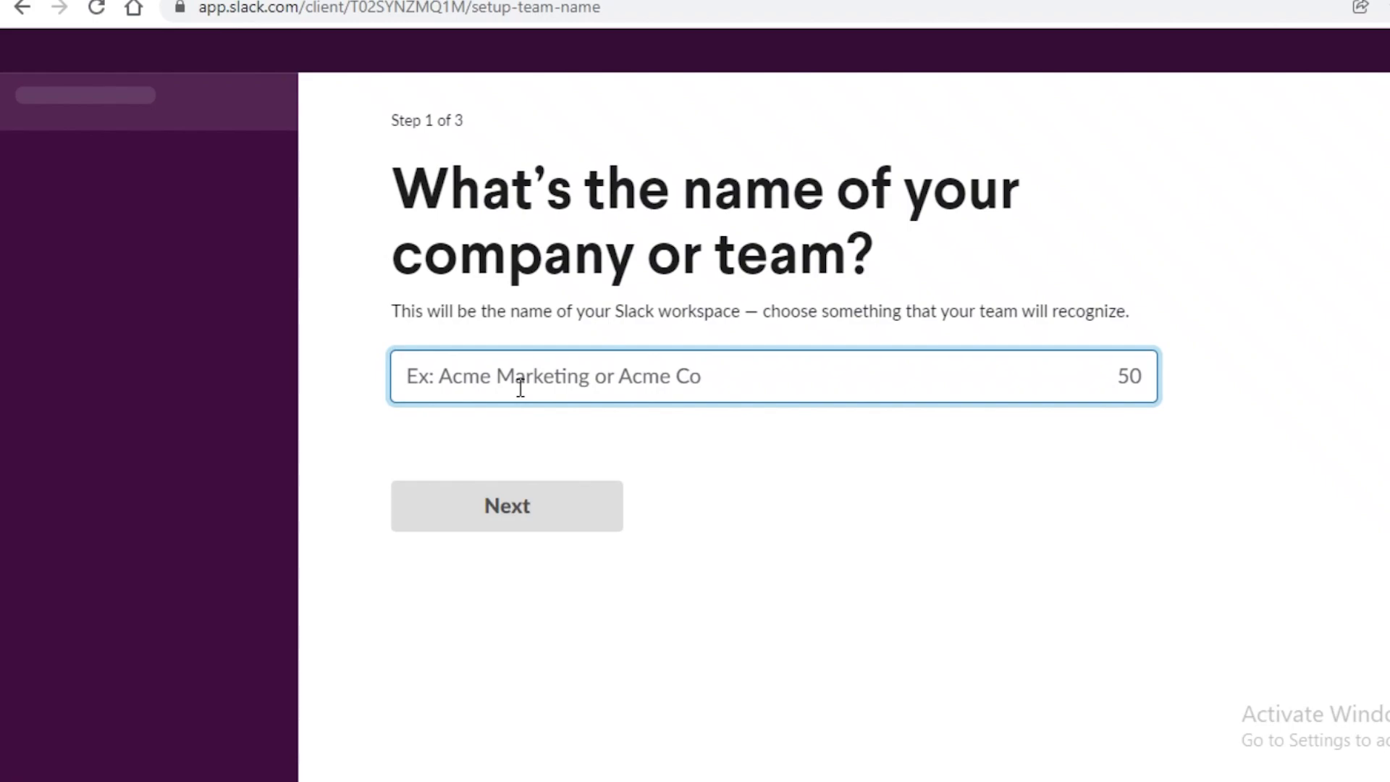
{"action": "type", "text": "pink"}
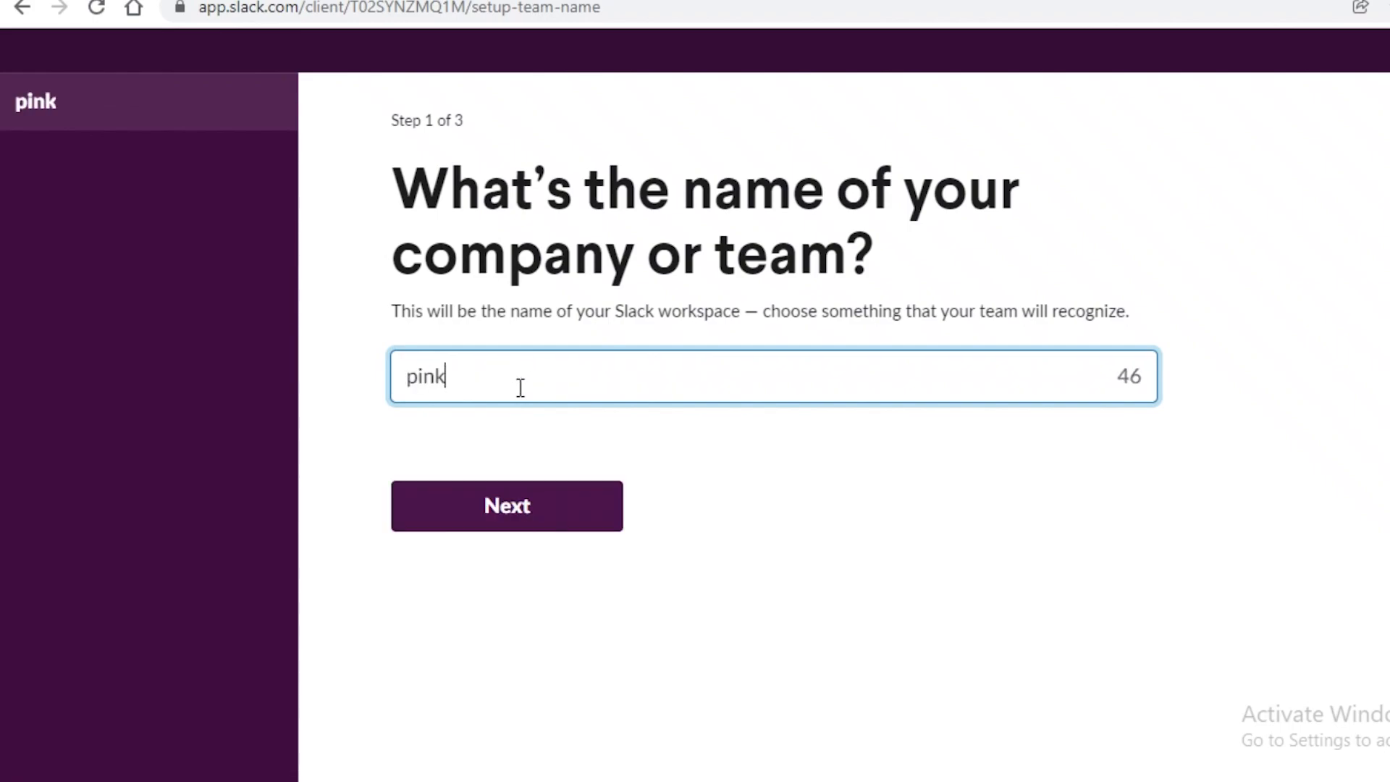
{"action": "type", "text": "company"}
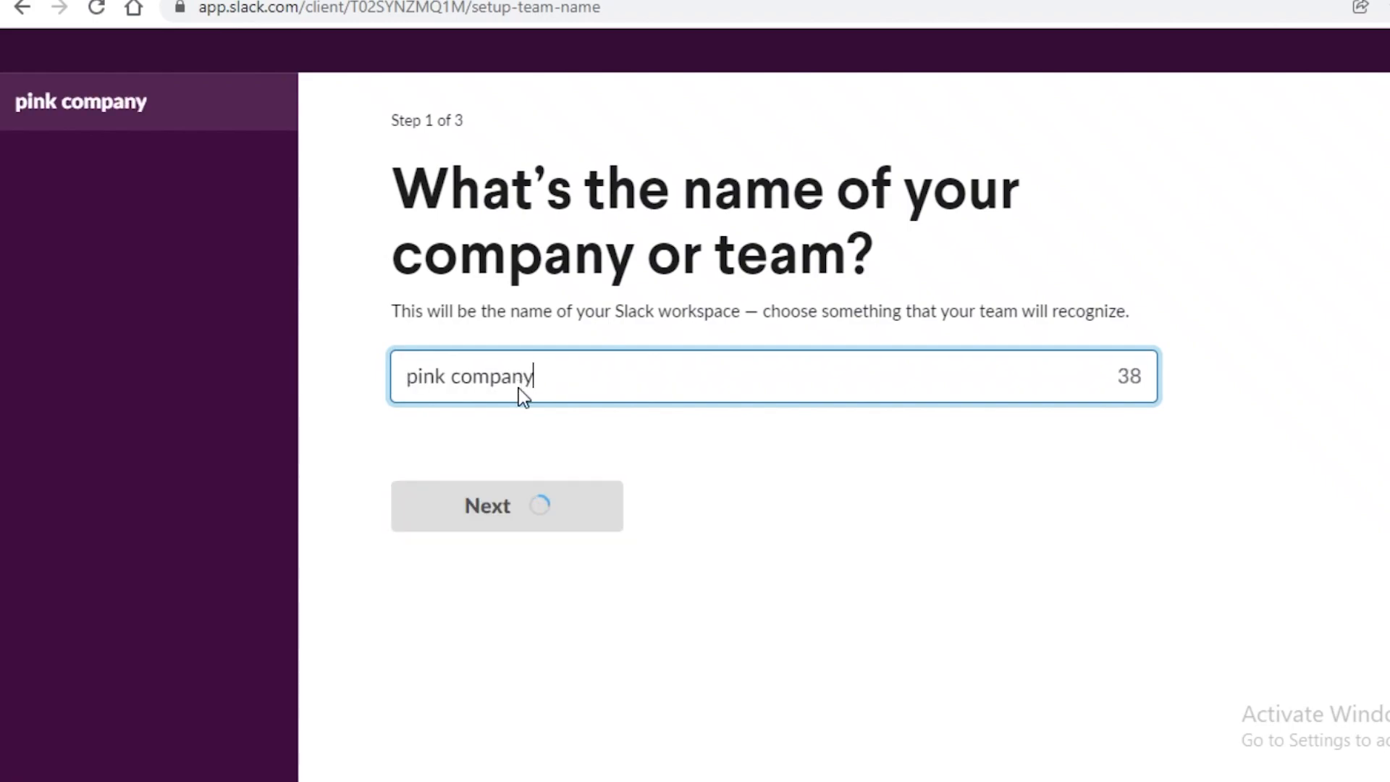
{"action": "left_click", "coordinate": [507, 505]}
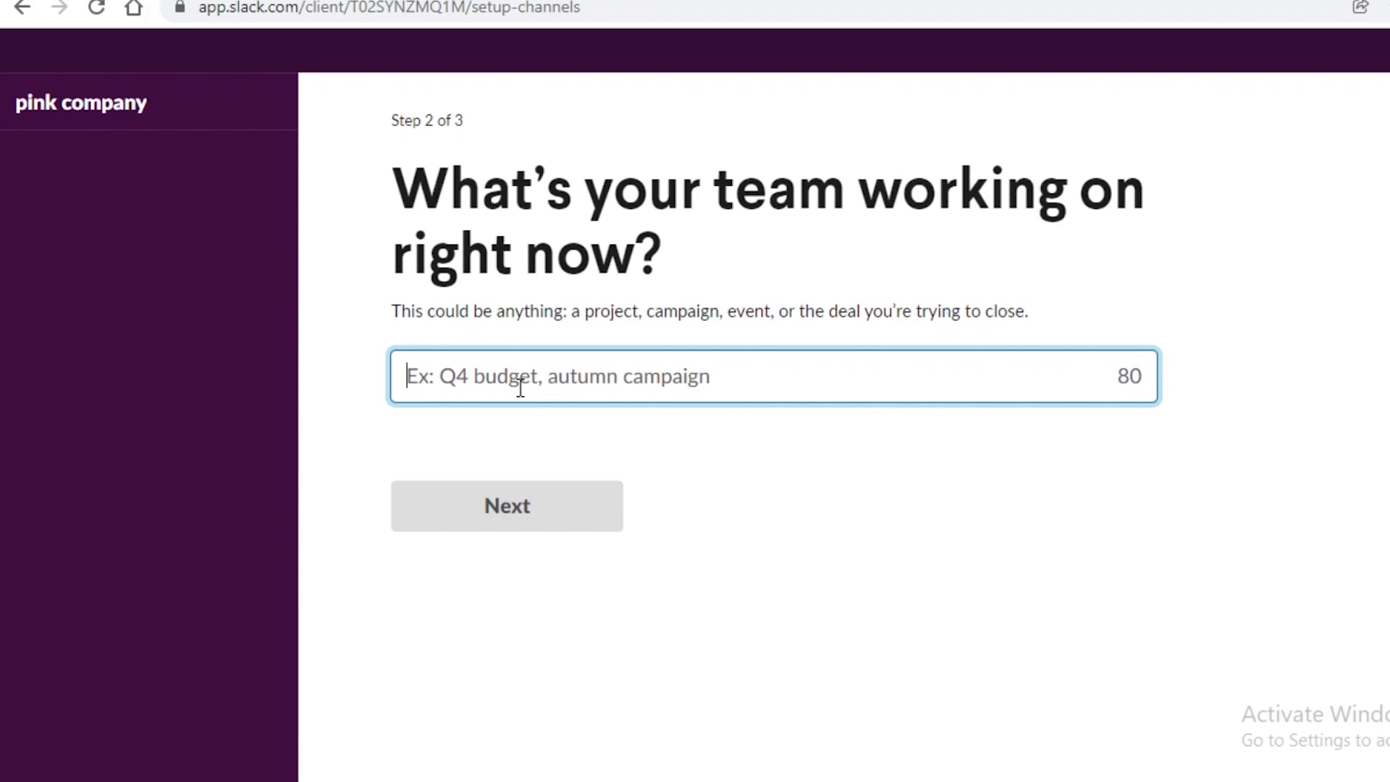
{"action": "mouse_move", "coordinate": [562, 377]}
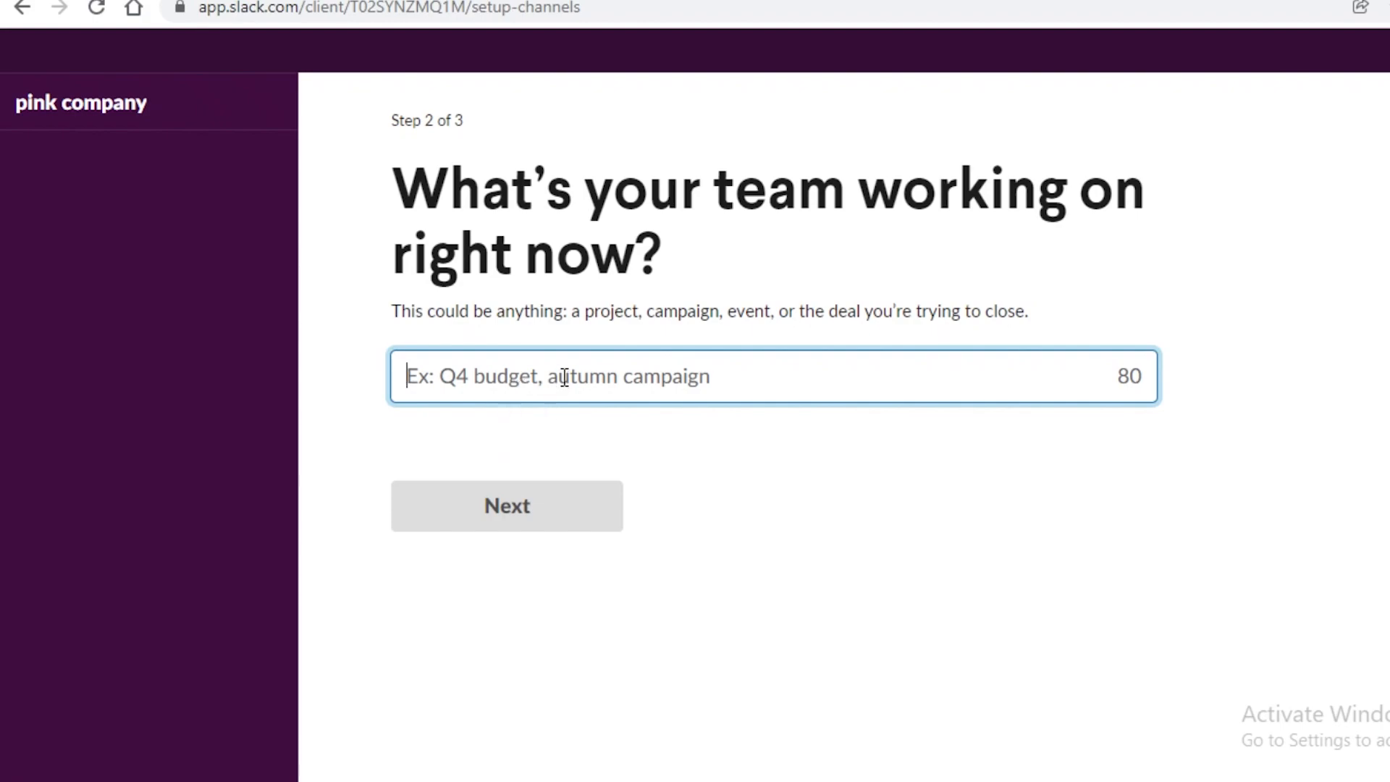
Set marketing as what the team is currently working on
{"action": "type", "text": "M"}
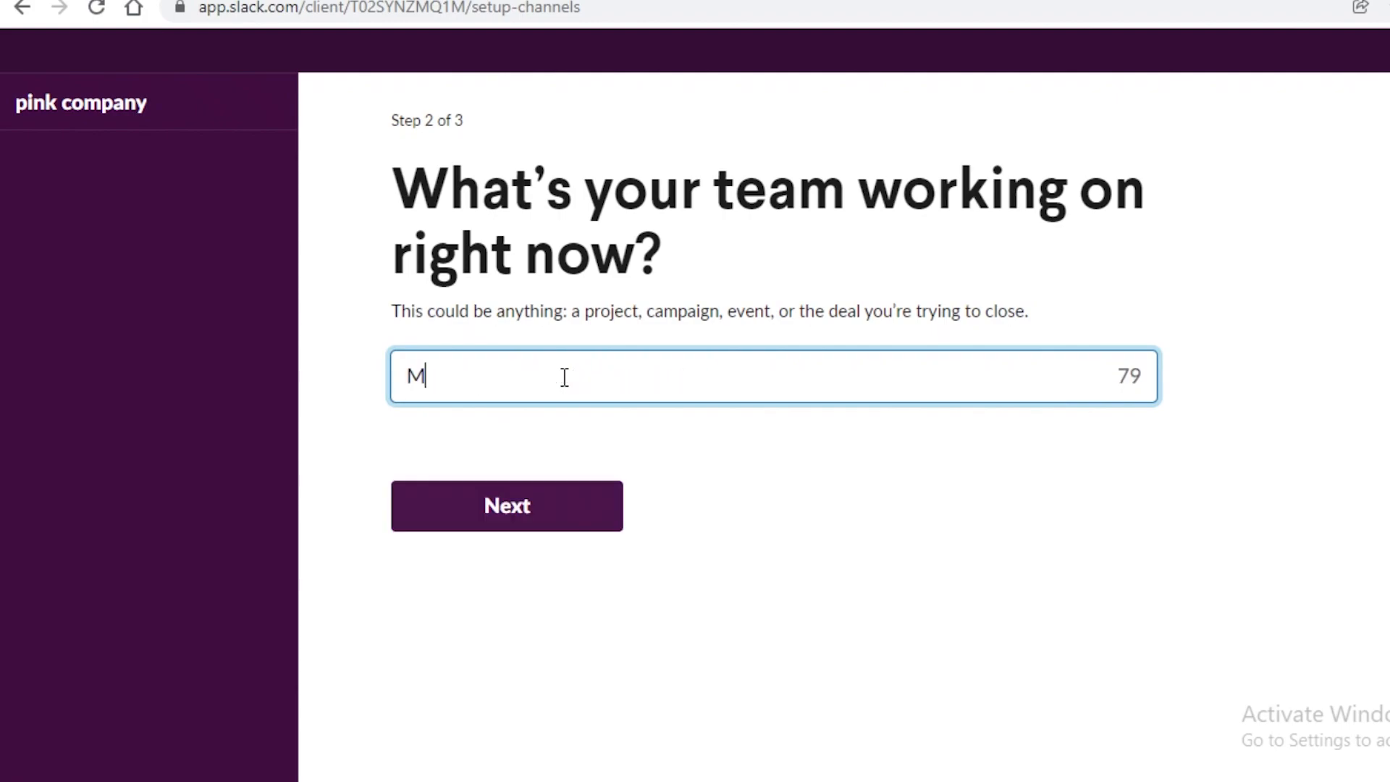
{"action": "left_click", "coordinate": [507, 505]}
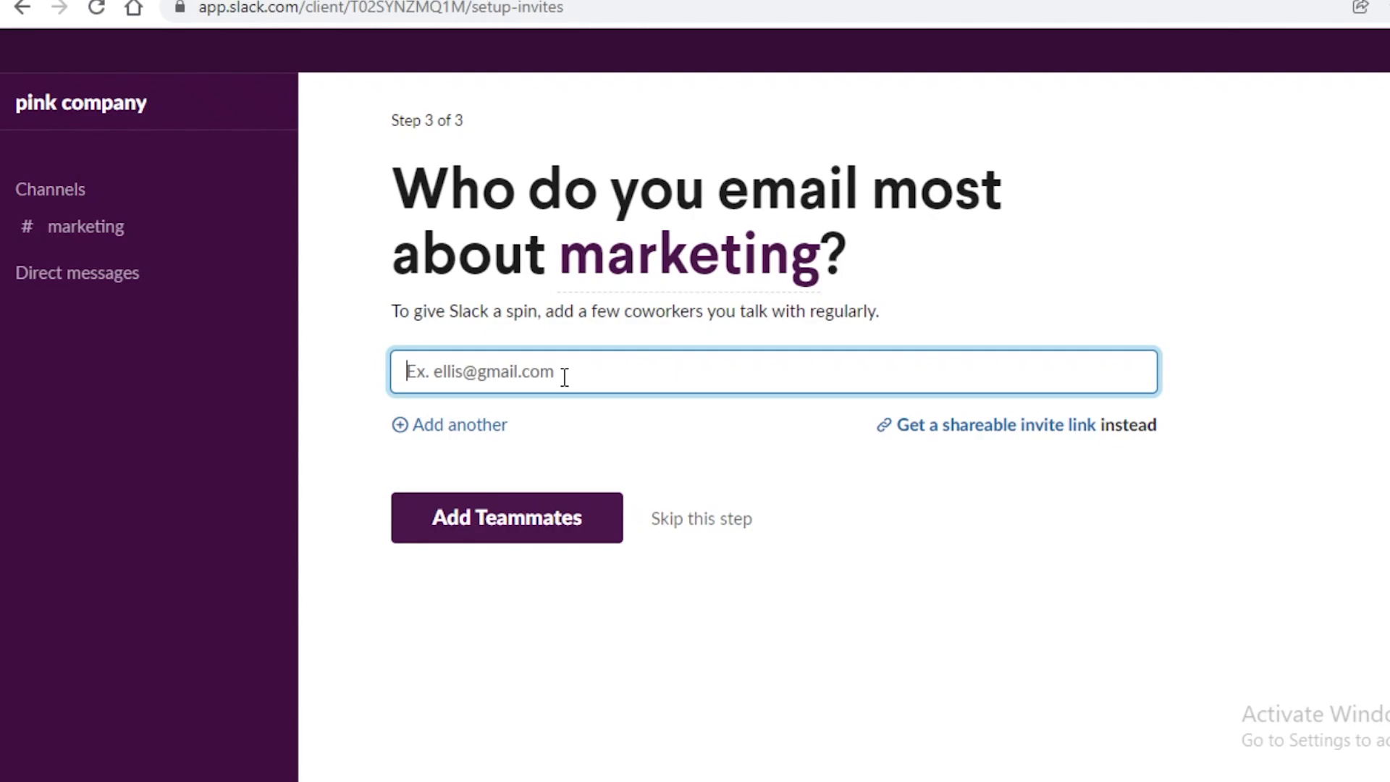
{"action": "type", "text": "A"}
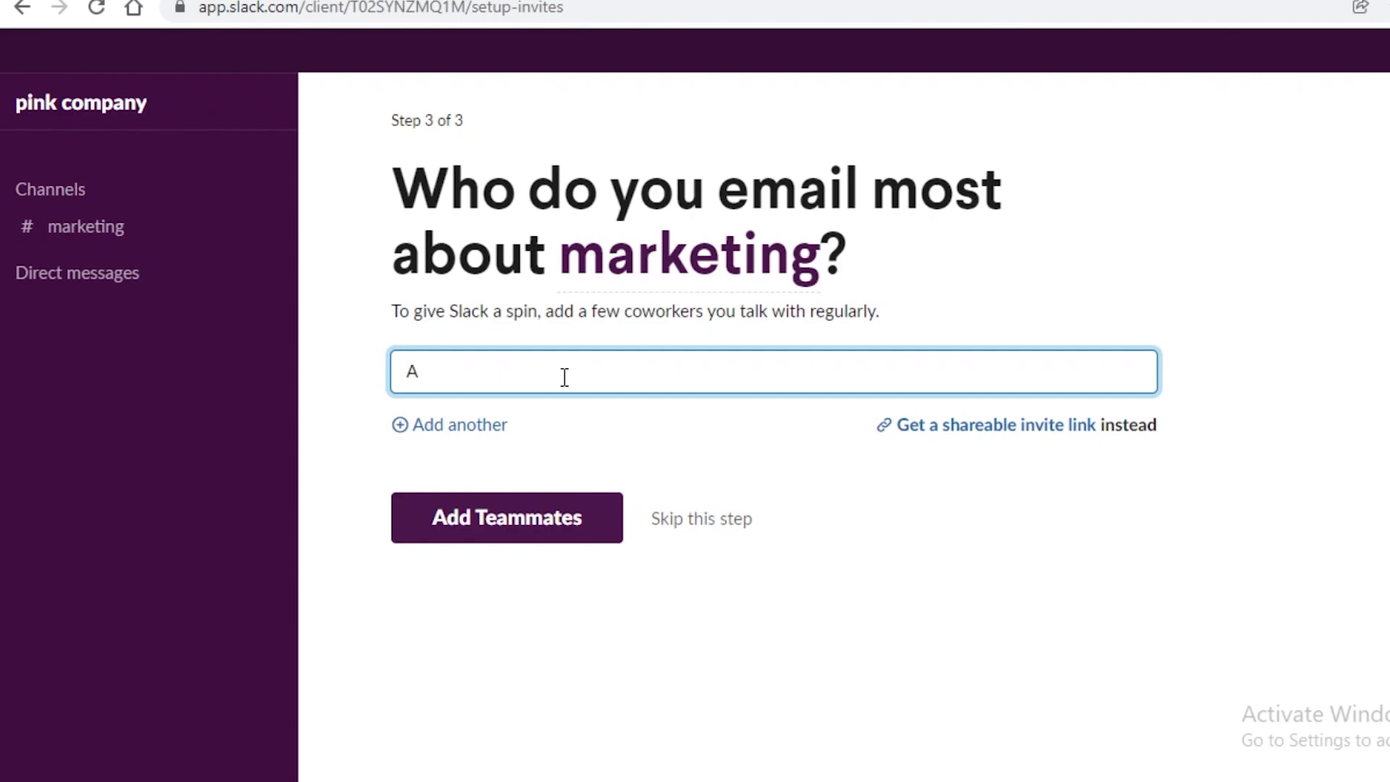
{"action": "type", "text": "b"}
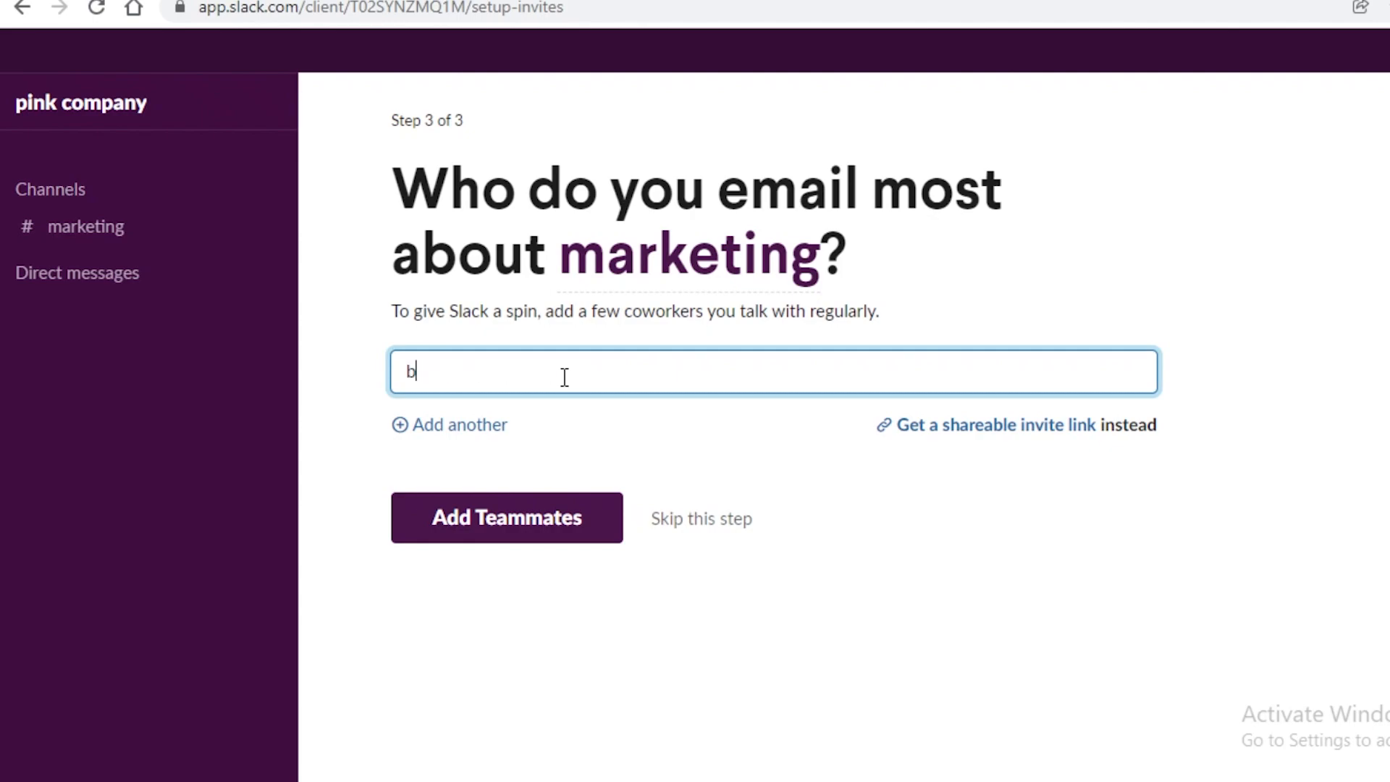
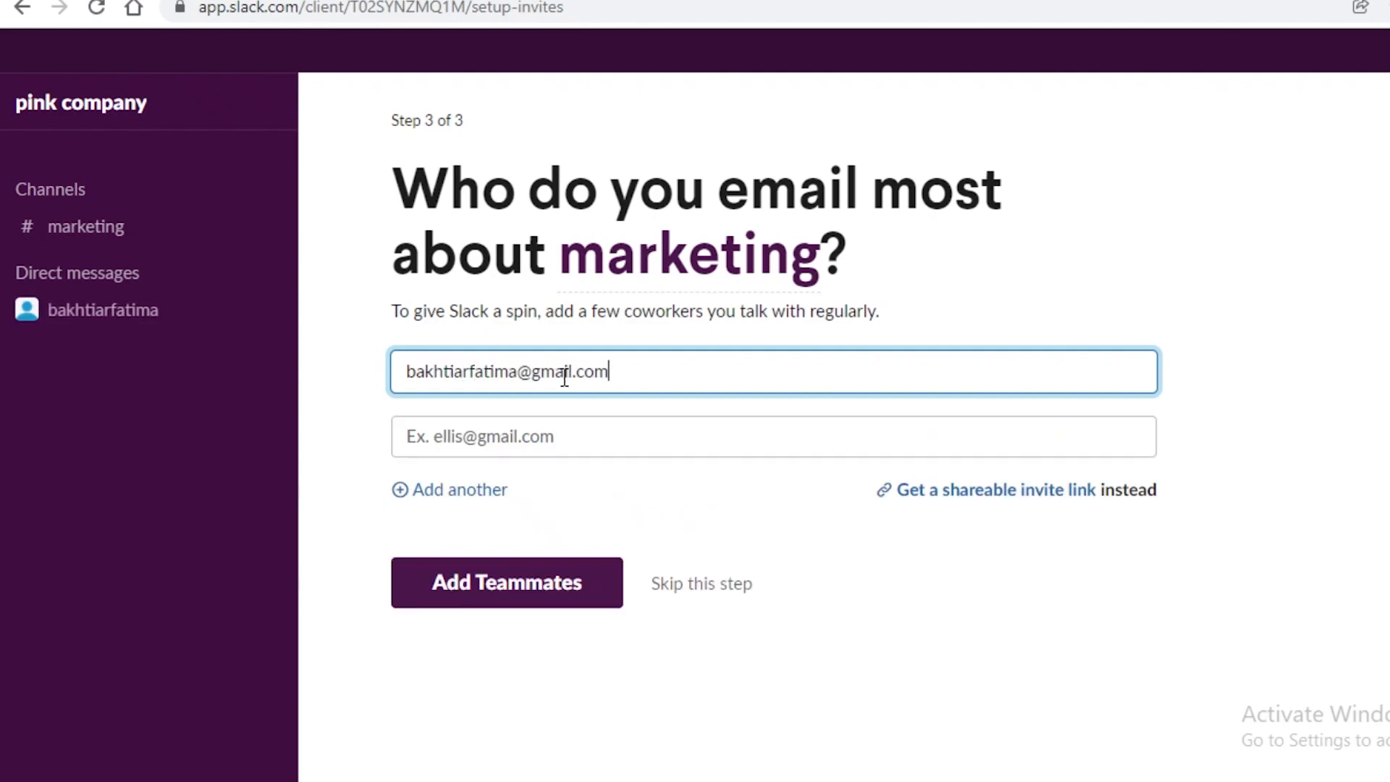
{"action": "left_click", "coordinate": [507, 583]}
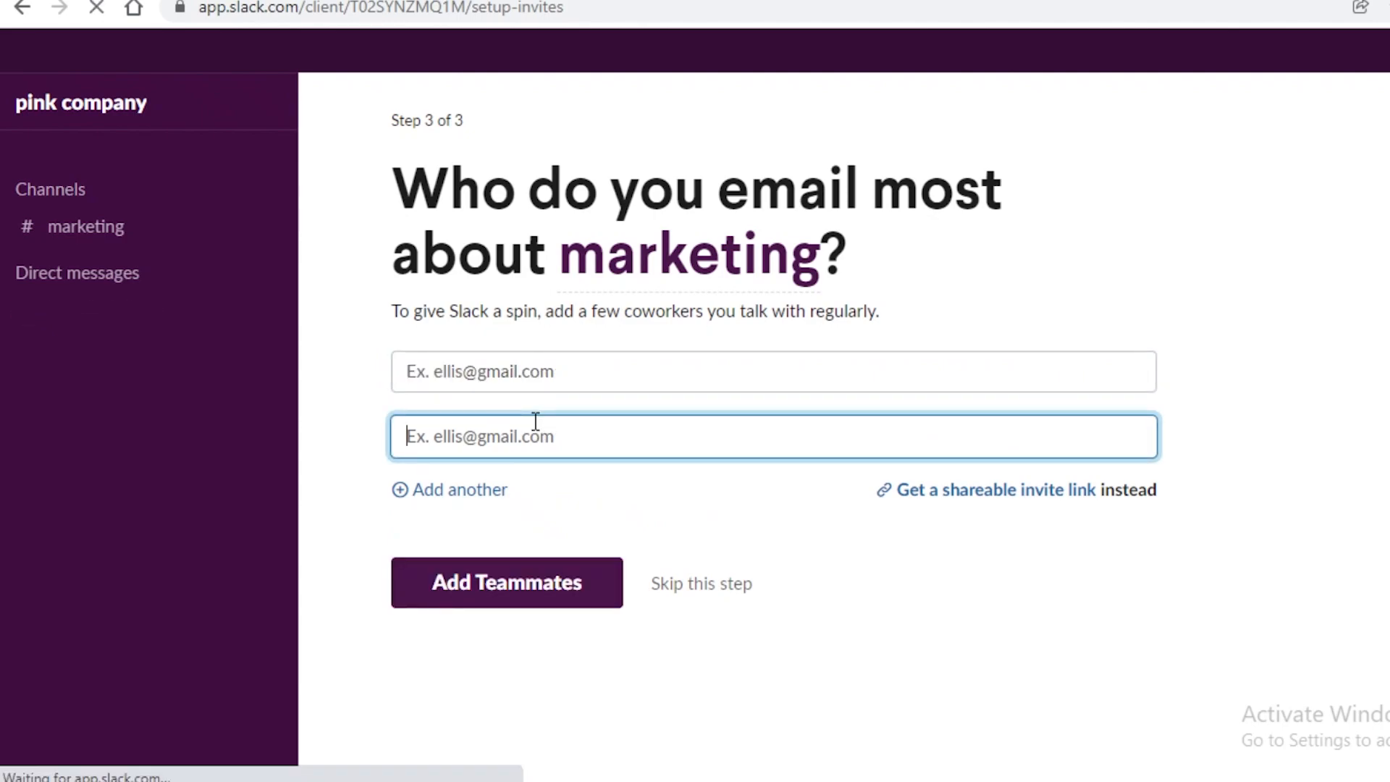
{"action": "left_click", "coordinate": [701, 584]}
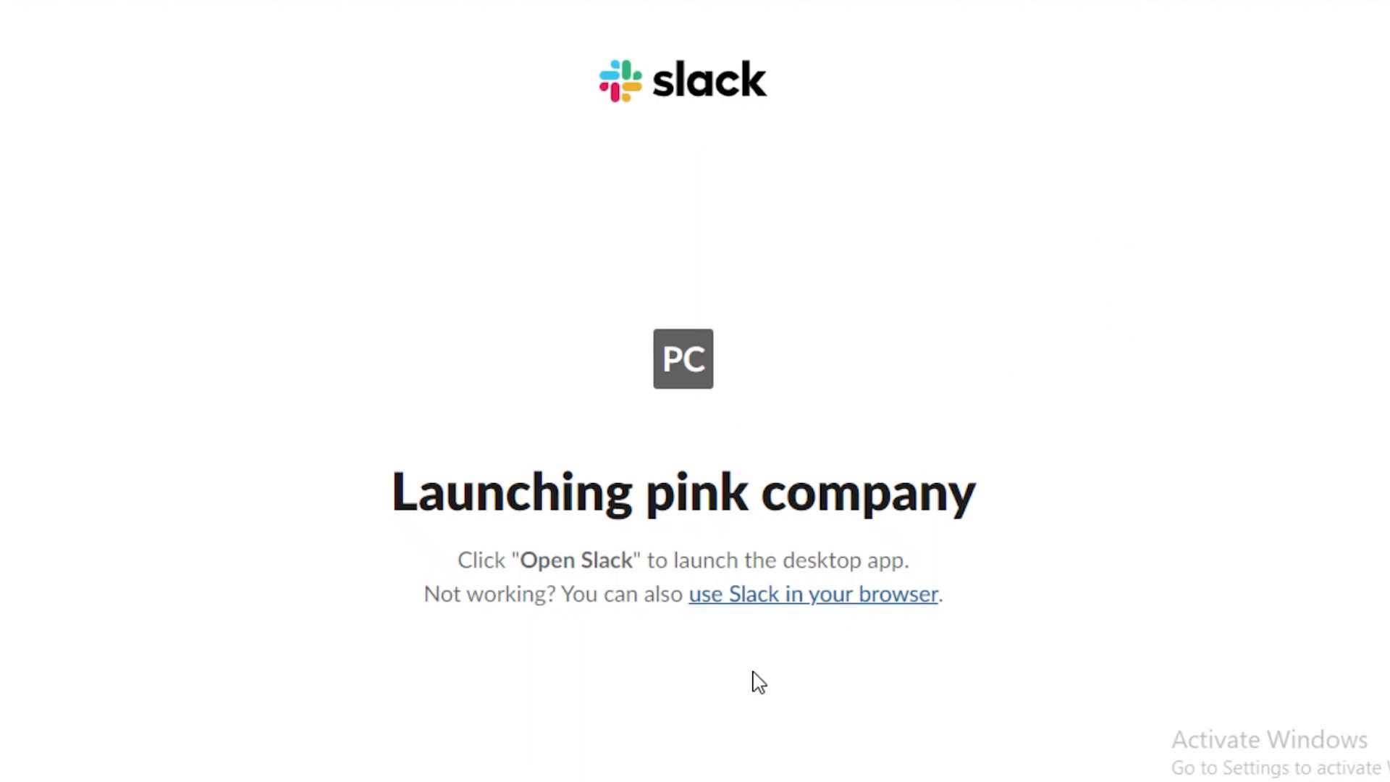
{"action": "mouse_move", "coordinate": [222, 168]}
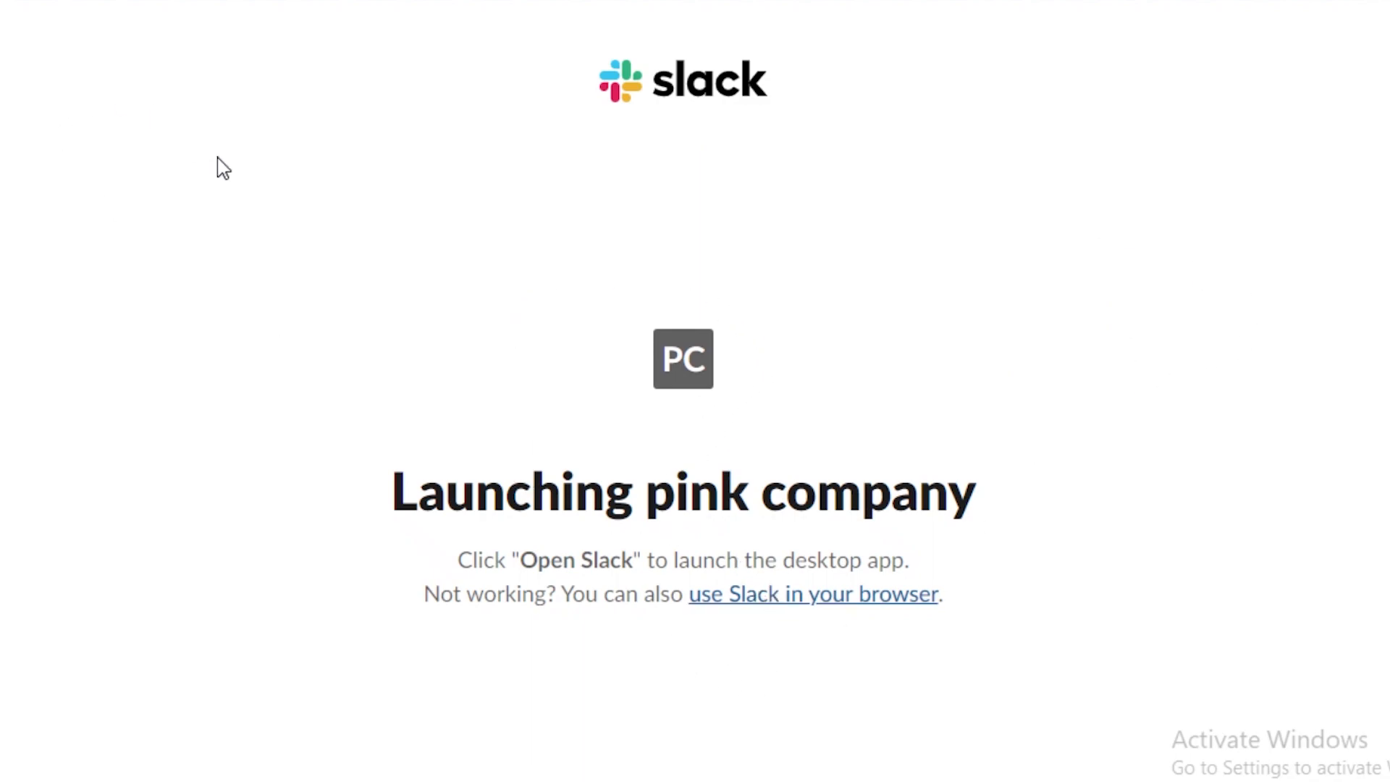
{"action": "mouse_move", "coordinate": [467, 288]}
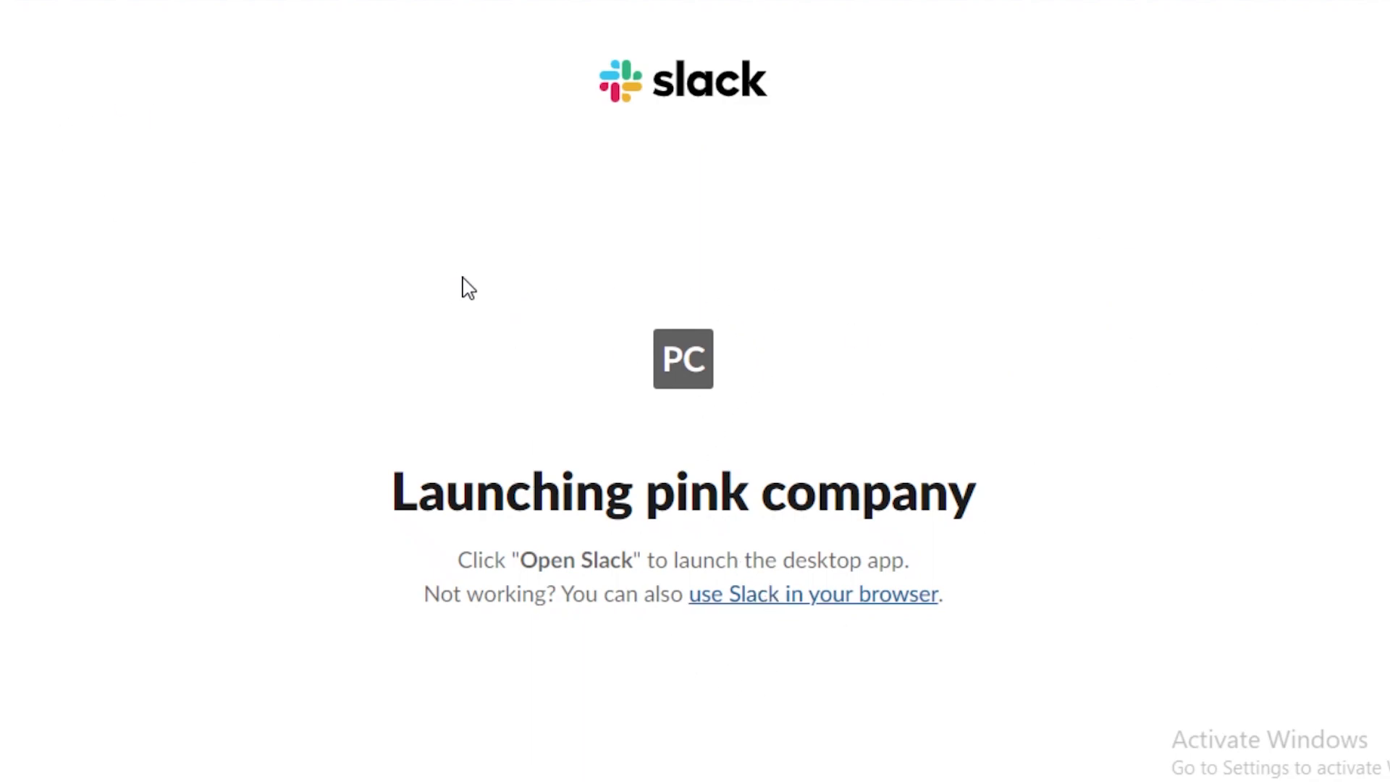
{"action": "mouse_move", "coordinate": [817, 631]}
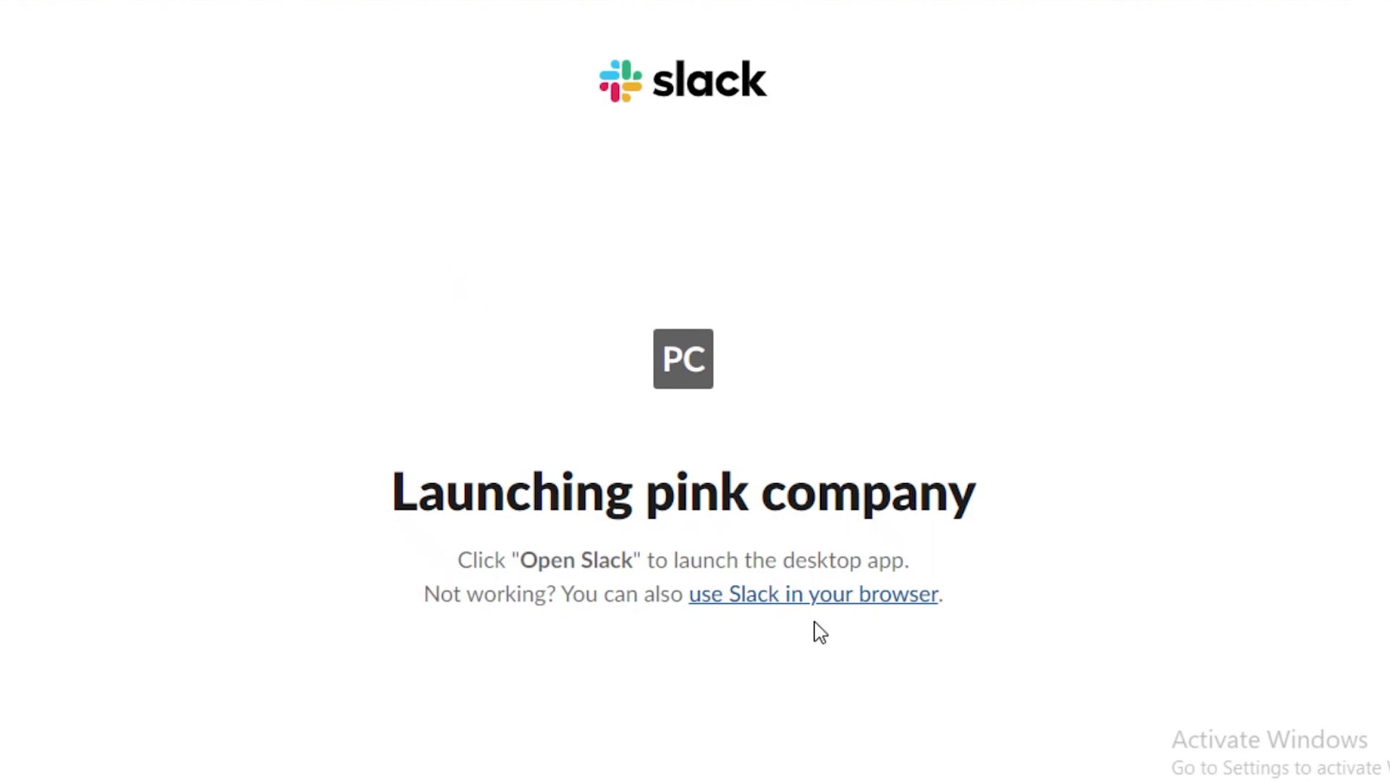
{"action": "mouse_move", "coordinate": [824, 568]}
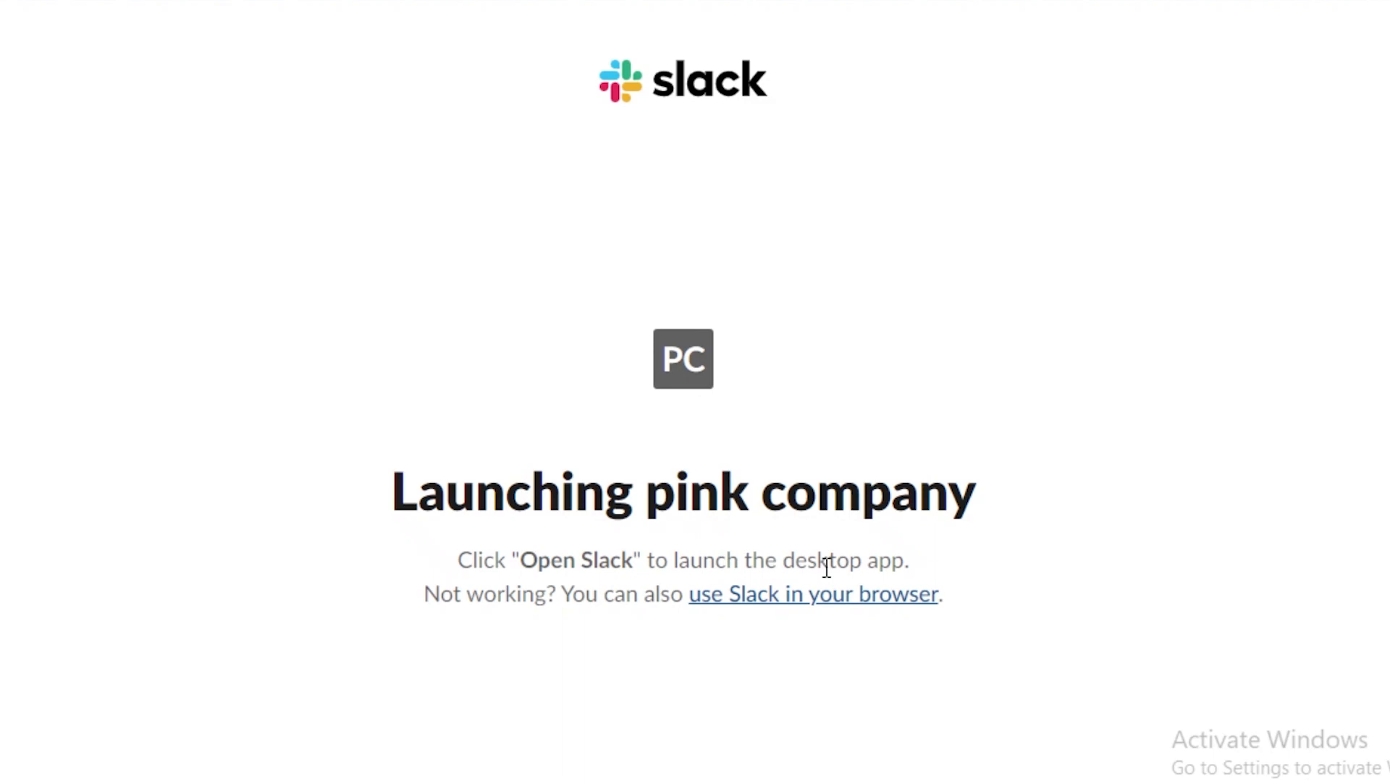
{"action": "mouse_move", "coordinate": [1101, 385]}
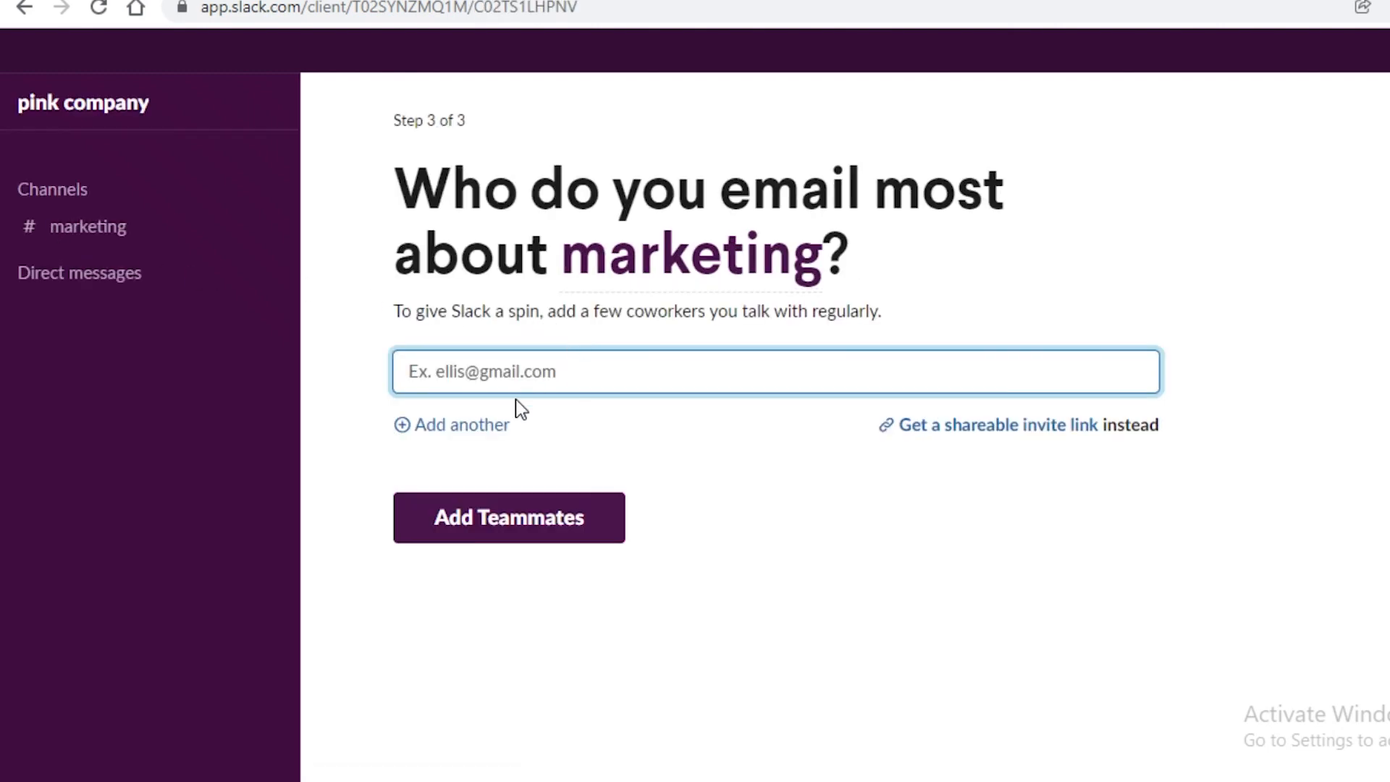
Dismiss the #marketing welcome popup and look at the workspace options
{"action": "left_click", "coordinate": [509, 517]}
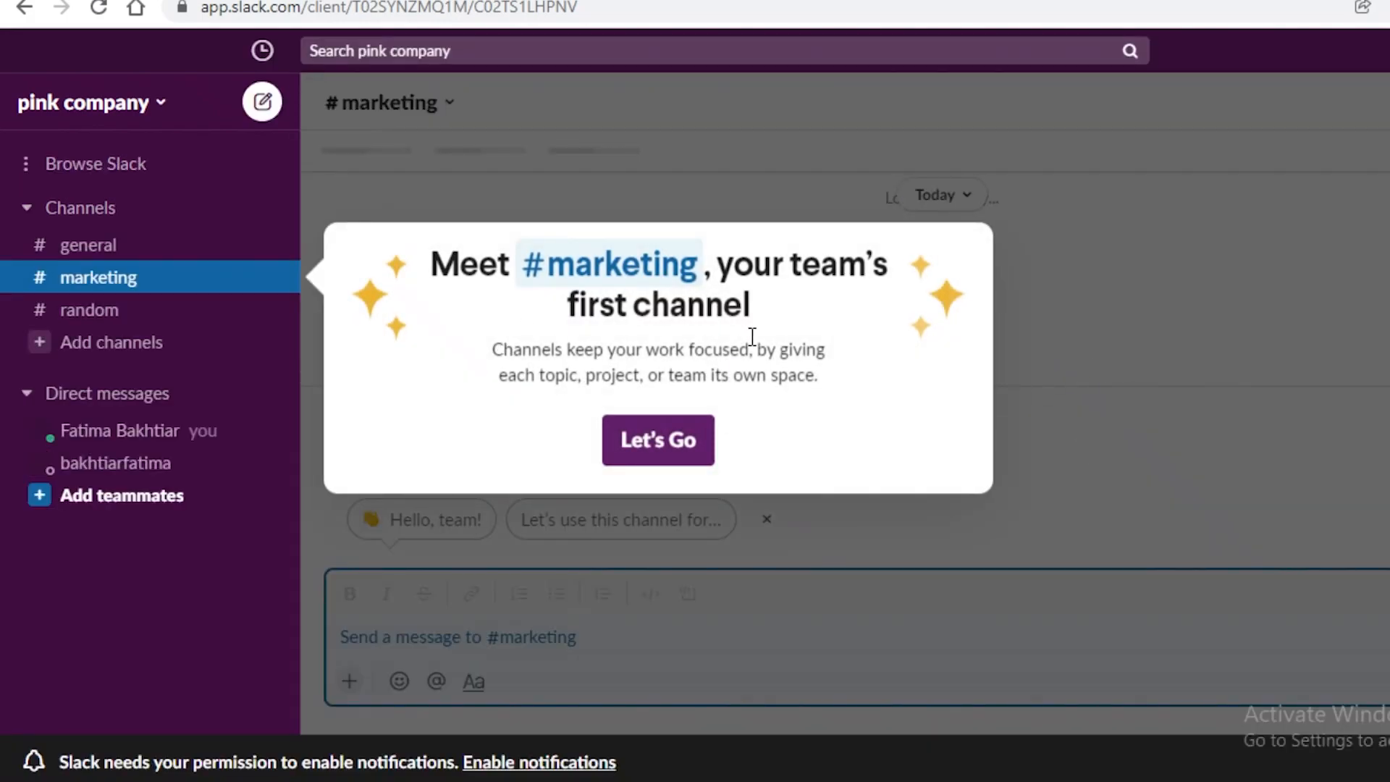
{"action": "left_click", "coordinate": [658, 441]}
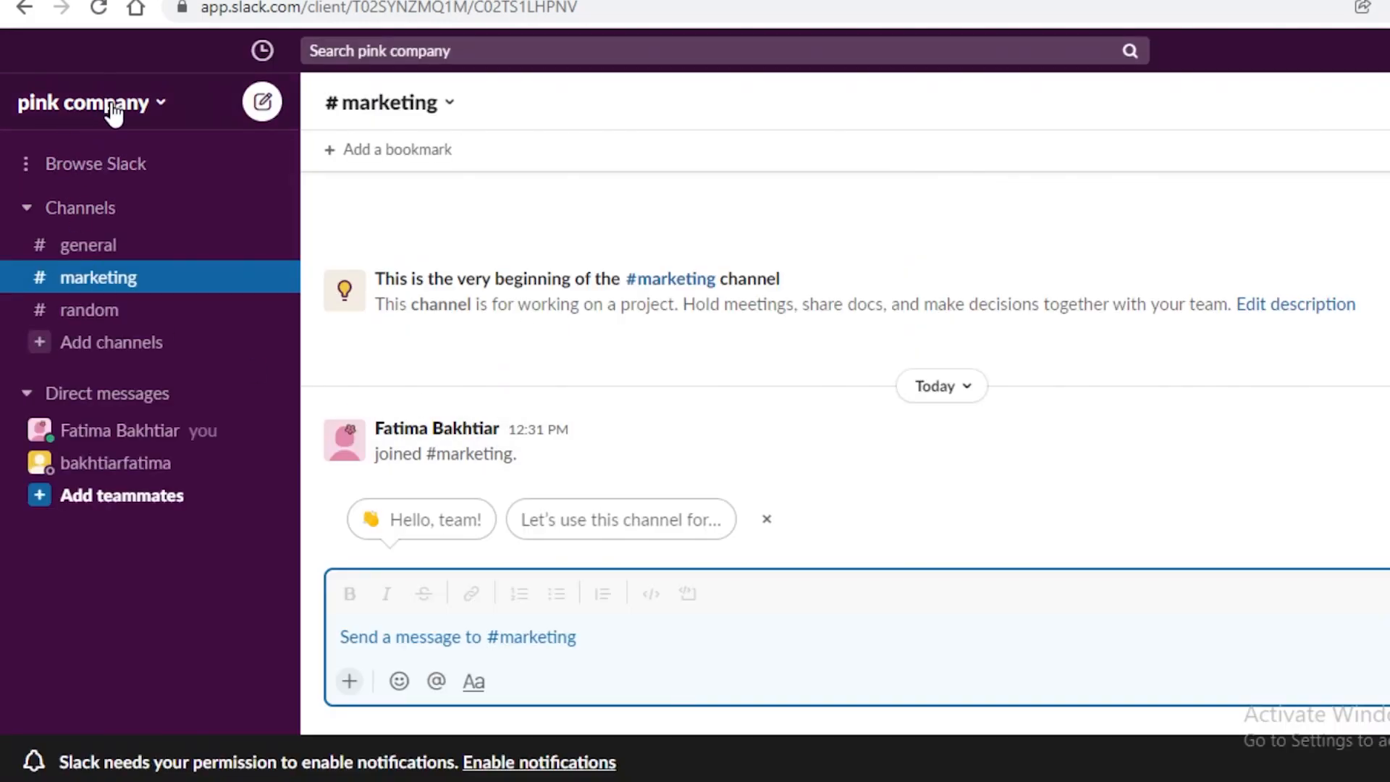
{"action": "left_click", "coordinate": [84, 102]}
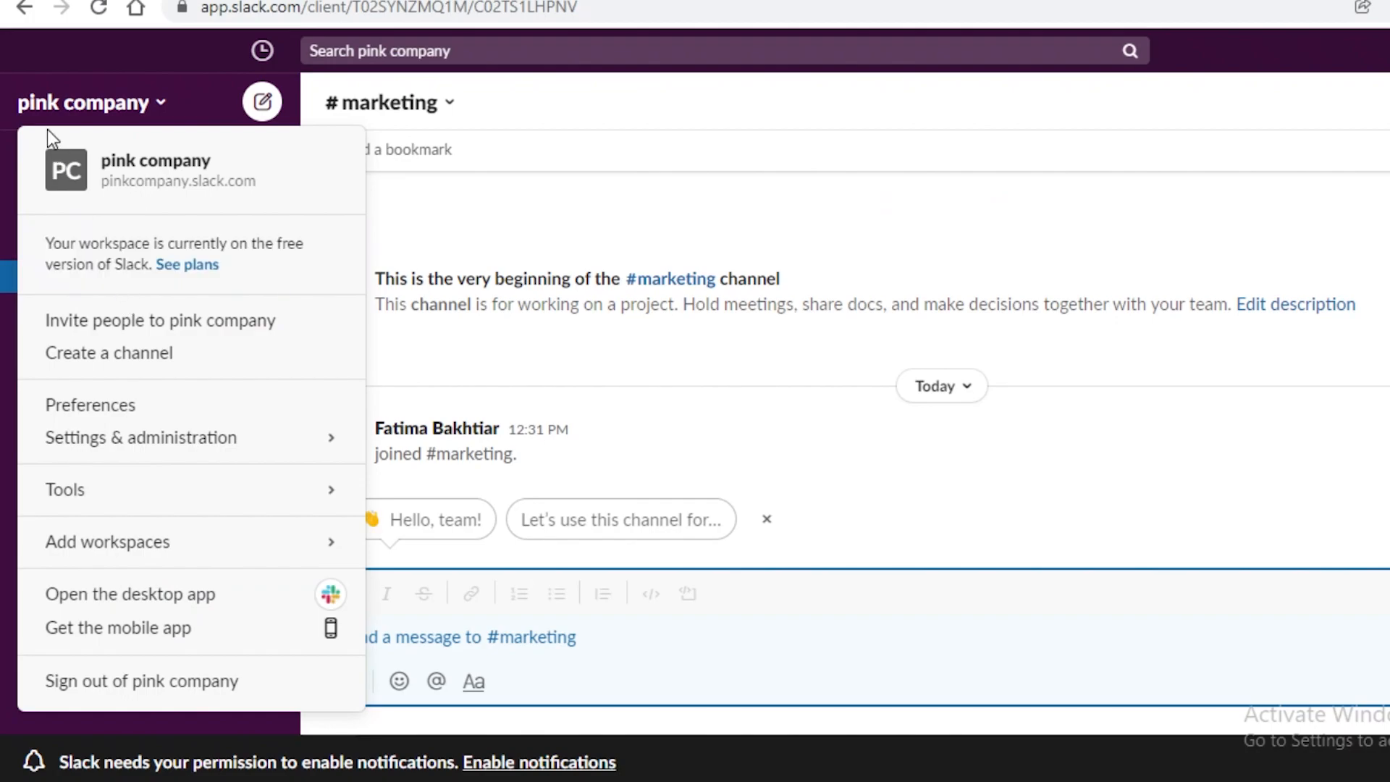
{"action": "mouse_move", "coordinate": [235, 120]}
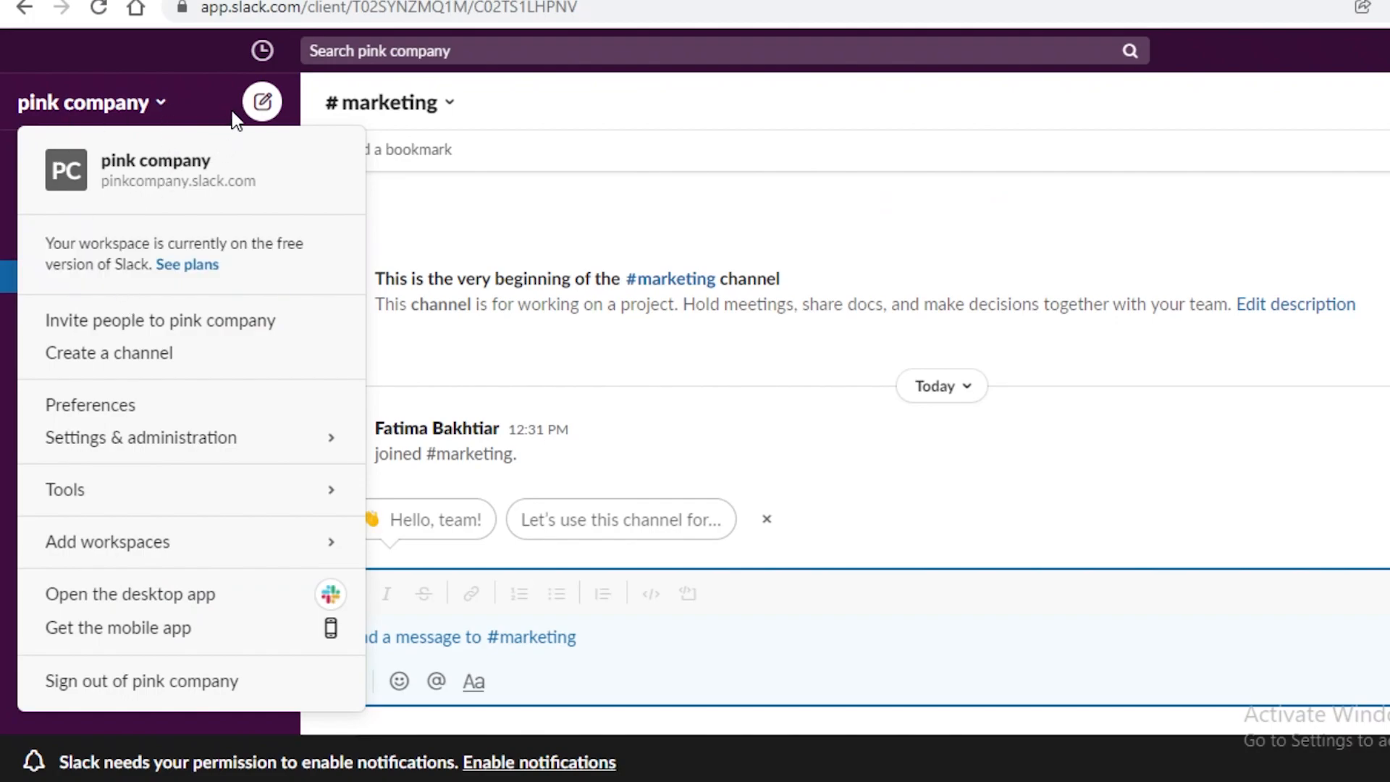
Start a new message draft and reopen the pink company workspace menu
{"action": "left_click", "coordinate": [263, 101]}
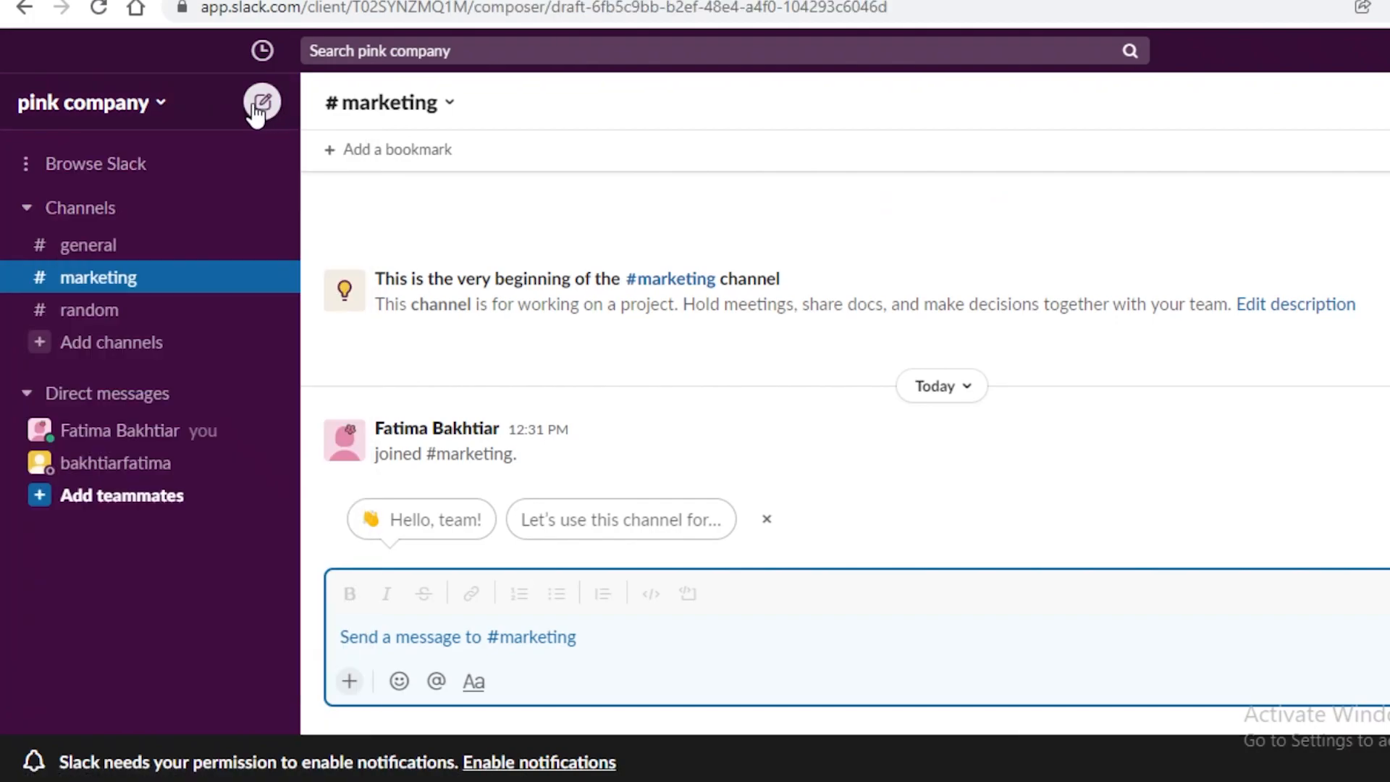
{"action": "left_click", "coordinate": [261, 101]}
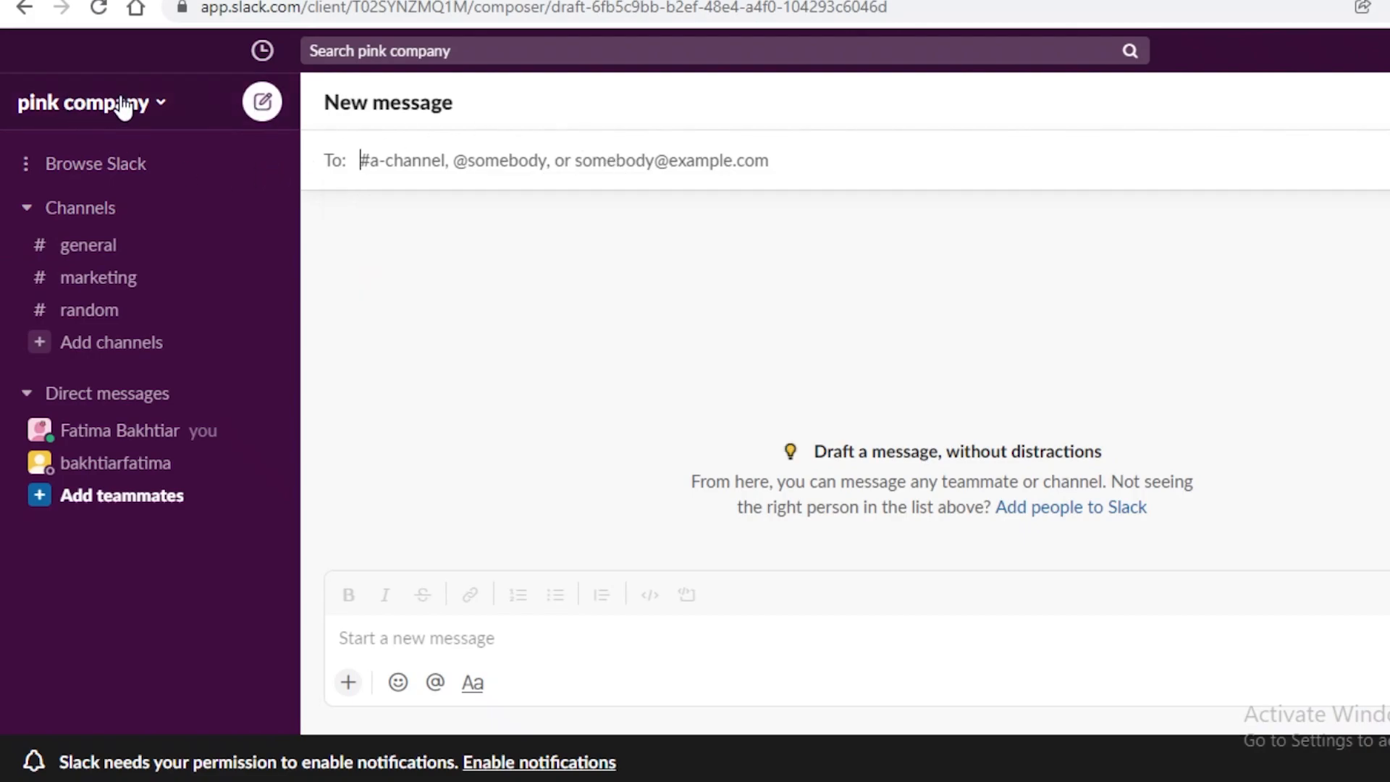
{"action": "left_click", "coordinate": [84, 101]}
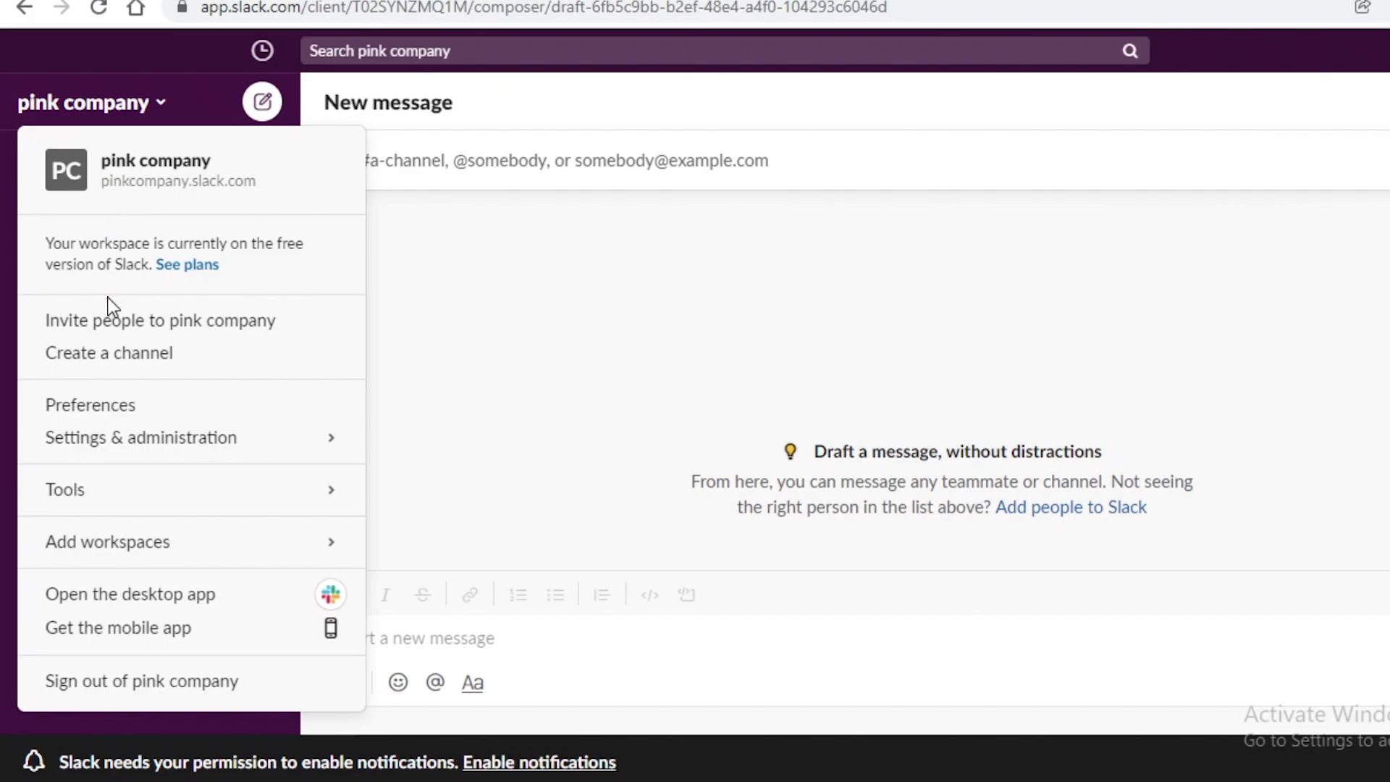
{"action": "mouse_move", "coordinate": [109, 352]}
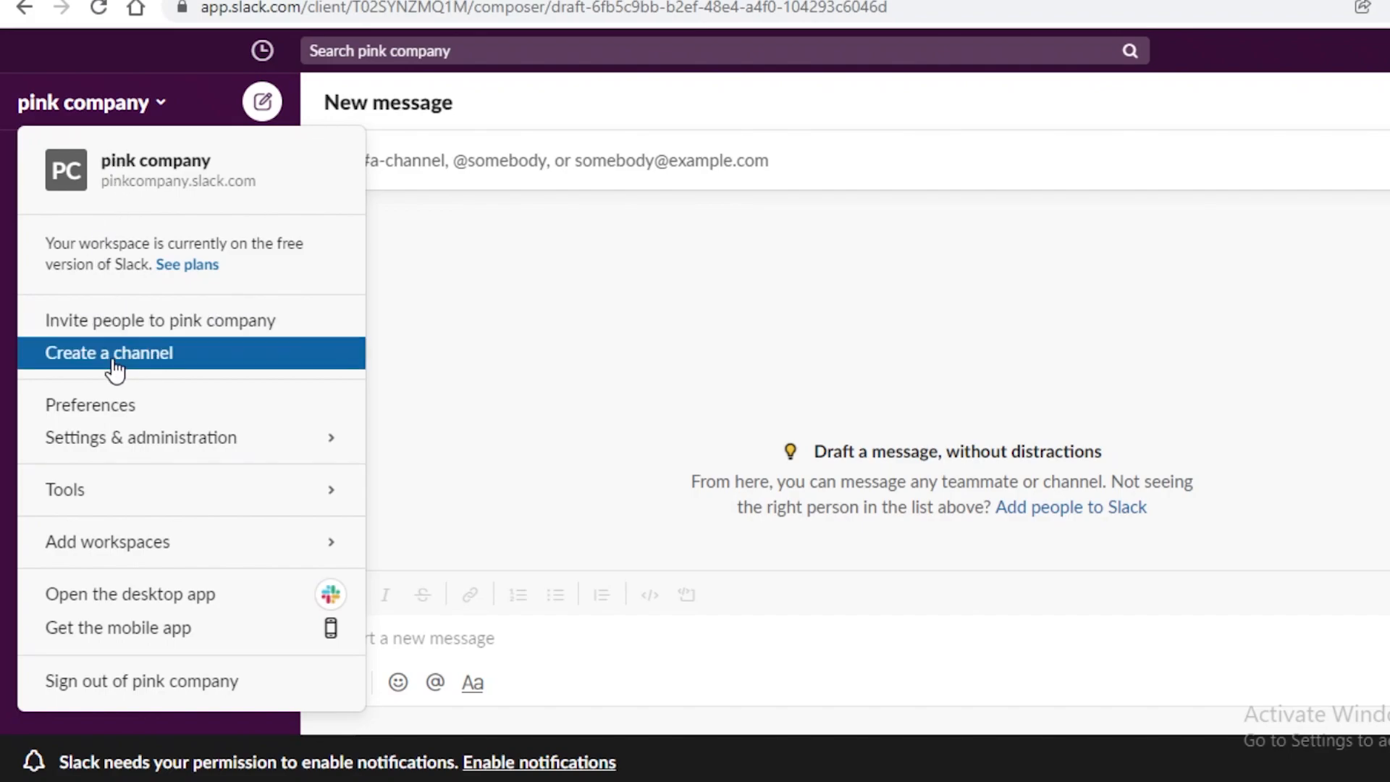
Begin a new channel and name it ideageneration
{"action": "left_click", "coordinate": [108, 352]}
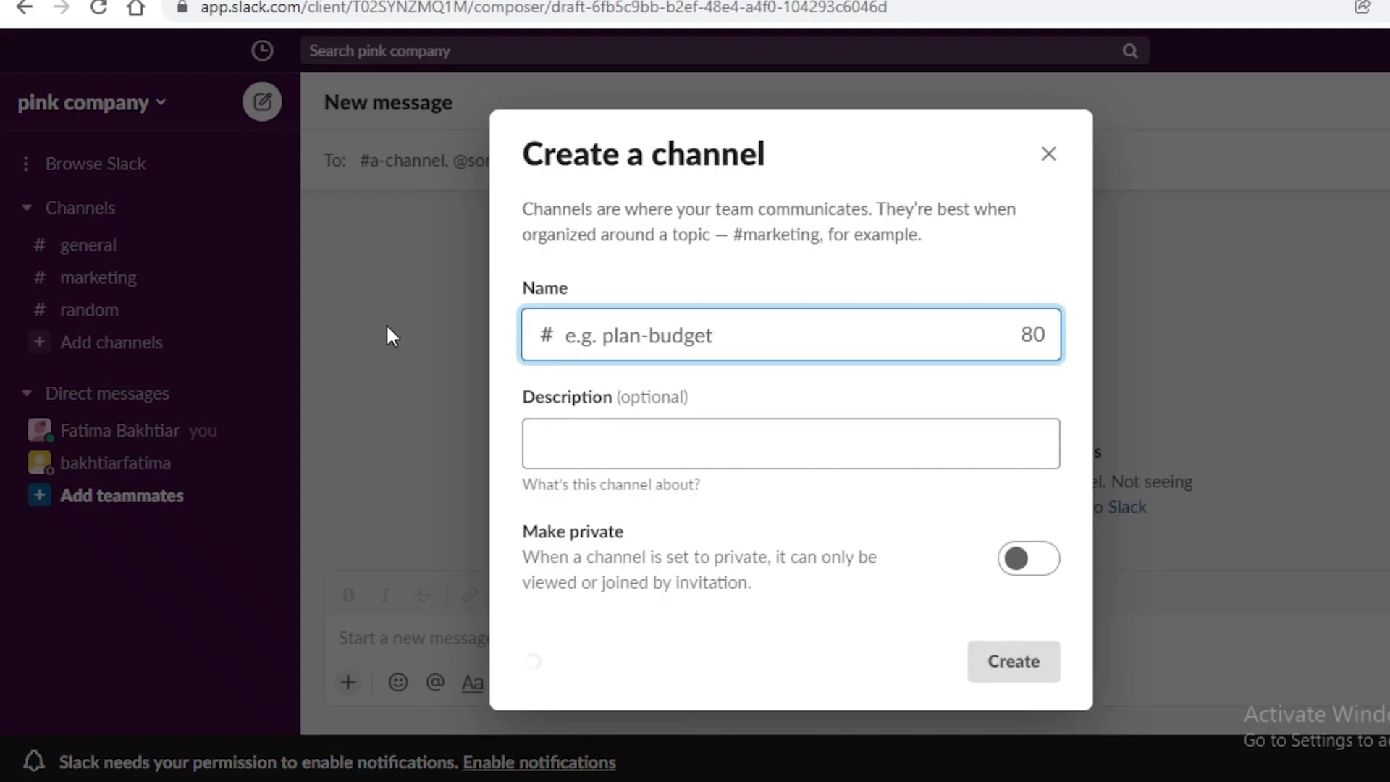
{"action": "type", "text": "#"}
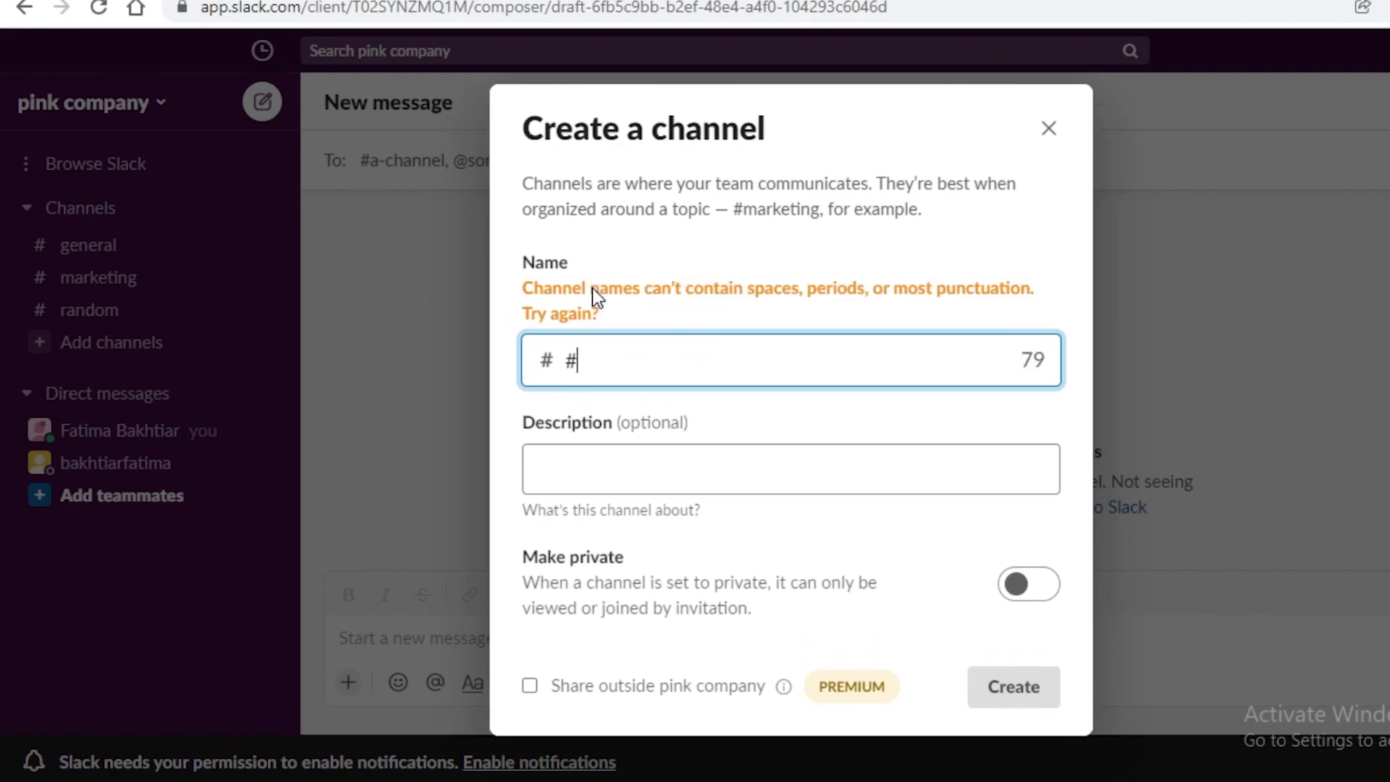
{"action": "type", "text": "idea"}
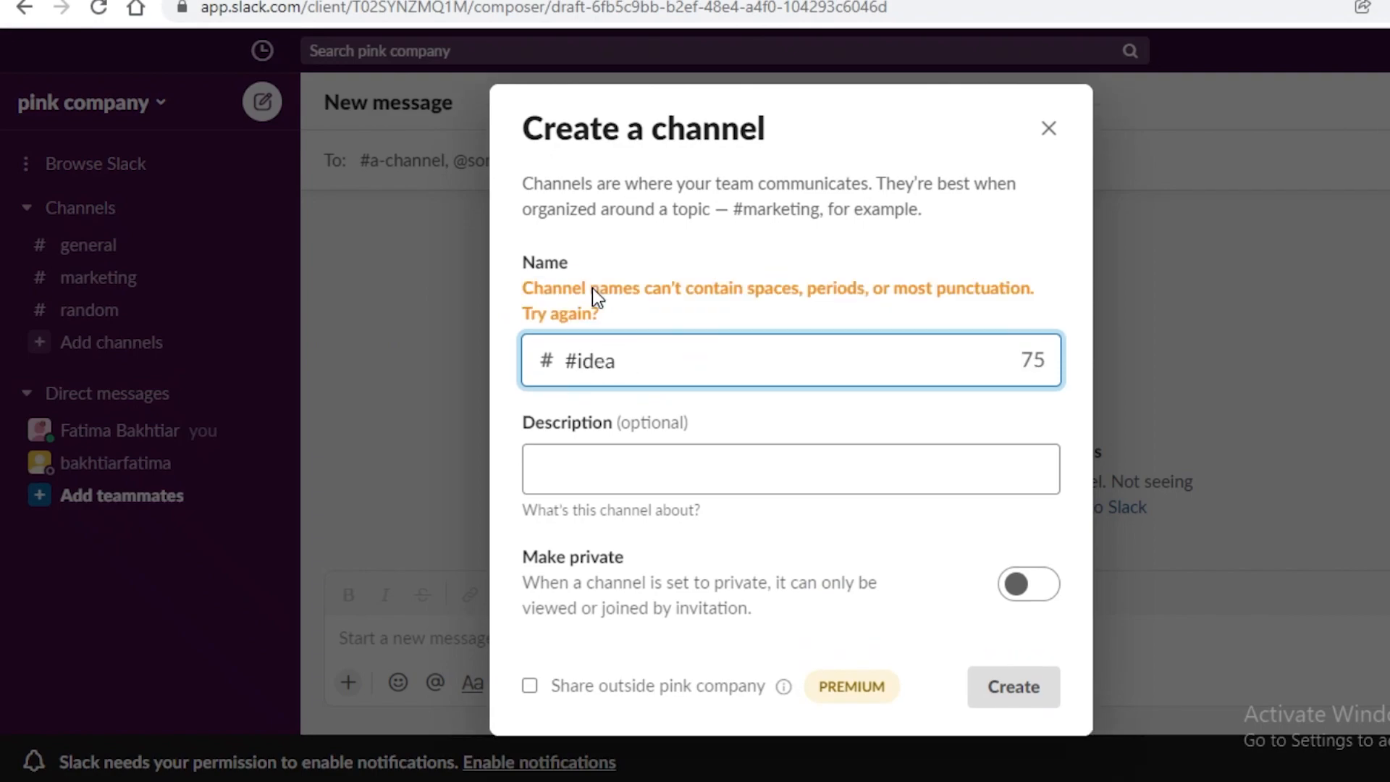
{"action": "type", "text": "generation"}
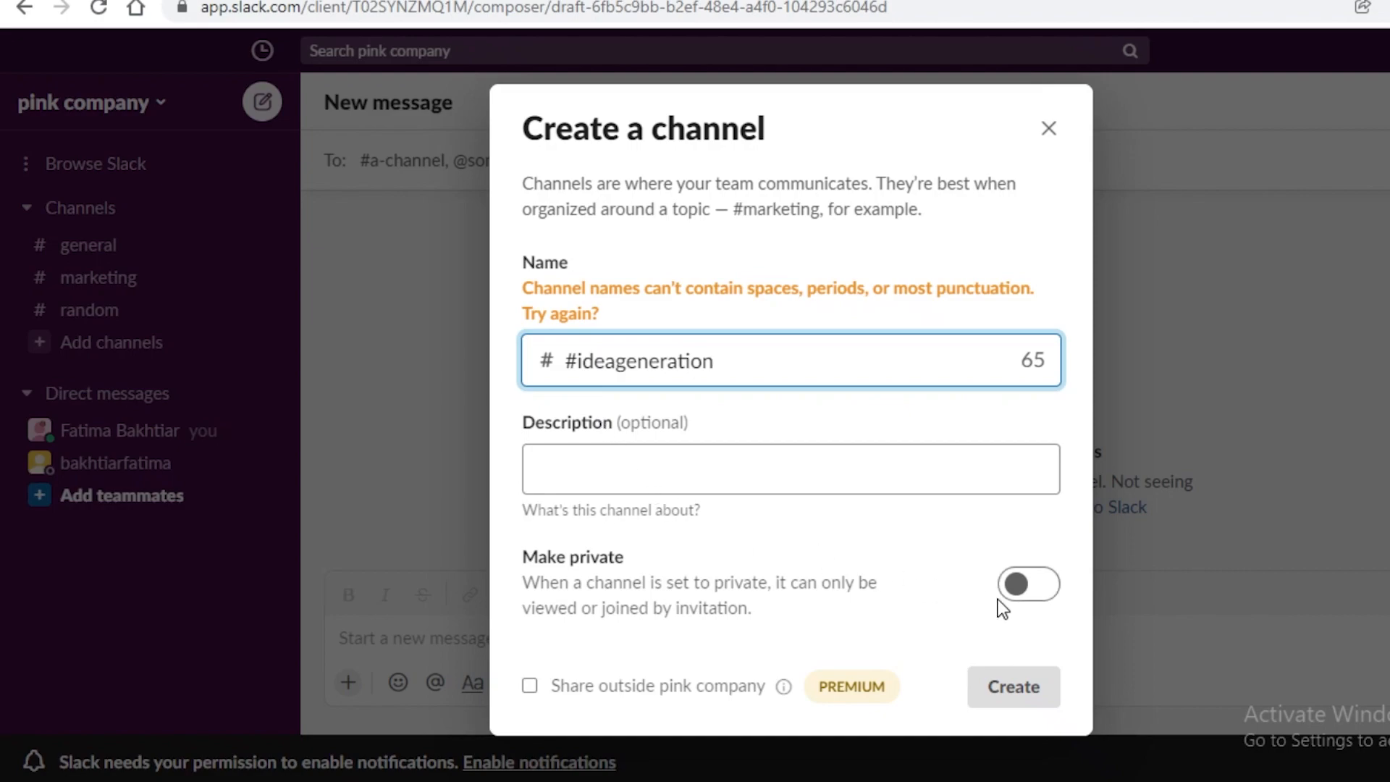
Toggle Make private on and off, leaving the channel public, and return to the name field
{"action": "left_click", "coordinate": [1028, 584]}
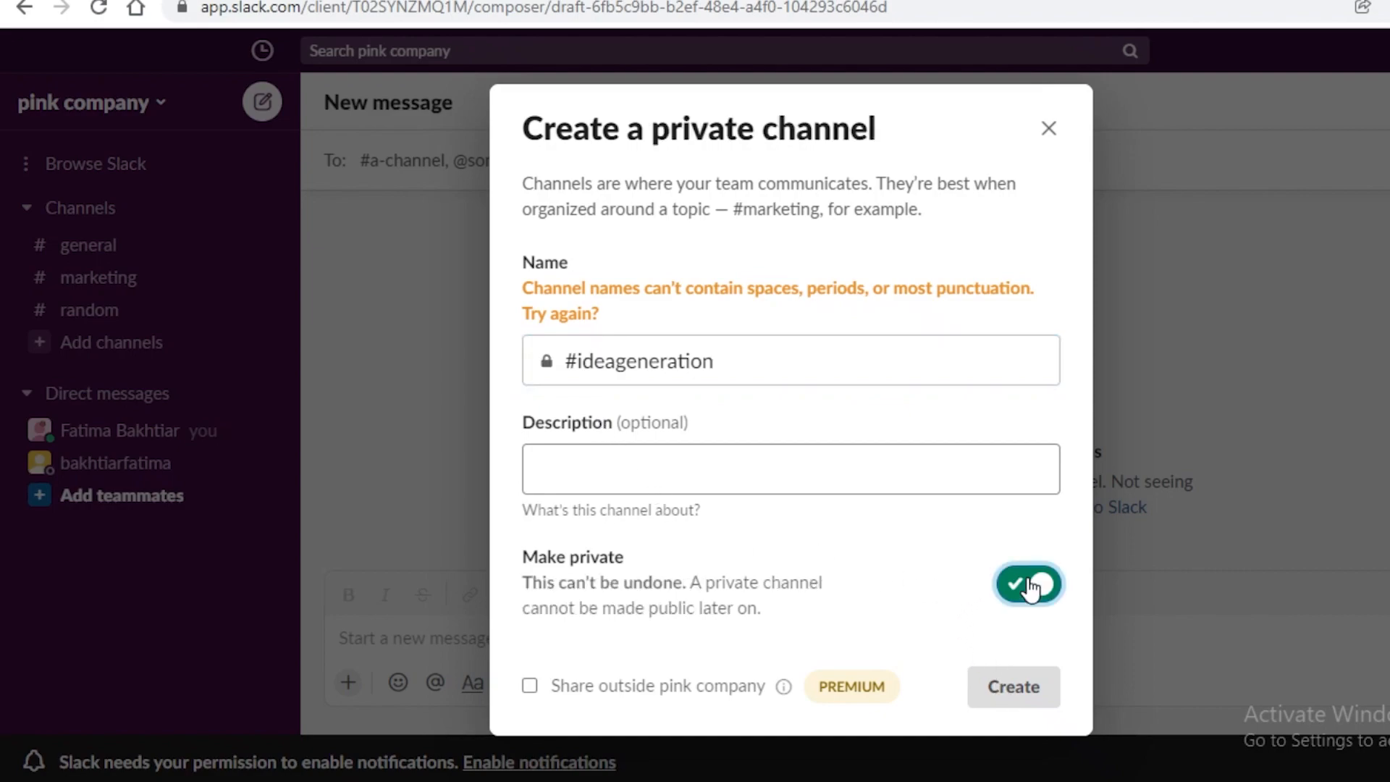
{"action": "mouse_move", "coordinate": [737, 548]}
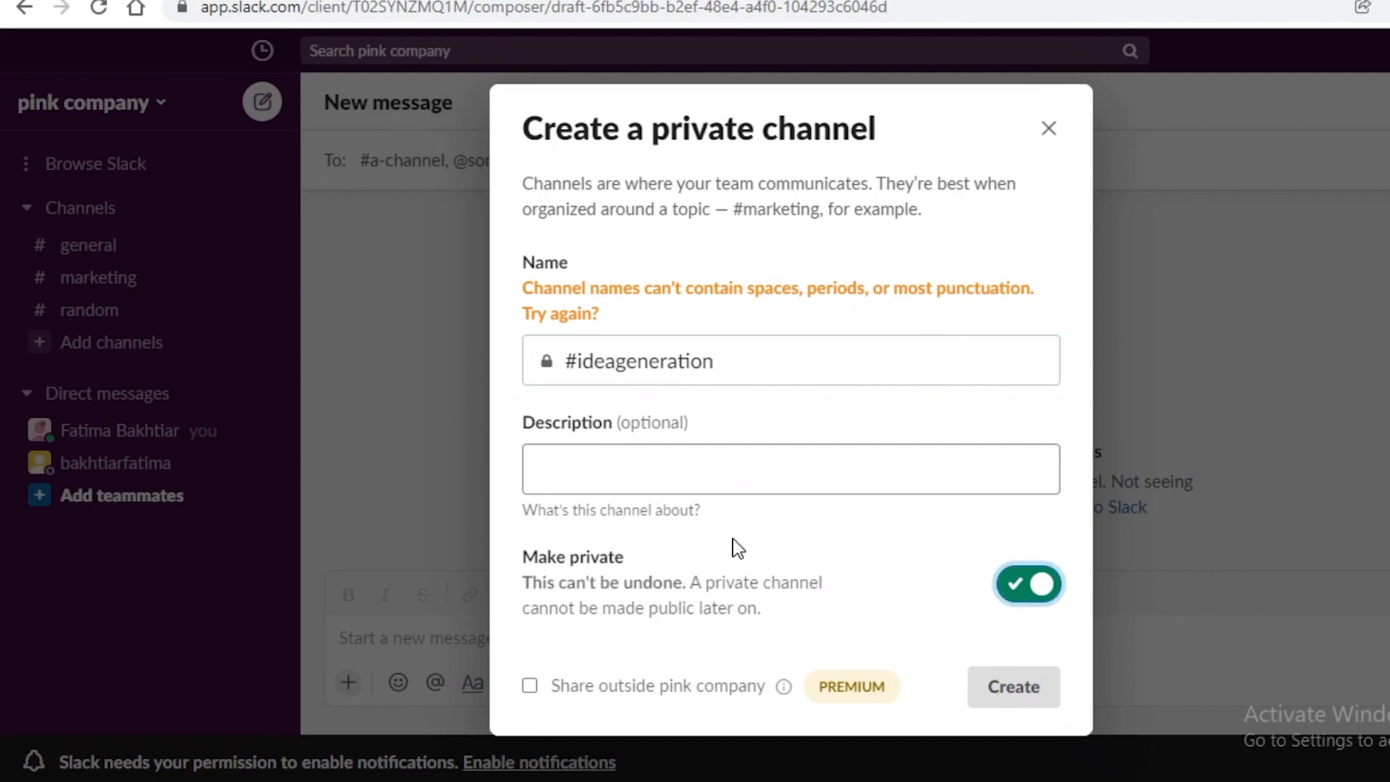
{"action": "left_click", "coordinate": [1028, 583]}
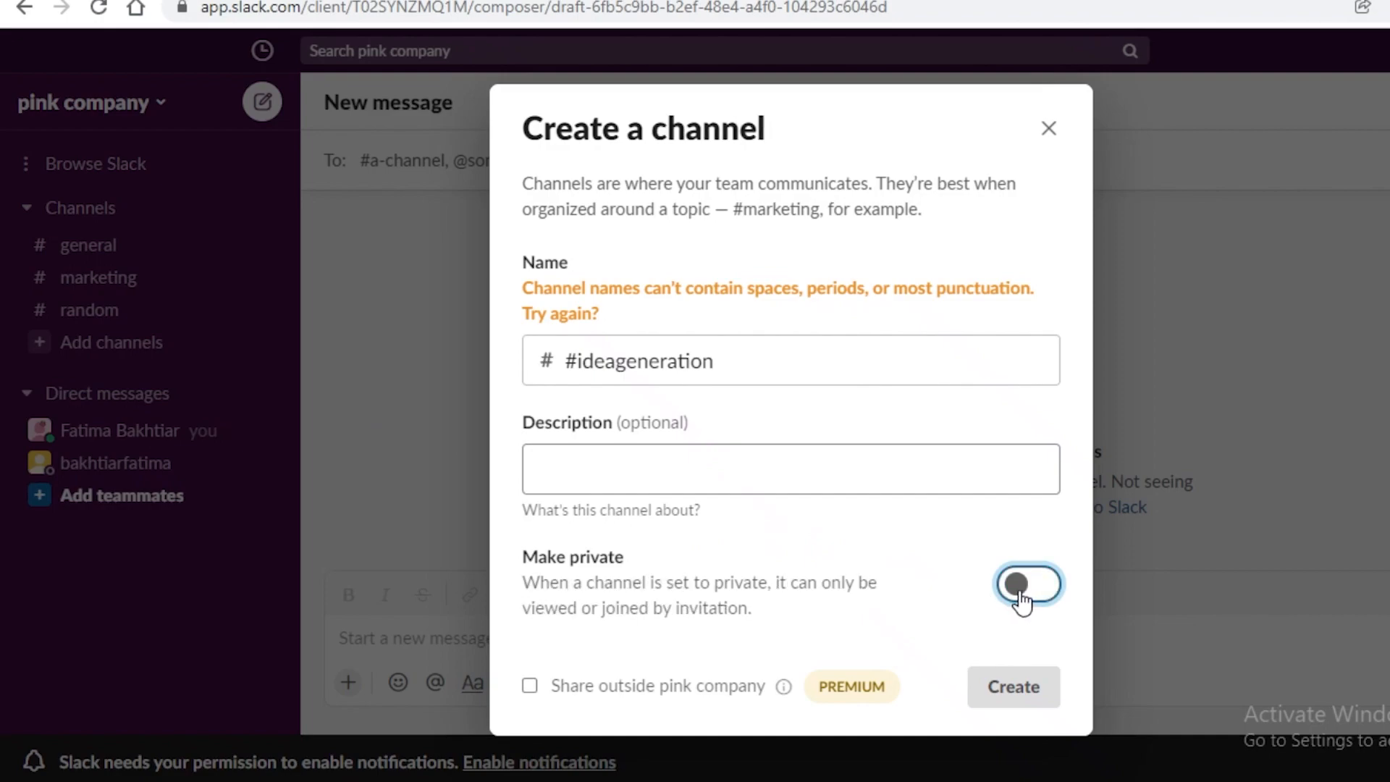
{"action": "left_click", "coordinate": [1028, 583]}
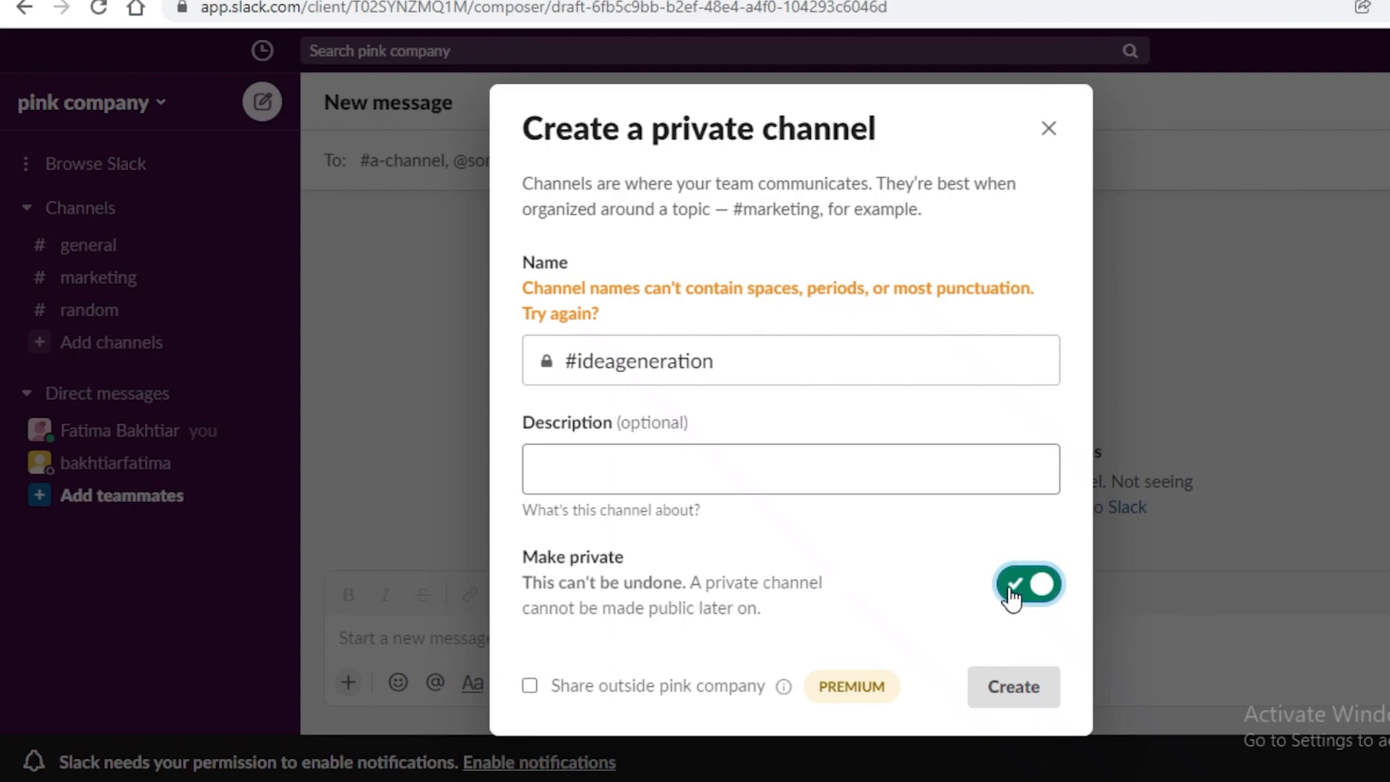
{"action": "left_click", "coordinate": [1028, 584]}
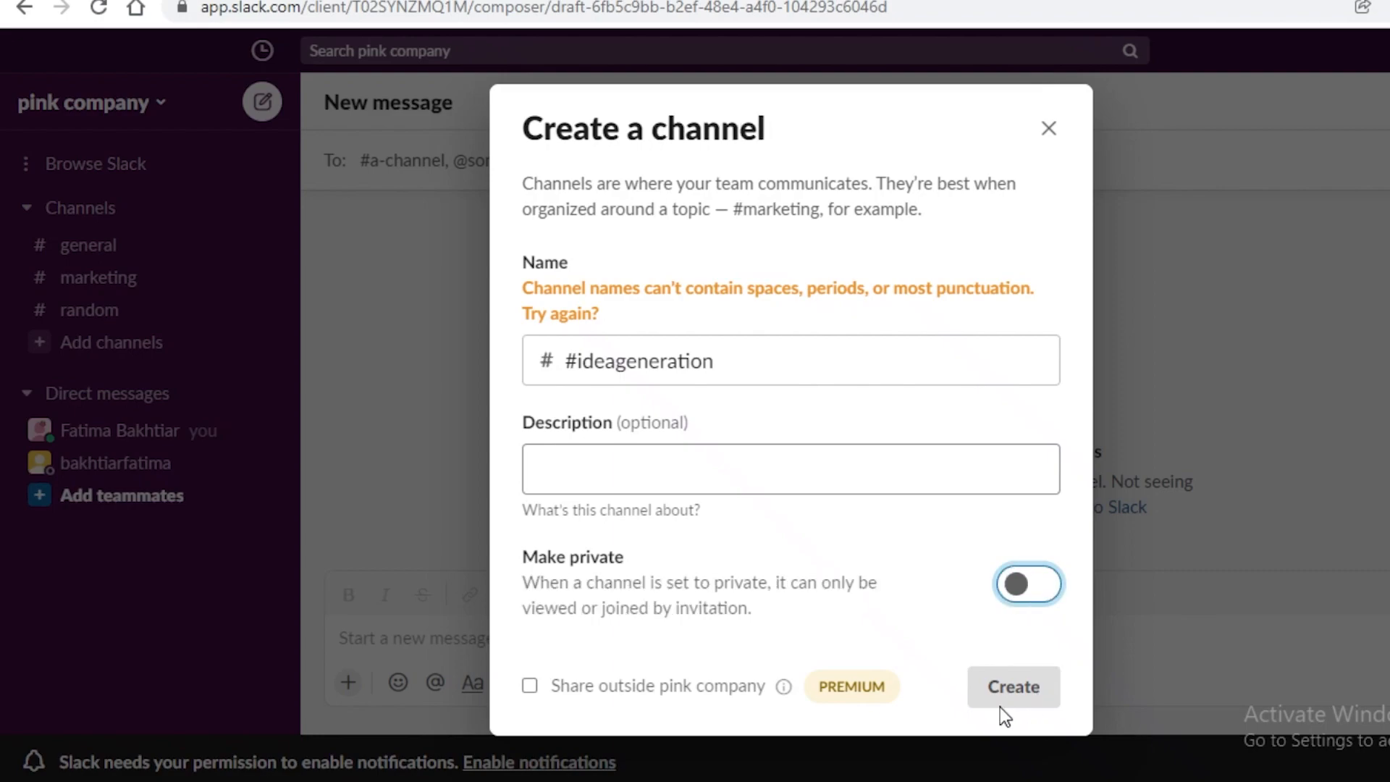
{"action": "left_click", "coordinate": [648, 361]}
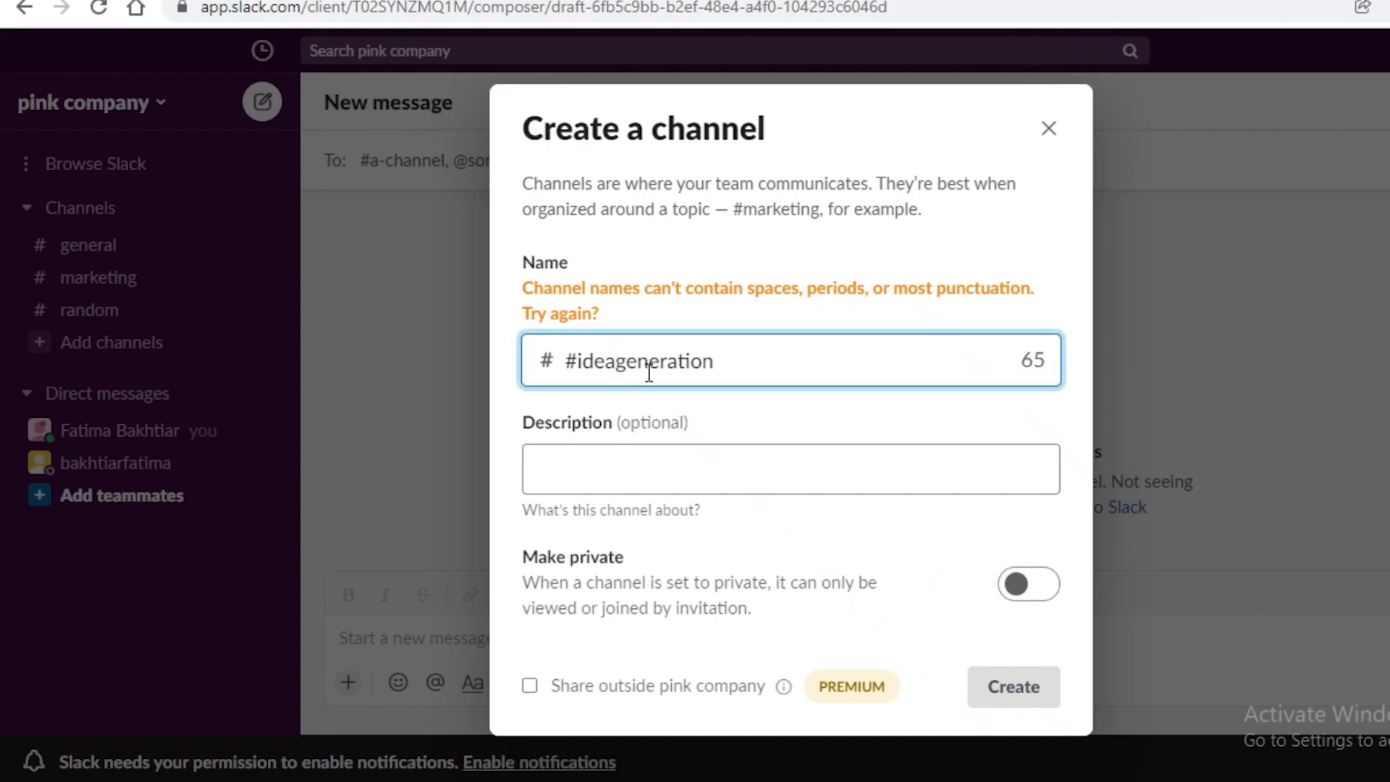
{"action": "mouse_move", "coordinate": [571, 344]}
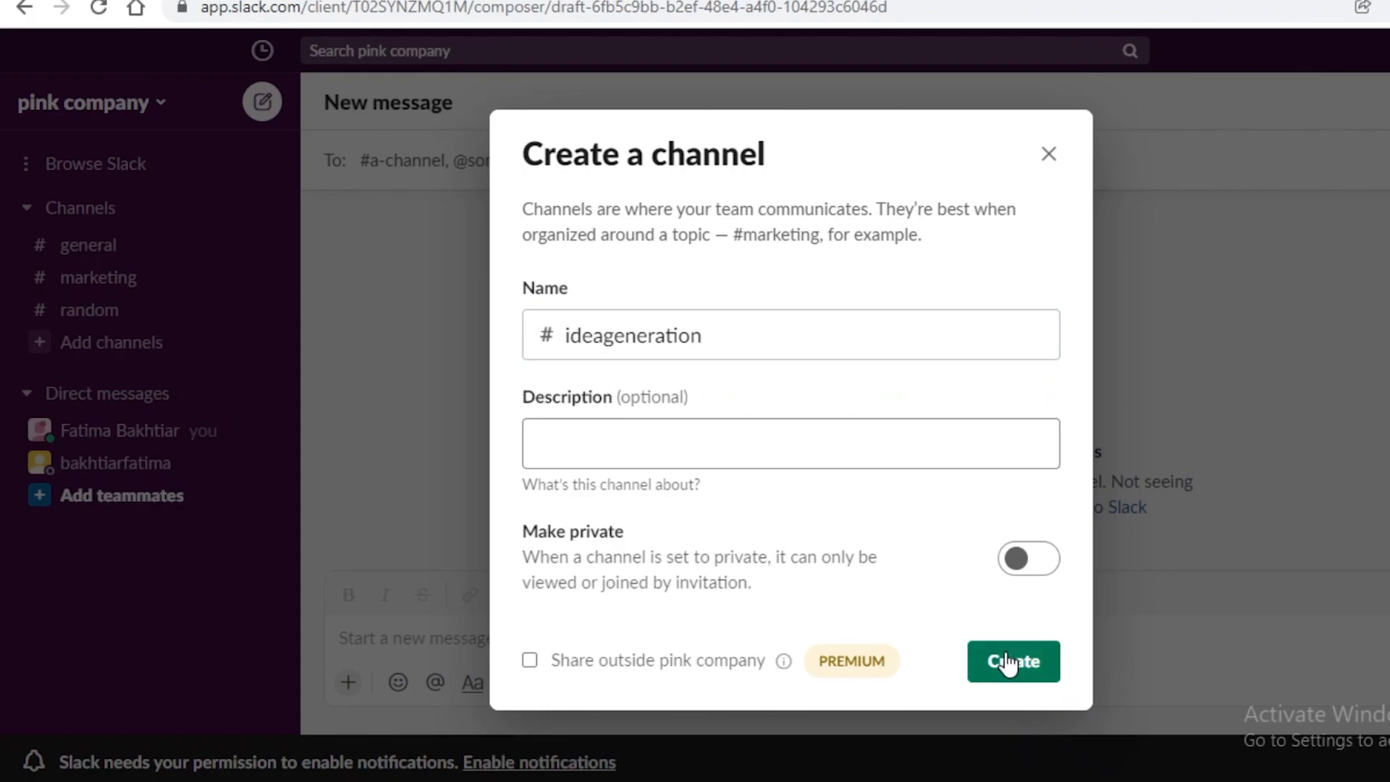
Create the ideageneration channel and skip adding people for now
{"action": "left_click", "coordinate": [1012, 662]}
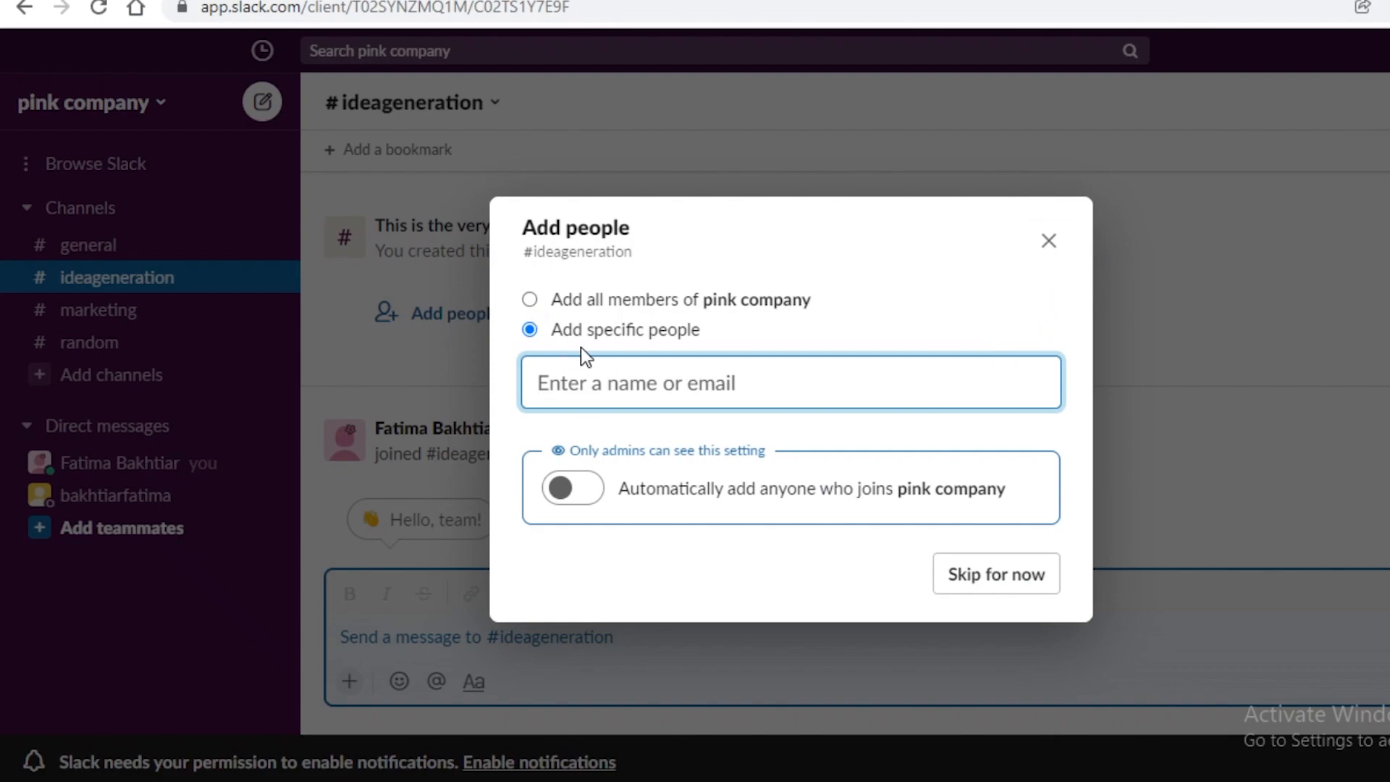
{"action": "mouse_move", "coordinate": [605, 368]}
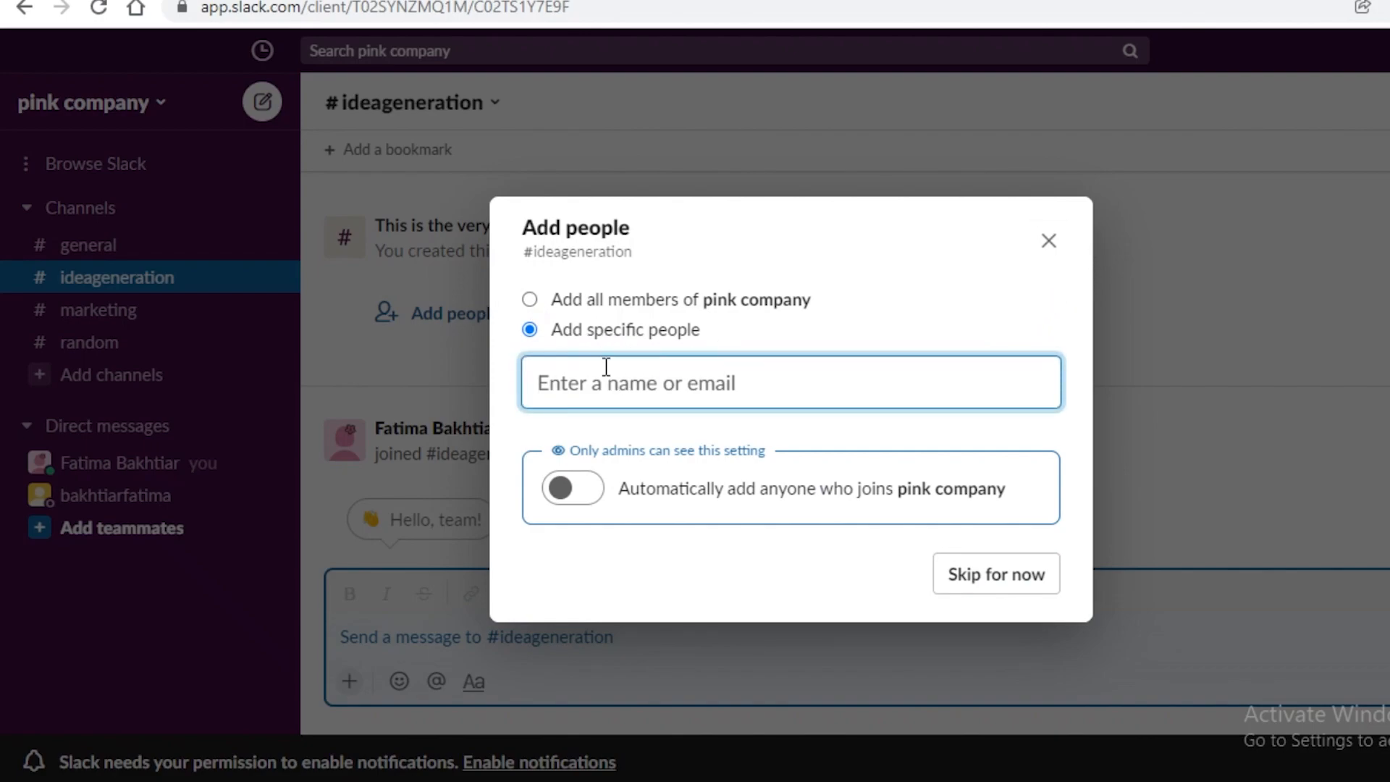
{"action": "mouse_move", "coordinate": [593, 455]}
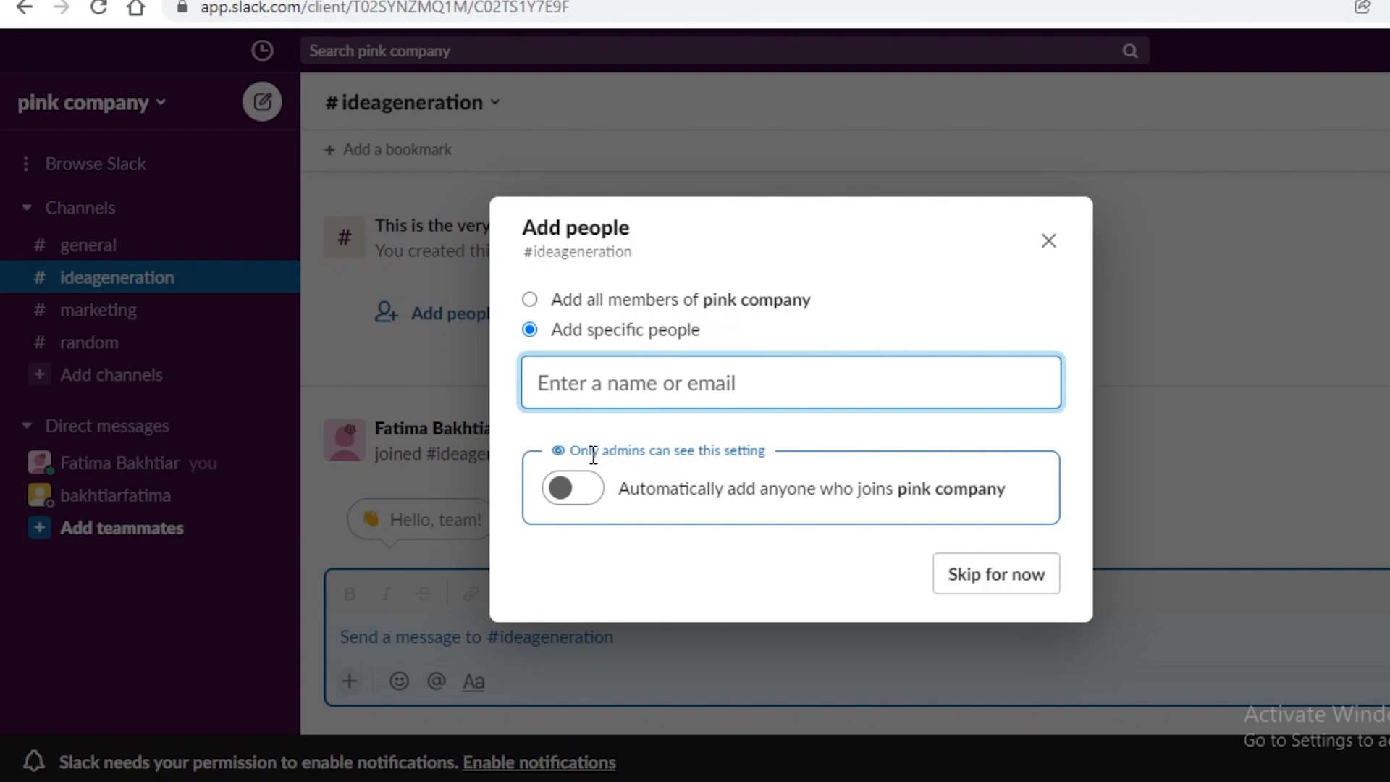
{"action": "mouse_move", "coordinate": [650, 307]}
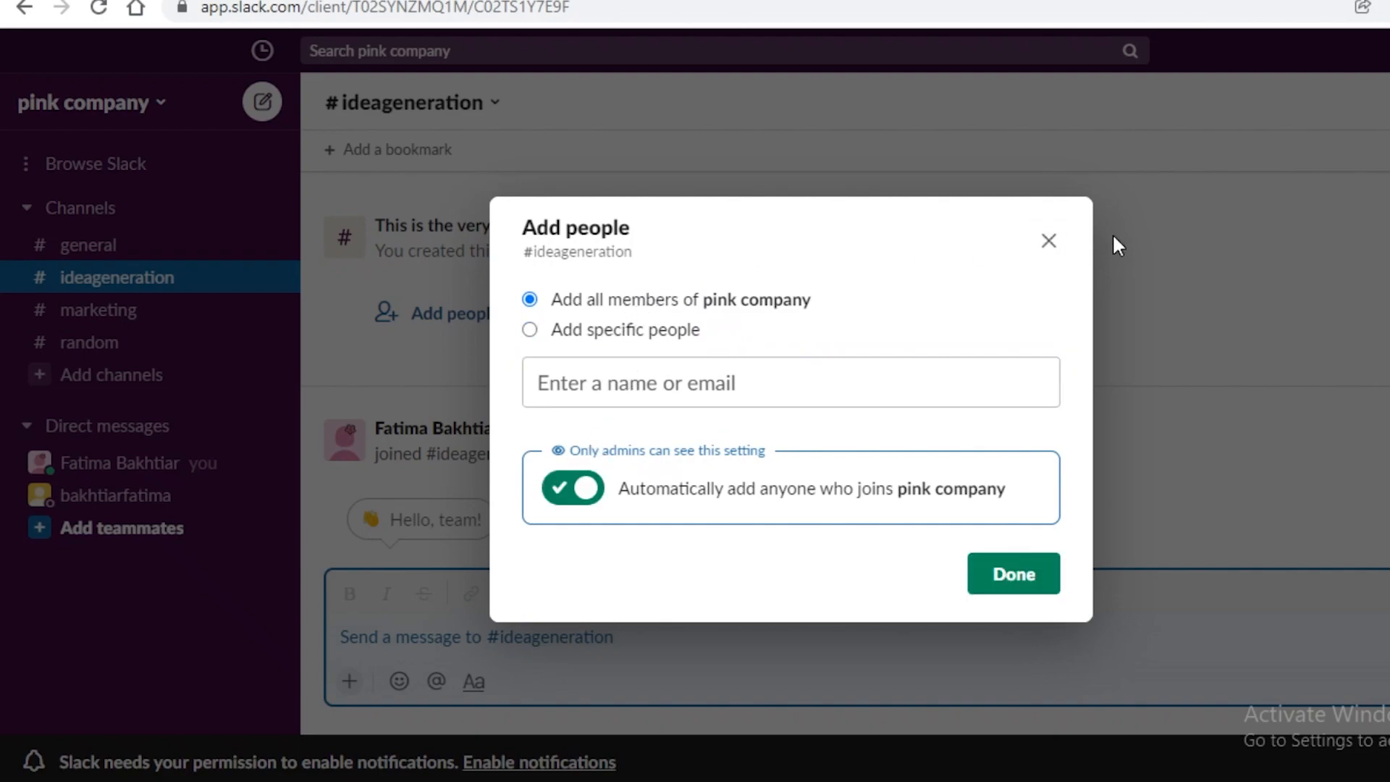
{"action": "left_click", "coordinate": [1012, 574]}
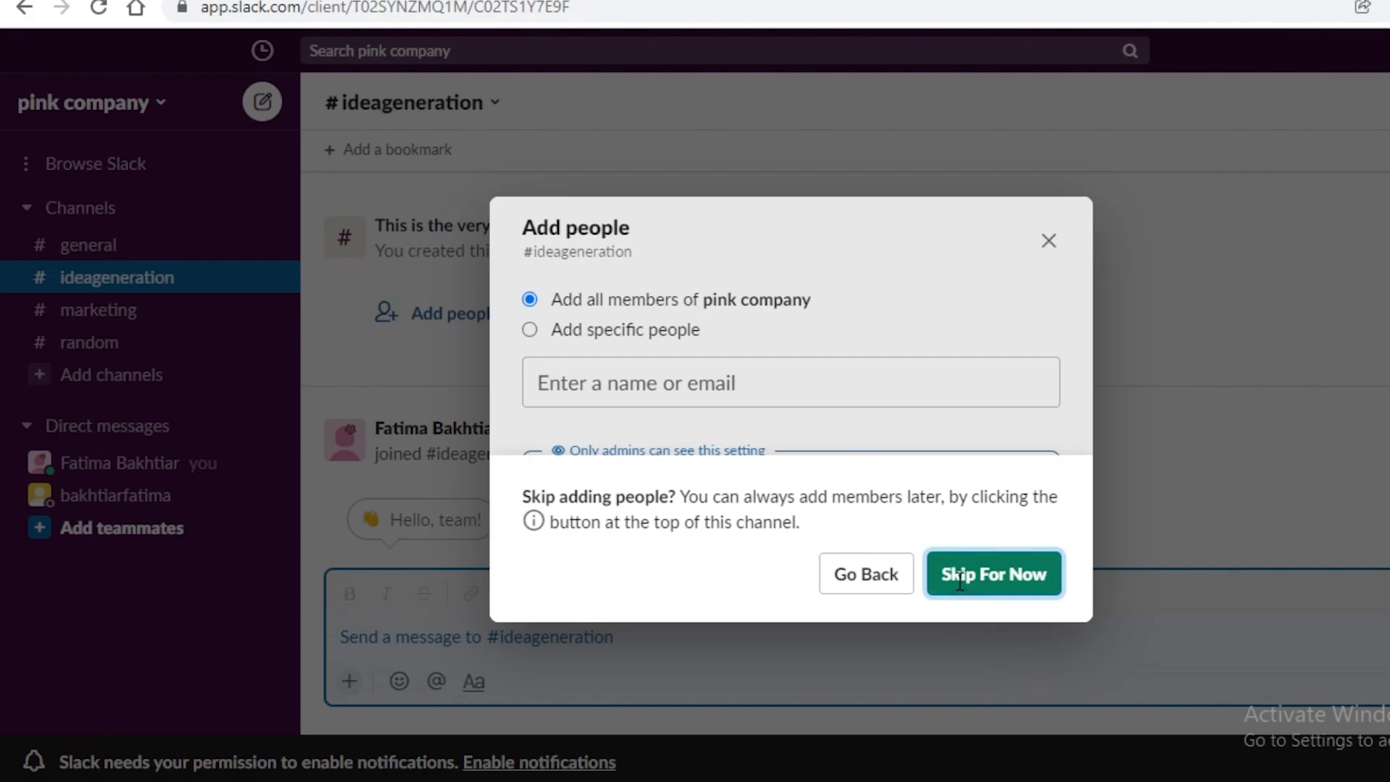
{"action": "left_click", "coordinate": [993, 573]}
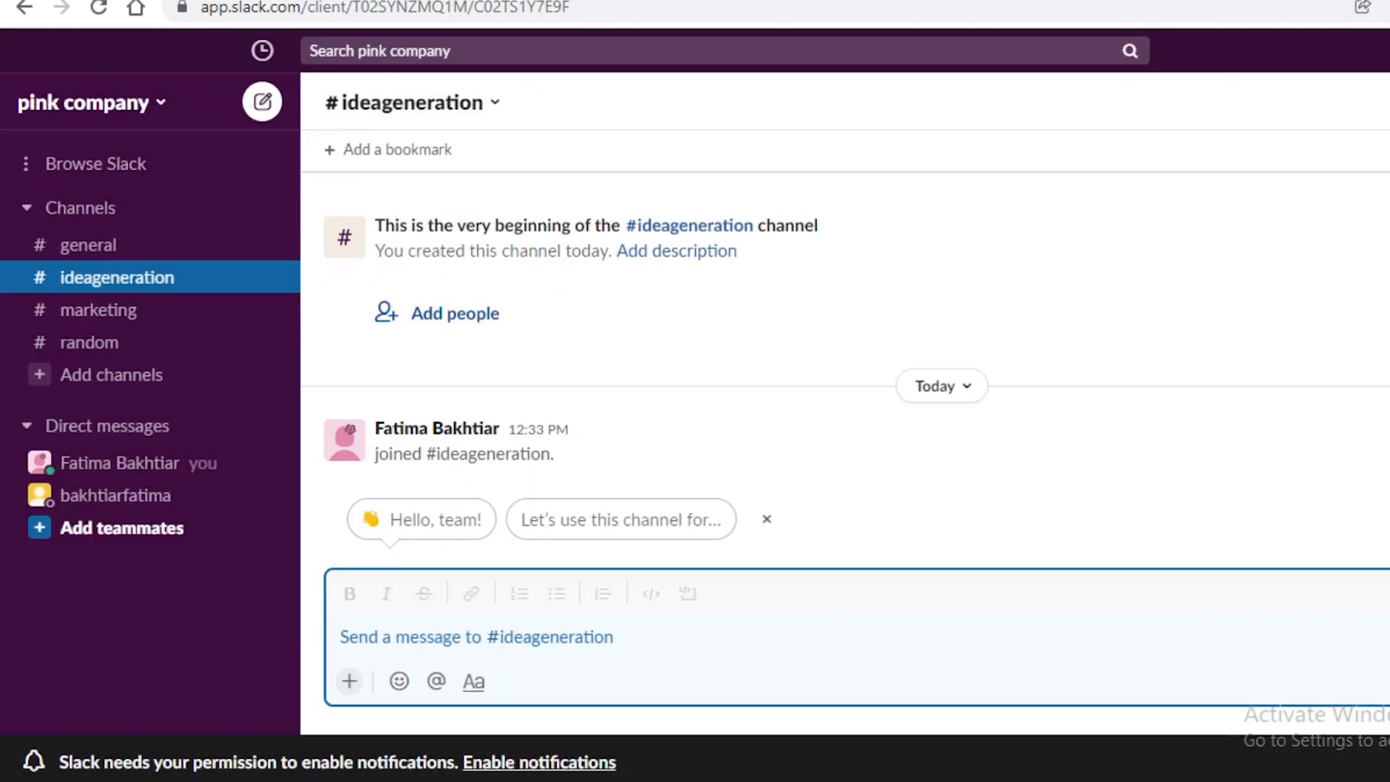
Open #ideageneration channel details and star the channel, then look through the details
{"action": "left_click", "coordinate": [401, 101]}
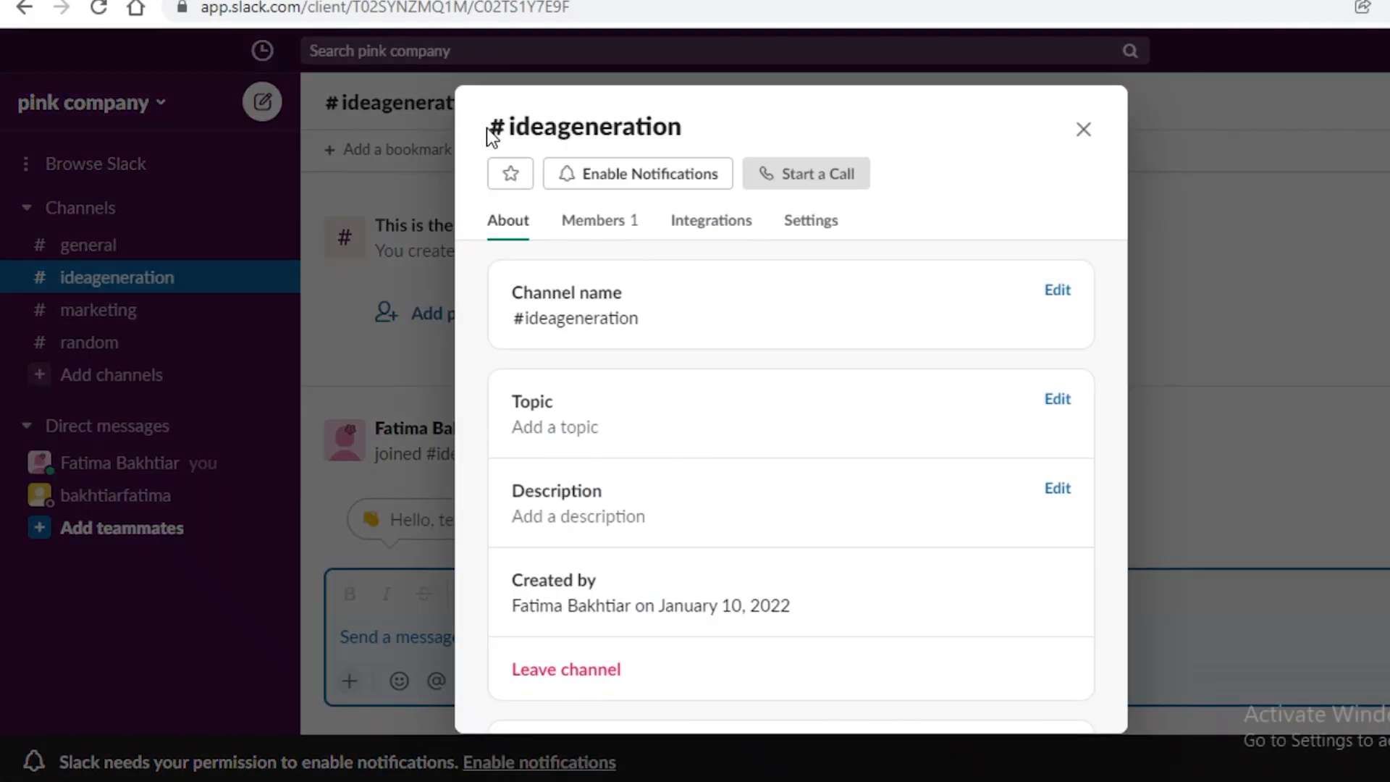
{"action": "mouse_move", "coordinate": [510, 172]}
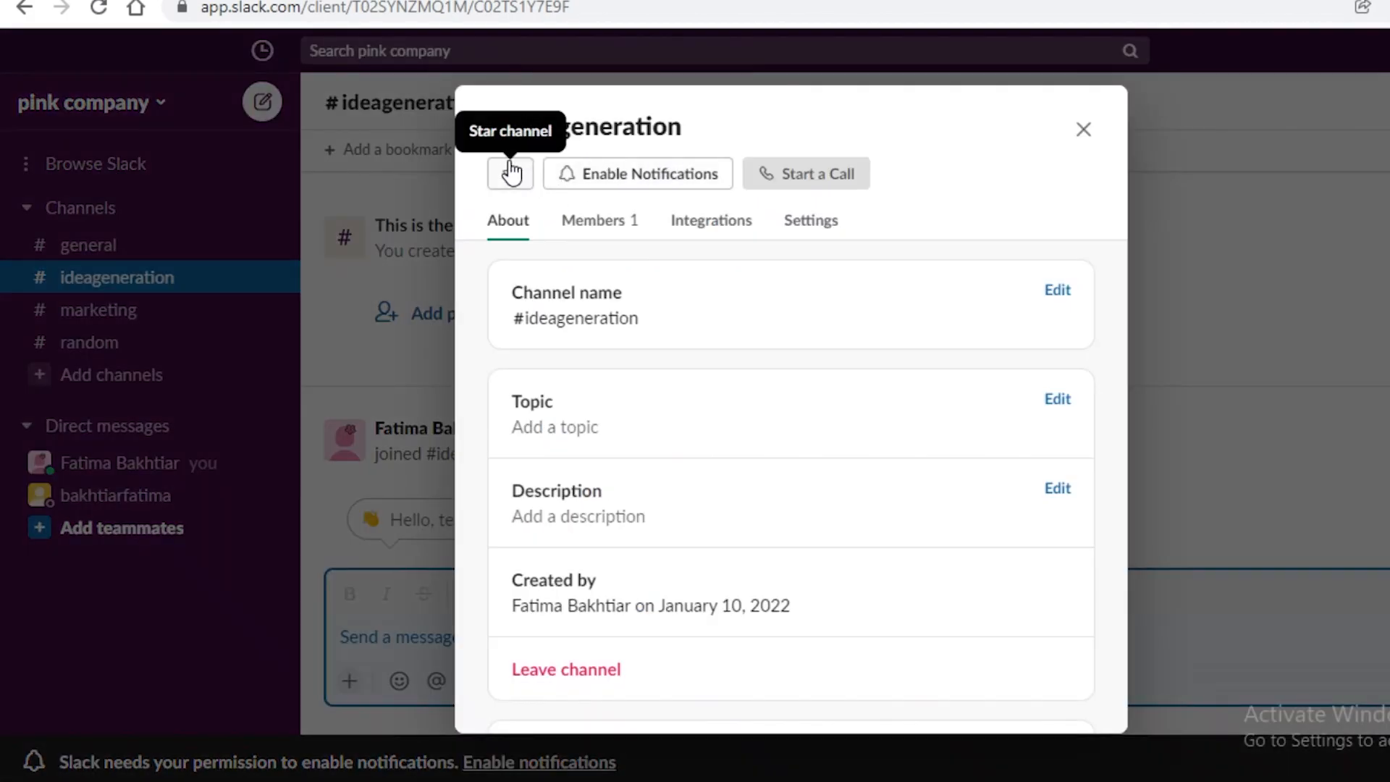
{"action": "mouse_move", "coordinate": [501, 155]}
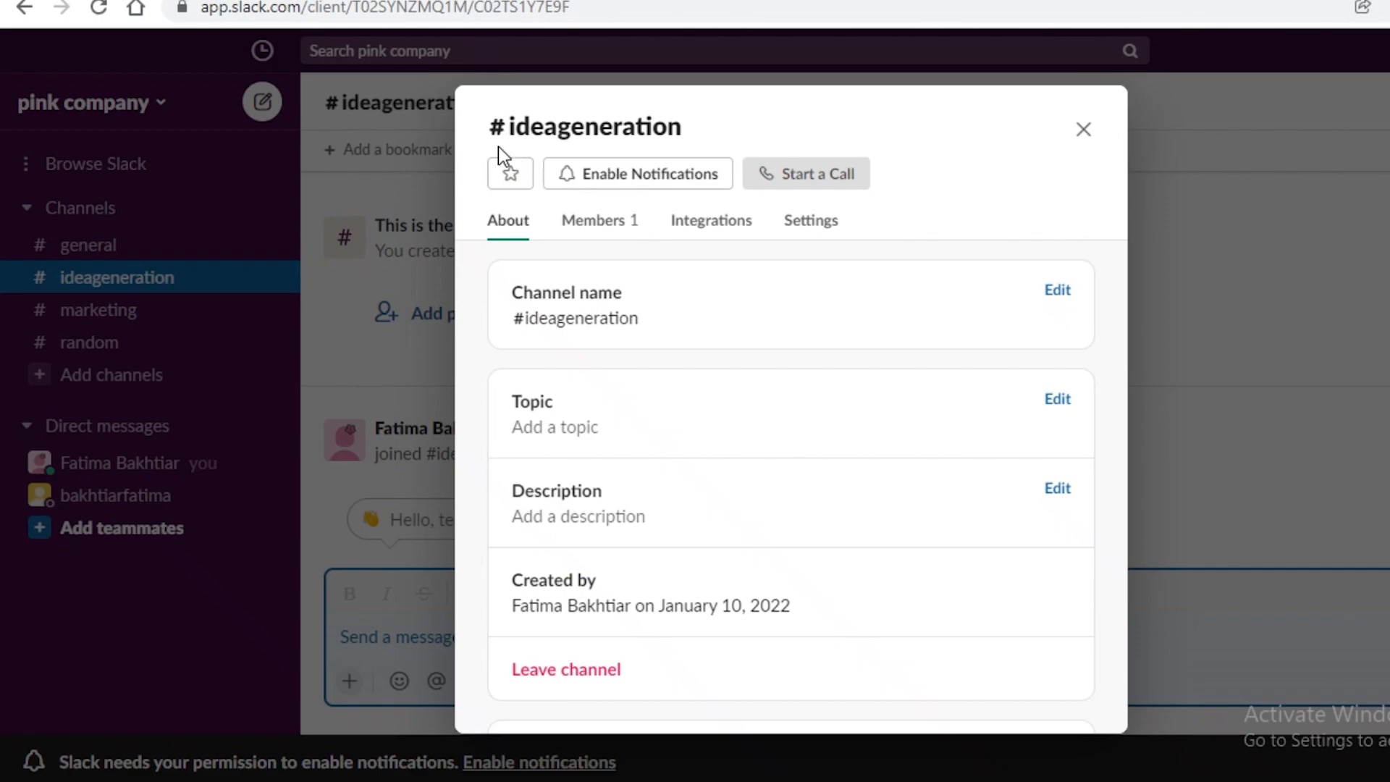
{"action": "mouse_move", "coordinate": [510, 172]}
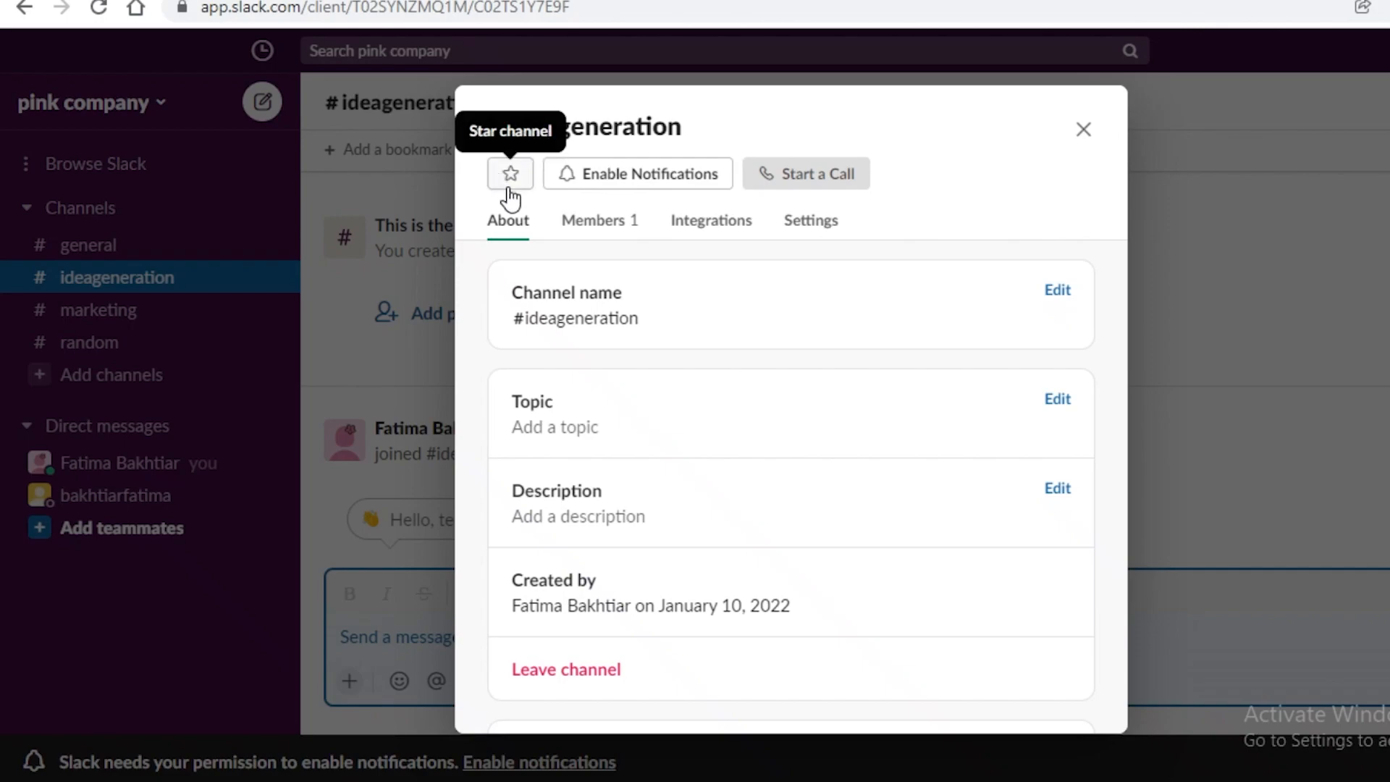
{"action": "mouse_move", "coordinate": [515, 192]}
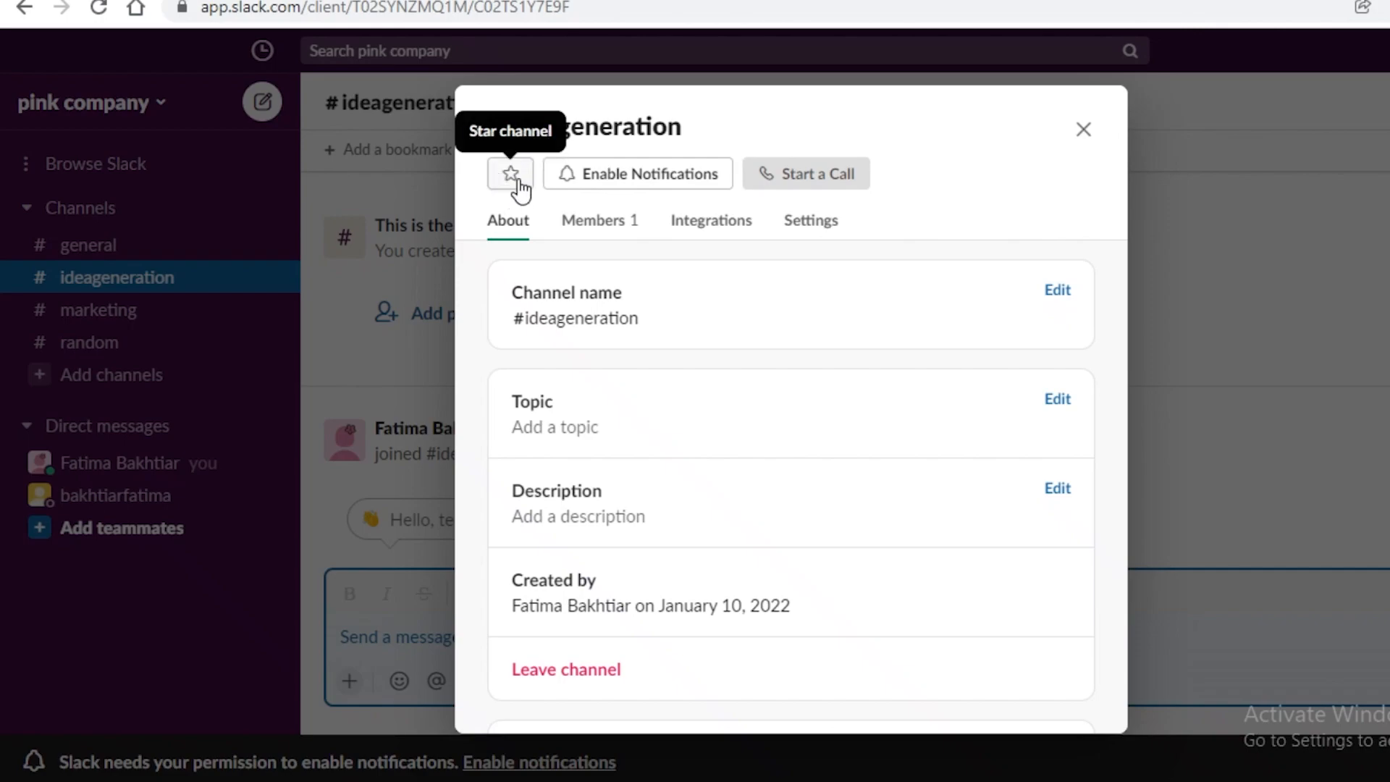
{"action": "mouse_move", "coordinate": [510, 177]}
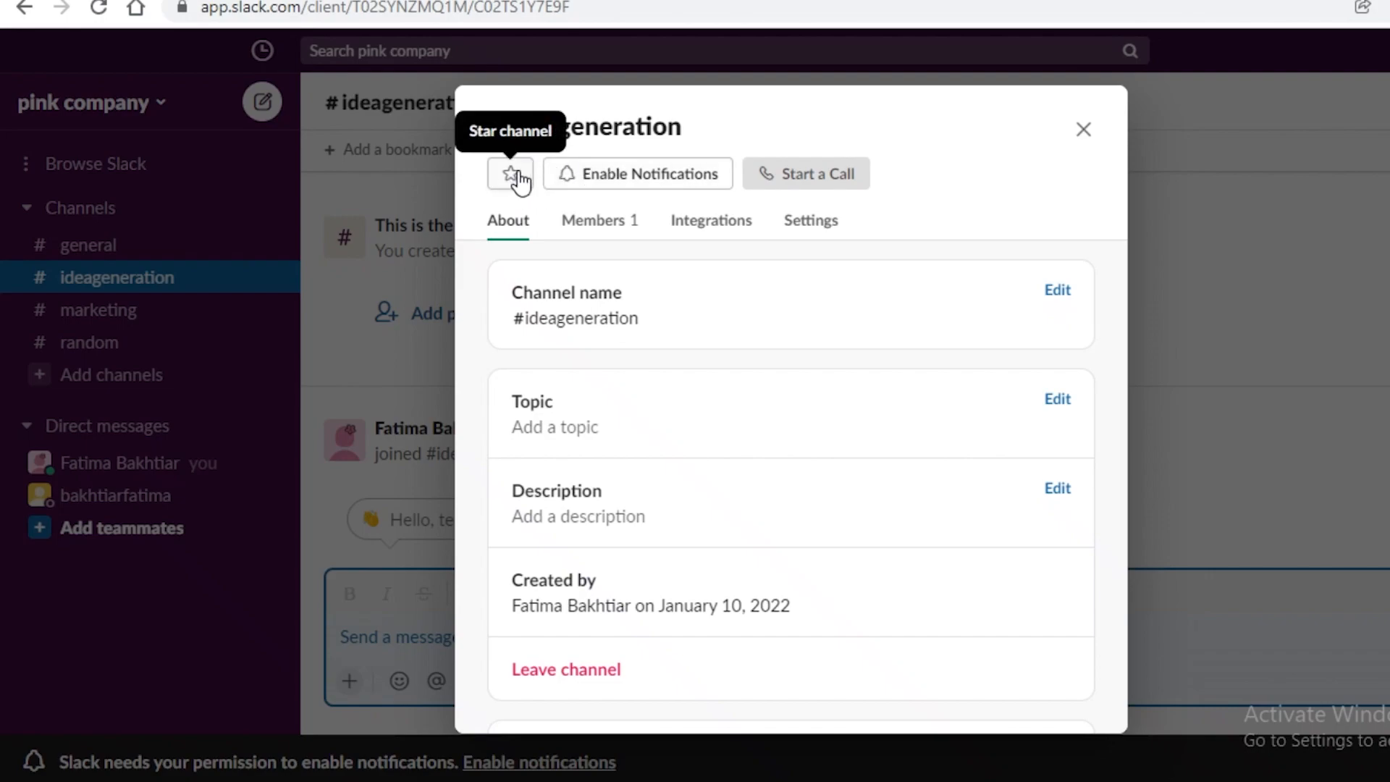
{"action": "left_click", "coordinate": [510, 173]}
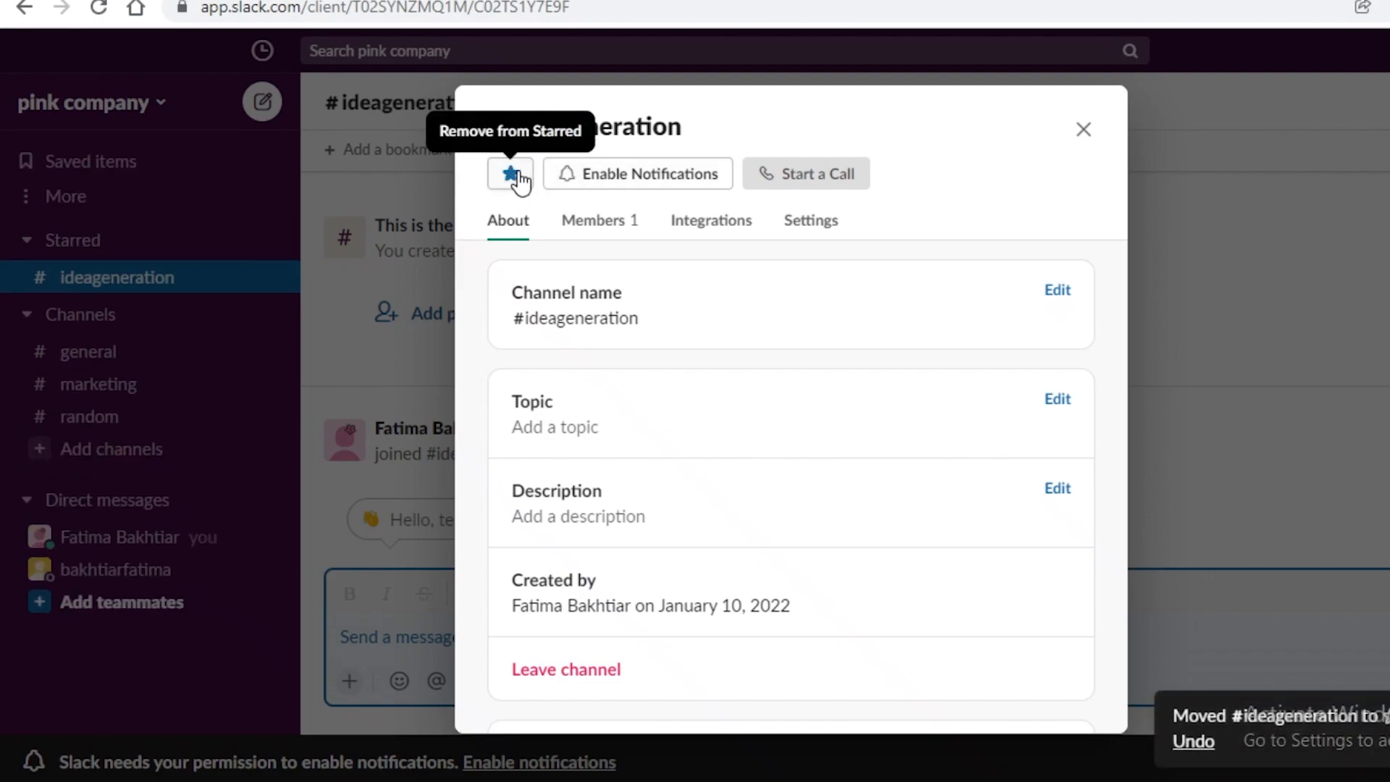
{"action": "mouse_move", "coordinate": [229, 293]}
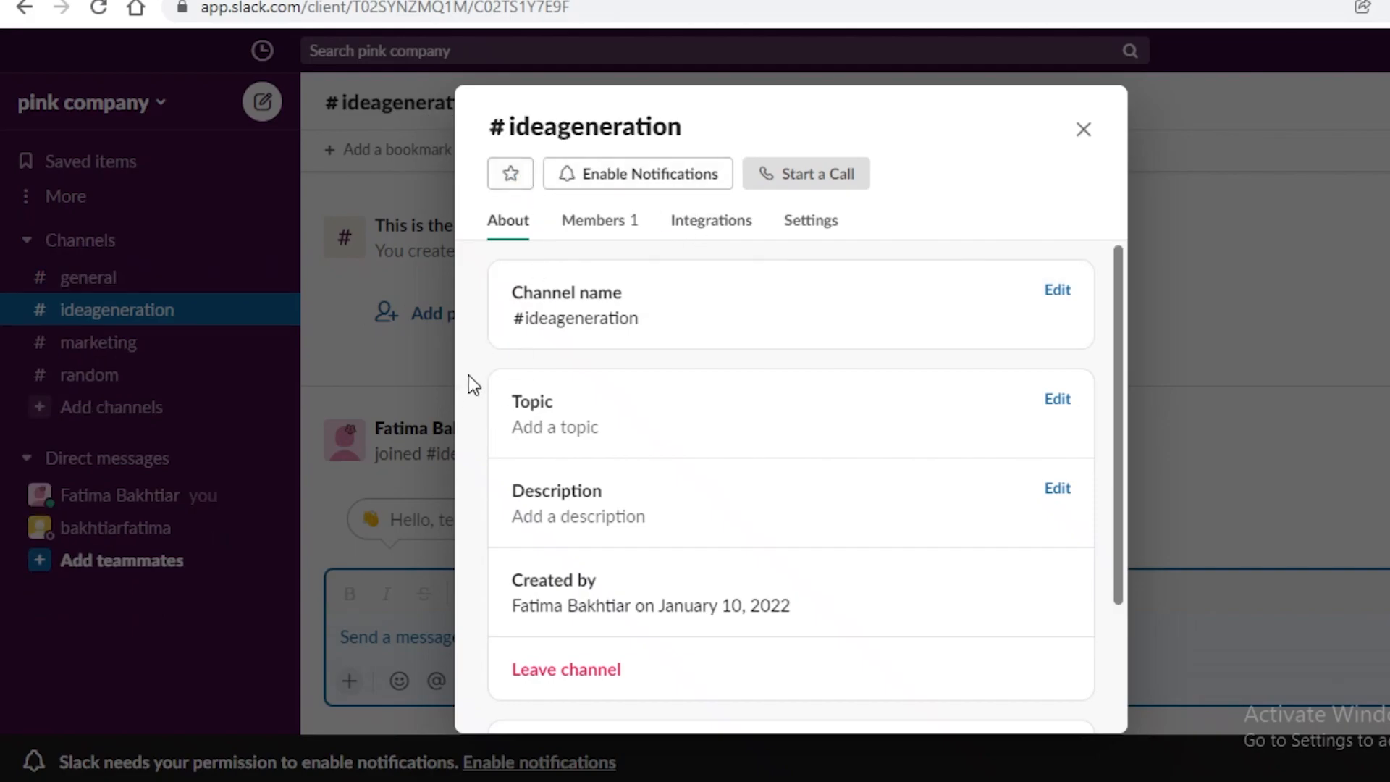
{"action": "scroll", "scroll_direction": "down", "scroll_amount": 3}
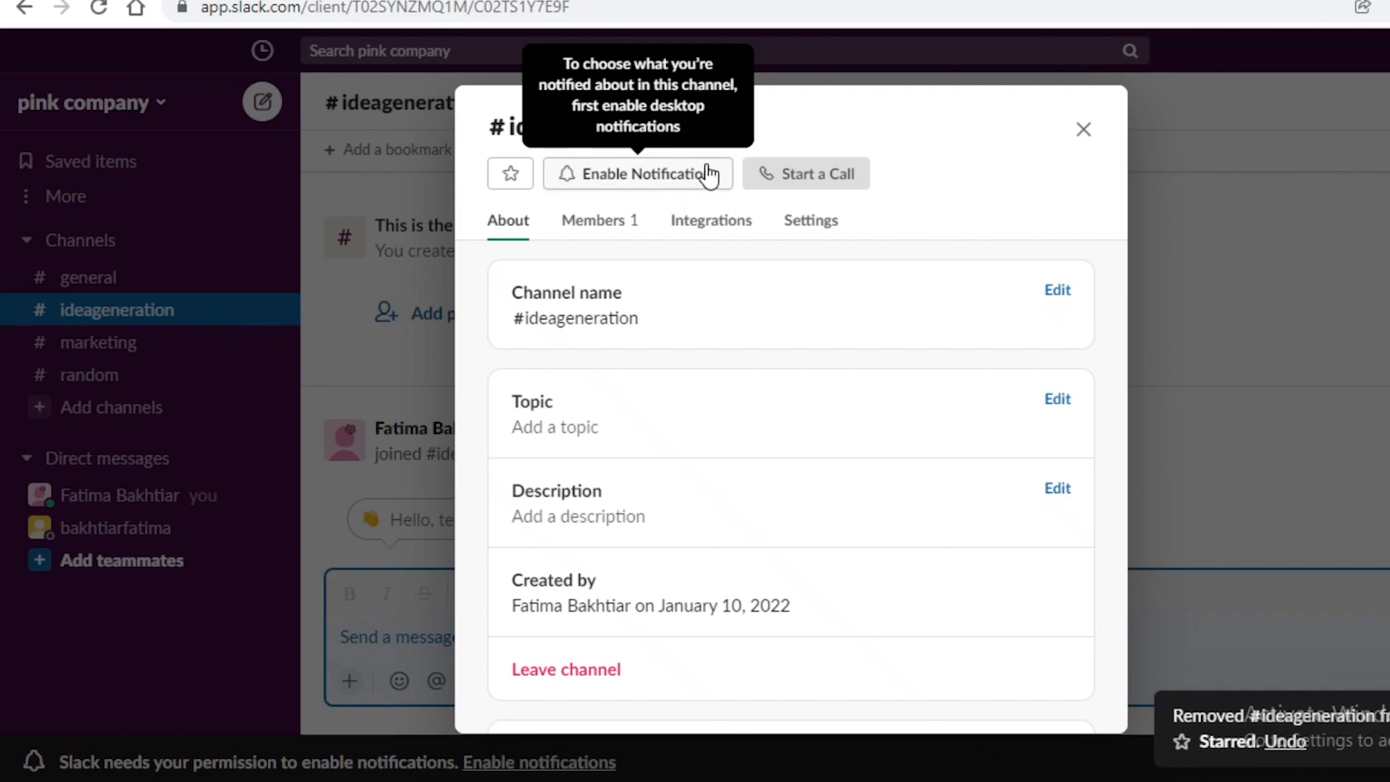
{"action": "mouse_move", "coordinate": [599, 220]}
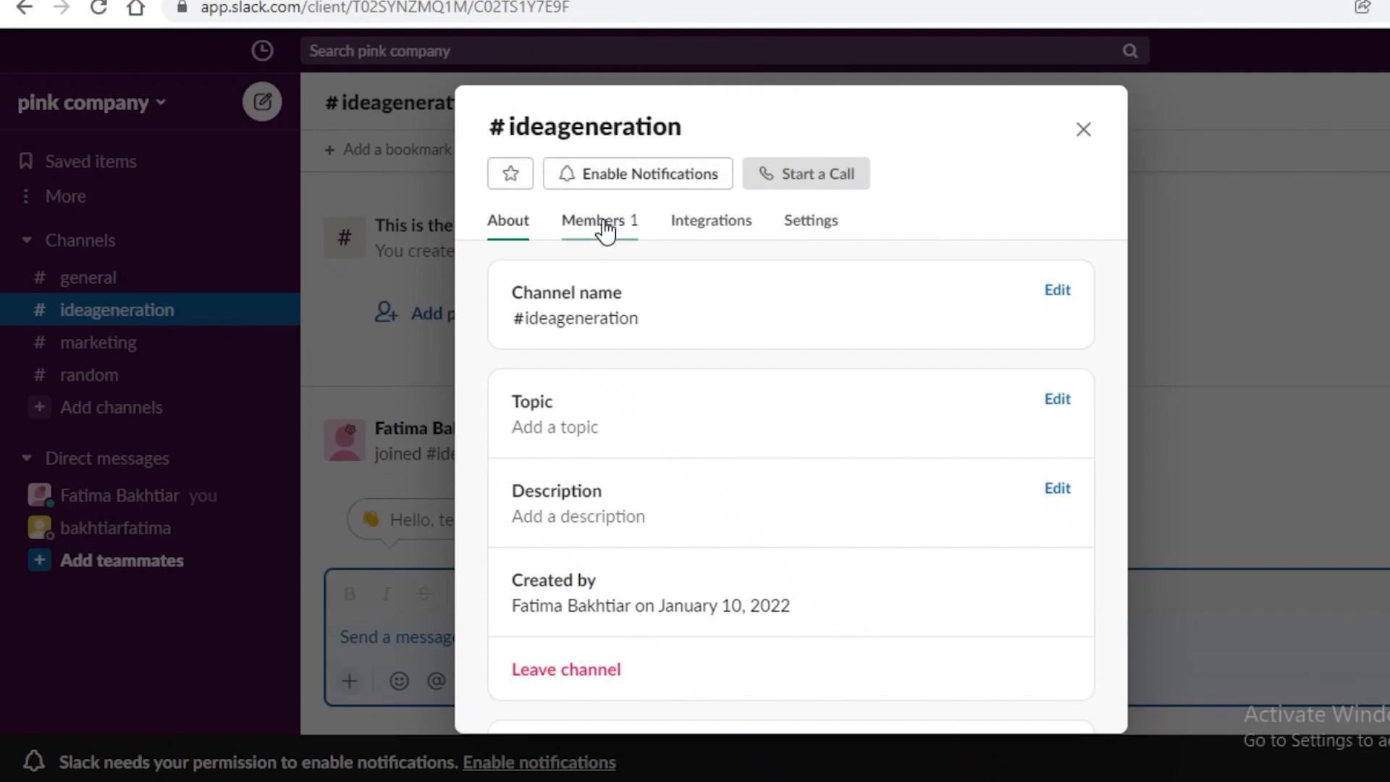
View the channel's Integrations and bring up the Add an App list
{"action": "left_click", "coordinate": [710, 221]}
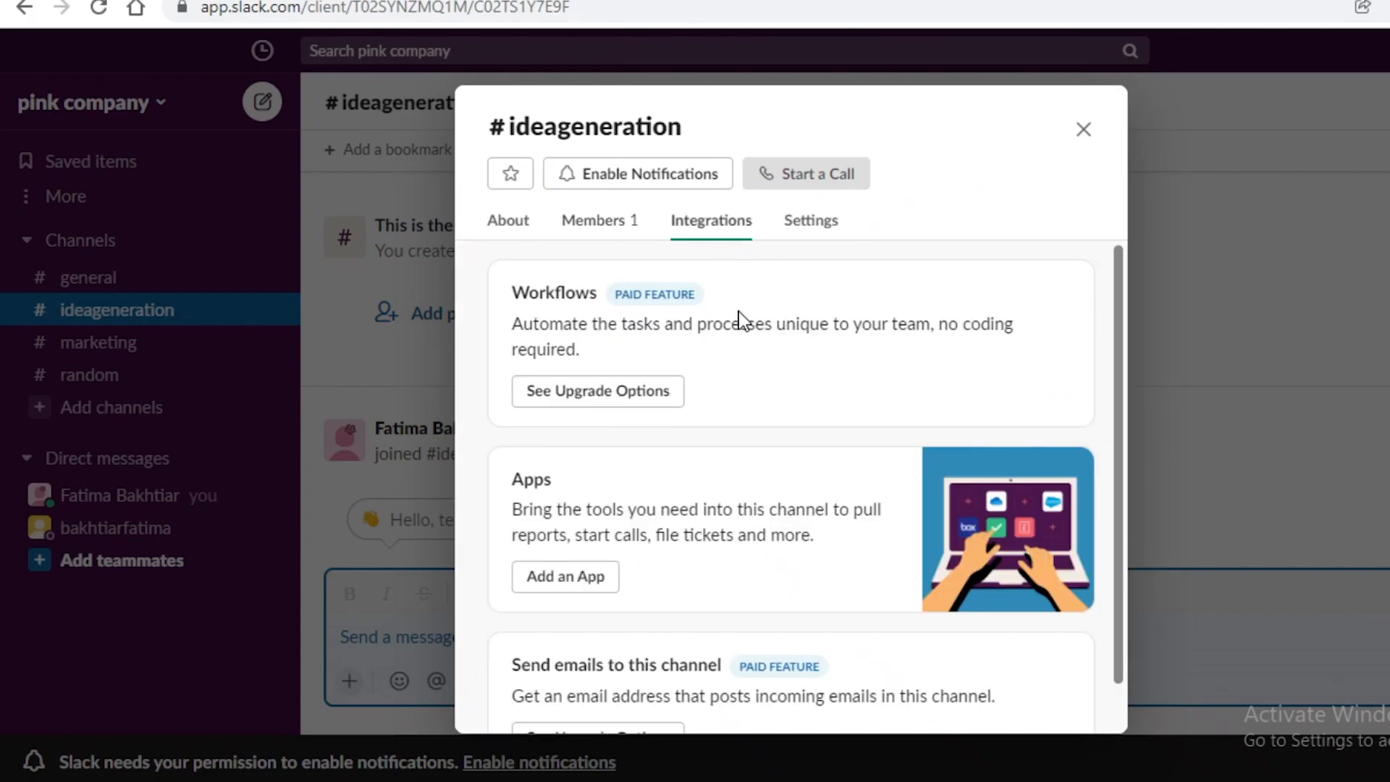
{"action": "mouse_move", "coordinate": [839, 246]}
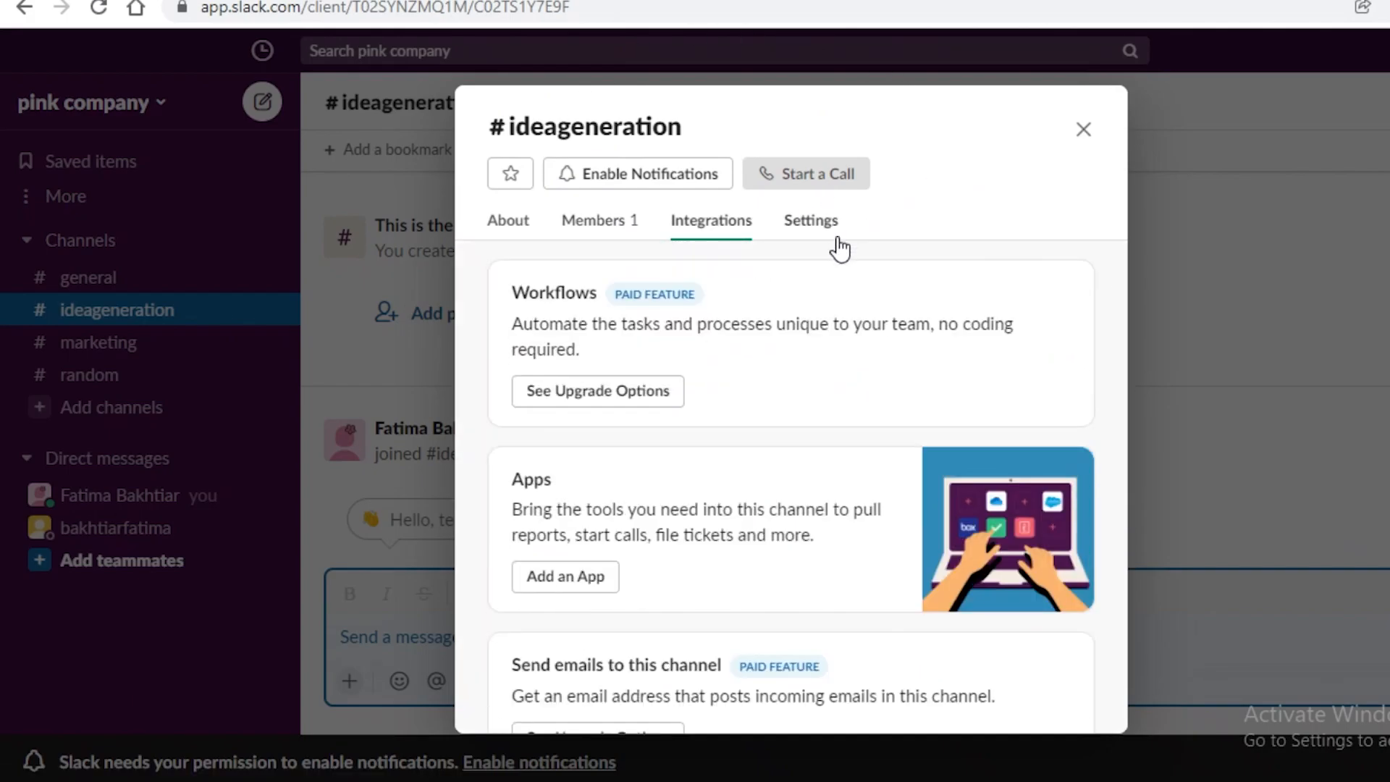
{"action": "scroll", "scroll_direction": "down", "scroll_amount": 3}
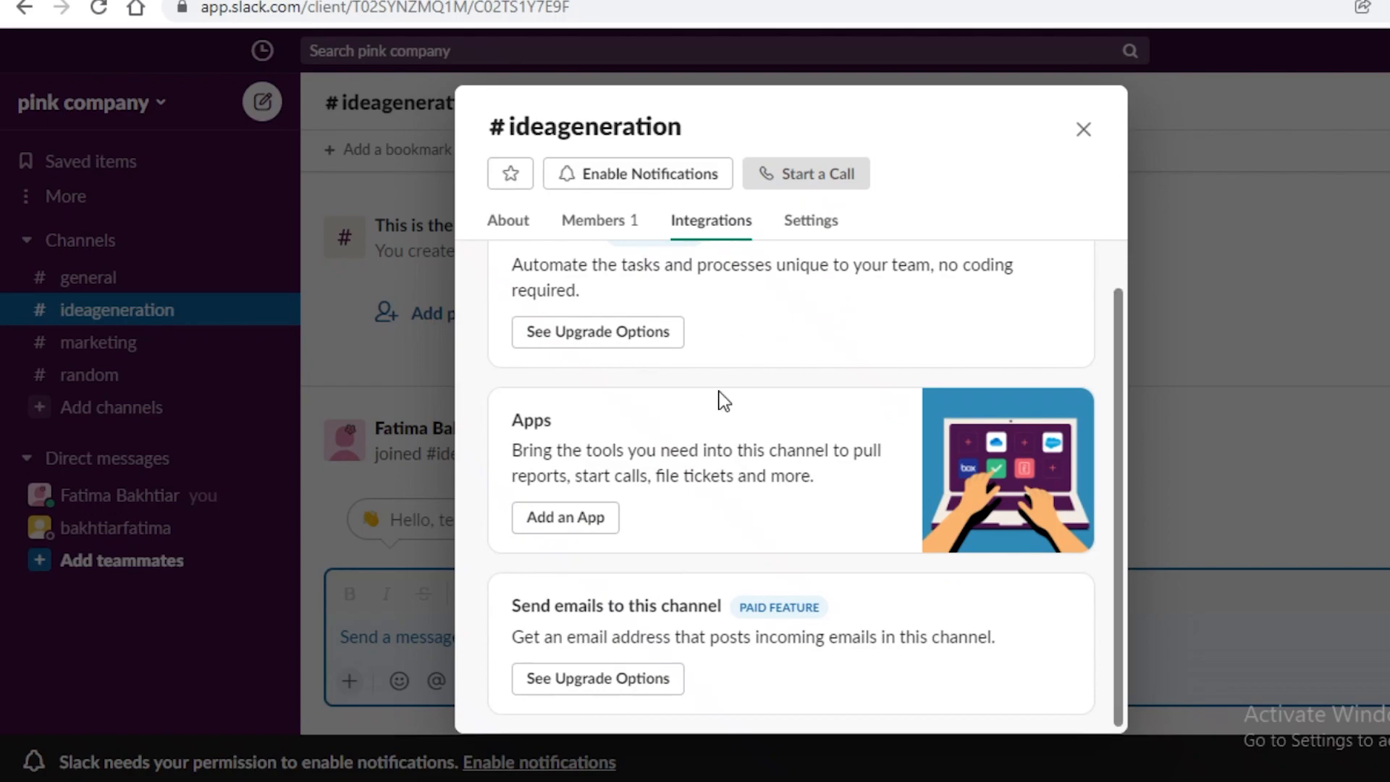
{"action": "left_click", "coordinate": [564, 517]}
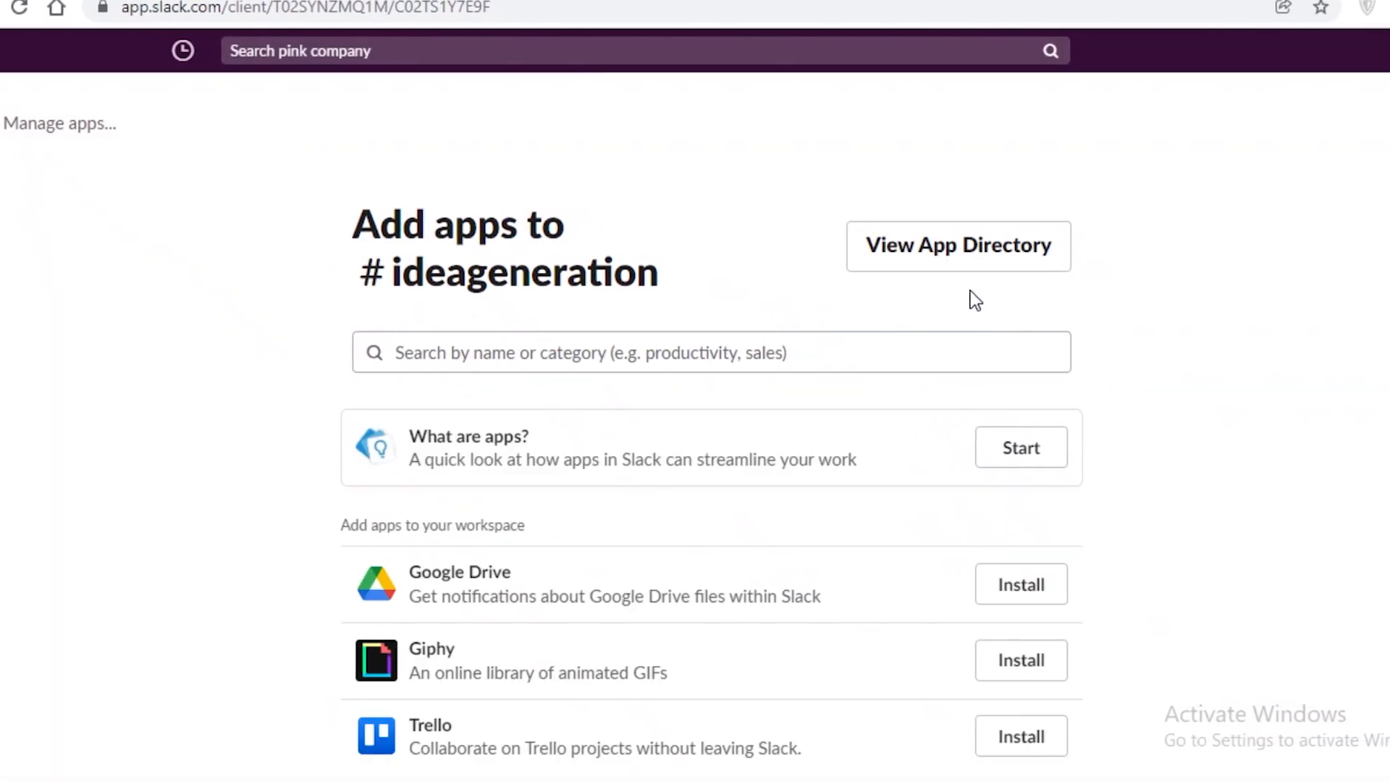
Scroll through the available apps for #ideageneration without installing any
{"action": "scroll", "scroll_direction": "down", "scroll_amount": 3}
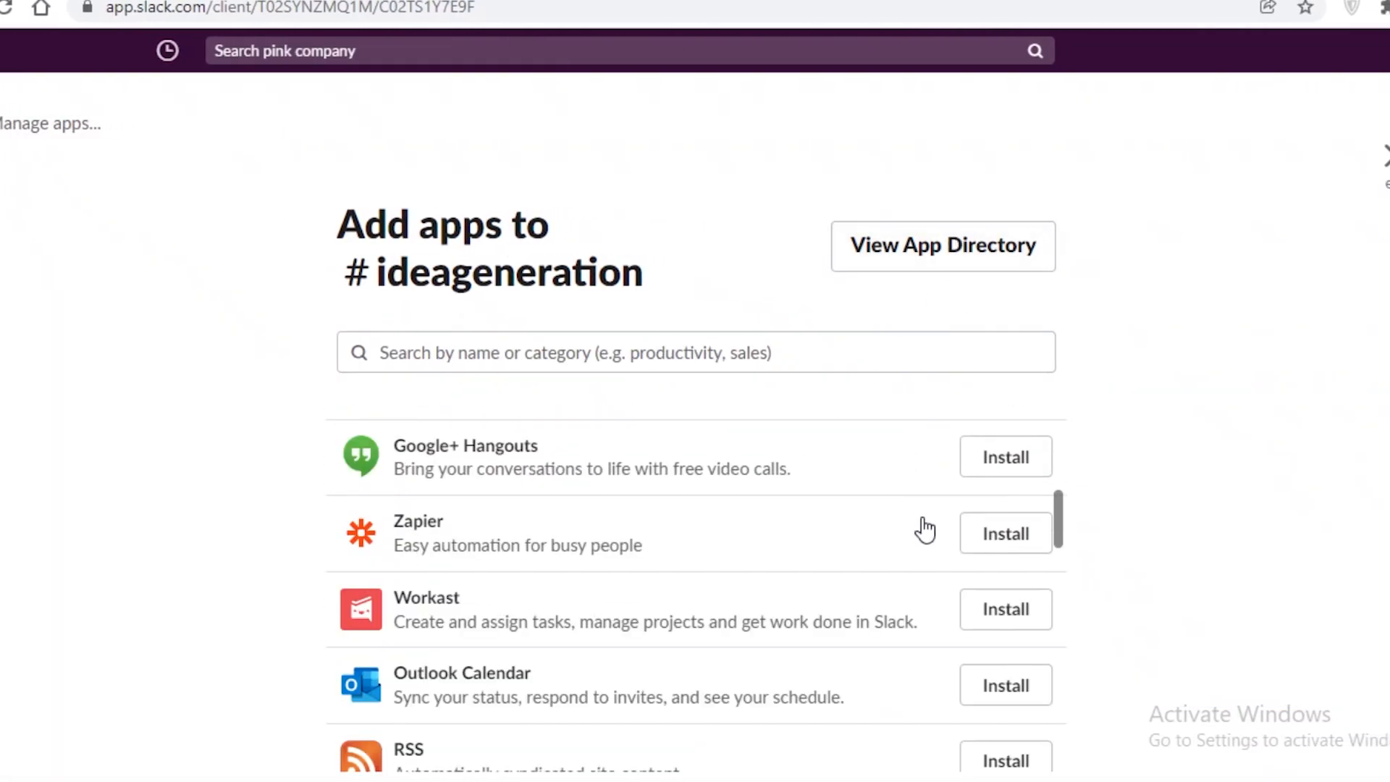
{"action": "scroll", "scroll_direction": "down", "scroll_amount": 3}
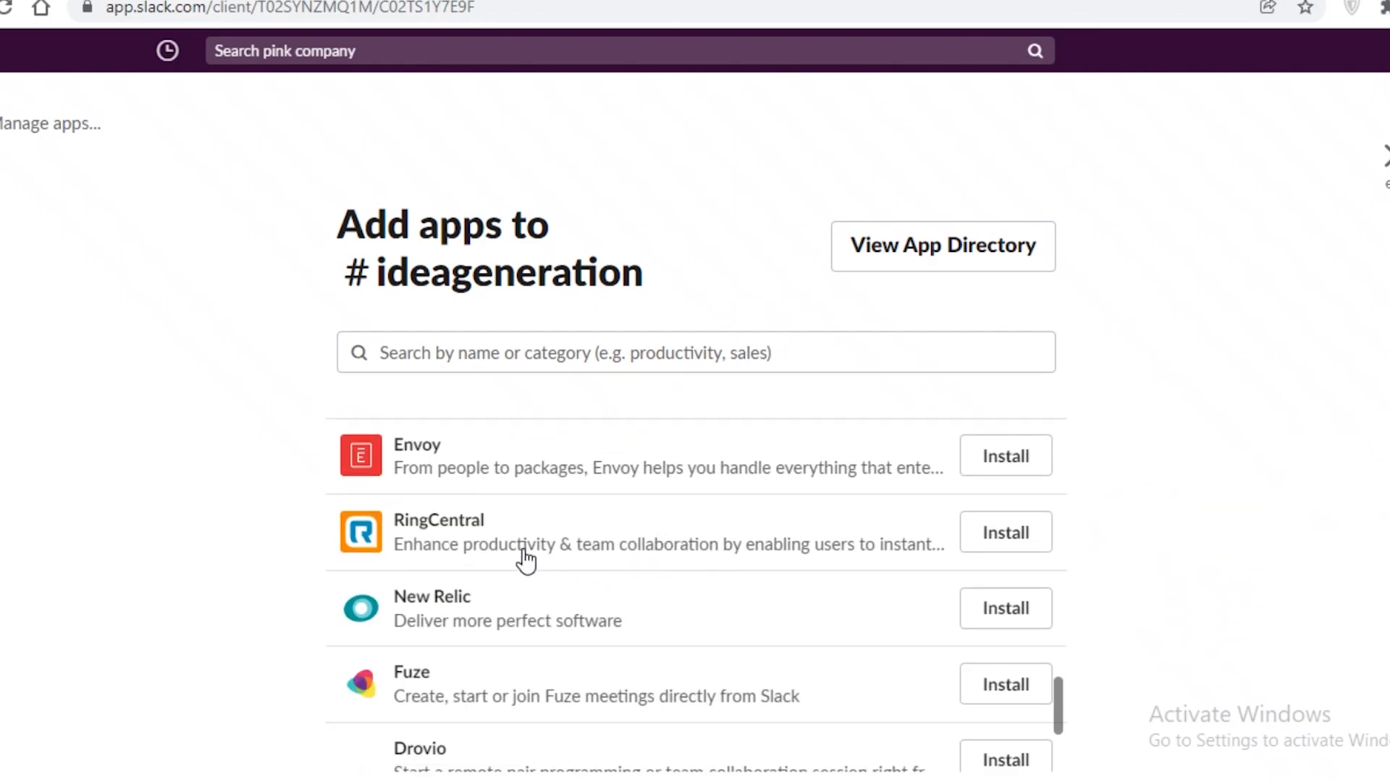
{"action": "scroll", "scroll_direction": "down", "scroll_amount": 3}
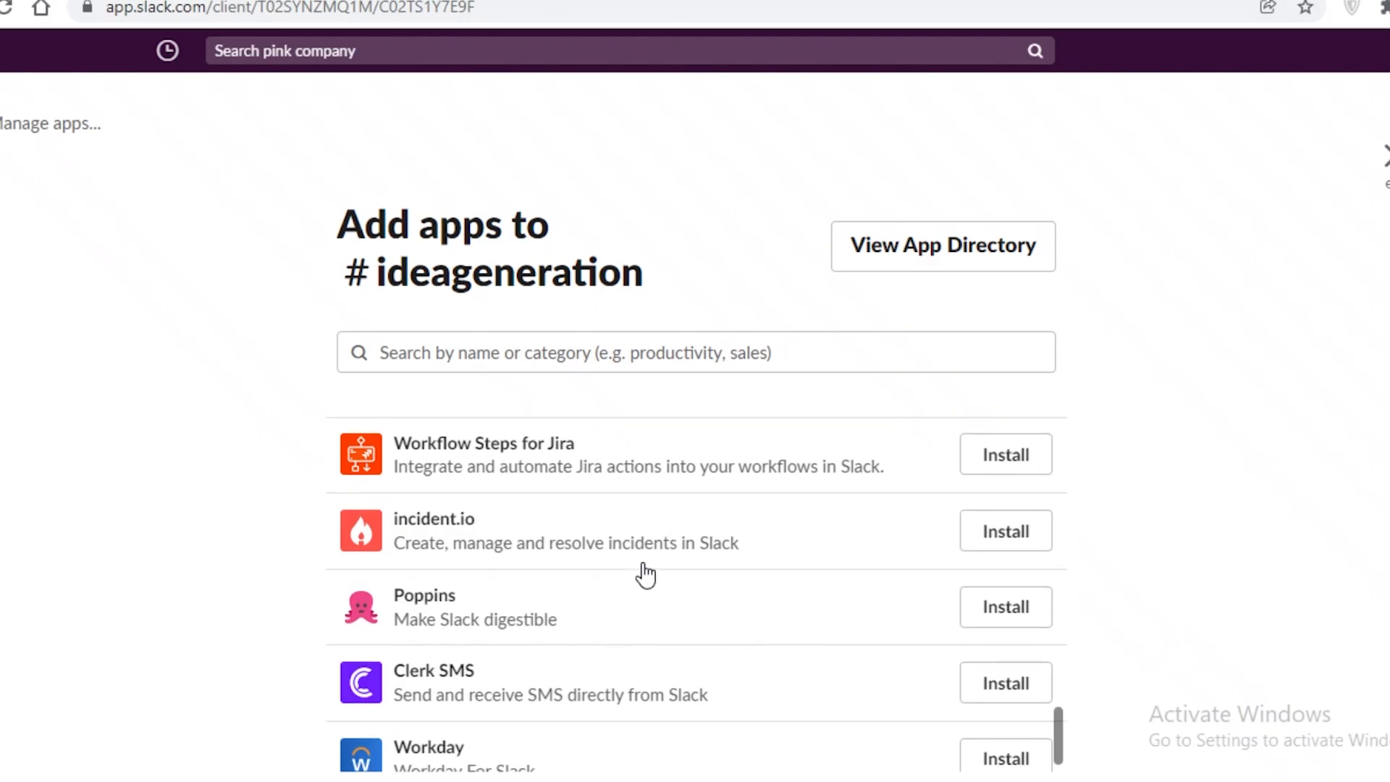
{"action": "scroll", "scroll_direction": "down", "scroll_amount": 3}
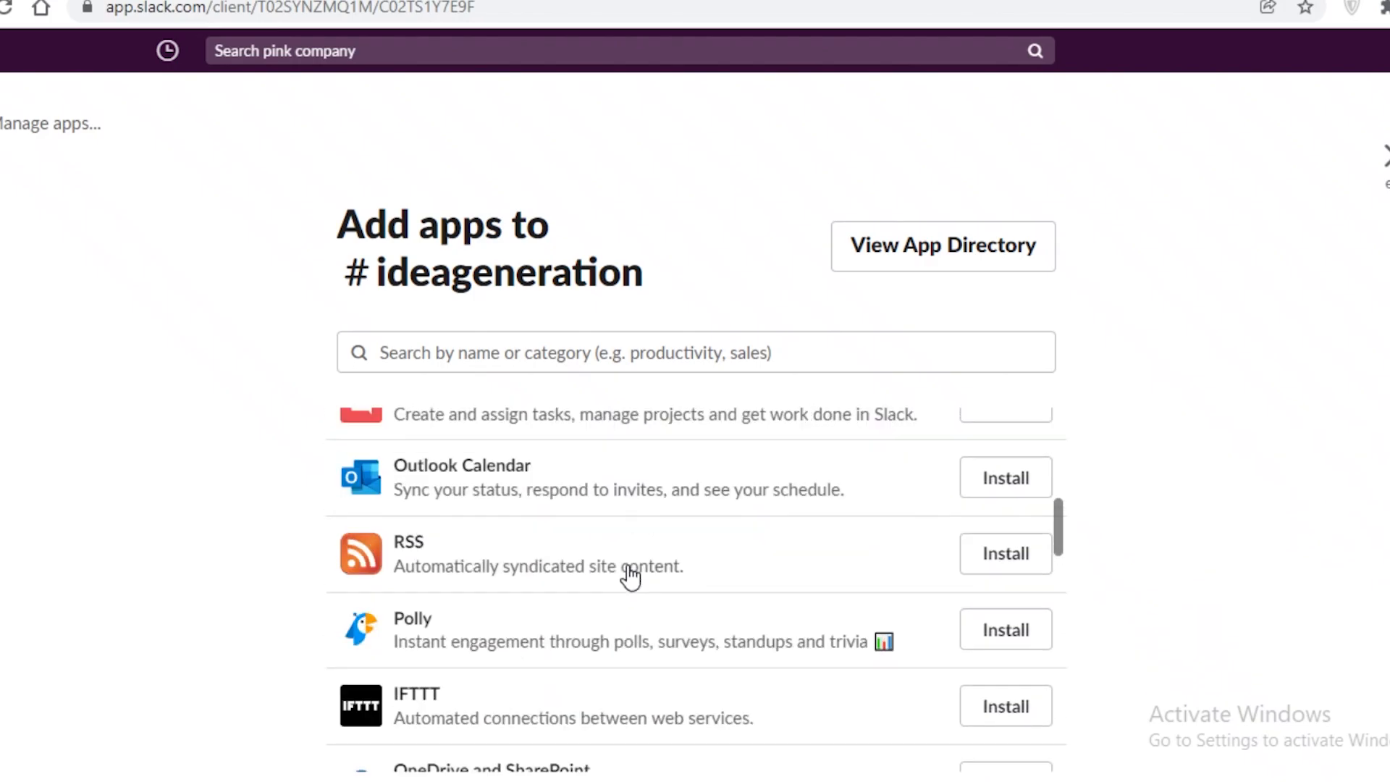
{"action": "scroll", "scroll_direction": "up", "scroll_amount": 3}
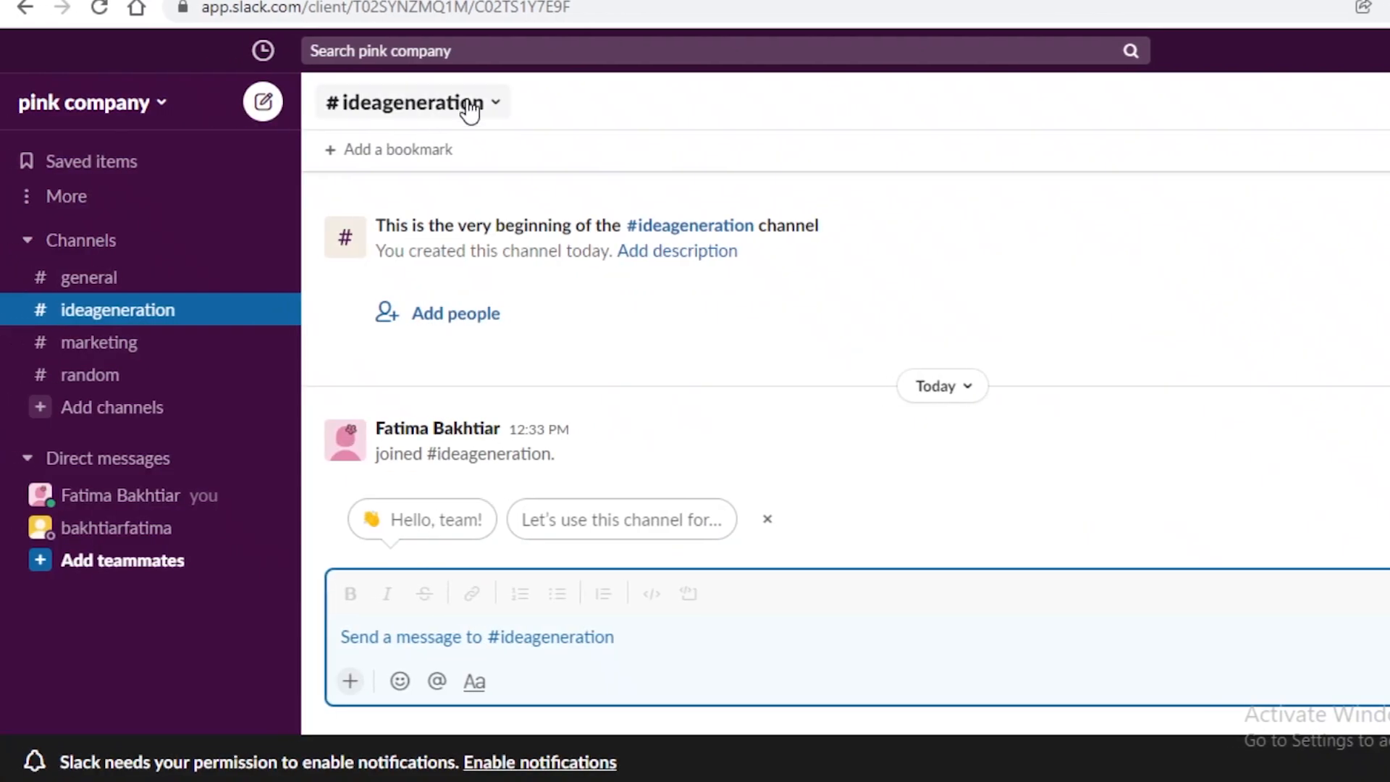
{"action": "mouse_move", "coordinate": [452, 102]}
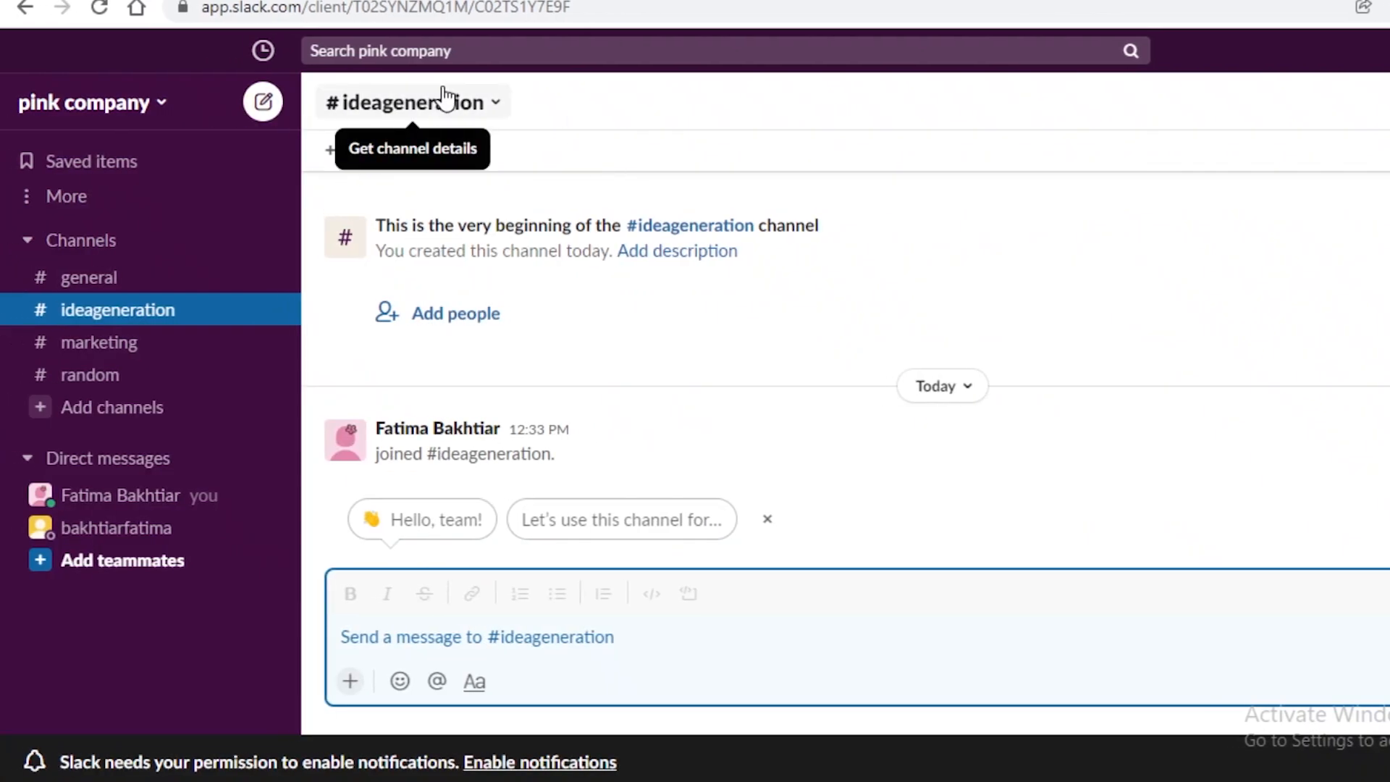
{"action": "mouse_move", "coordinate": [456, 116]}
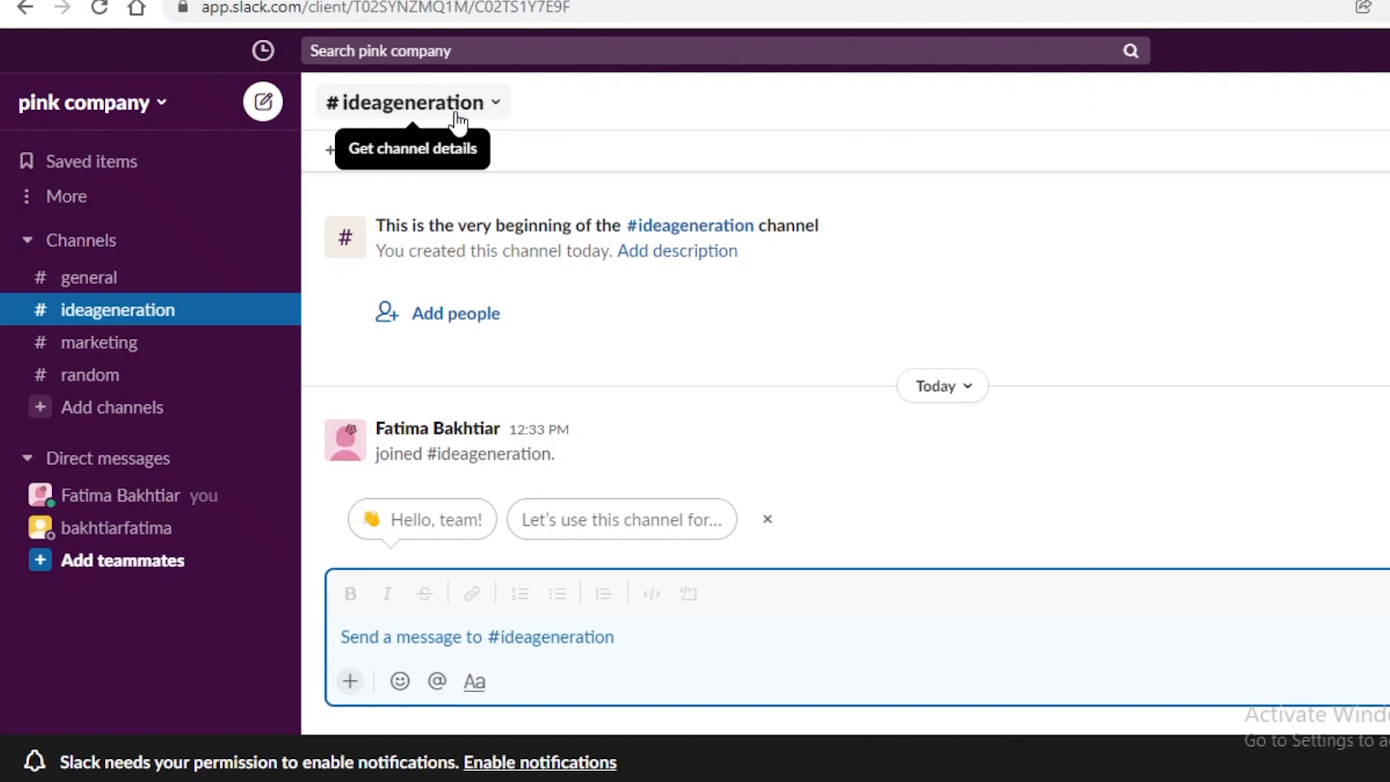
{"action": "mouse_move", "coordinate": [540, 134]}
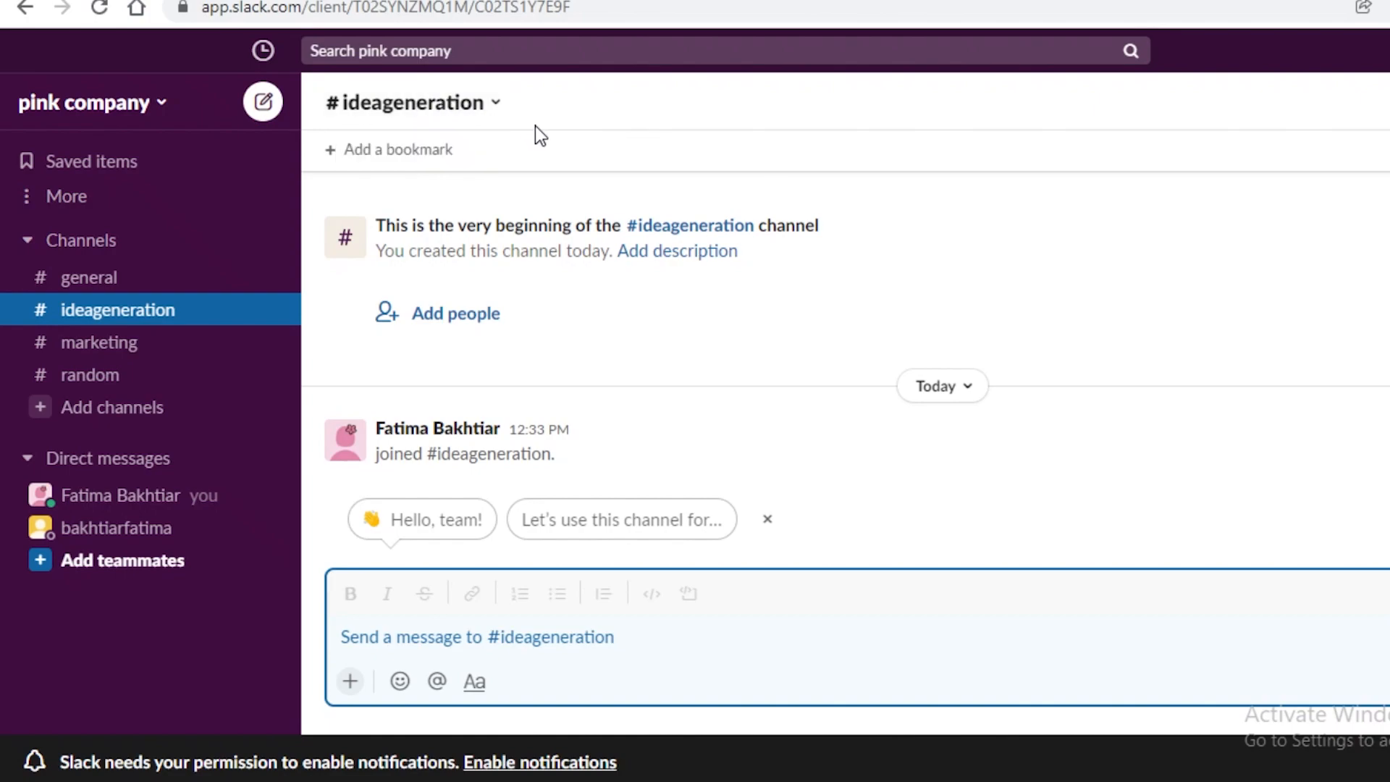
{"action": "mouse_move", "coordinate": [413, 102]}
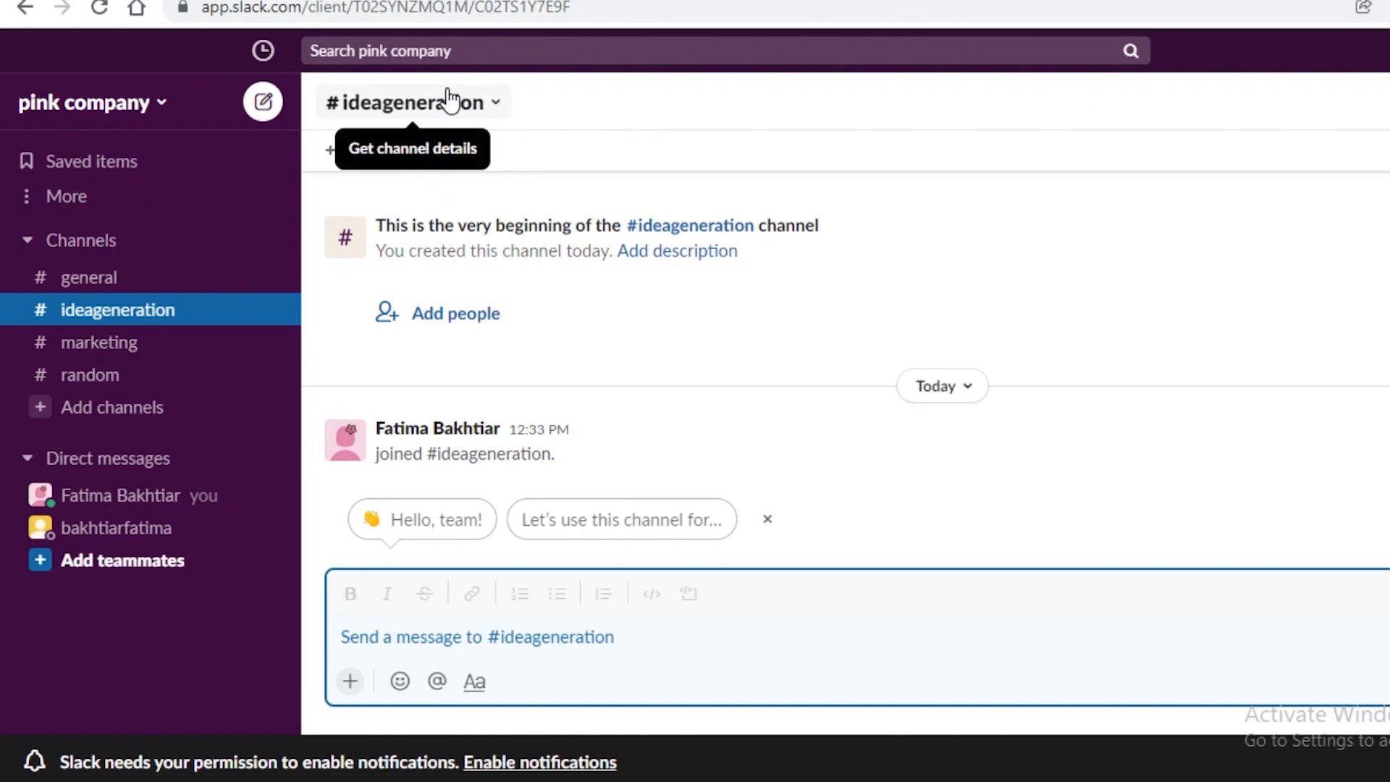
{"action": "mouse_move", "coordinate": [899, 161]}
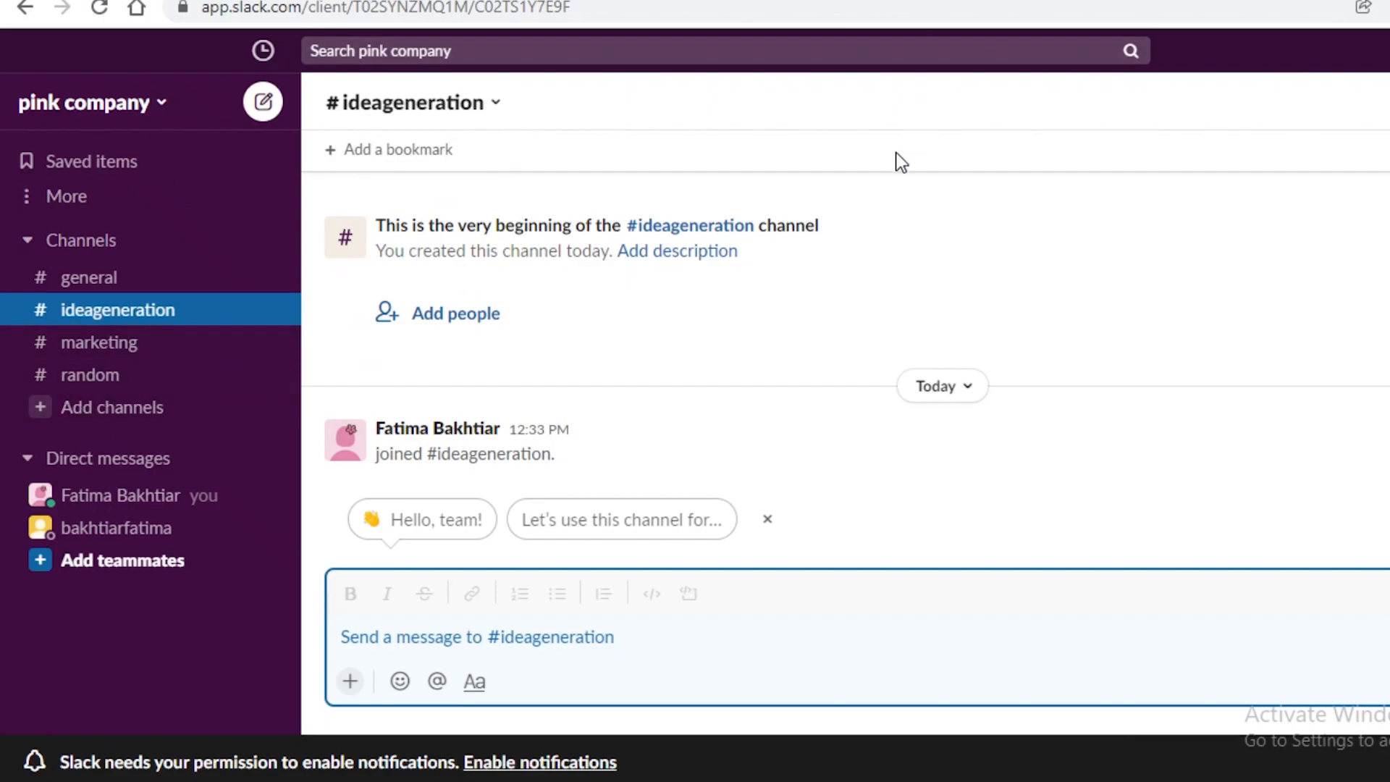
Open the pink company workspace menu over the #ideageneration channel
{"action": "left_click", "coordinate": [84, 101]}
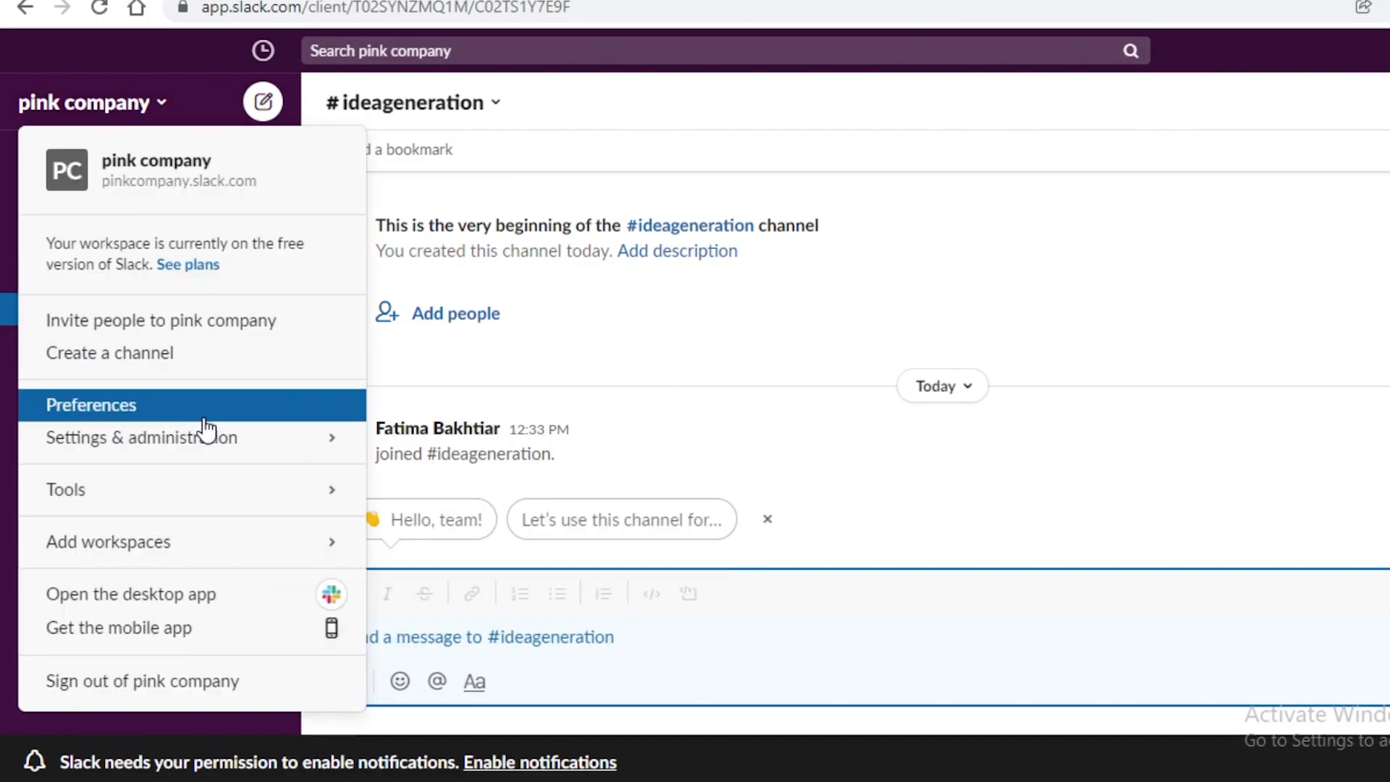
In Preferences Themes, try the Dark appearance and the Terminal colour theme
{"action": "left_click", "coordinate": [89, 404]}
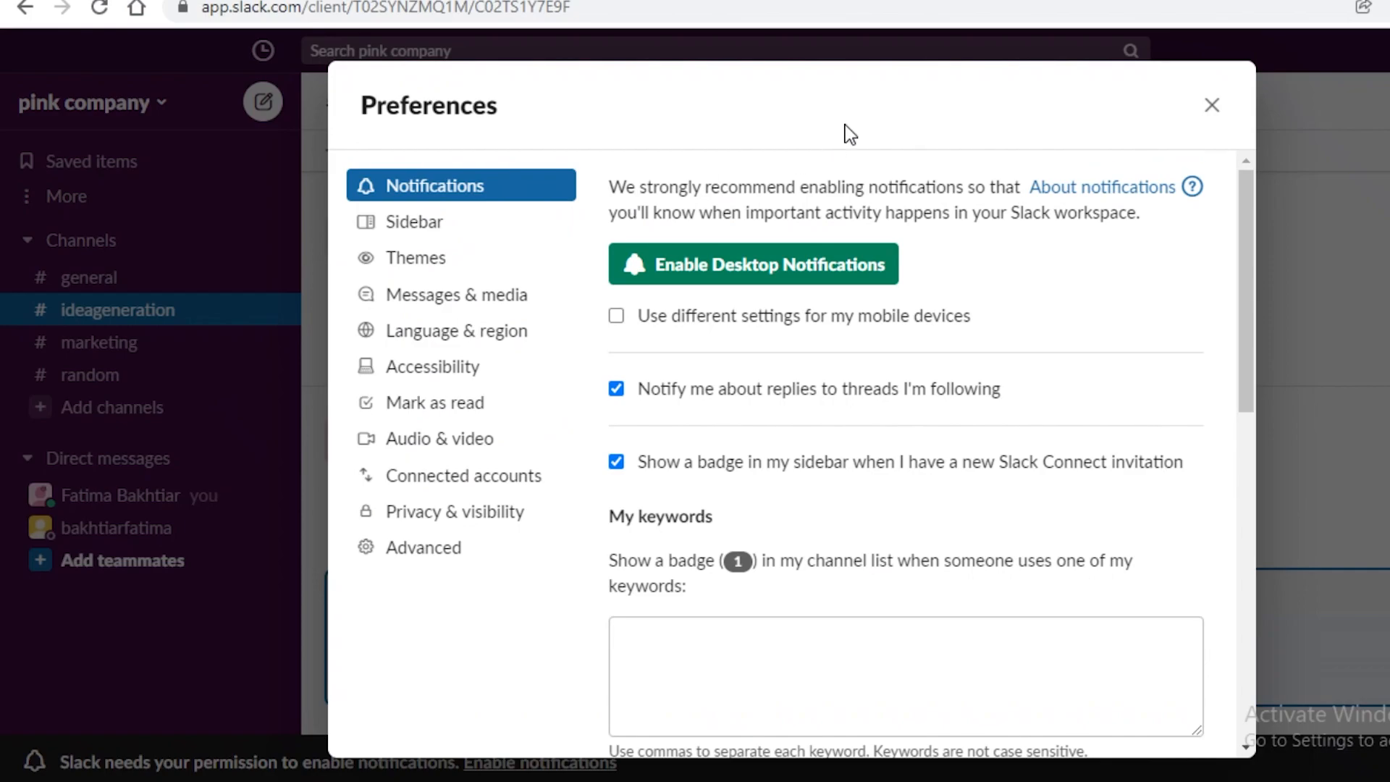
{"action": "mouse_move", "coordinate": [413, 222]}
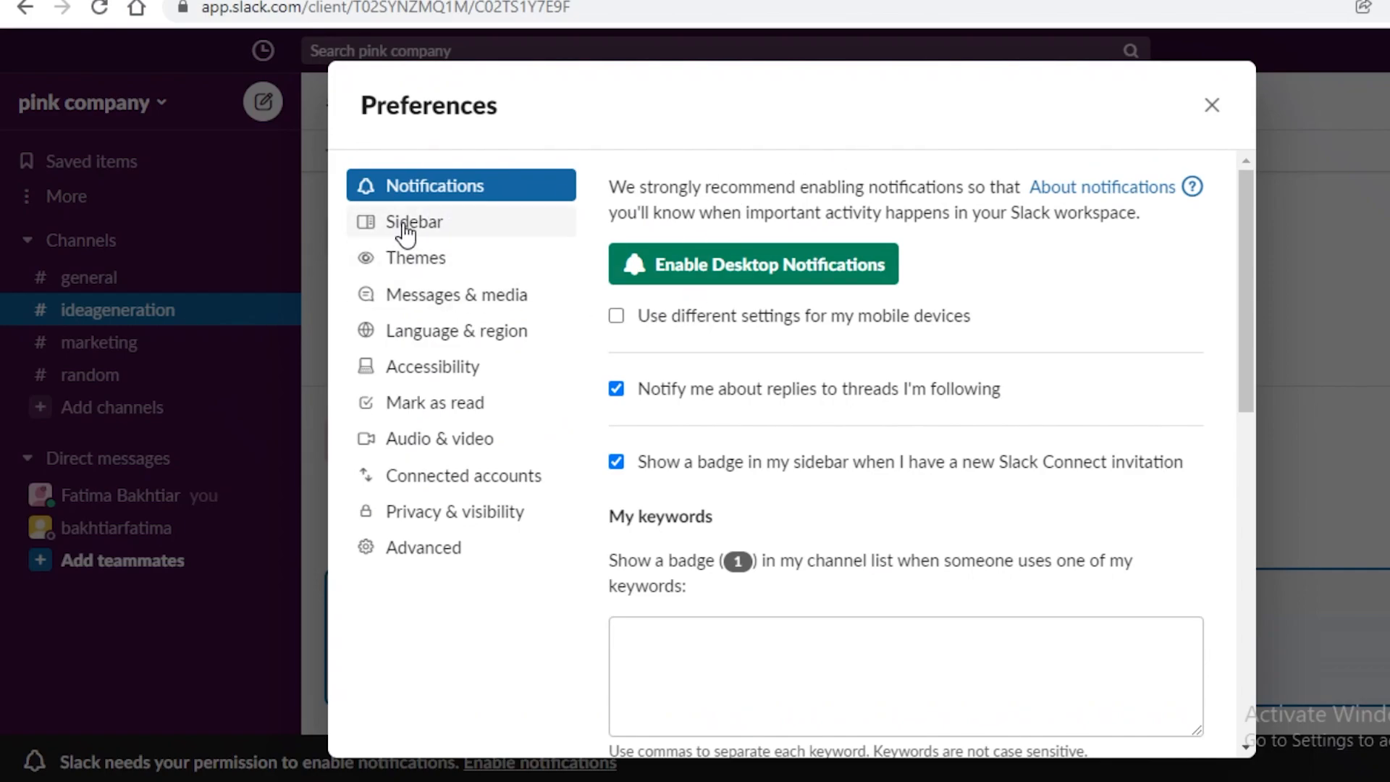
{"action": "left_click", "coordinate": [416, 258]}
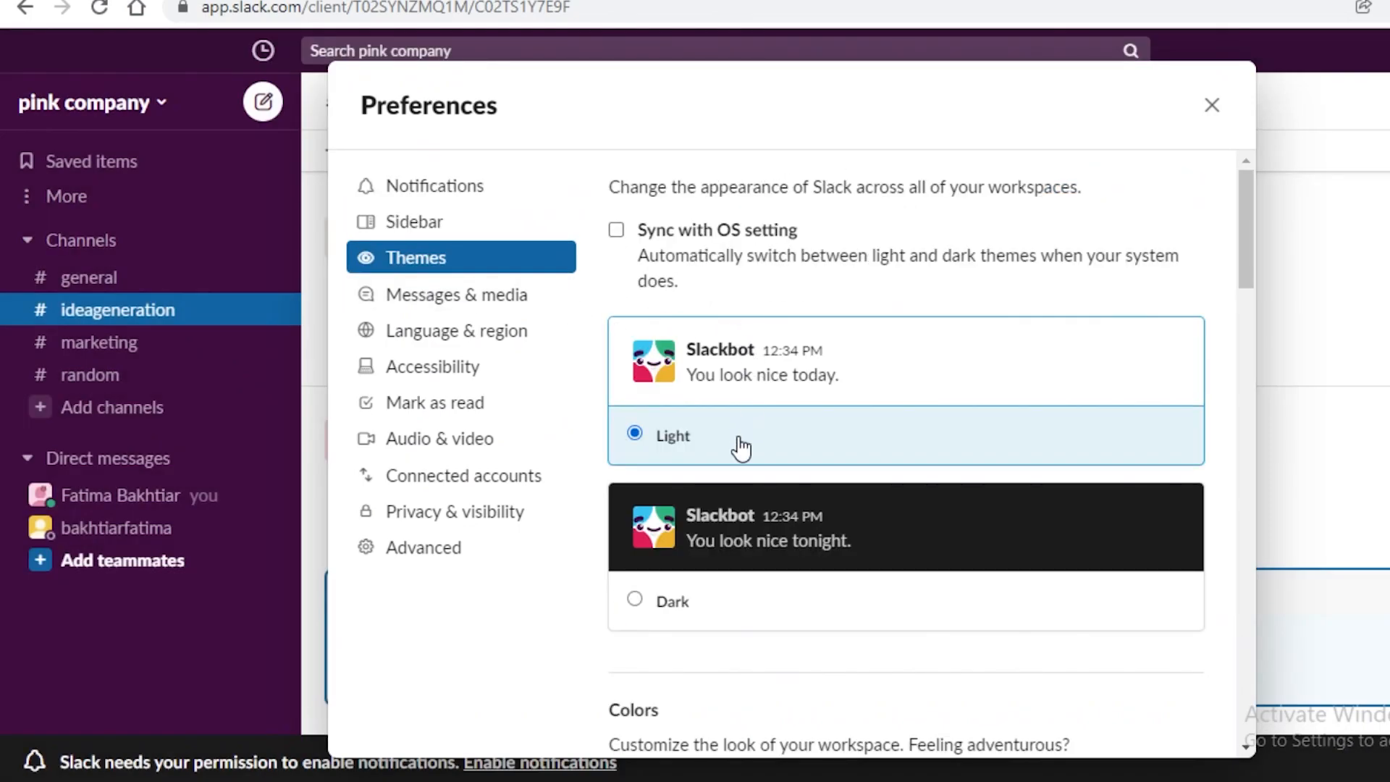
{"action": "left_click", "coordinate": [635, 602]}
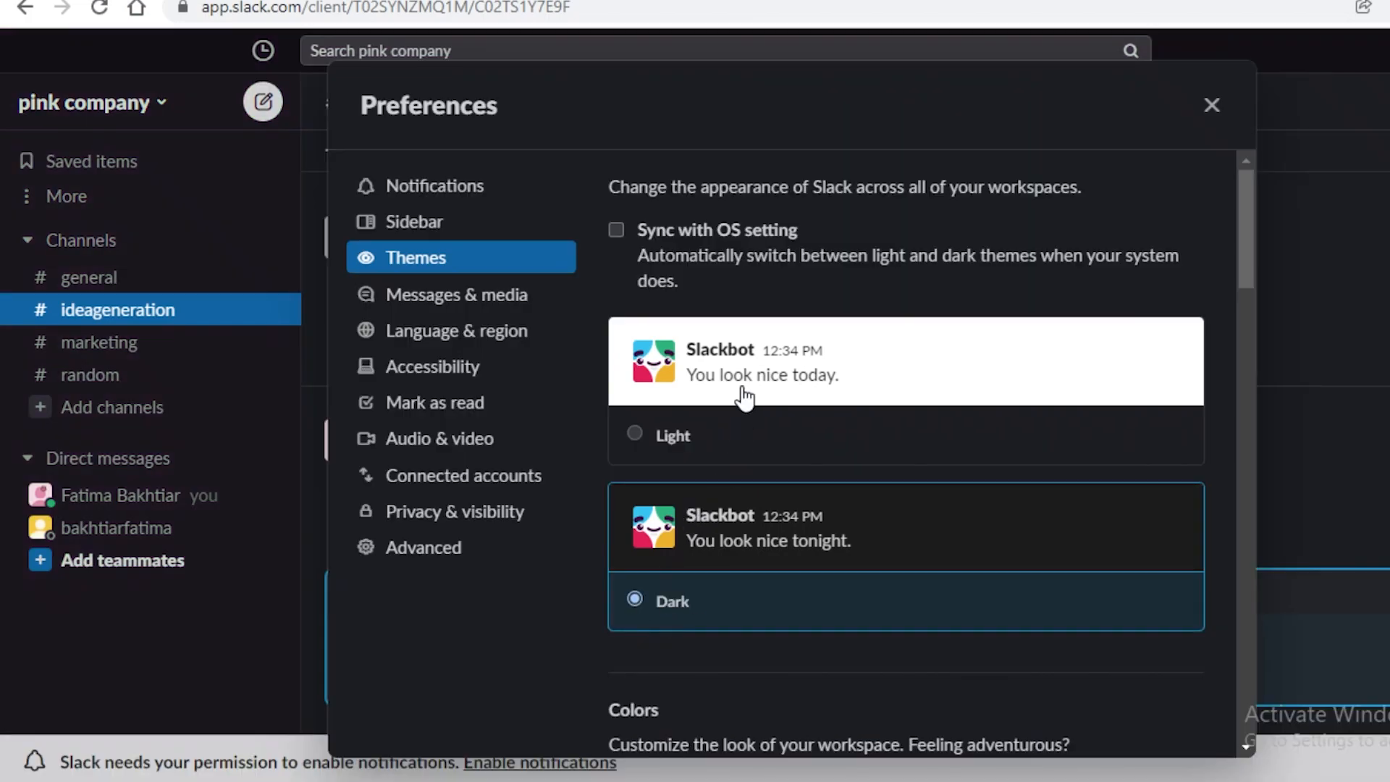
{"action": "scroll", "scroll_direction": "down", "scroll_amount": 3}
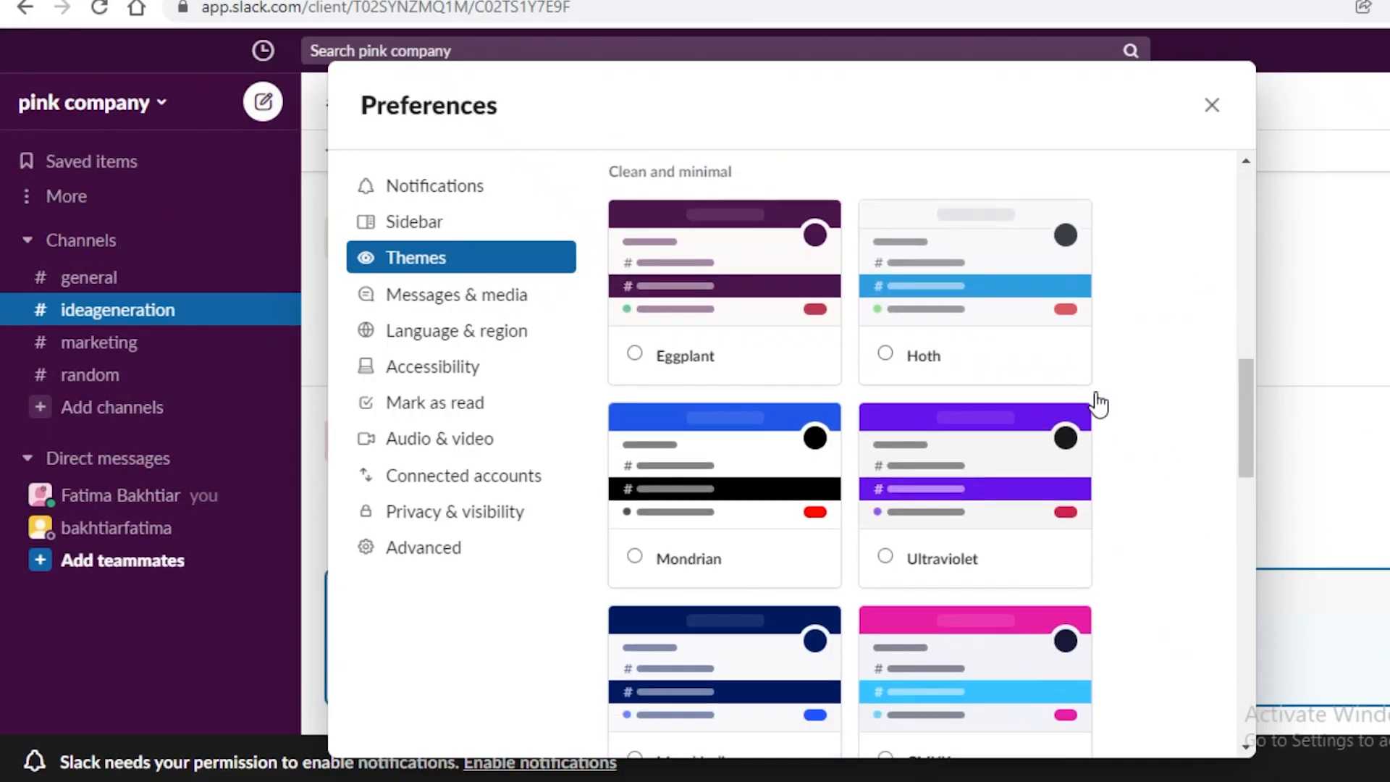
{"action": "left_click", "coordinate": [885, 347]}
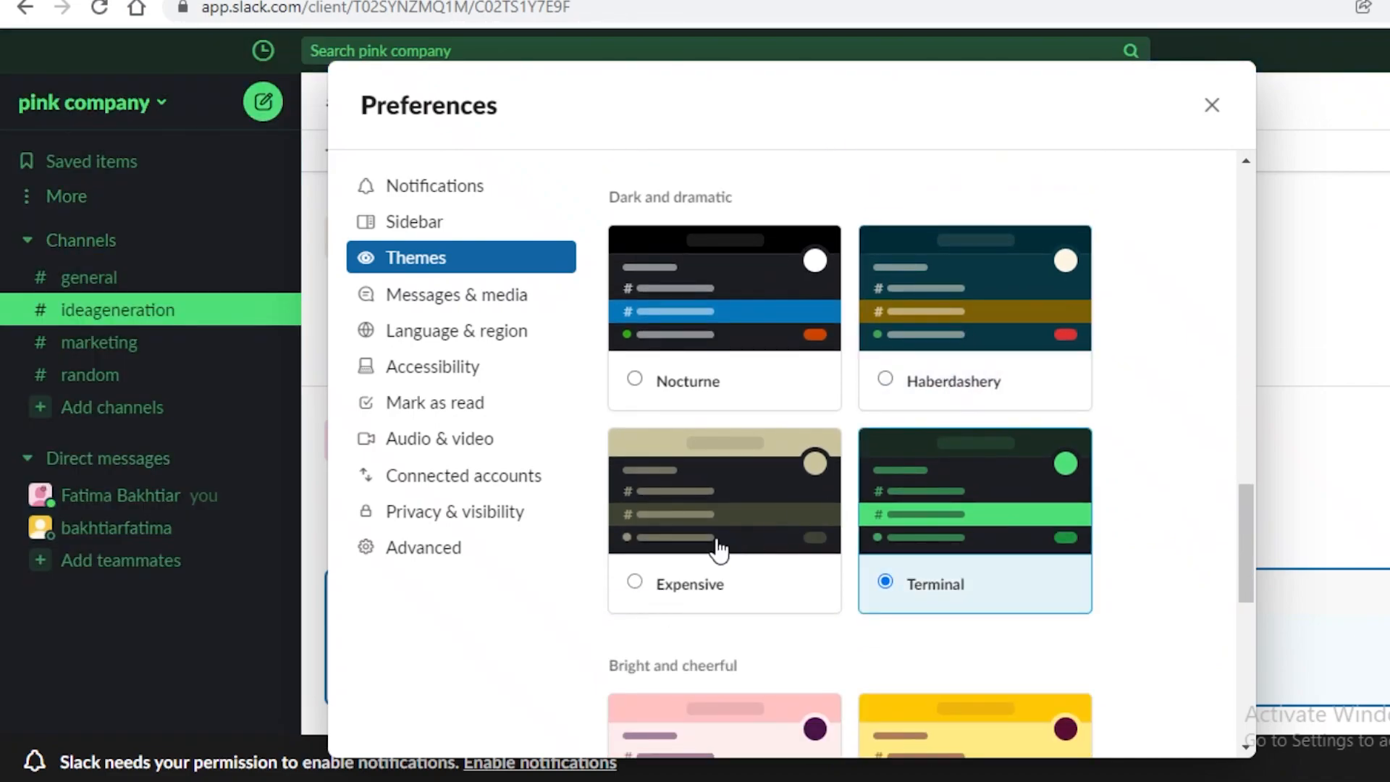
Apply the Sweet Treat colour theme and close the preferences window
{"action": "scroll", "scroll_direction": "down", "scroll_amount": 3}
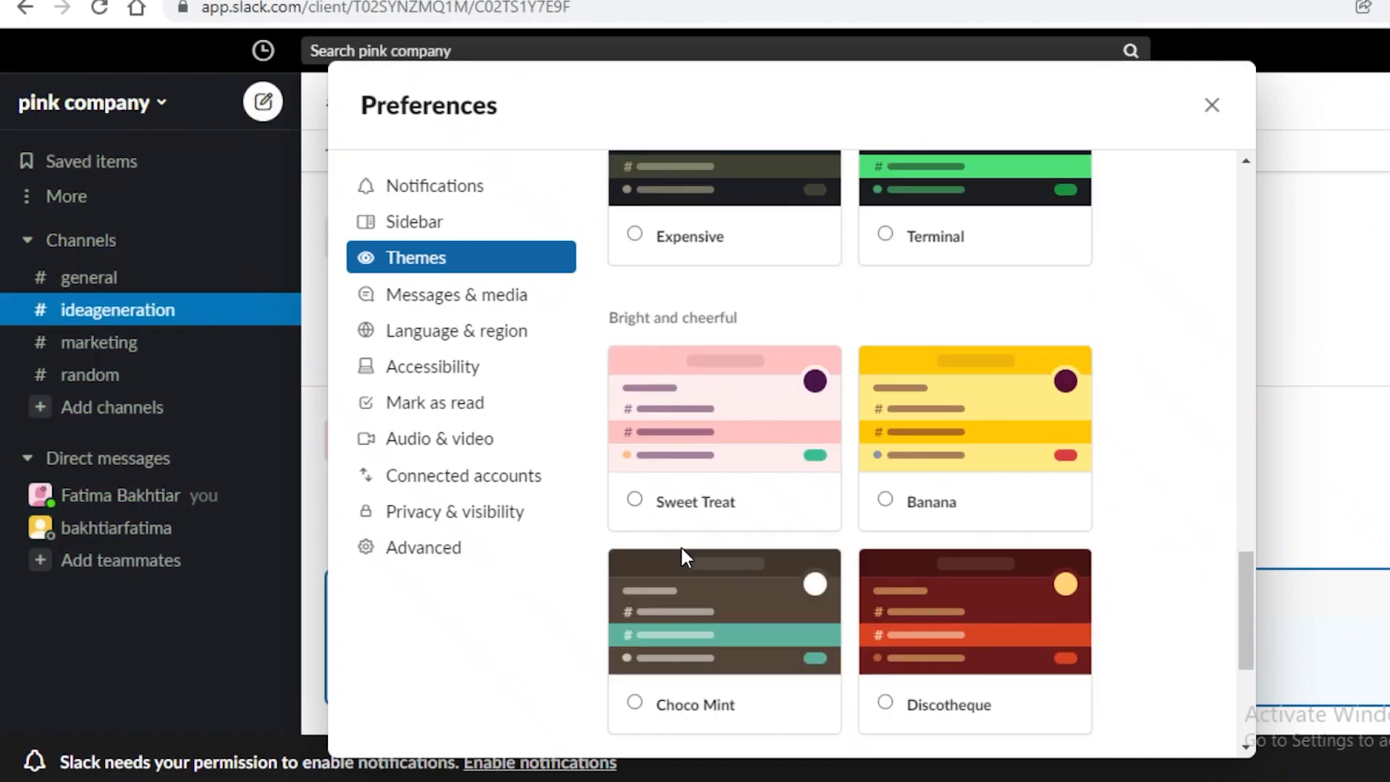
{"action": "left_click", "coordinate": [635, 501]}
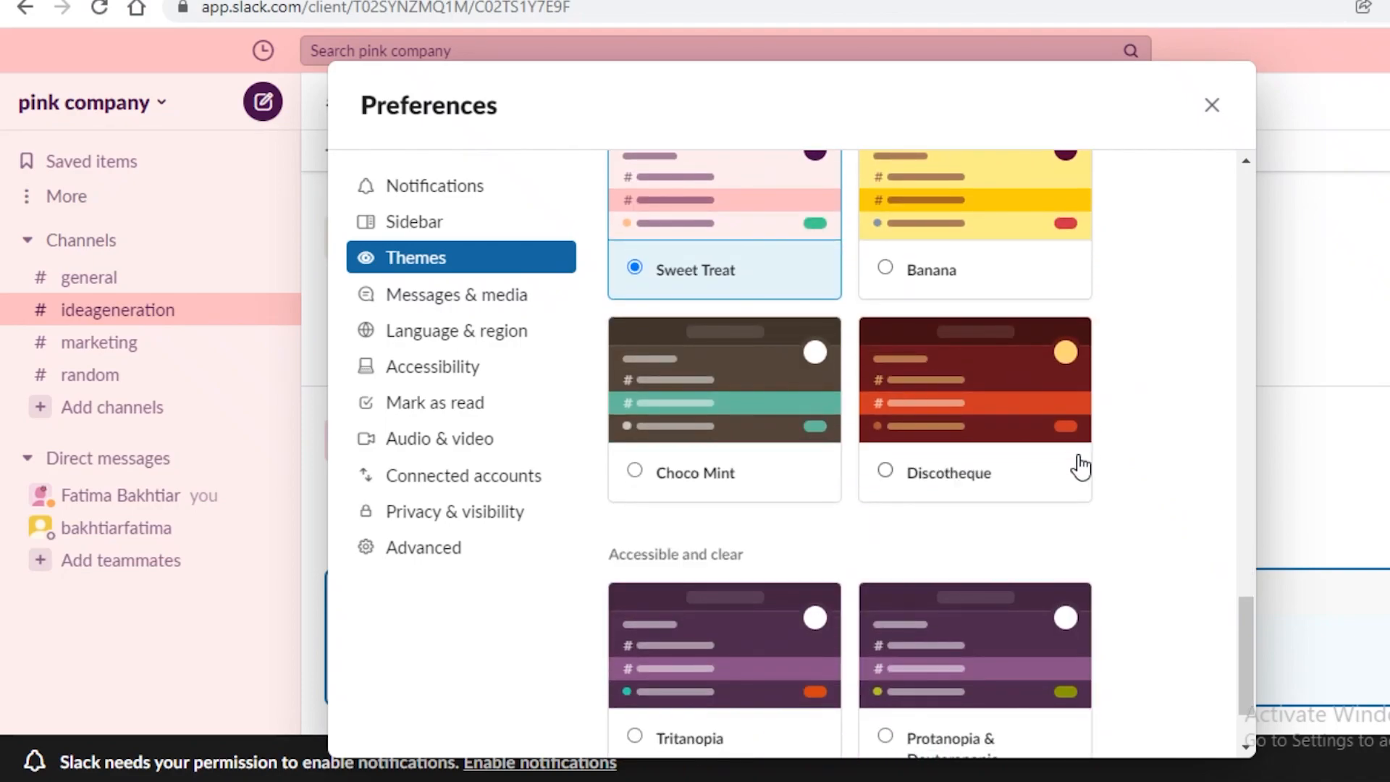
{"action": "scroll", "scroll_direction": "down", "scroll_amount": 3}
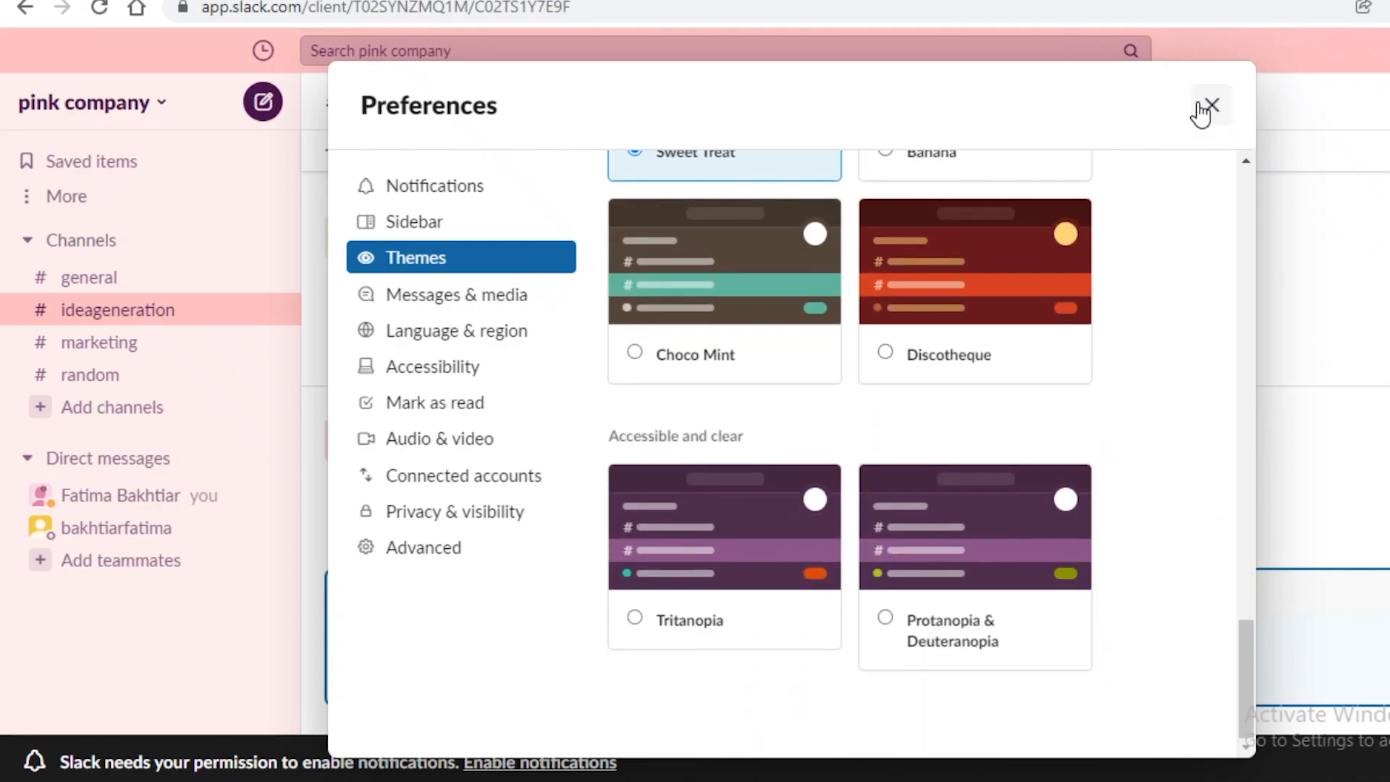
{"action": "left_click", "coordinate": [1210, 105]}
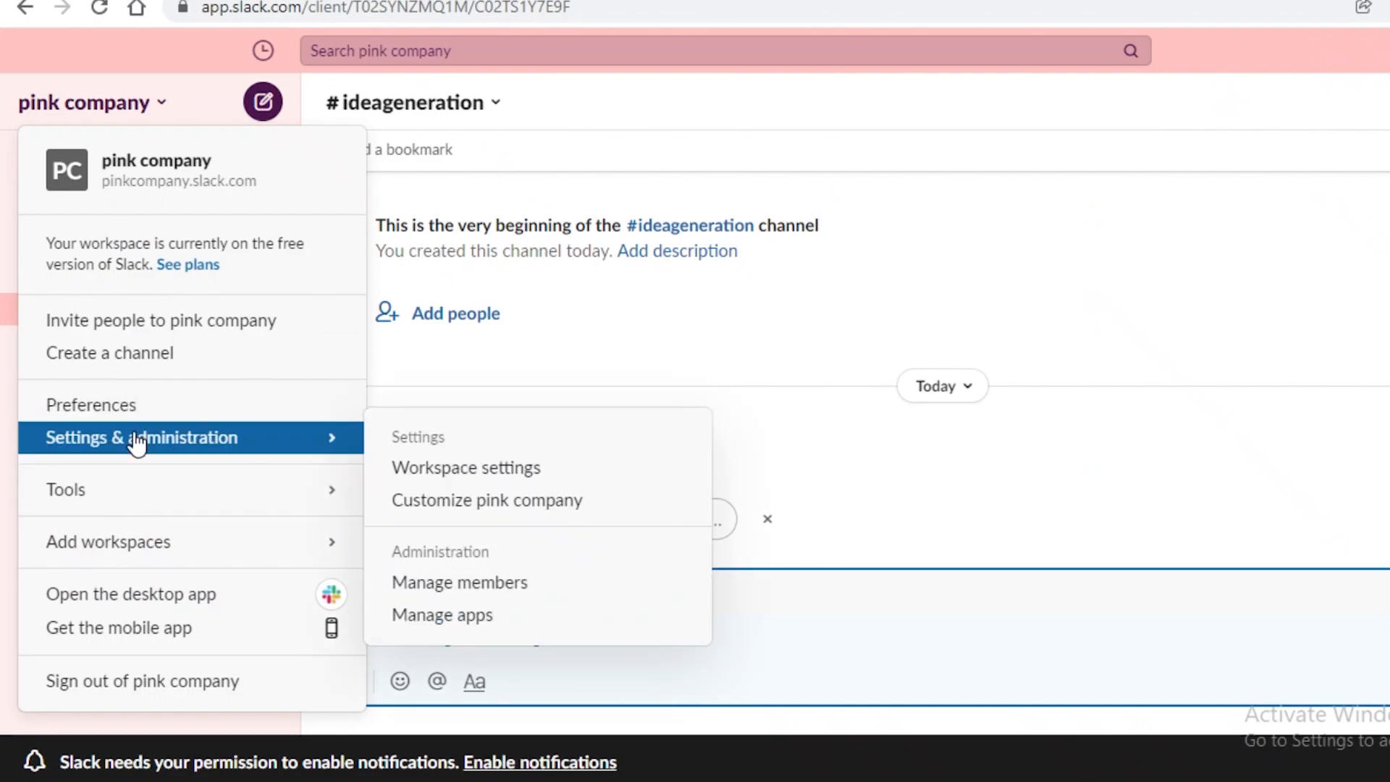
{"action": "mouse_move", "coordinate": [434, 469]}
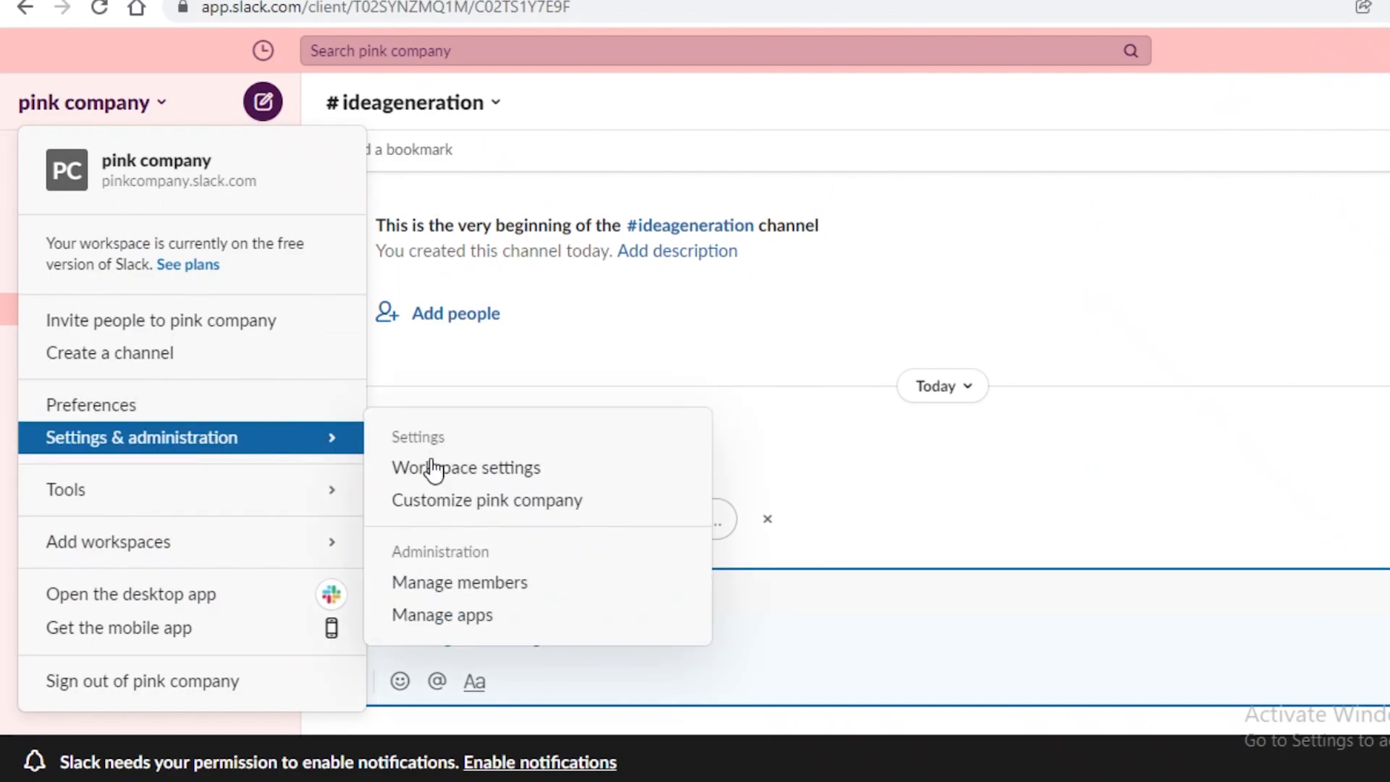
View the pink company workspace settings page from the workspace menu
{"action": "left_click", "coordinate": [465, 468]}
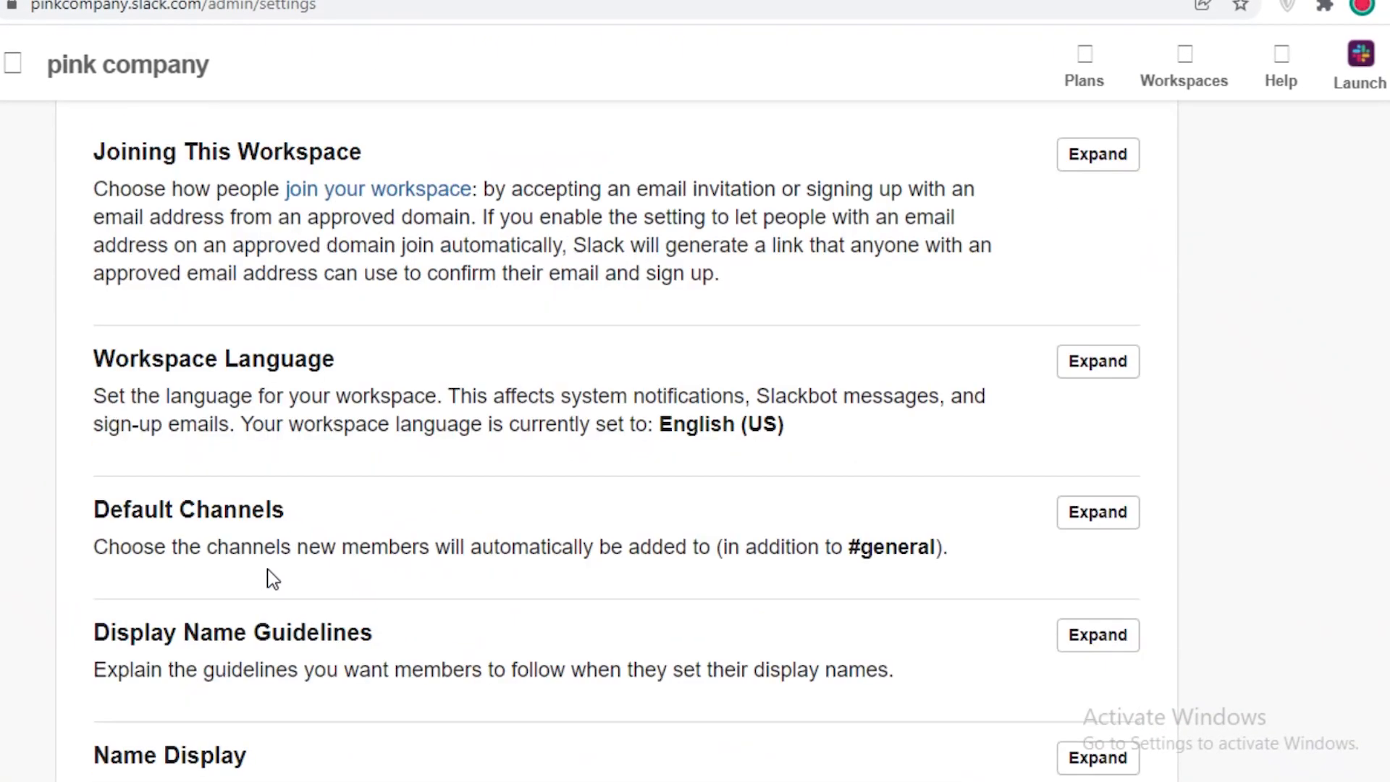
{"action": "scroll", "scroll_direction": "up", "scroll_amount": 3}
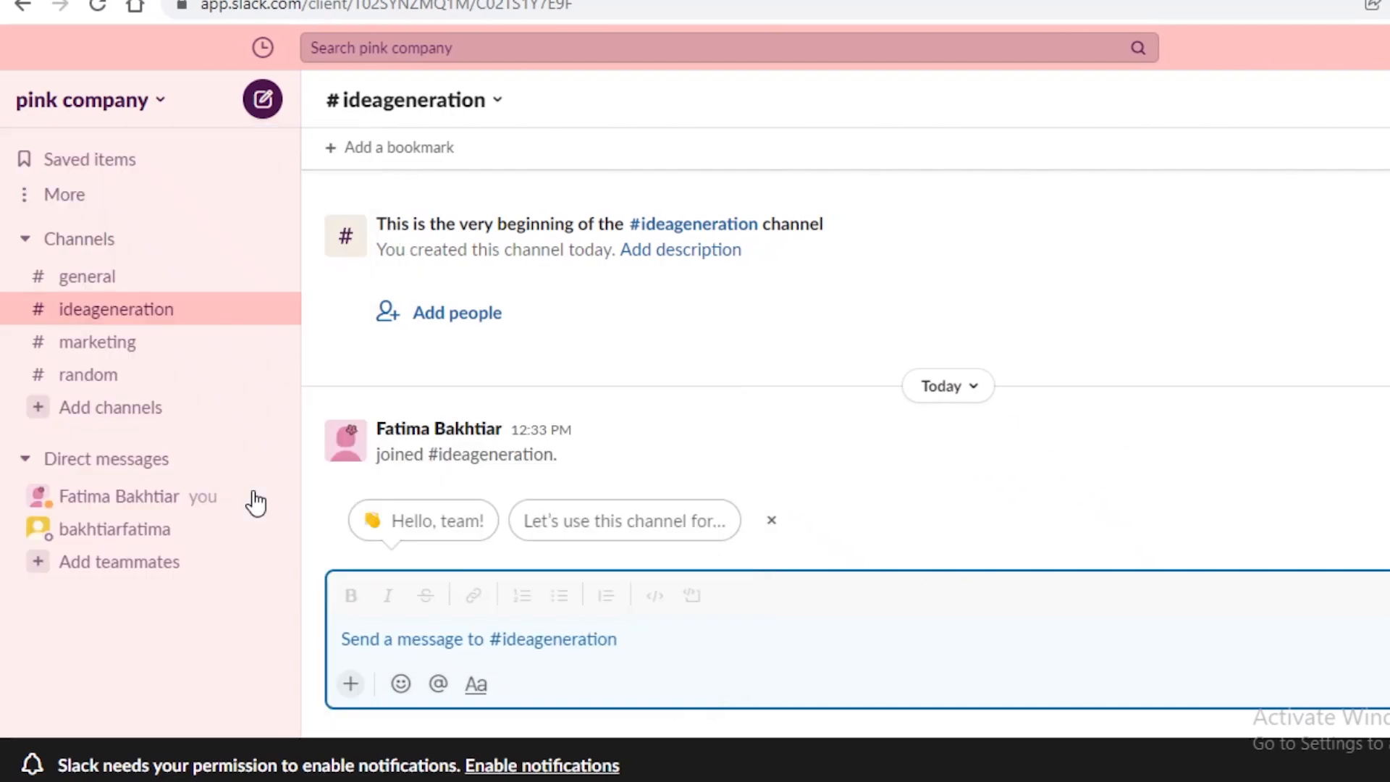
Launch Workflow Builder from the pink company workspace's Tools menu to see its templates
{"action": "left_click", "coordinate": [88, 100]}
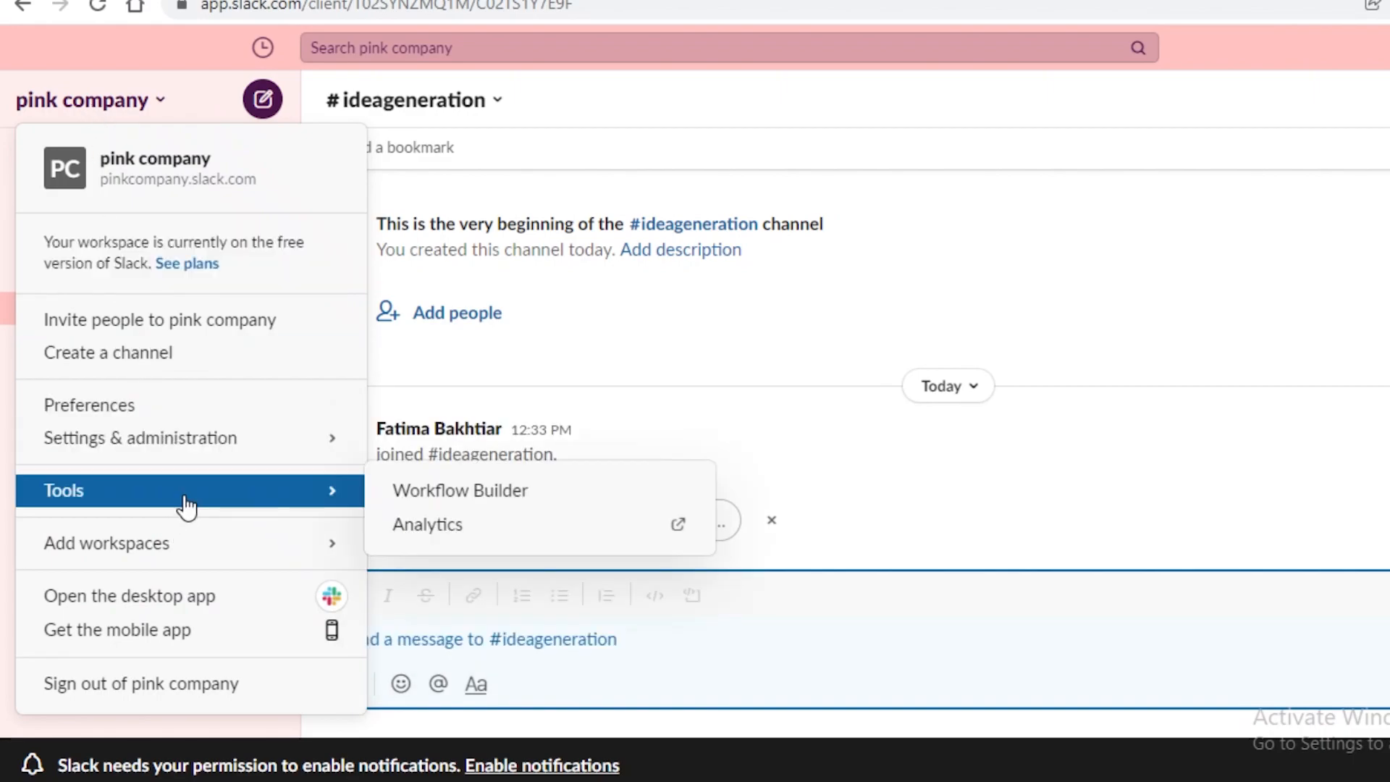
{"action": "left_click", "coordinate": [460, 491]}
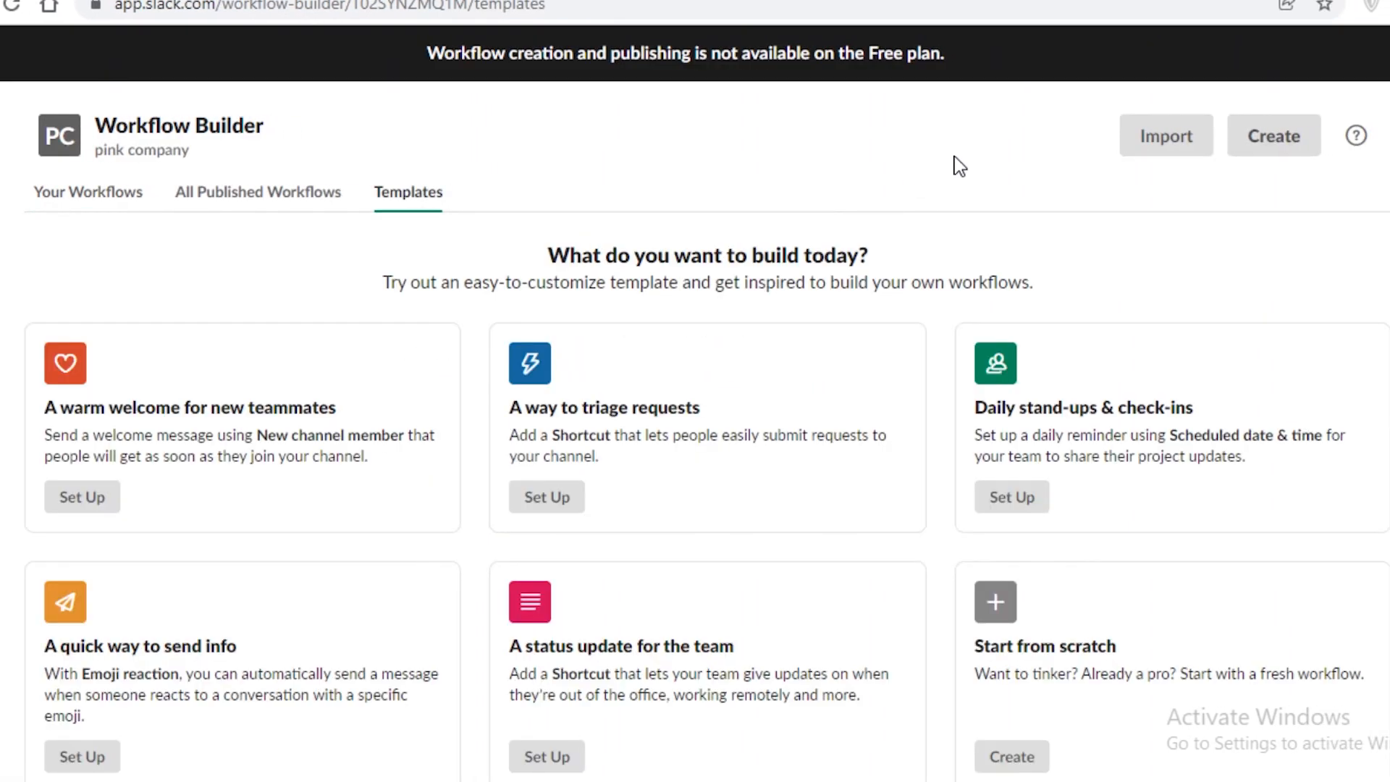
{"action": "mouse_move", "coordinate": [371, 406]}
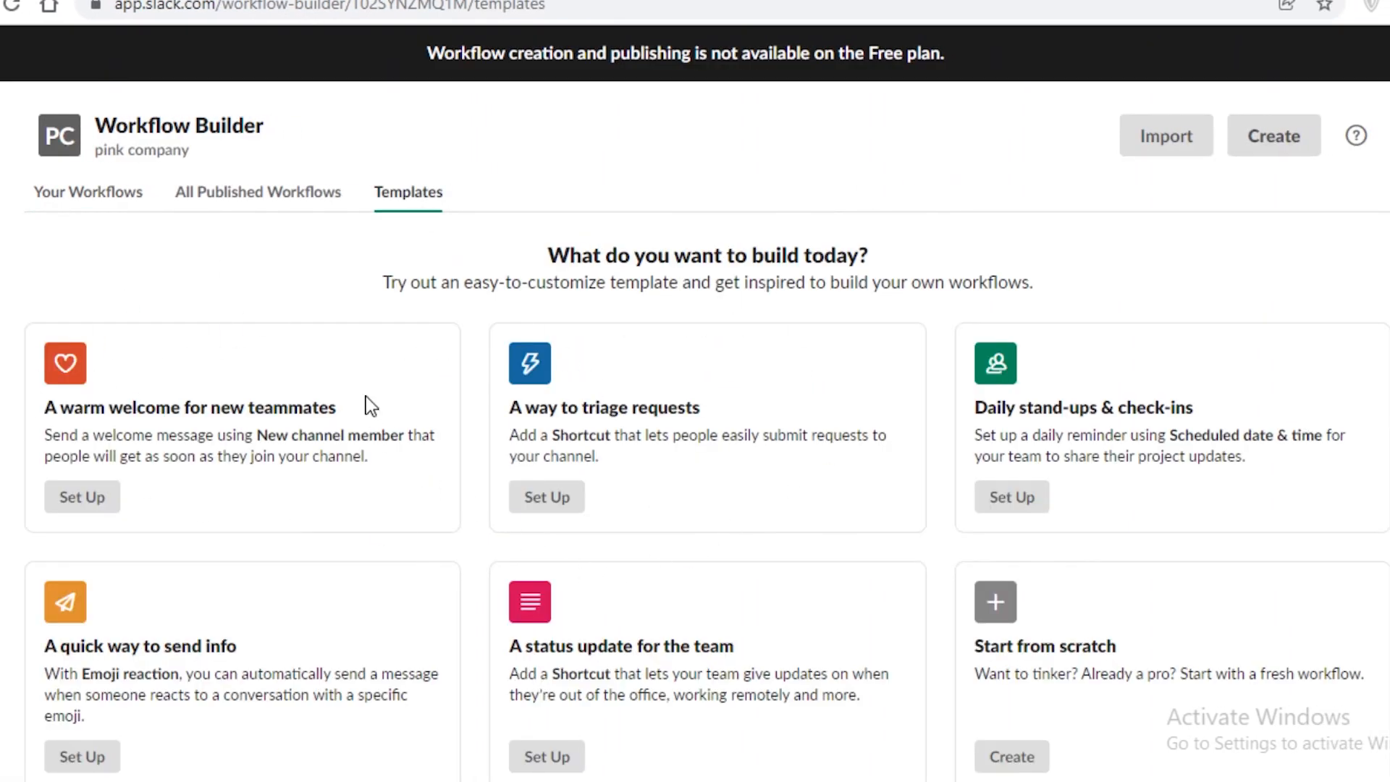
{"action": "mouse_move", "coordinate": [1307, 377]}
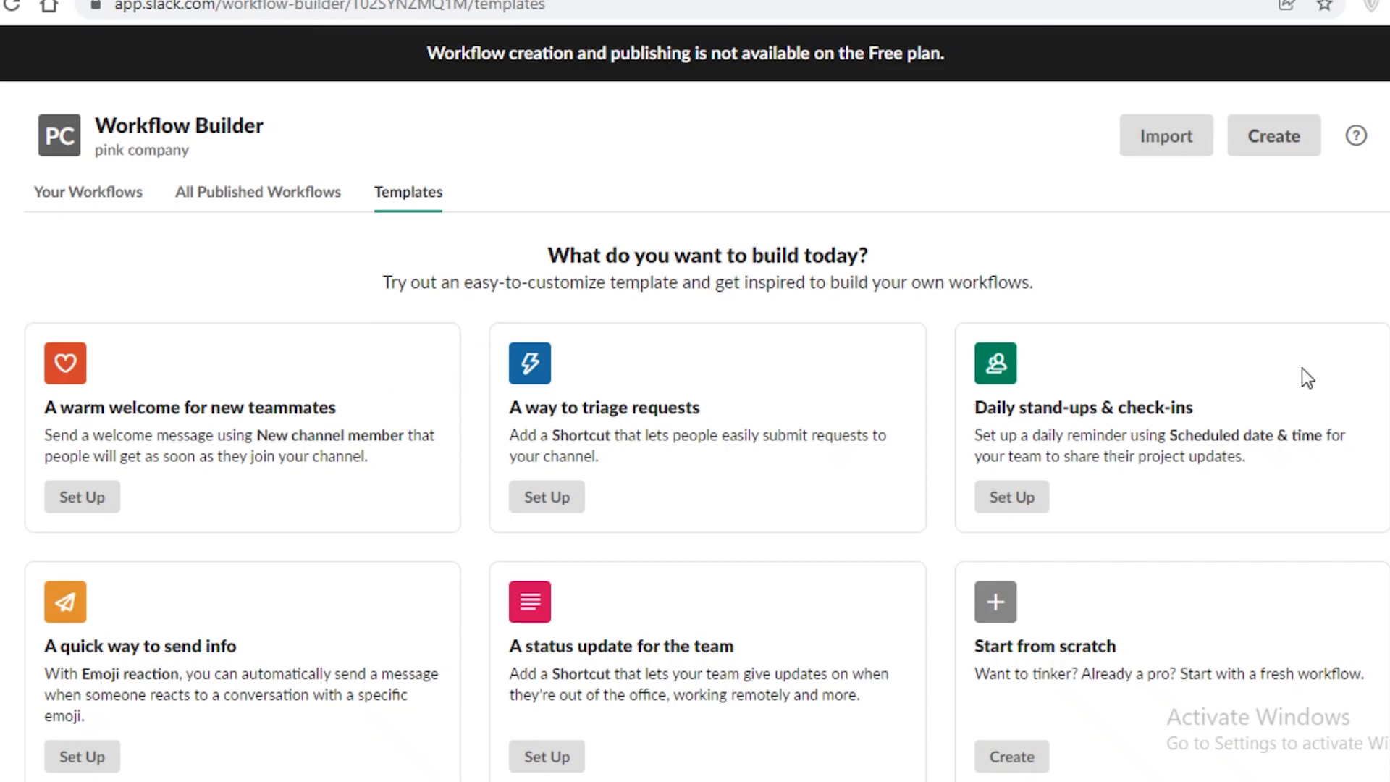
{"action": "mouse_move", "coordinate": [235, 323]}
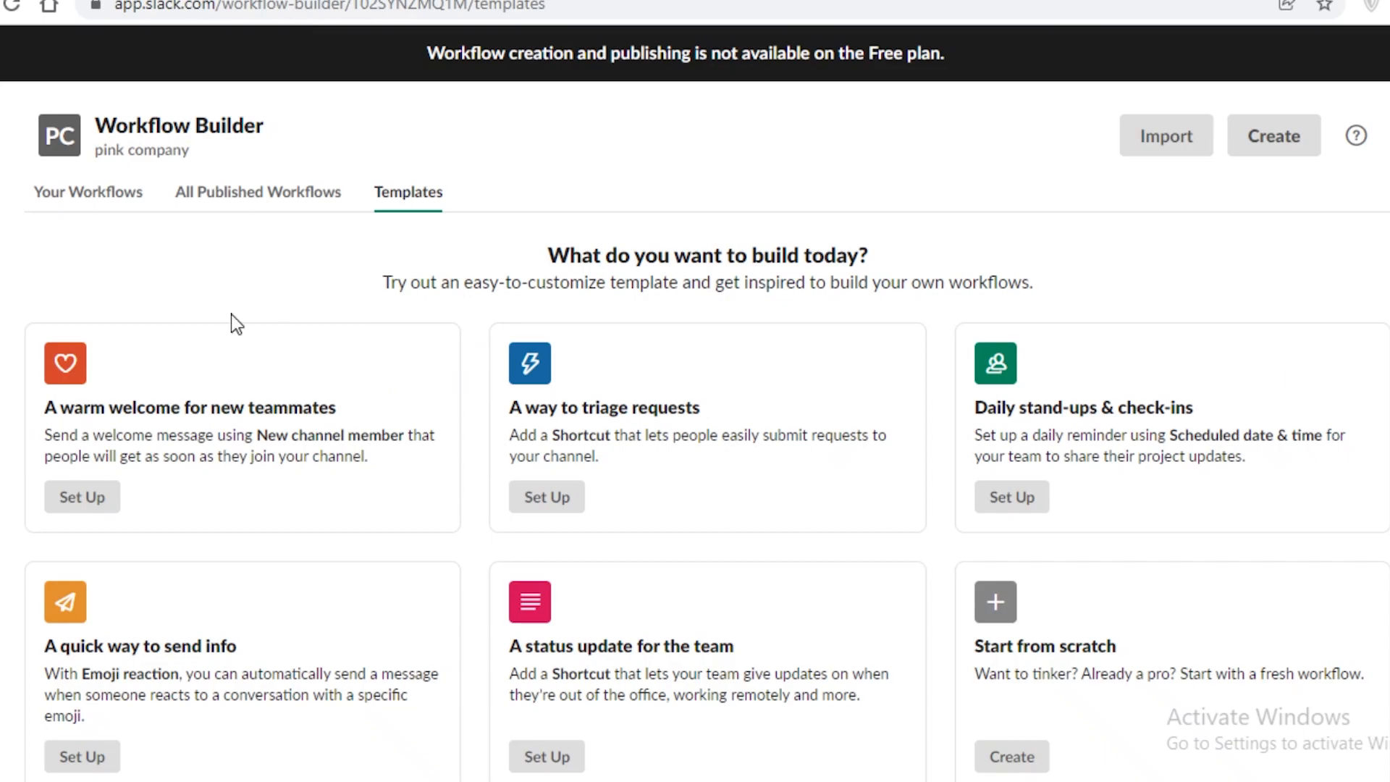
{"action": "mouse_move", "coordinate": [420, 382]}
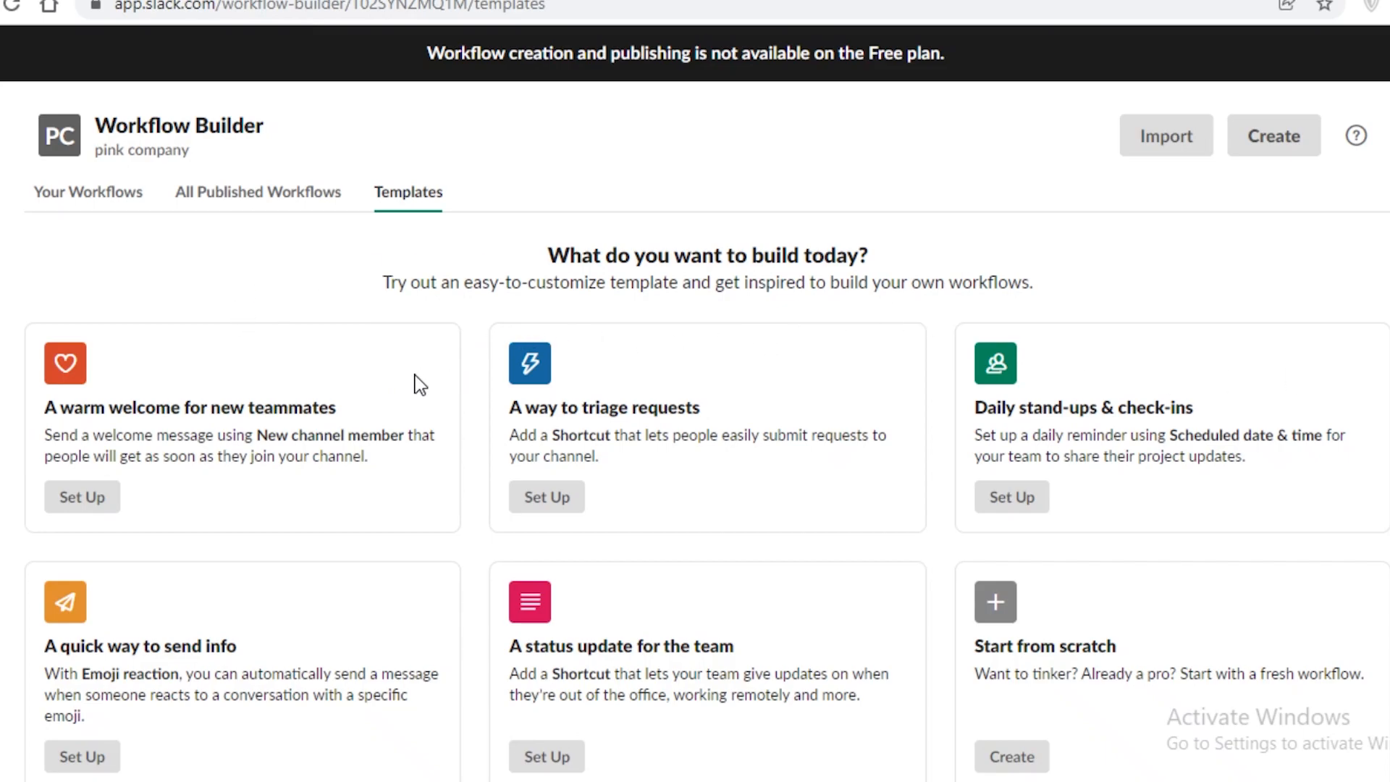
{"action": "mouse_move", "coordinate": [365, 245]}
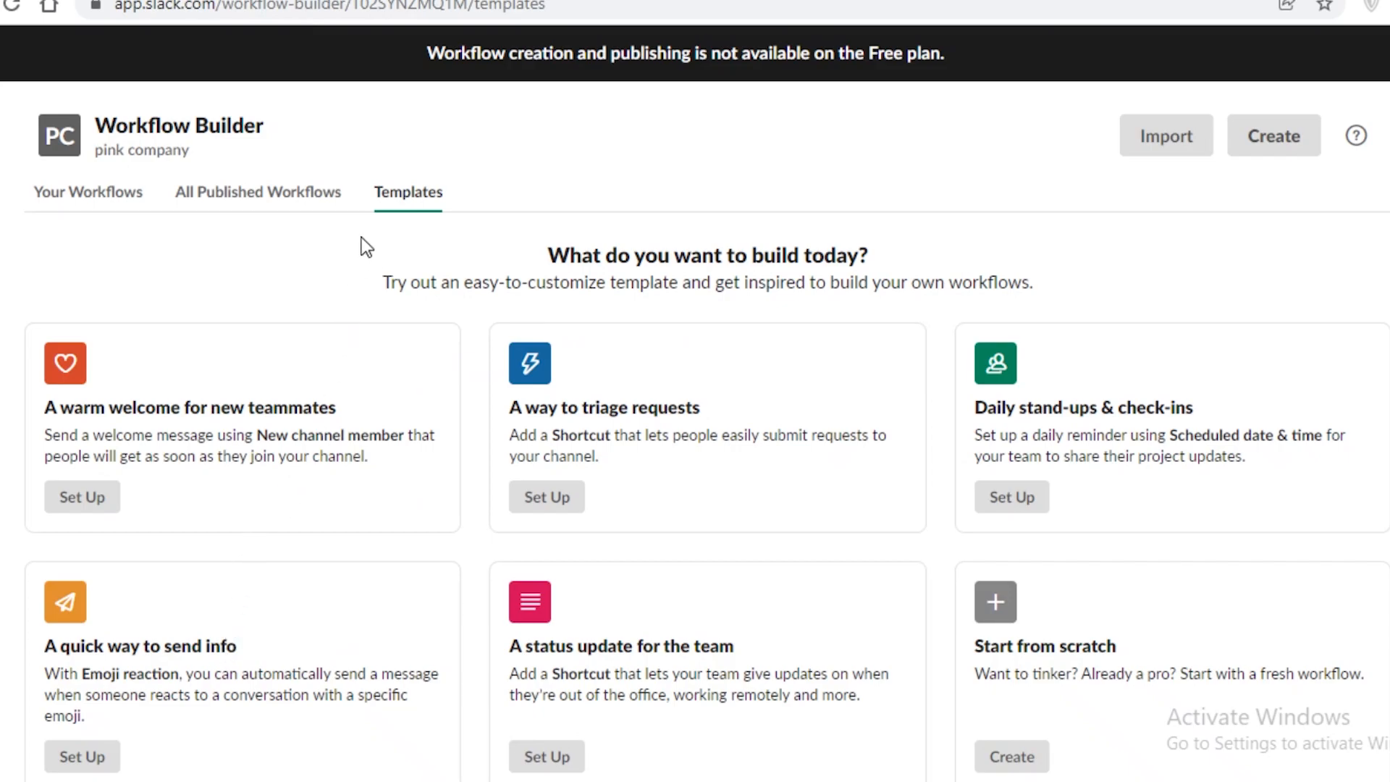
{"action": "mouse_move", "coordinate": [1090, 369]}
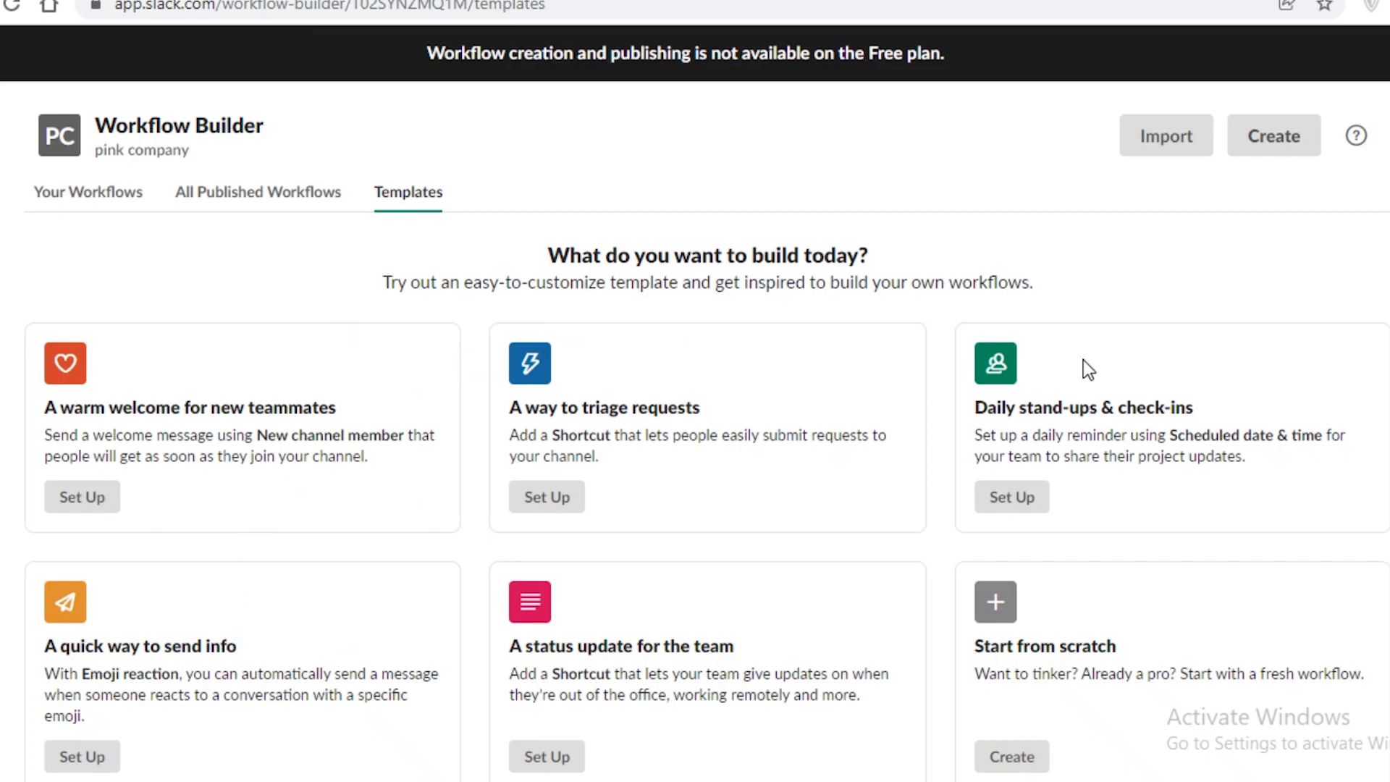
{"action": "mouse_move", "coordinate": [1011, 504]}
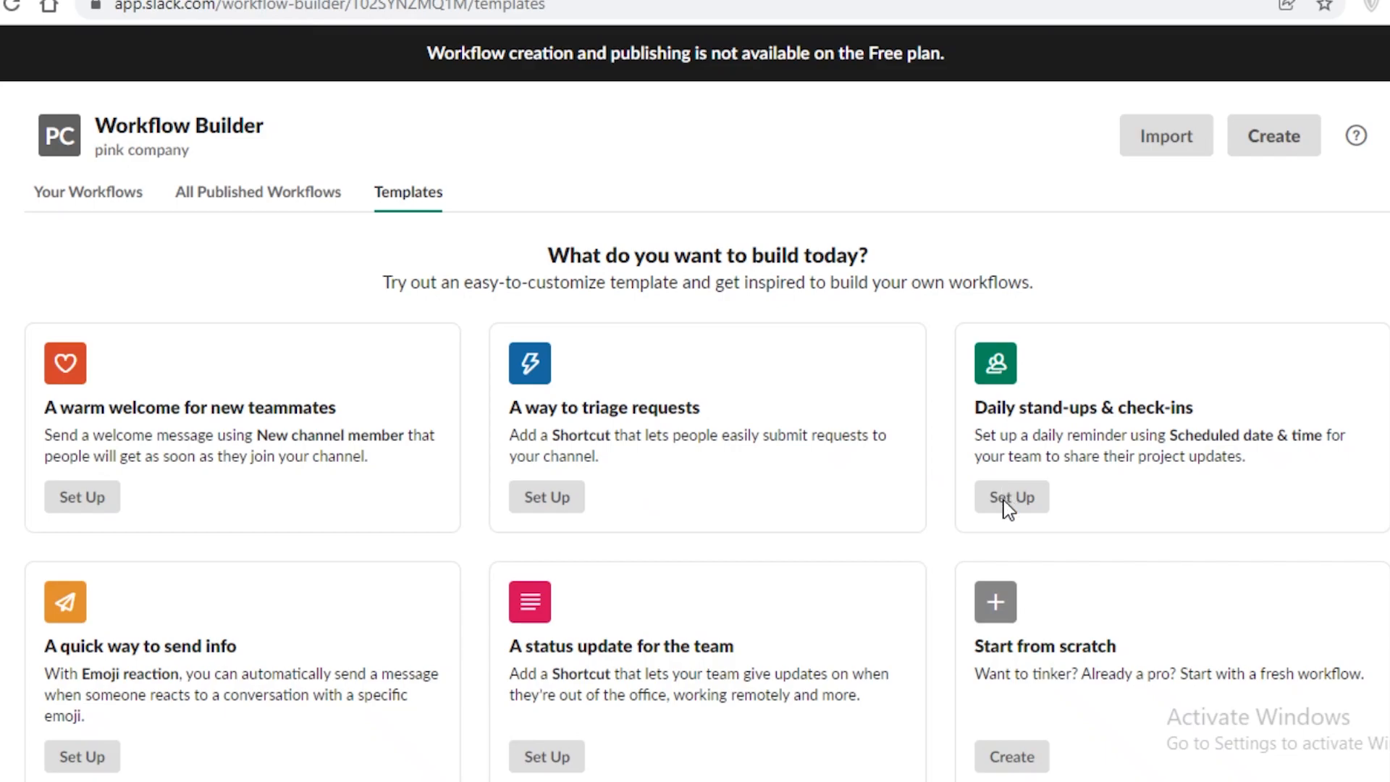
{"action": "left_click", "coordinate": [258, 191]}
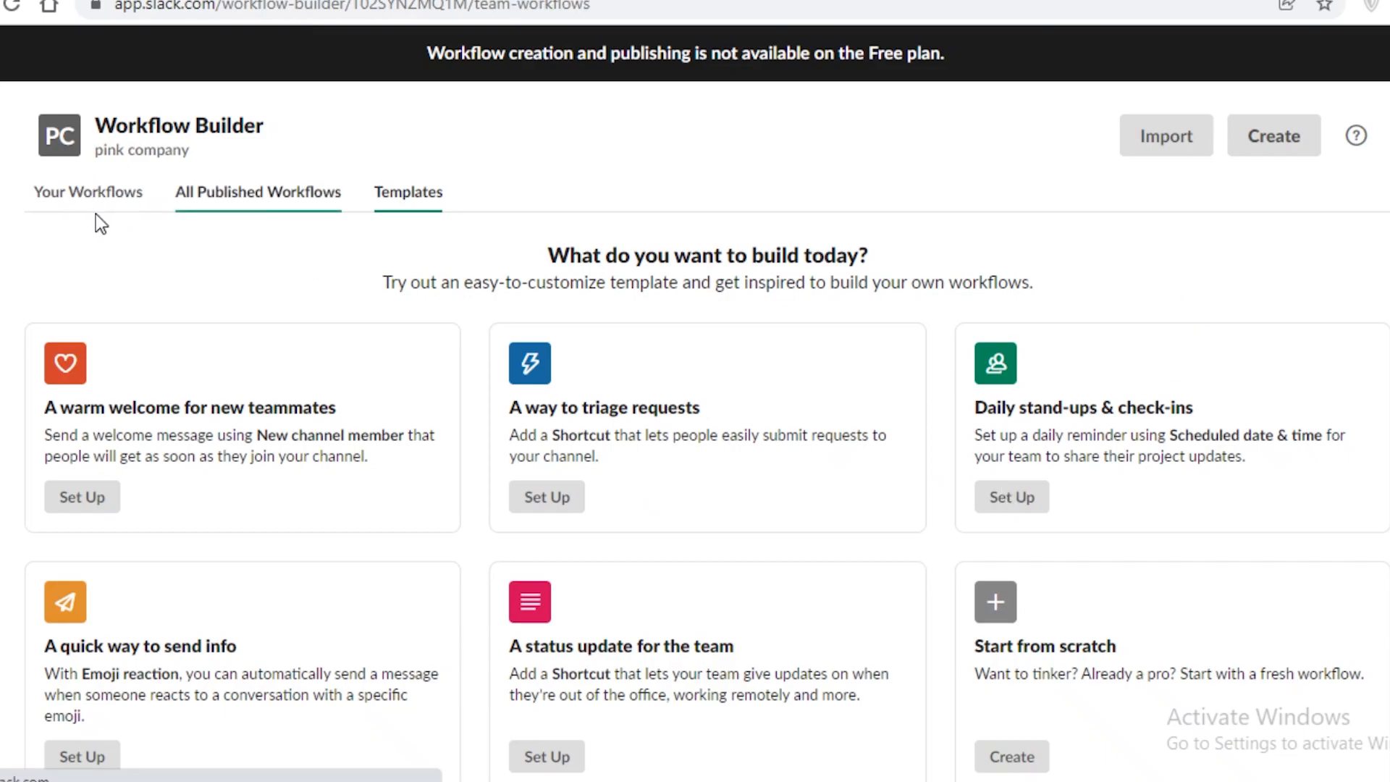
{"action": "left_click", "coordinate": [88, 191]}
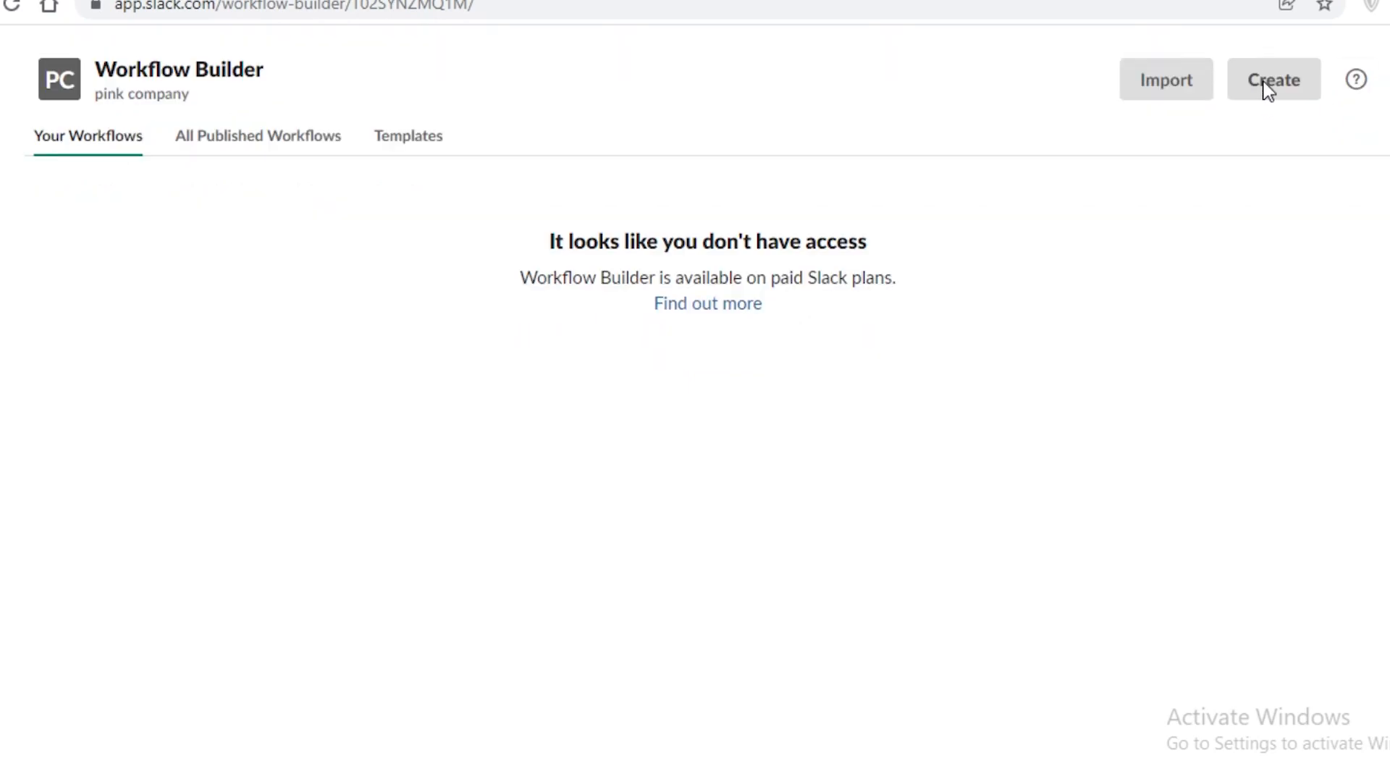
{"action": "left_click", "coordinate": [409, 136]}
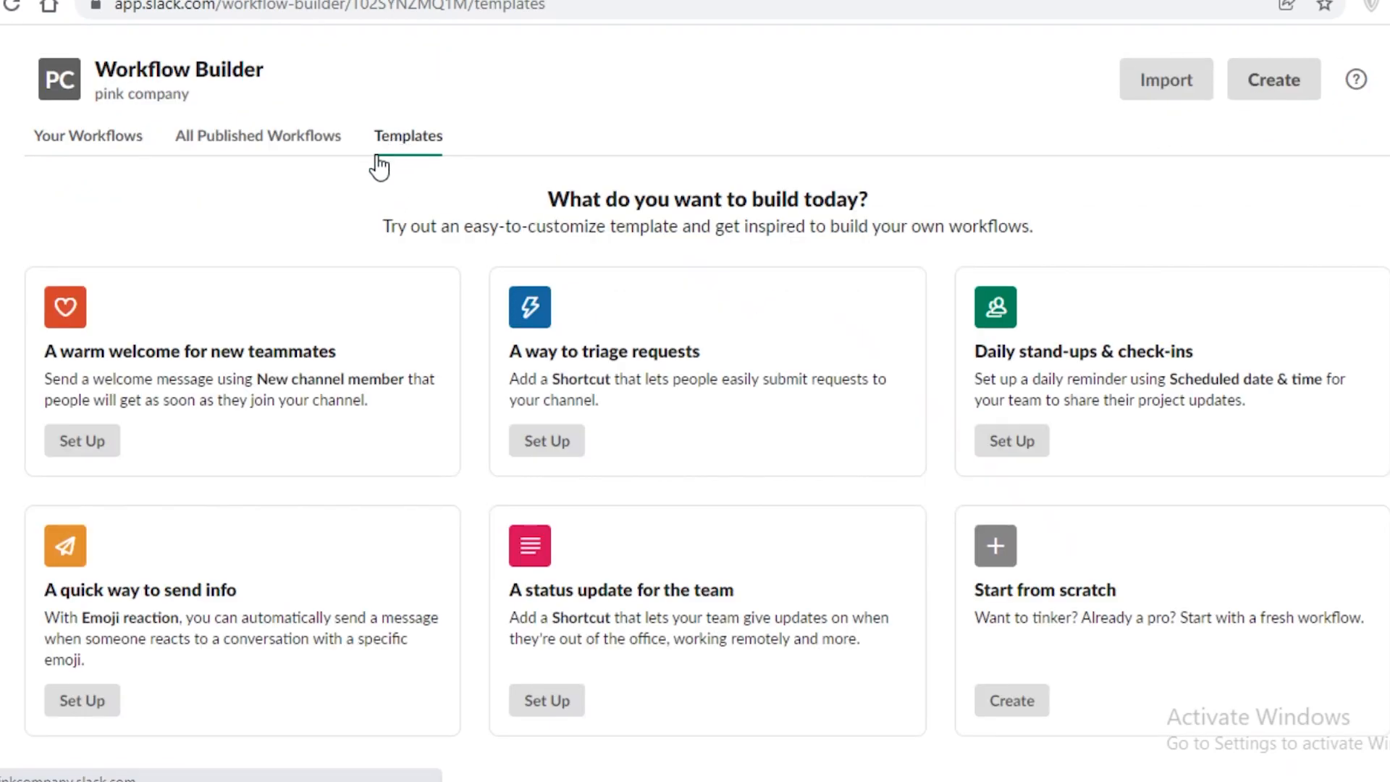
{"action": "mouse_move", "coordinate": [840, 346]}
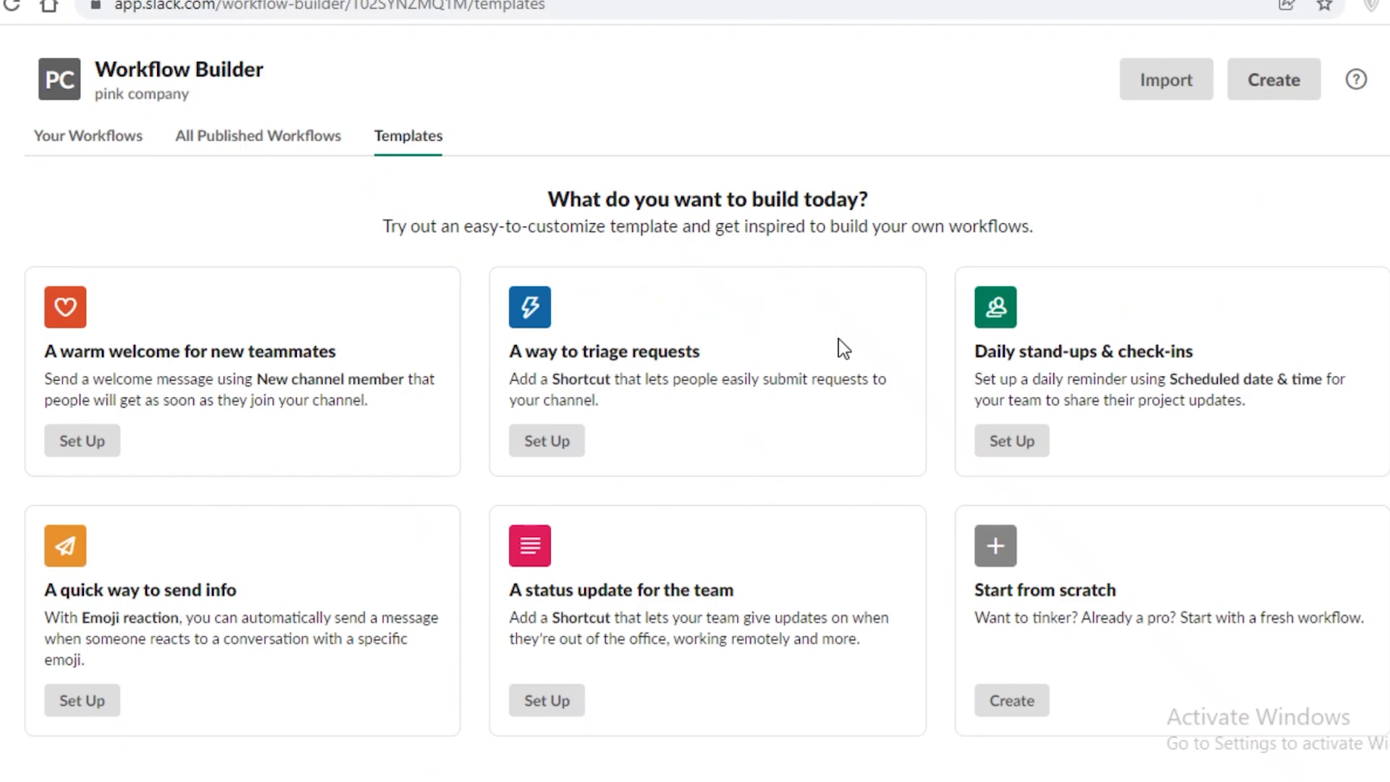
{"action": "mouse_move", "coordinate": [1184, 471]}
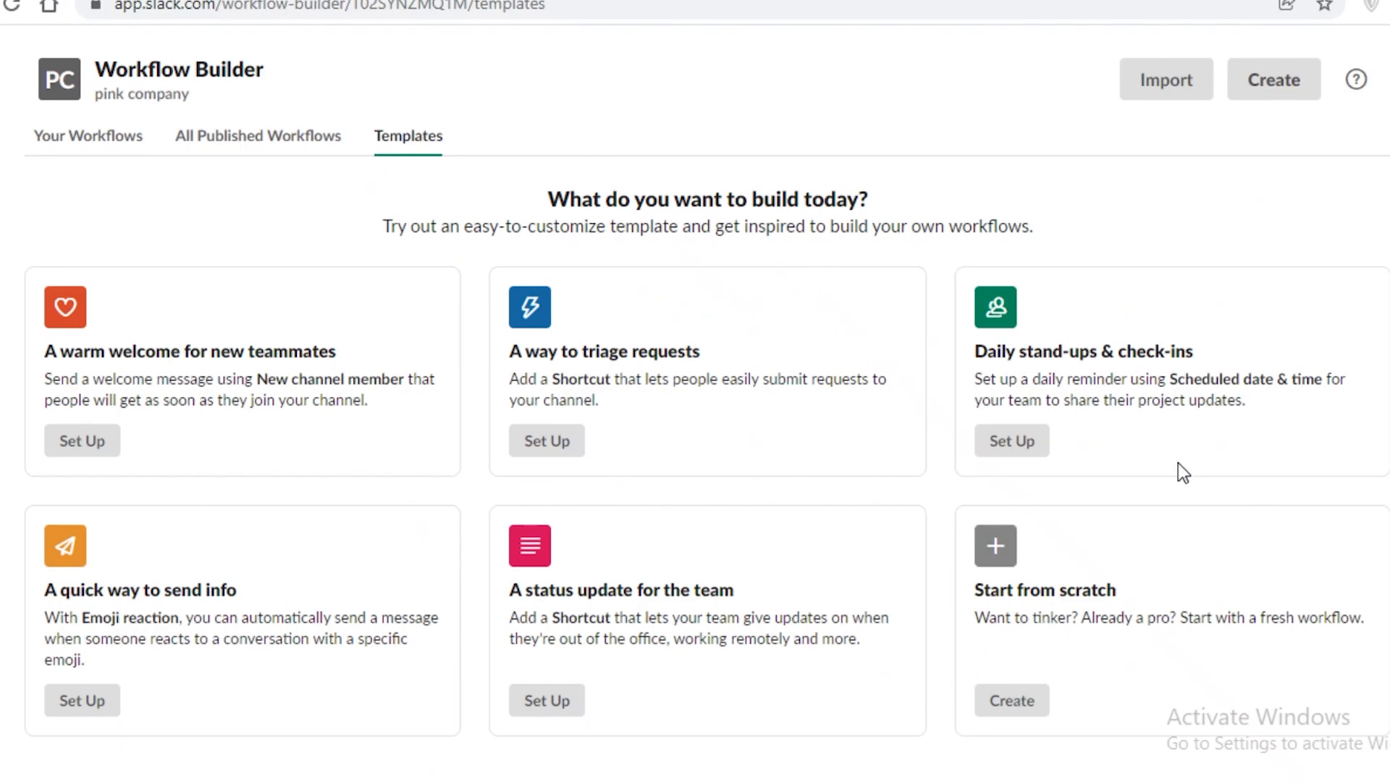
{"action": "mouse_move", "coordinate": [1067, 498]}
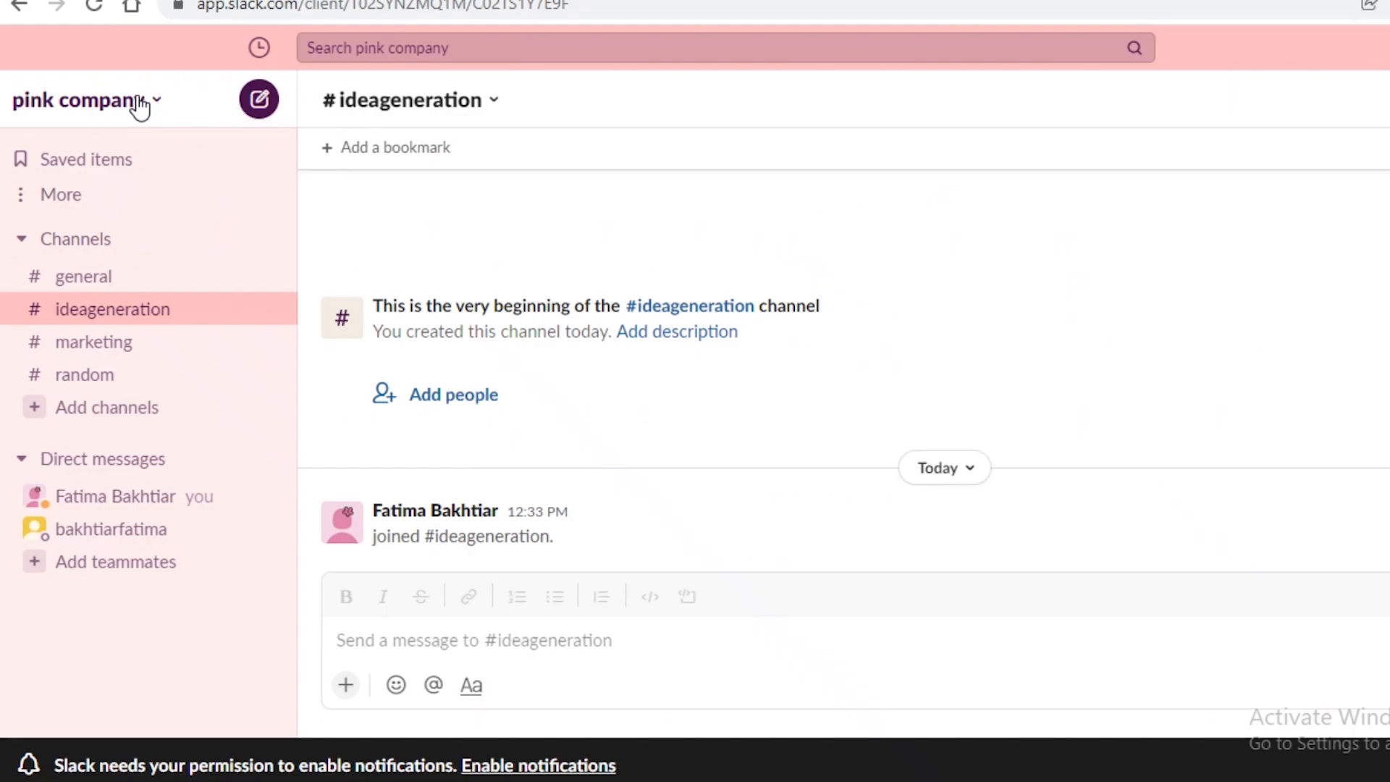
{"action": "mouse_move", "coordinate": [262, 213]}
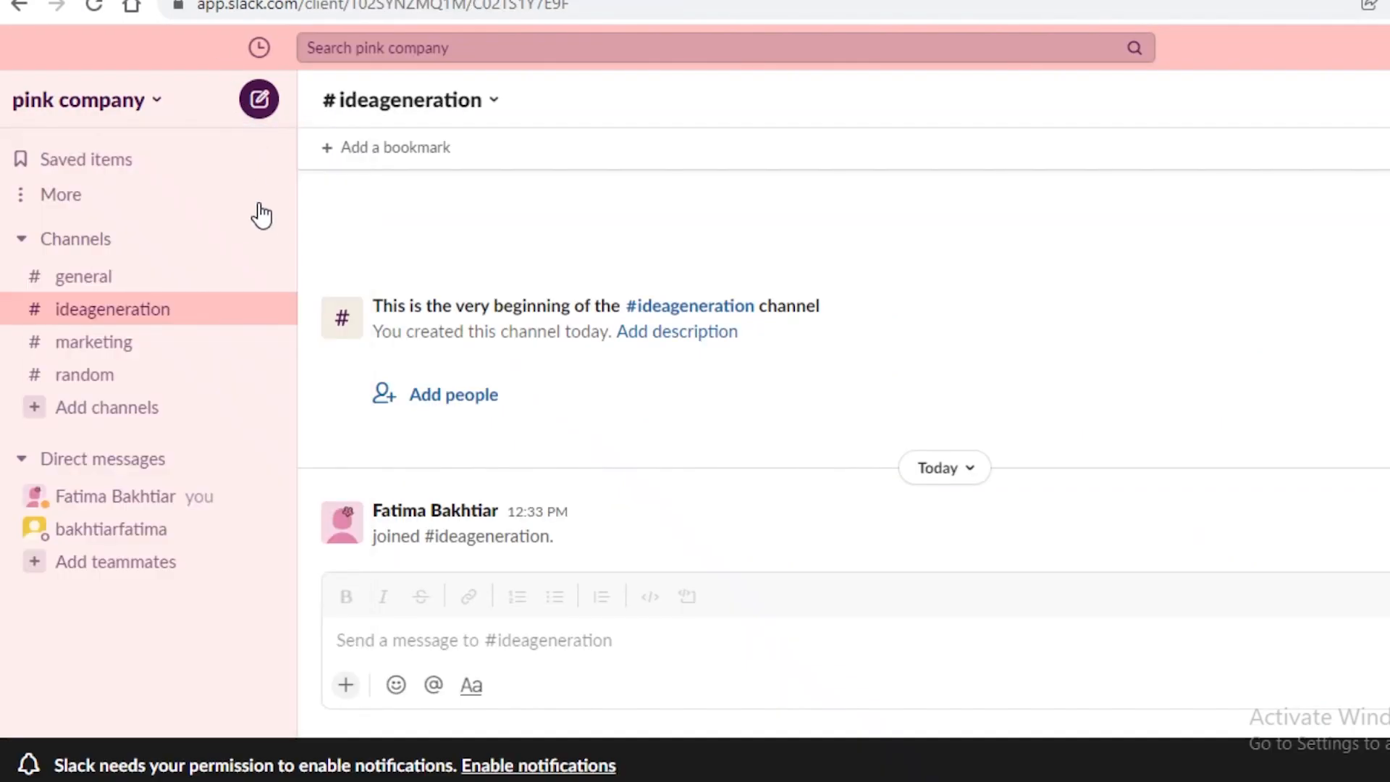
{"action": "mouse_move", "coordinate": [86, 97]}
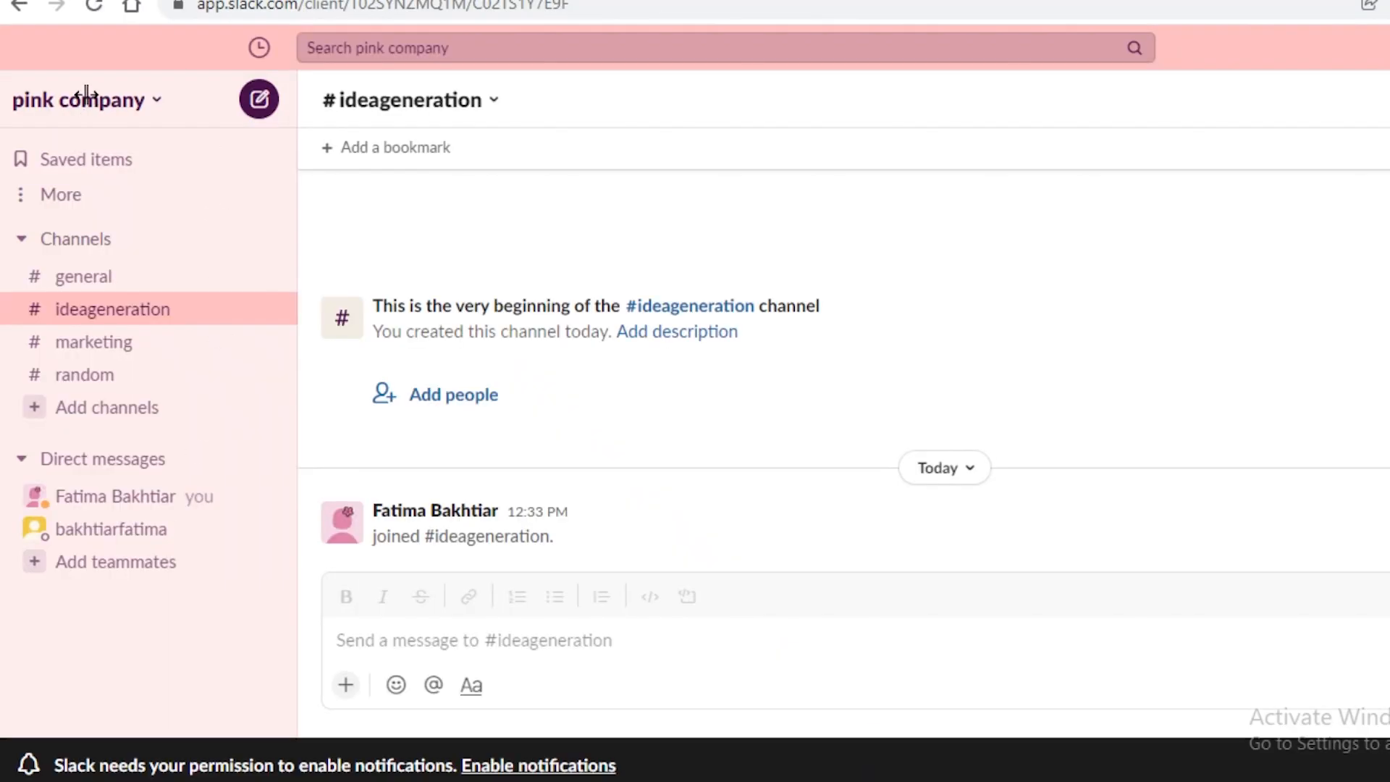
{"action": "mouse_move", "coordinate": [259, 48]}
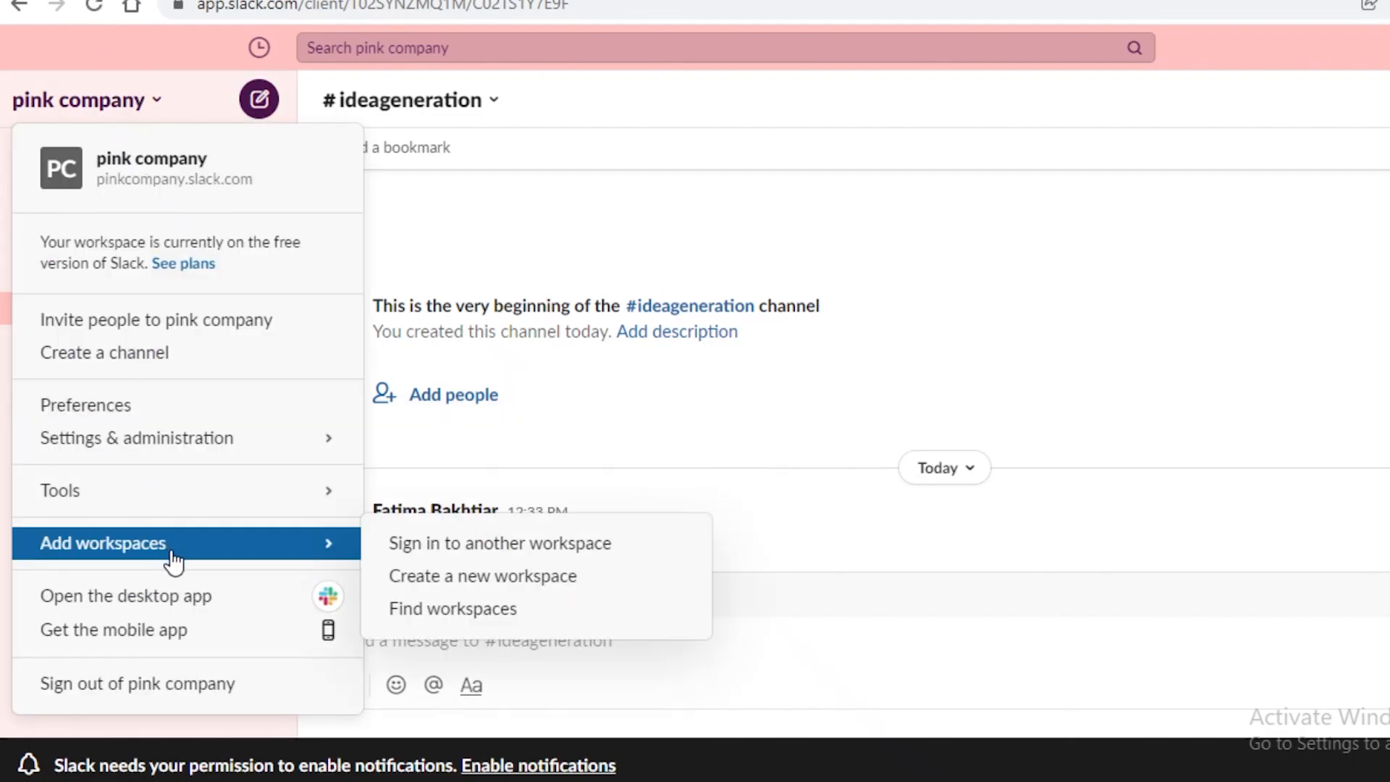
{"action": "mouse_move", "coordinate": [310, 562]}
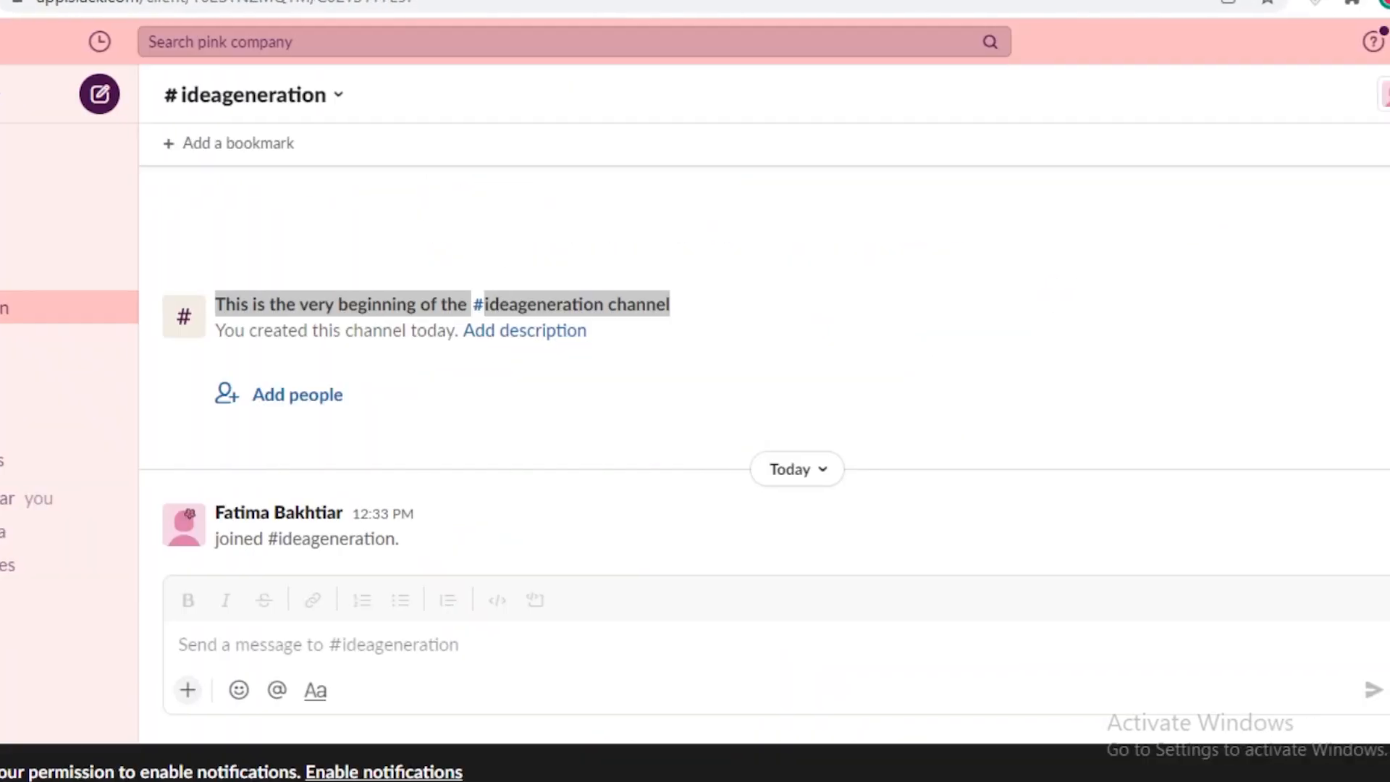
{"action": "left_click", "coordinate": [1362, 42]}
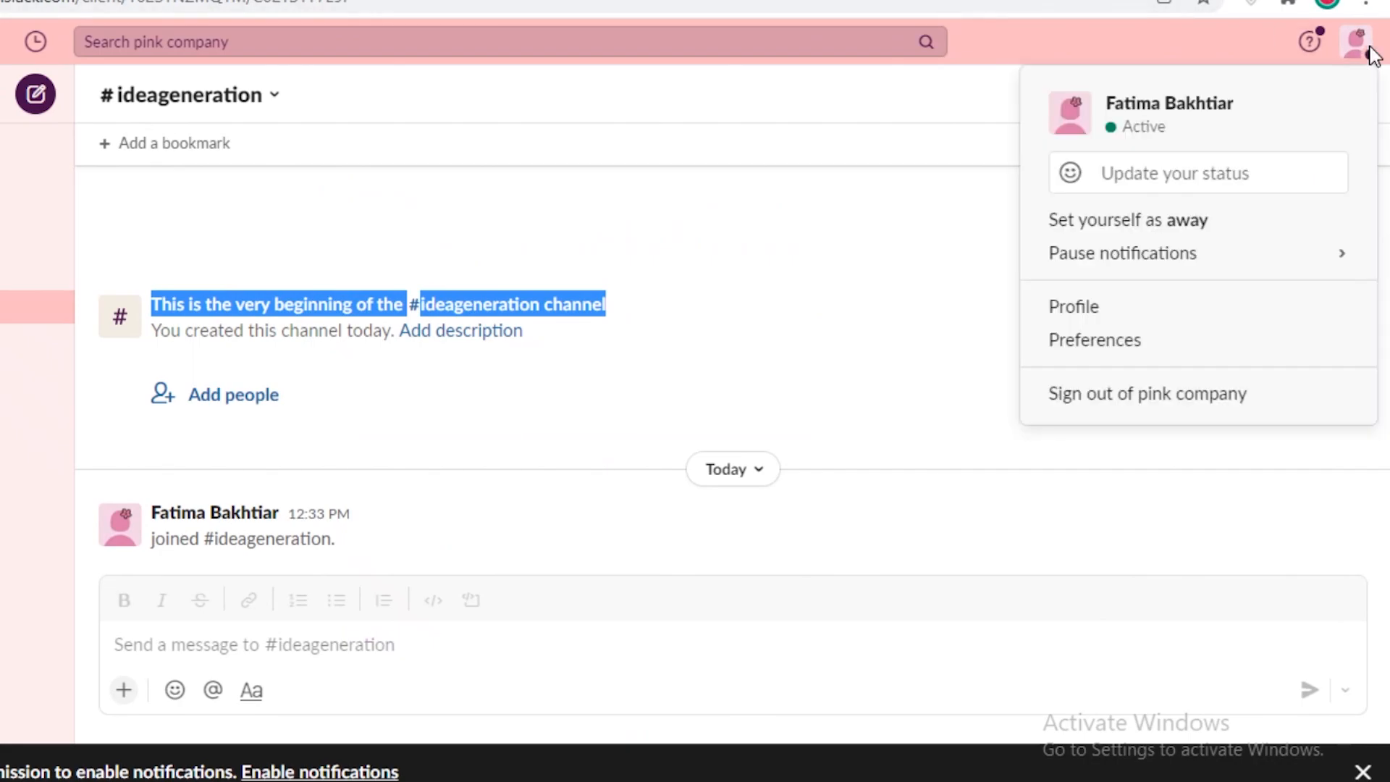
{"action": "mouse_move", "coordinate": [1310, 46]}
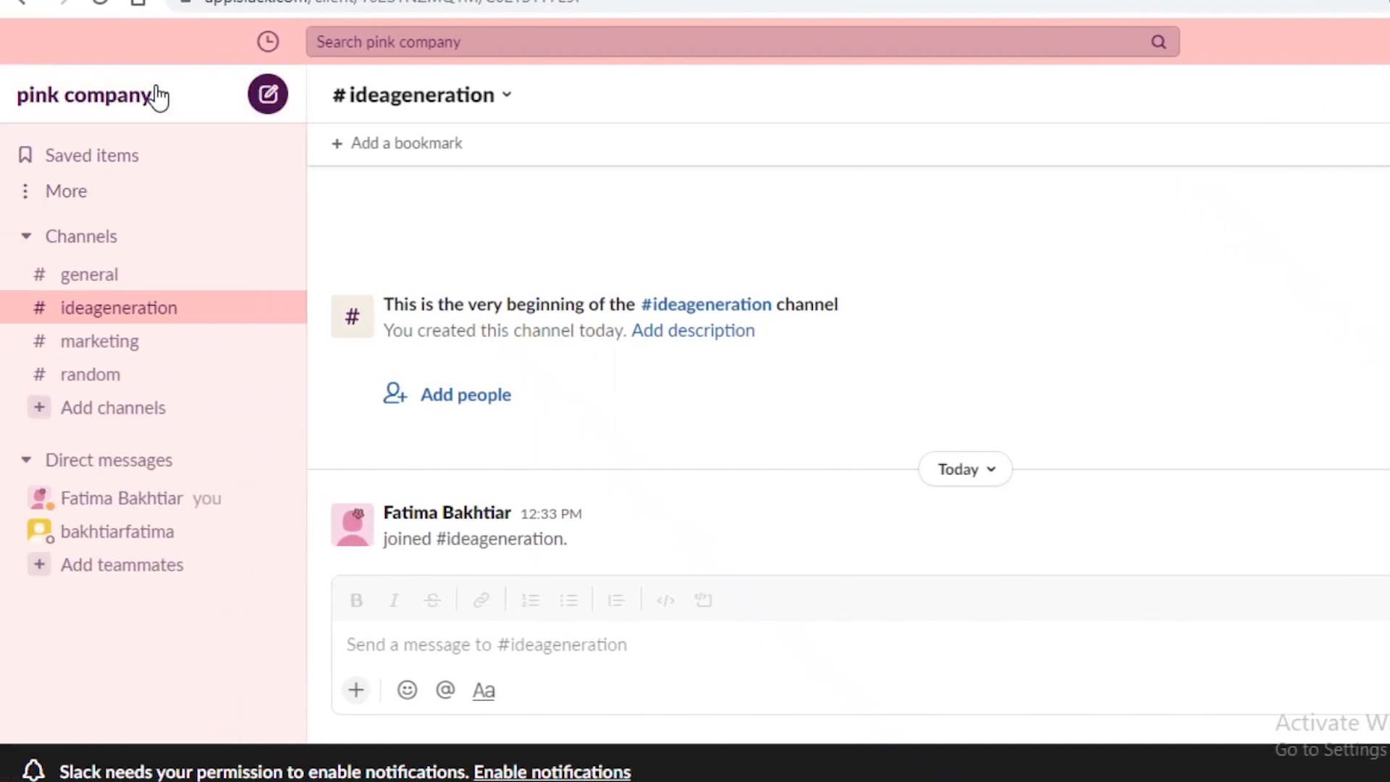
{"action": "mouse_move", "coordinate": [267, 42]}
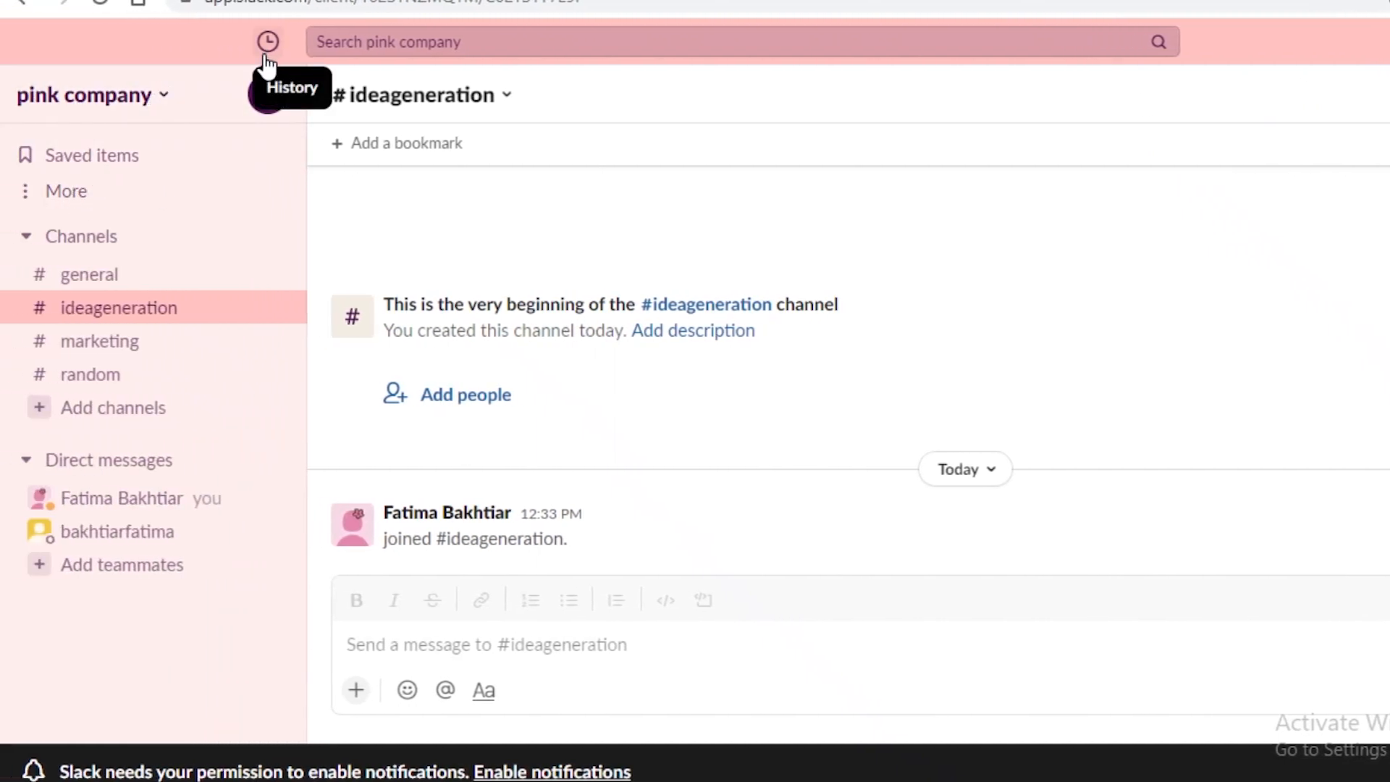
{"action": "mouse_move", "coordinate": [125, 443]}
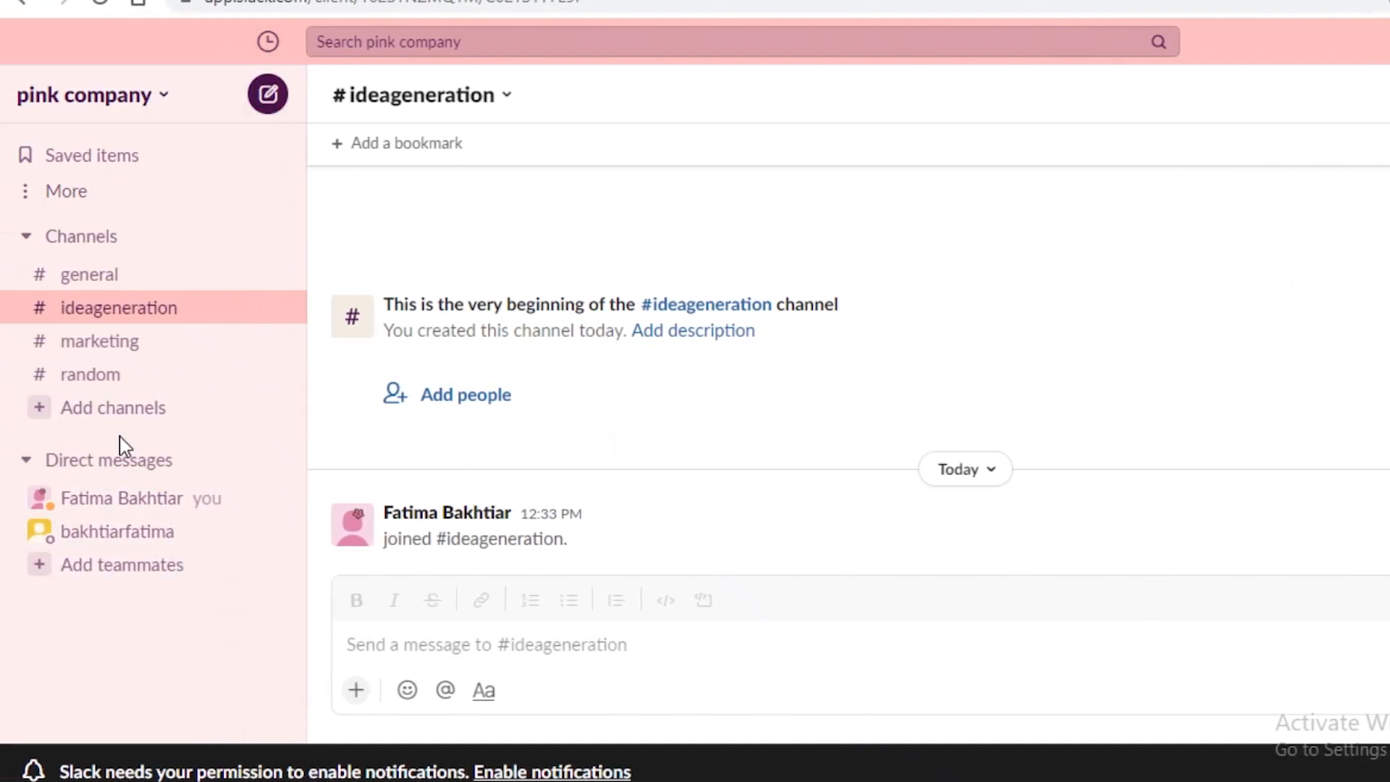
Start creating a new workspace with email opt-in unticked, then view the Slack pricing plans page
{"action": "left_click", "coordinate": [84, 95]}
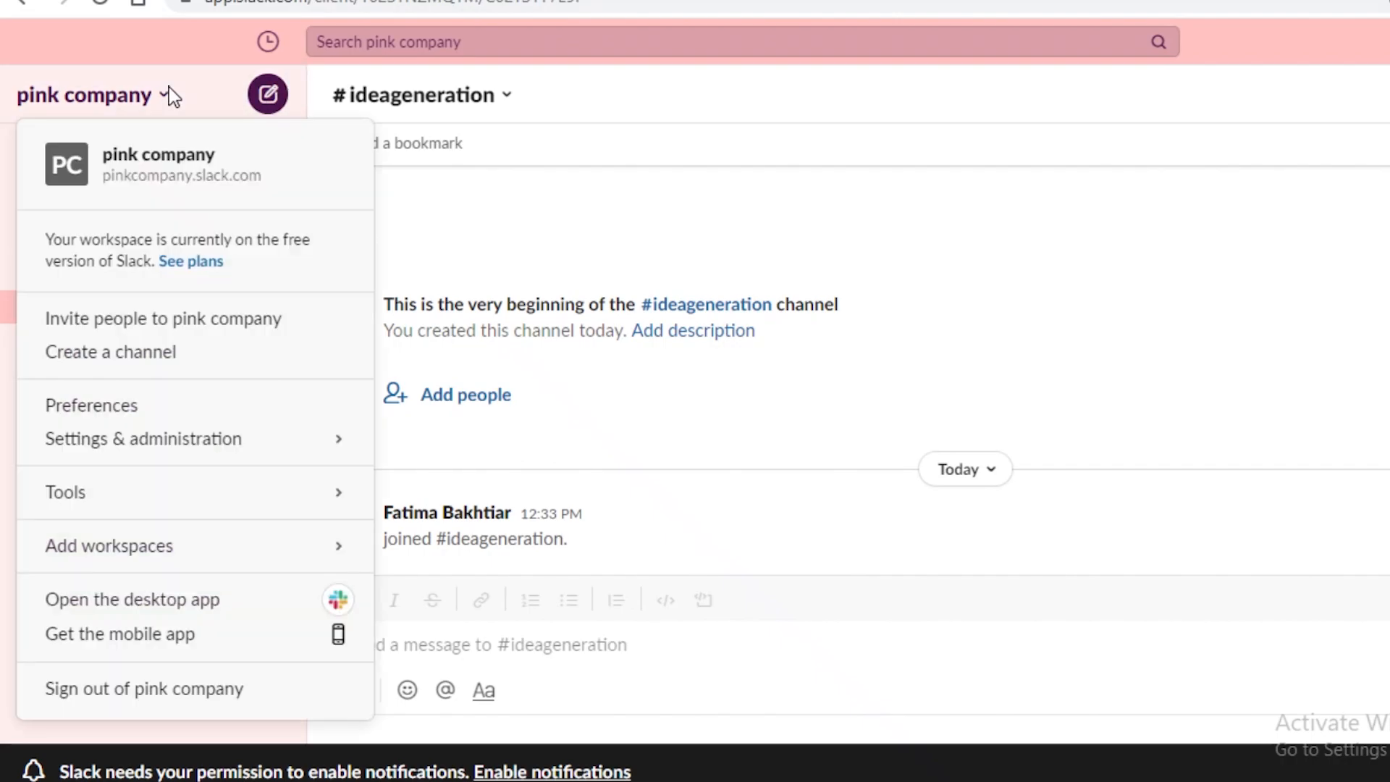
{"action": "mouse_move", "coordinate": [91, 405]}
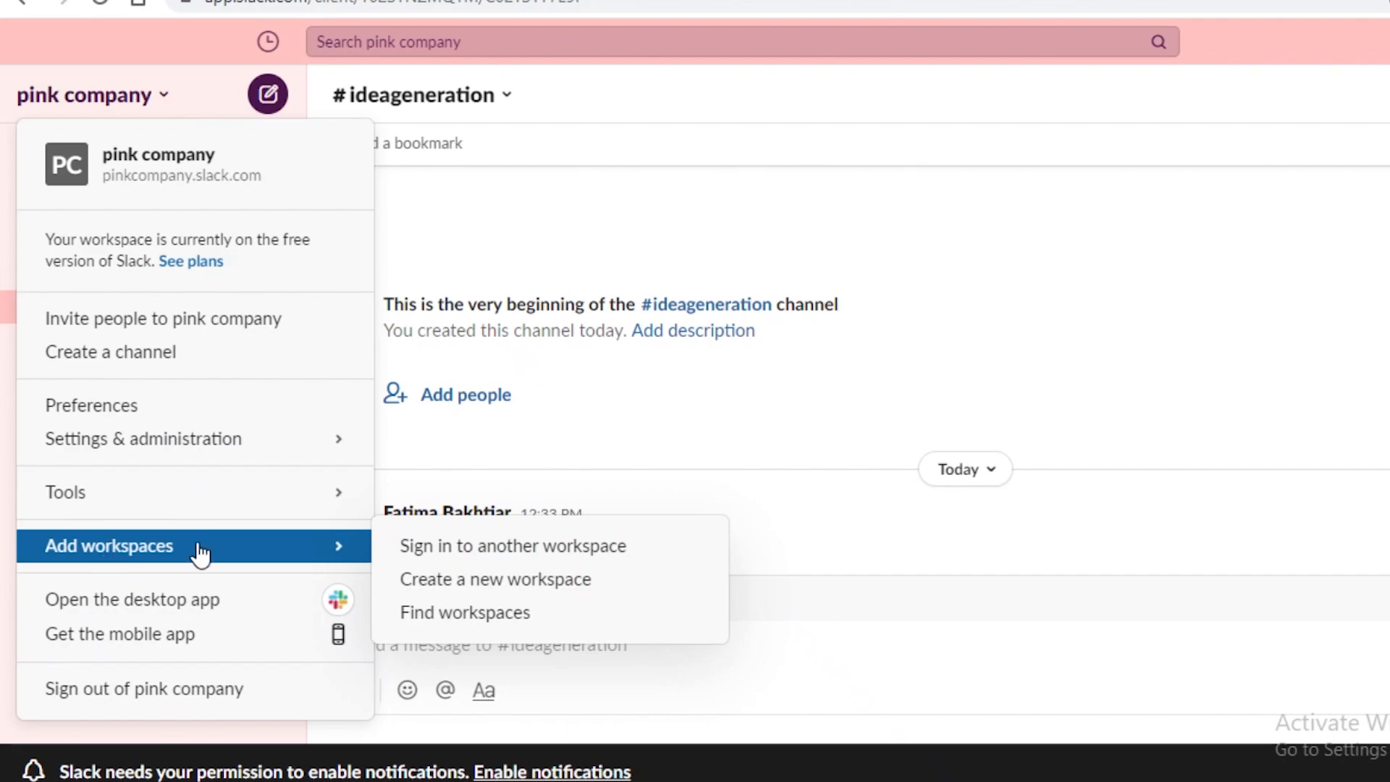
{"action": "mouse_move", "coordinate": [110, 552]}
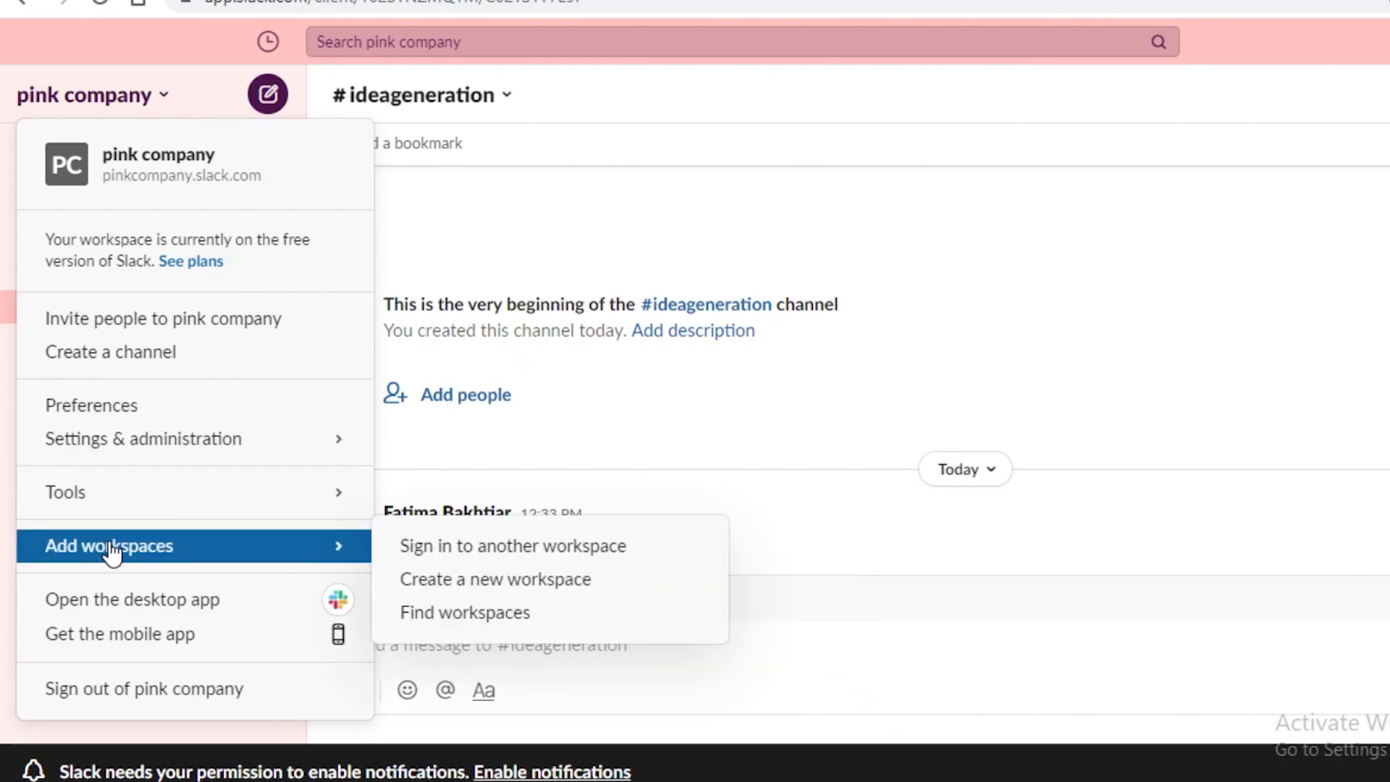
{"action": "mouse_move", "coordinate": [496, 579]}
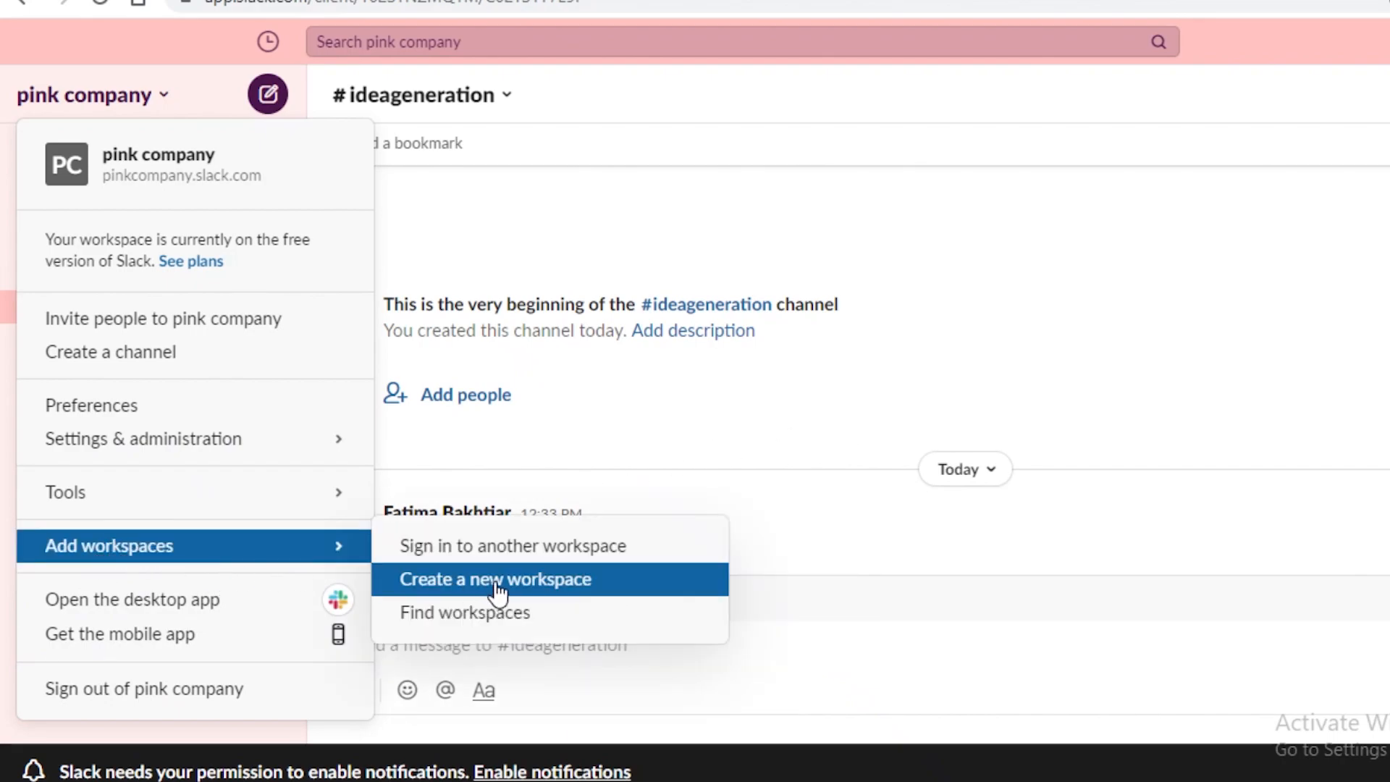
{"action": "left_click", "coordinate": [494, 579]}
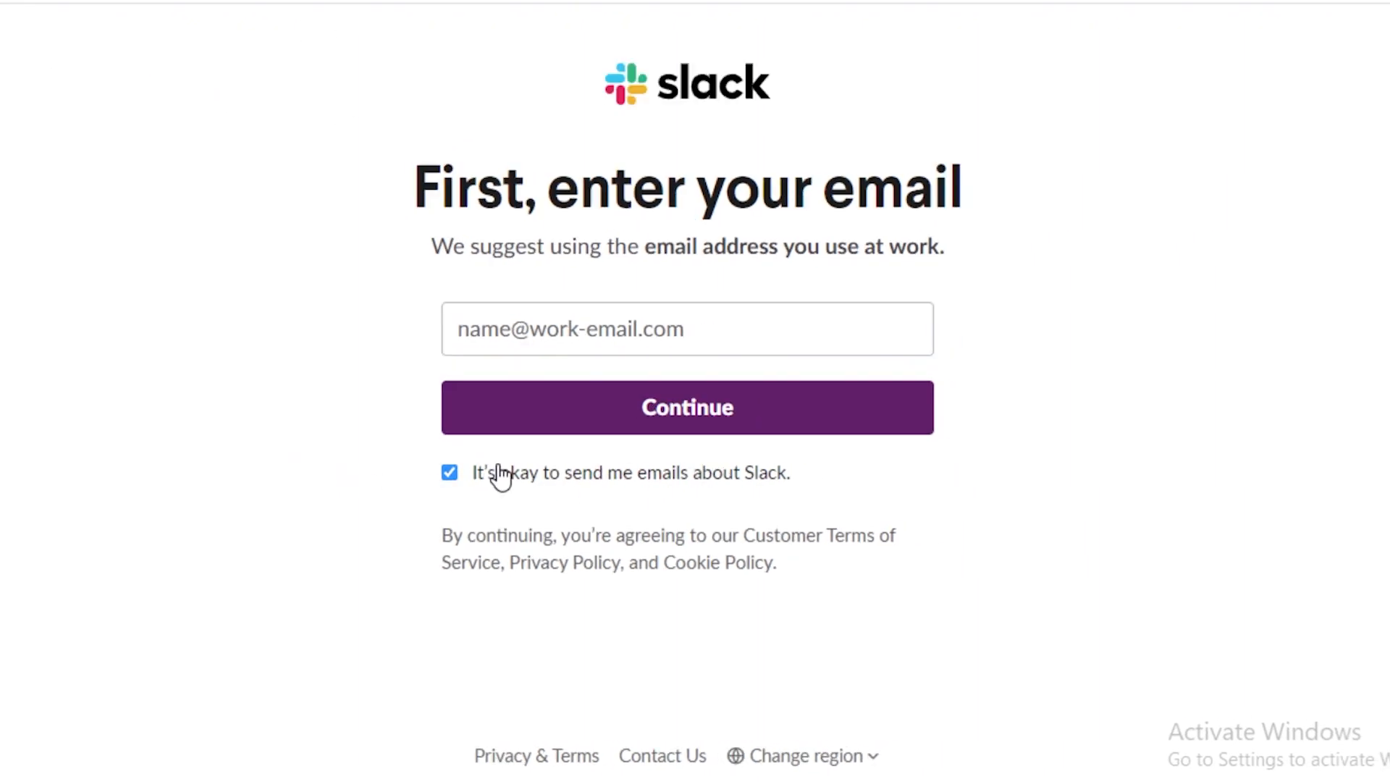
{"action": "left_click", "coordinate": [449, 472]}
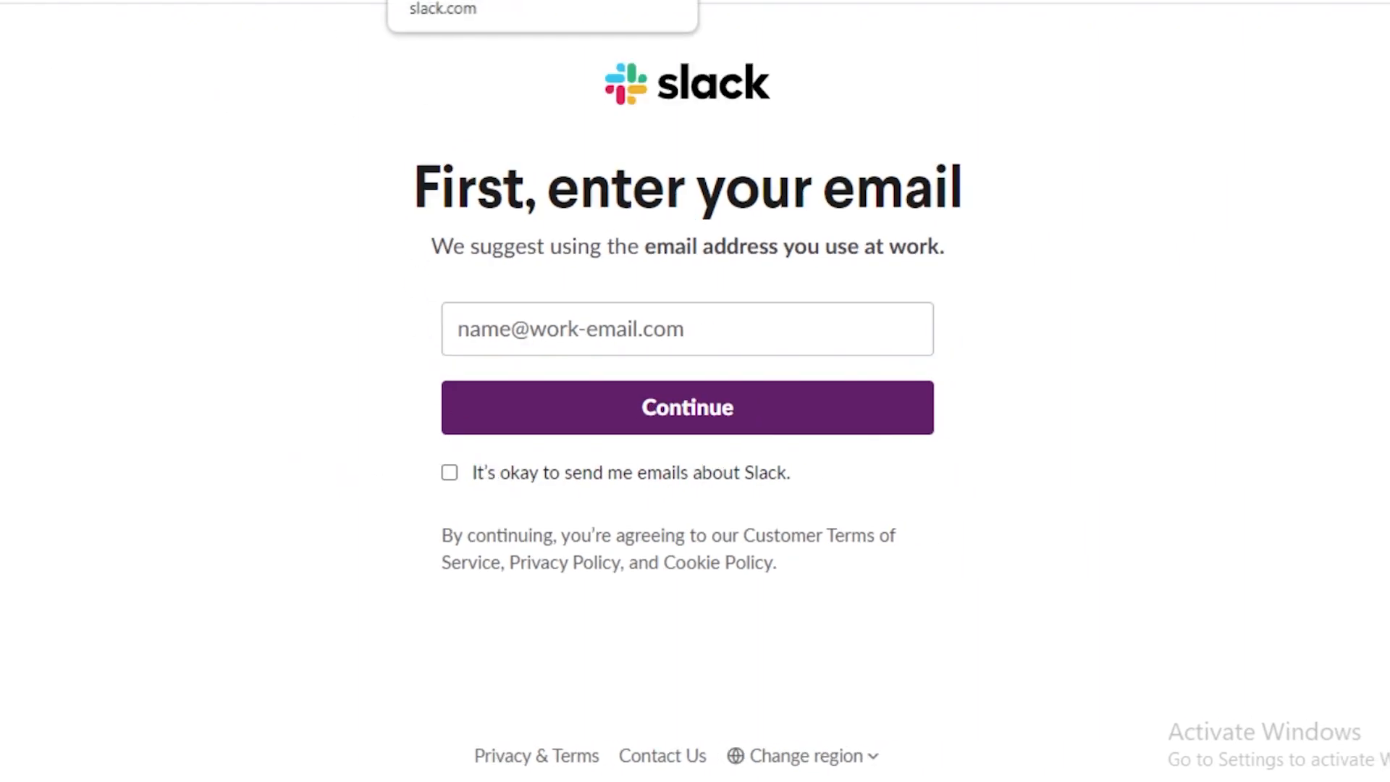
{"action": "left_click", "coordinate": [183, 7]}
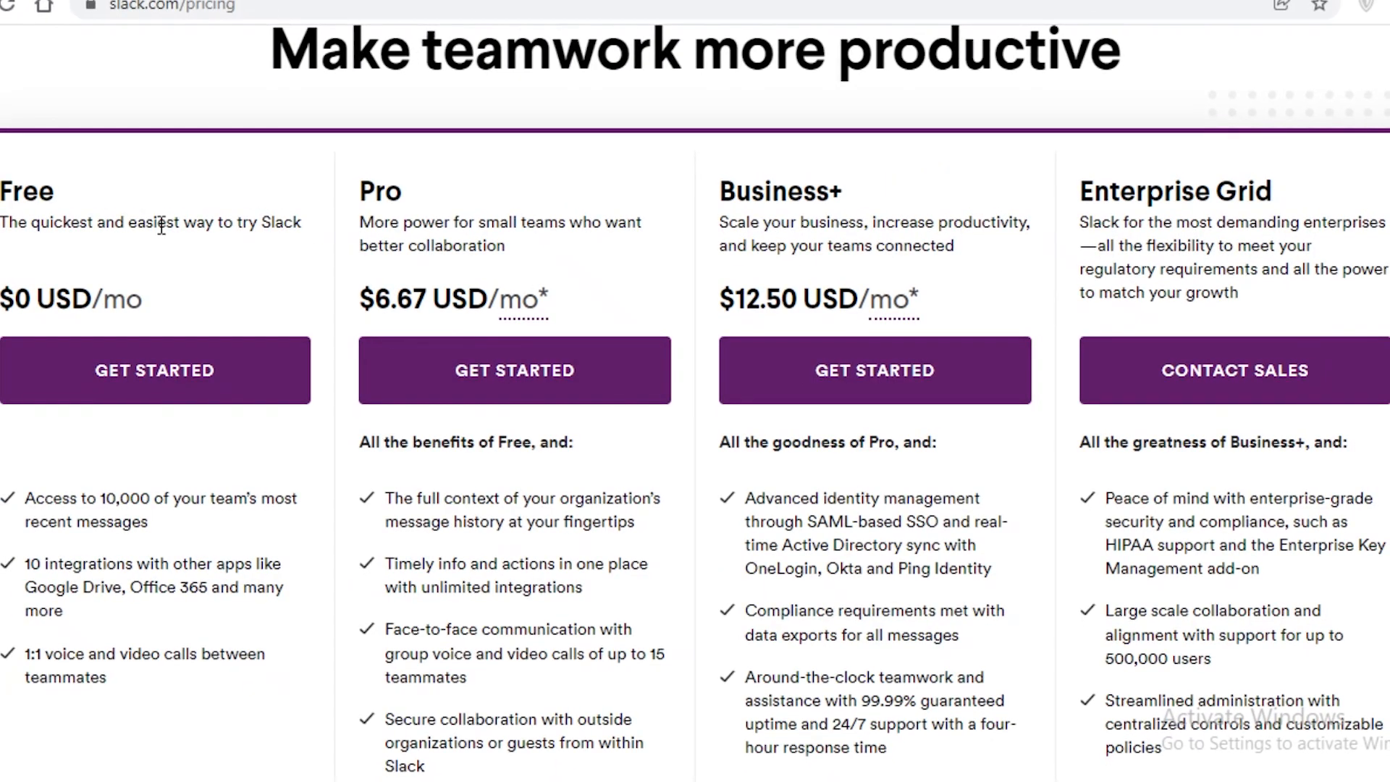
{"action": "mouse_move", "coordinate": [53, 391]}
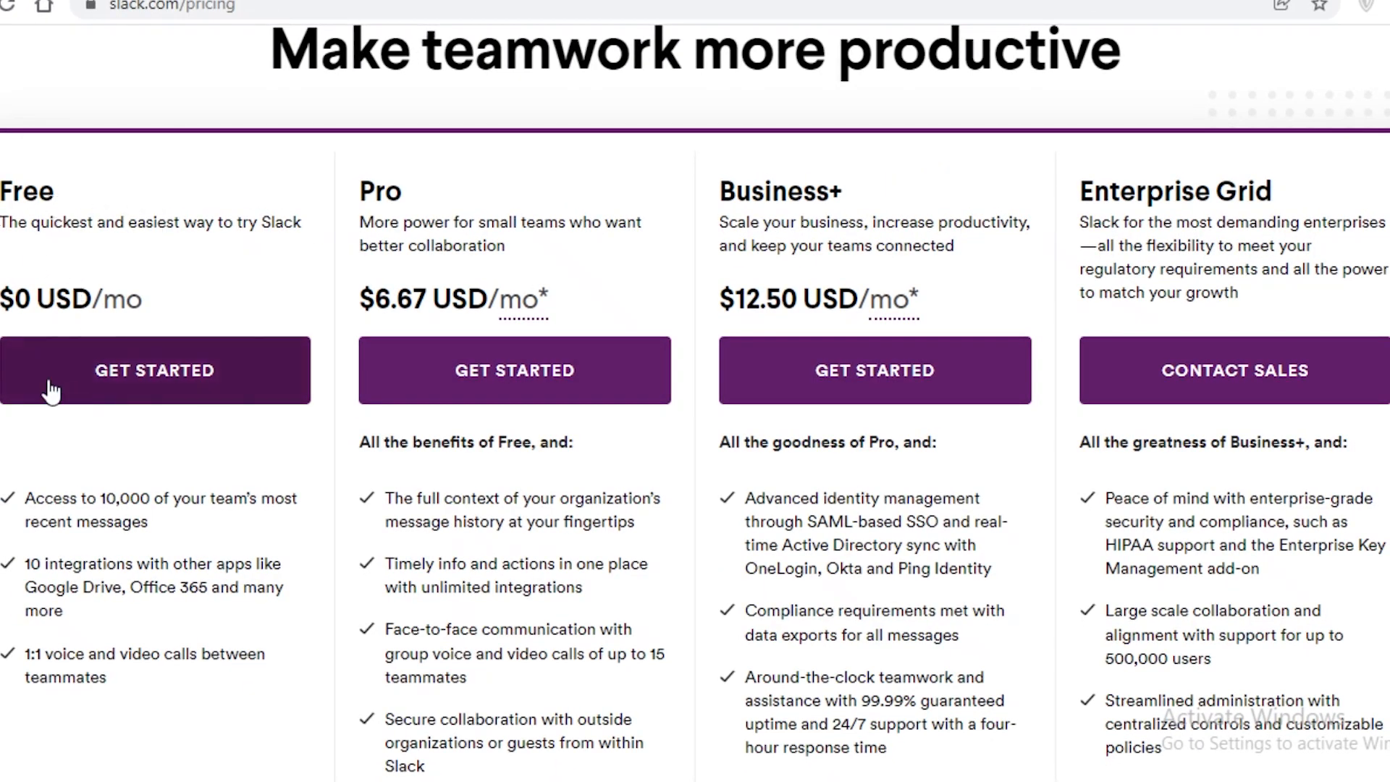
{"action": "scroll", "scroll_direction": "down", "scroll_amount": 3}
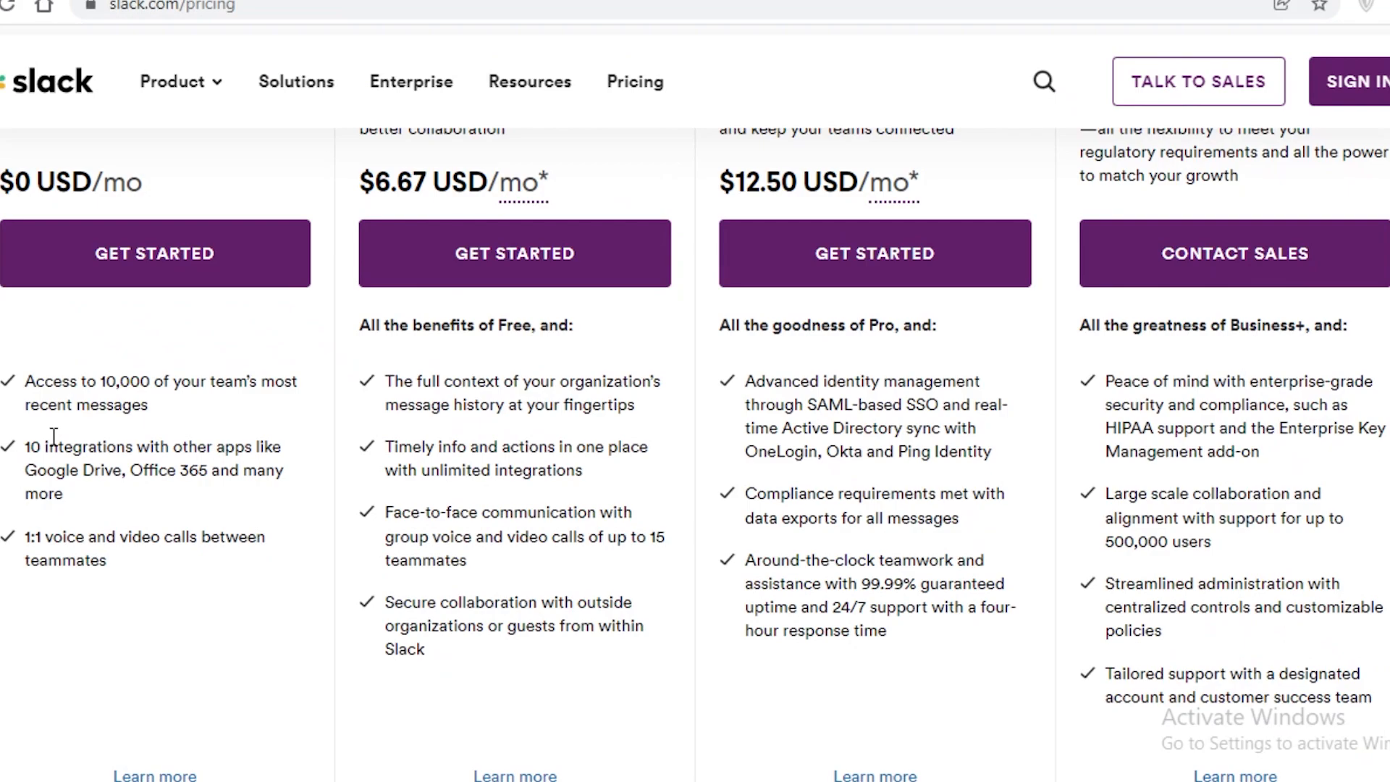
{"action": "scroll", "scroll_direction": "up", "scroll_amount": 3}
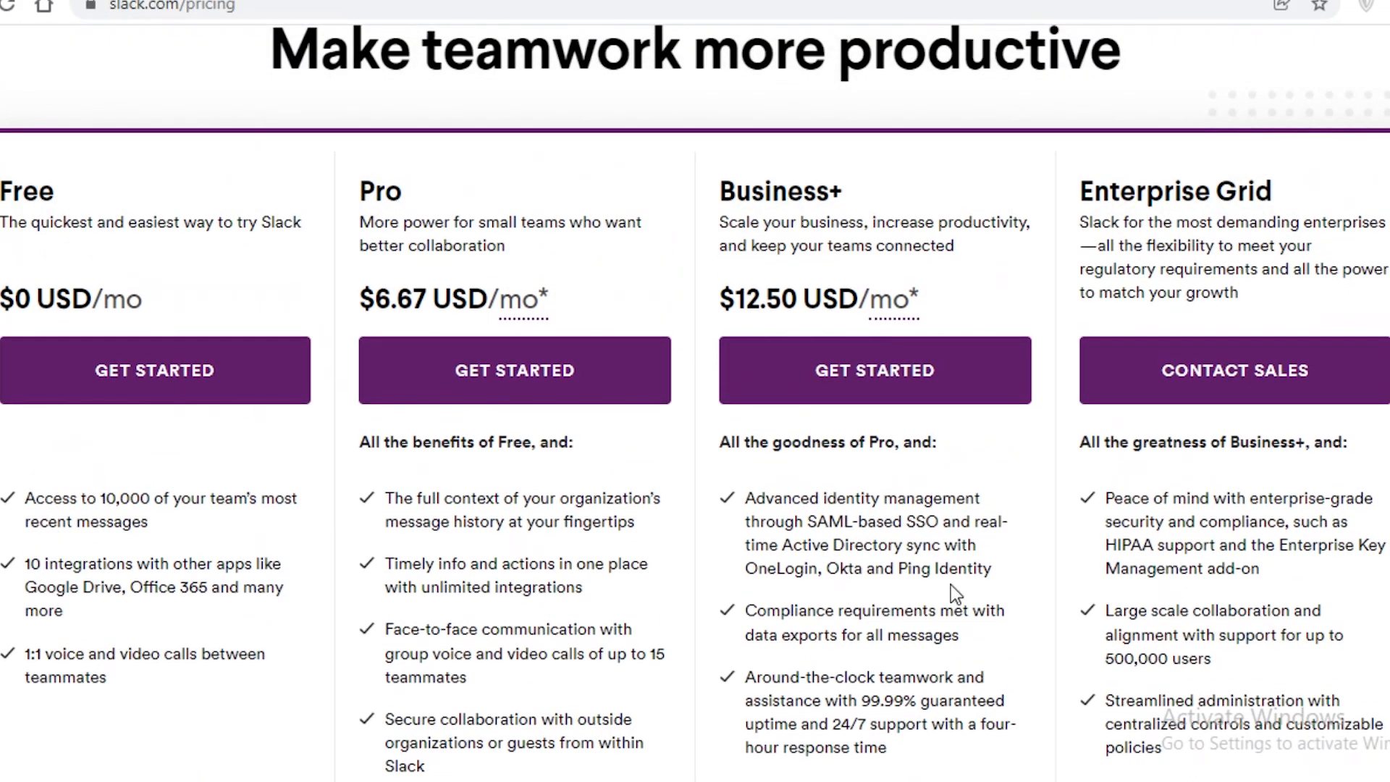
{"action": "mouse_move", "coordinate": [106, 681]}
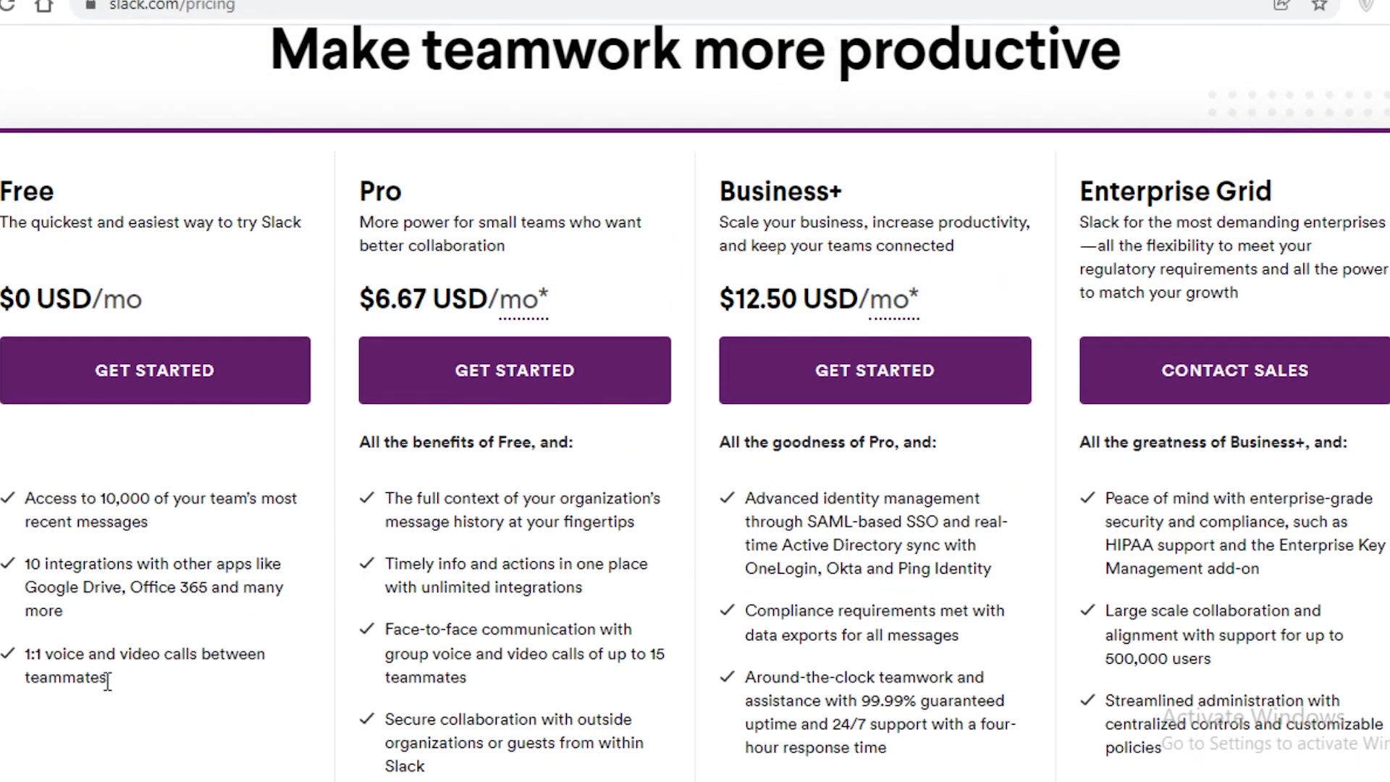
{"action": "mouse_move", "coordinate": [346, 691]}
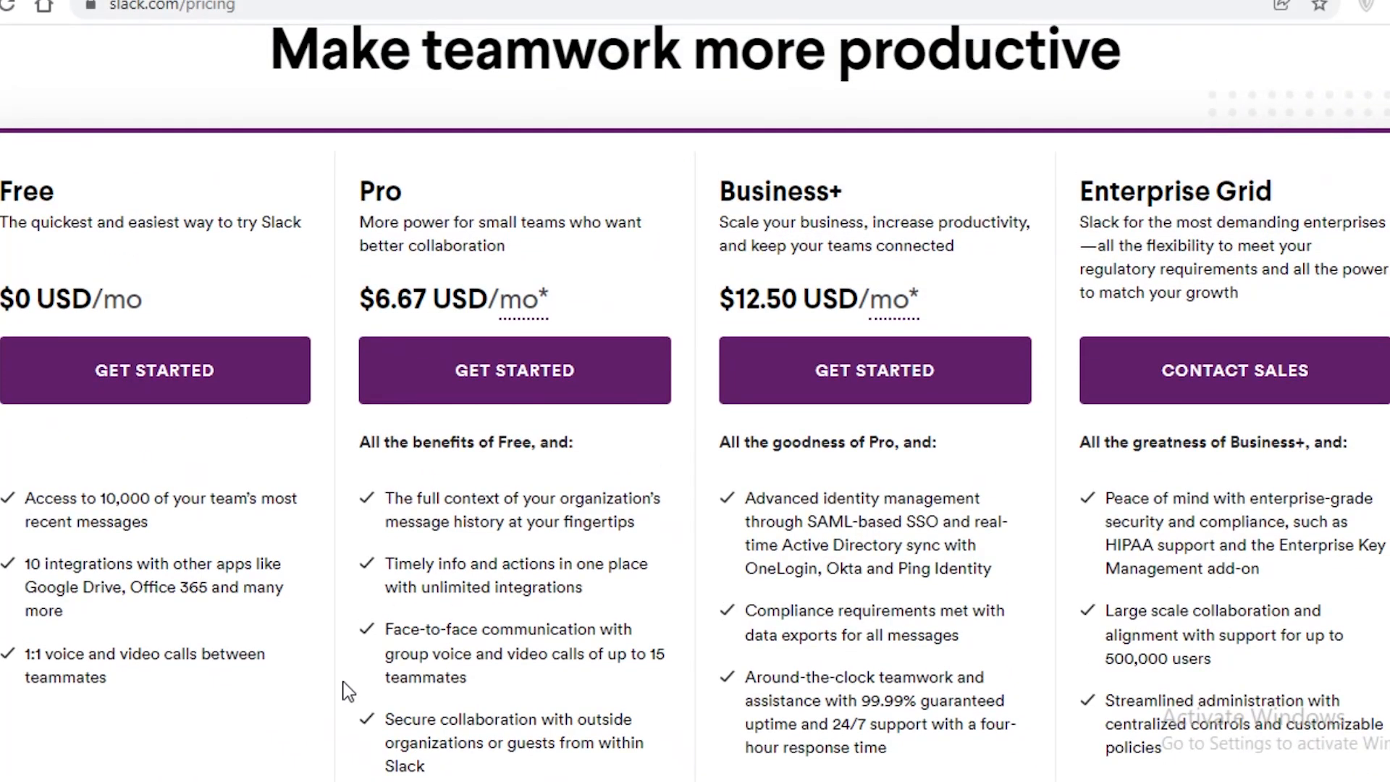
{"action": "scroll", "scroll_direction": "up", "scroll_amount": 3}
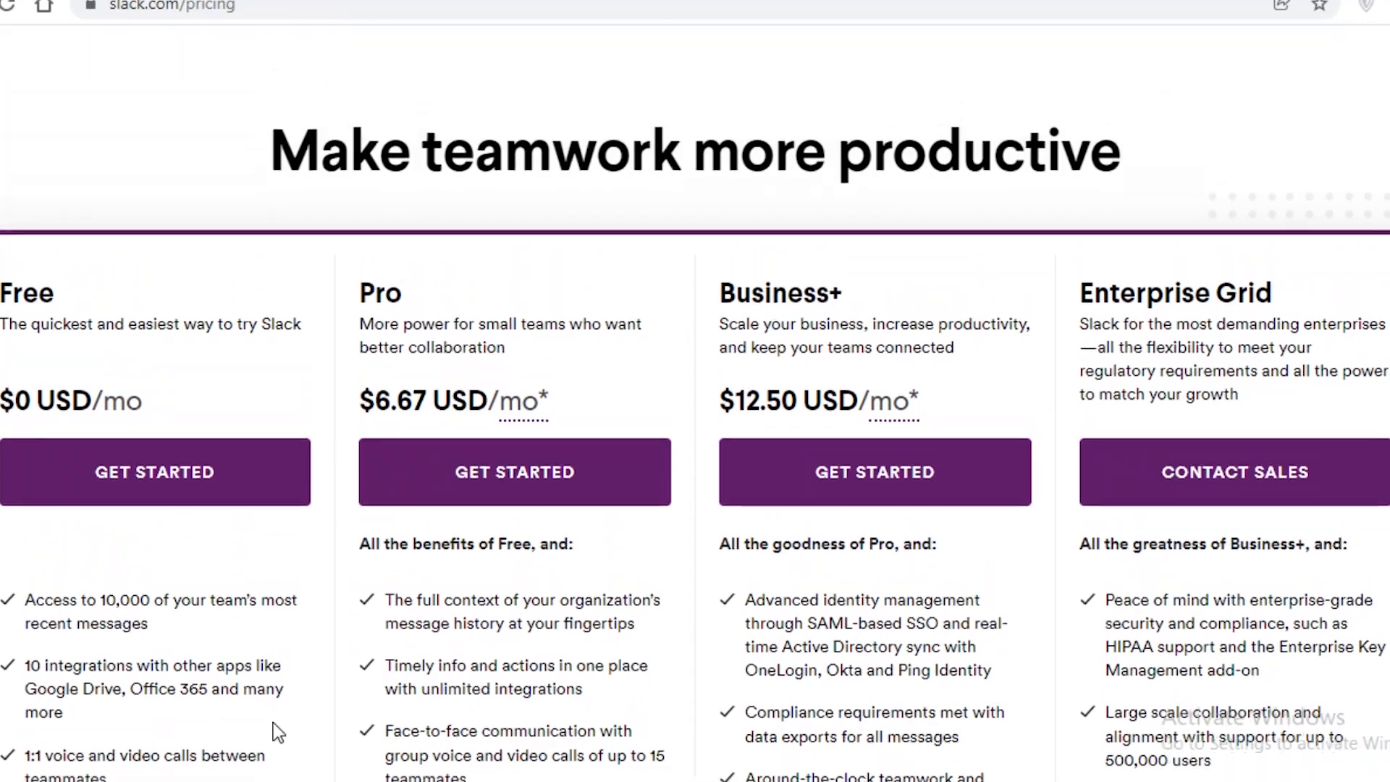
{"action": "scroll", "scroll_direction": "down", "scroll_amount": 3}
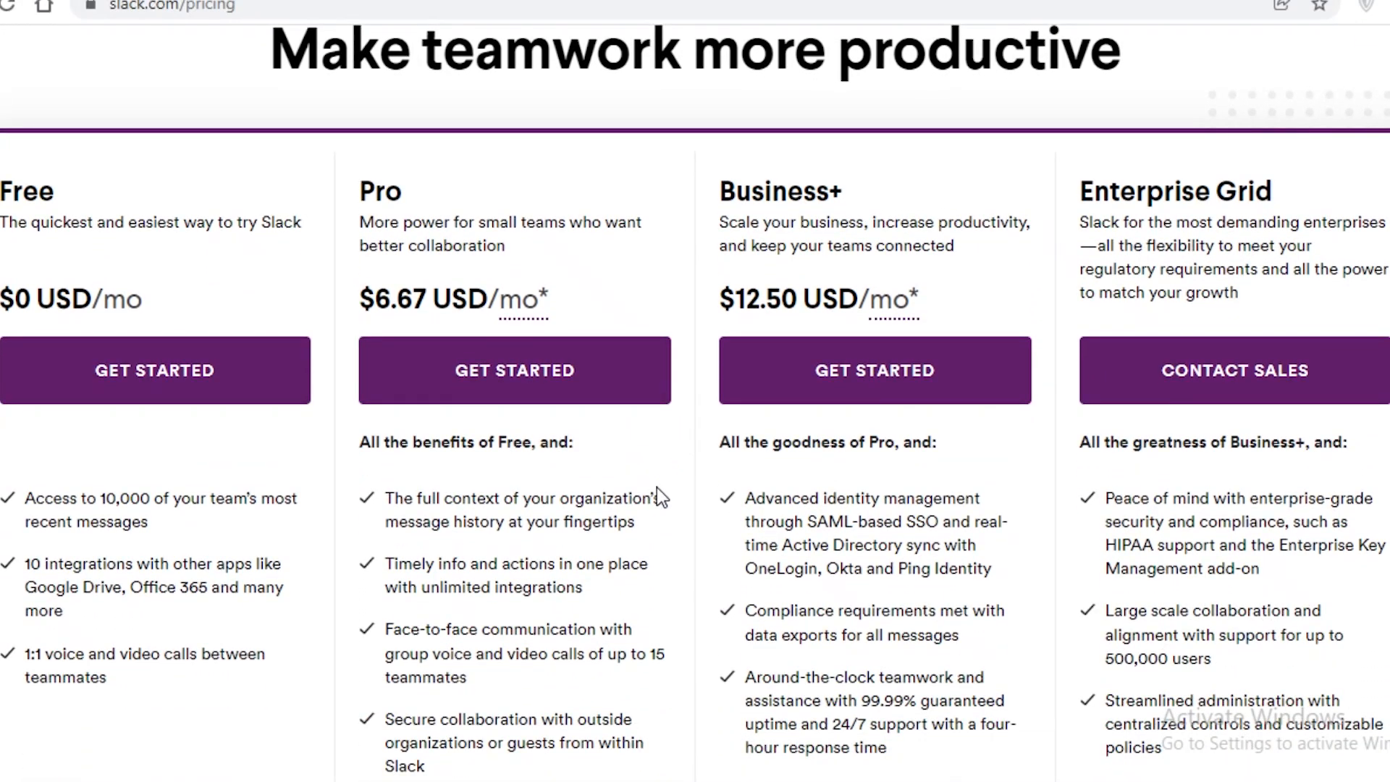
{"action": "scroll", "scroll_direction": "up", "scroll_amount": 3}
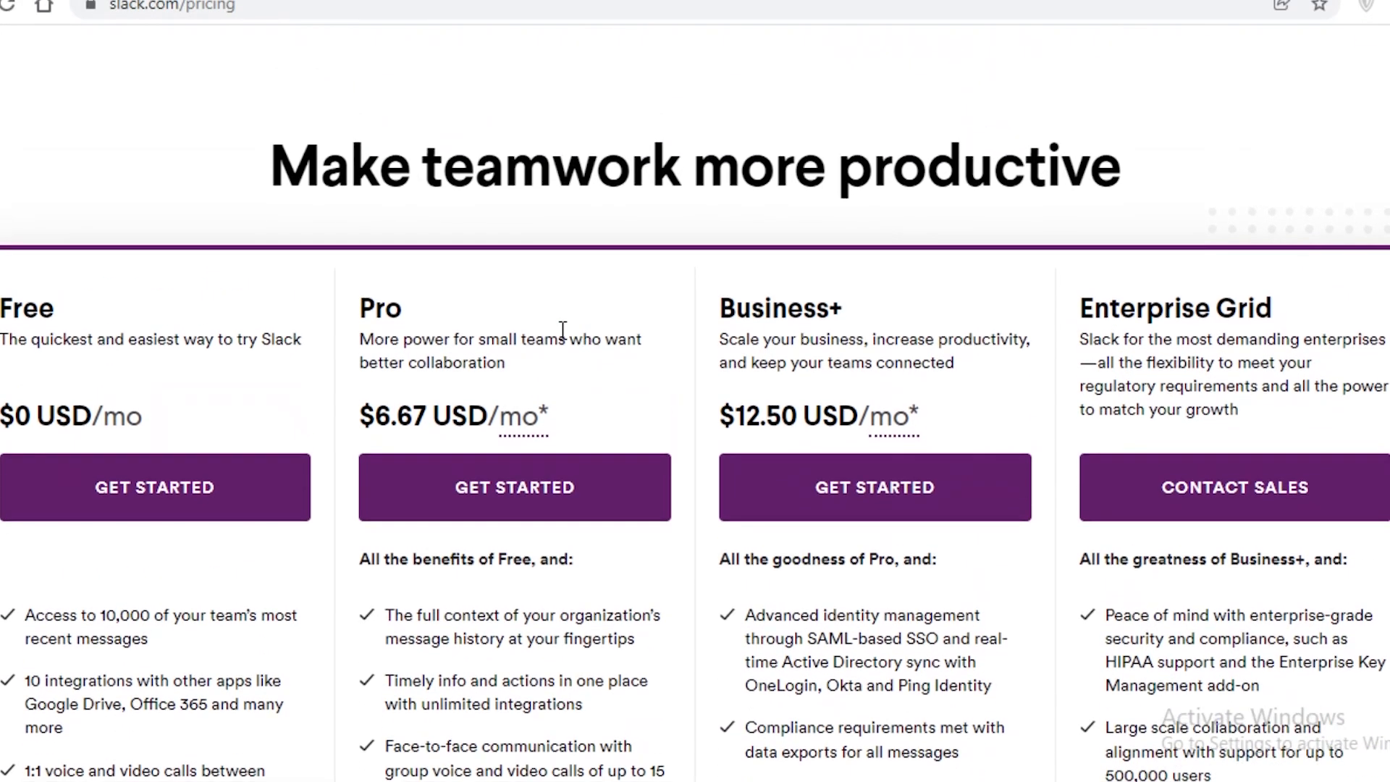
{"action": "scroll", "scroll_direction": "down", "scroll_amount": 3}
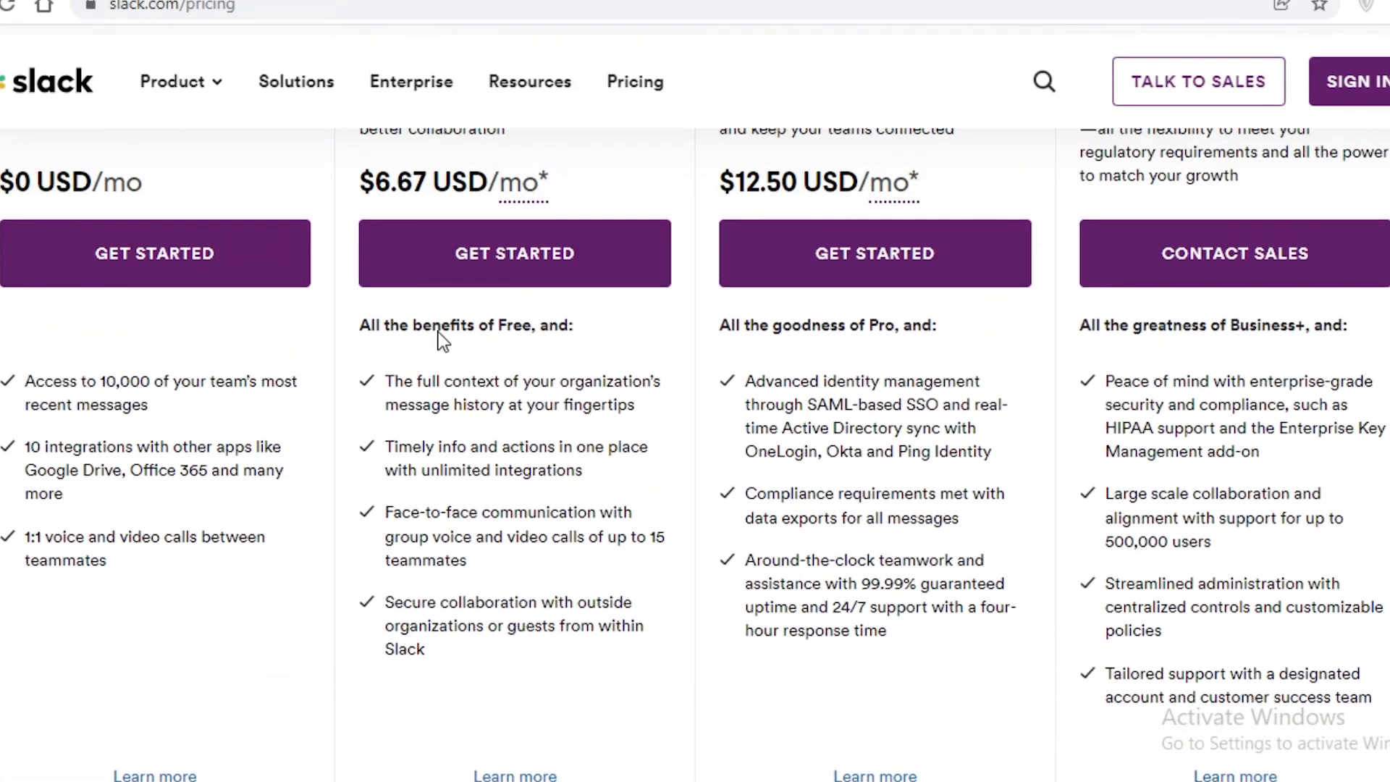
{"action": "scroll", "scroll_direction": "up", "scroll_amount": 3}
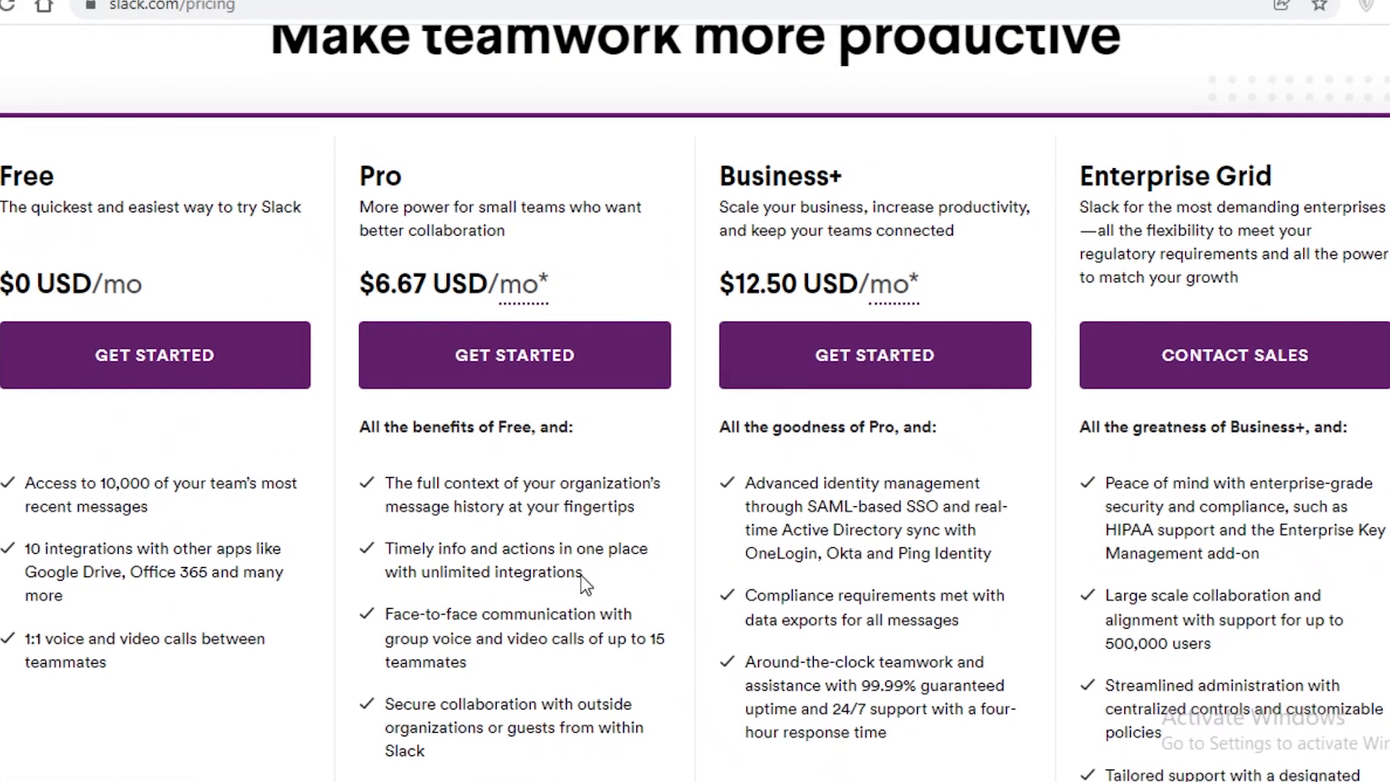
{"action": "scroll", "scroll_direction": "down", "scroll_amount": 3}
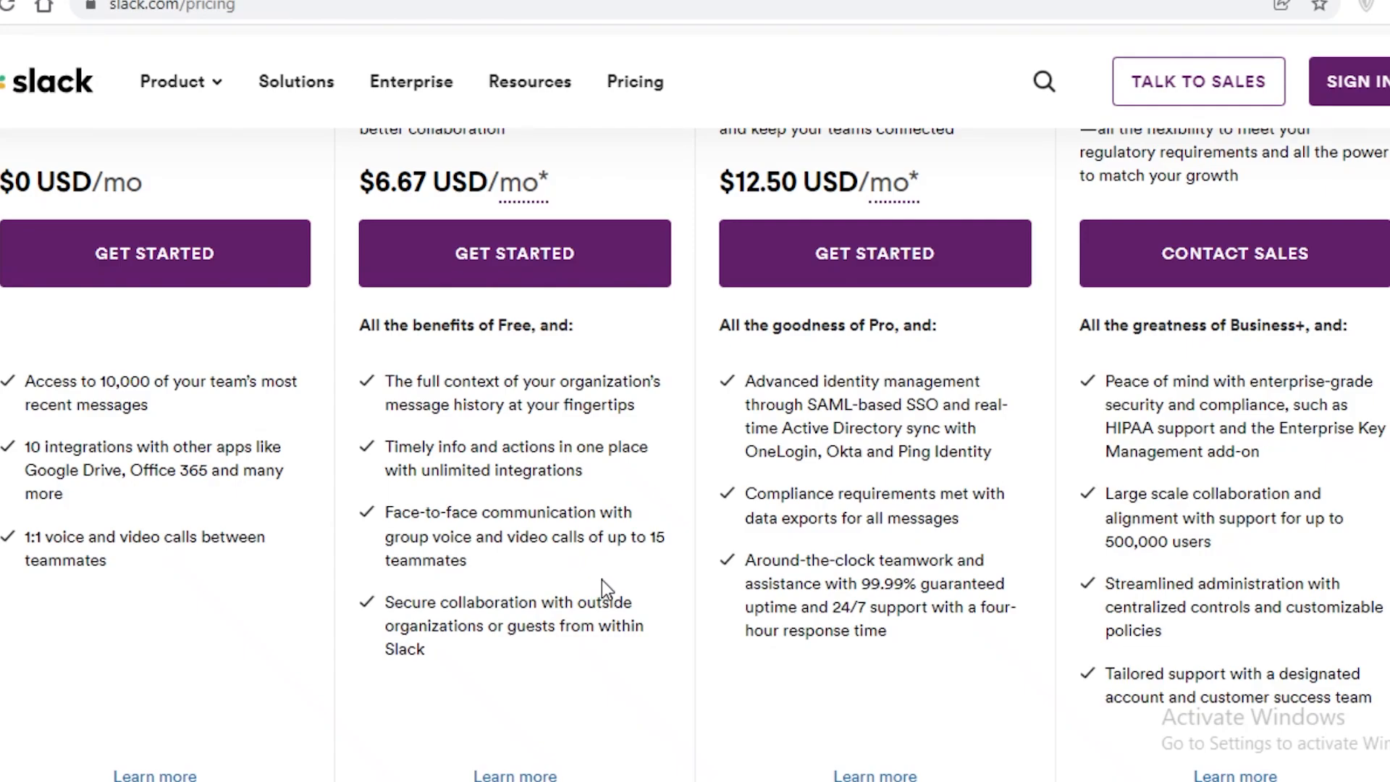
{"action": "mouse_move", "coordinate": [723, 518]}
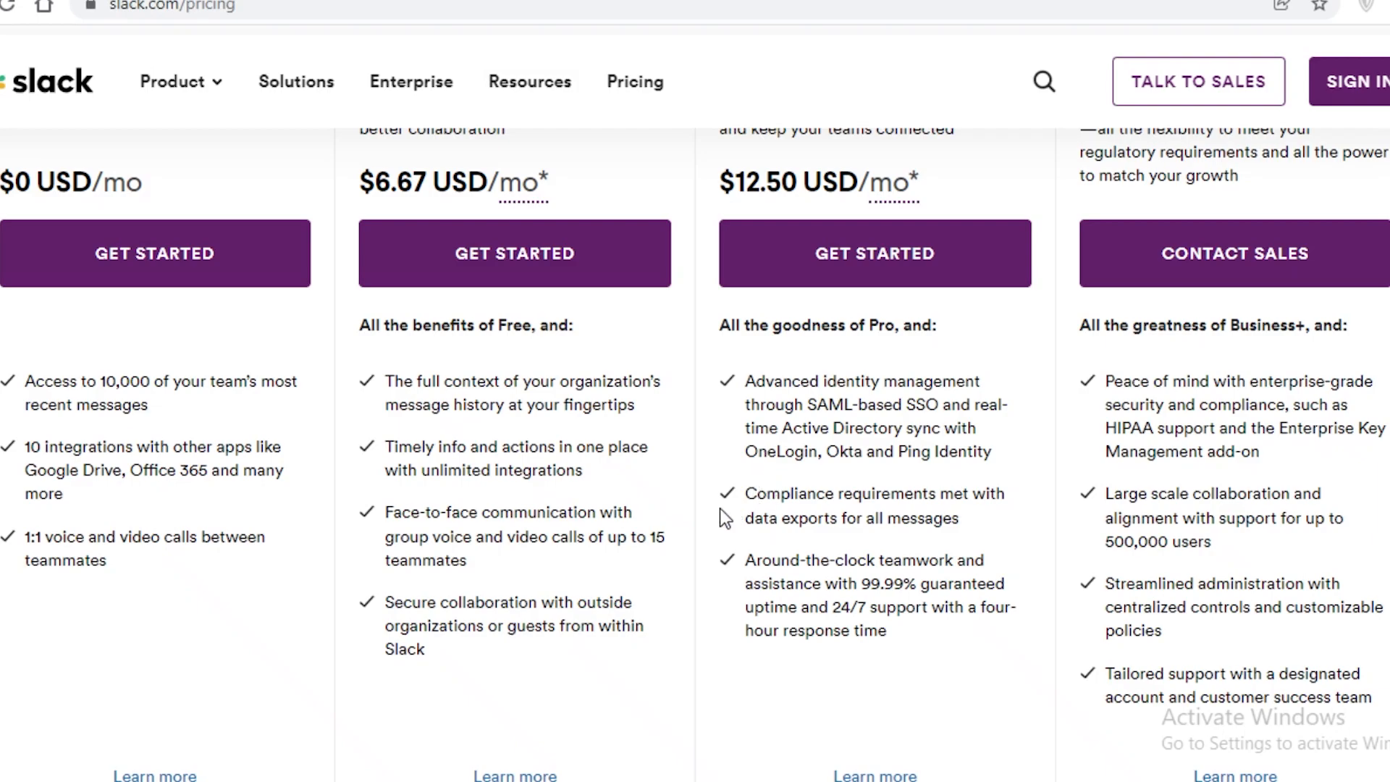
{"action": "mouse_move", "coordinate": [621, 536]}
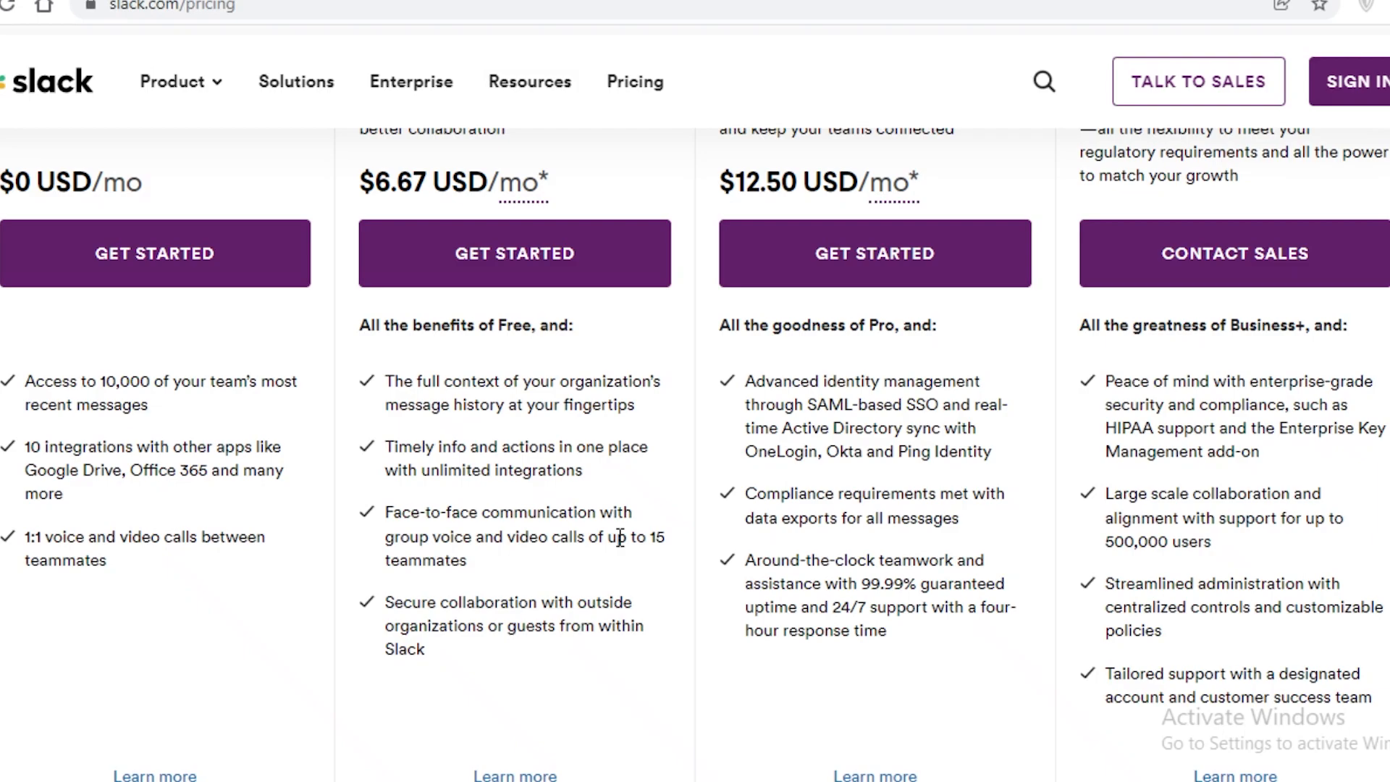
{"action": "scroll", "scroll_direction": "up", "scroll_amount": 3}
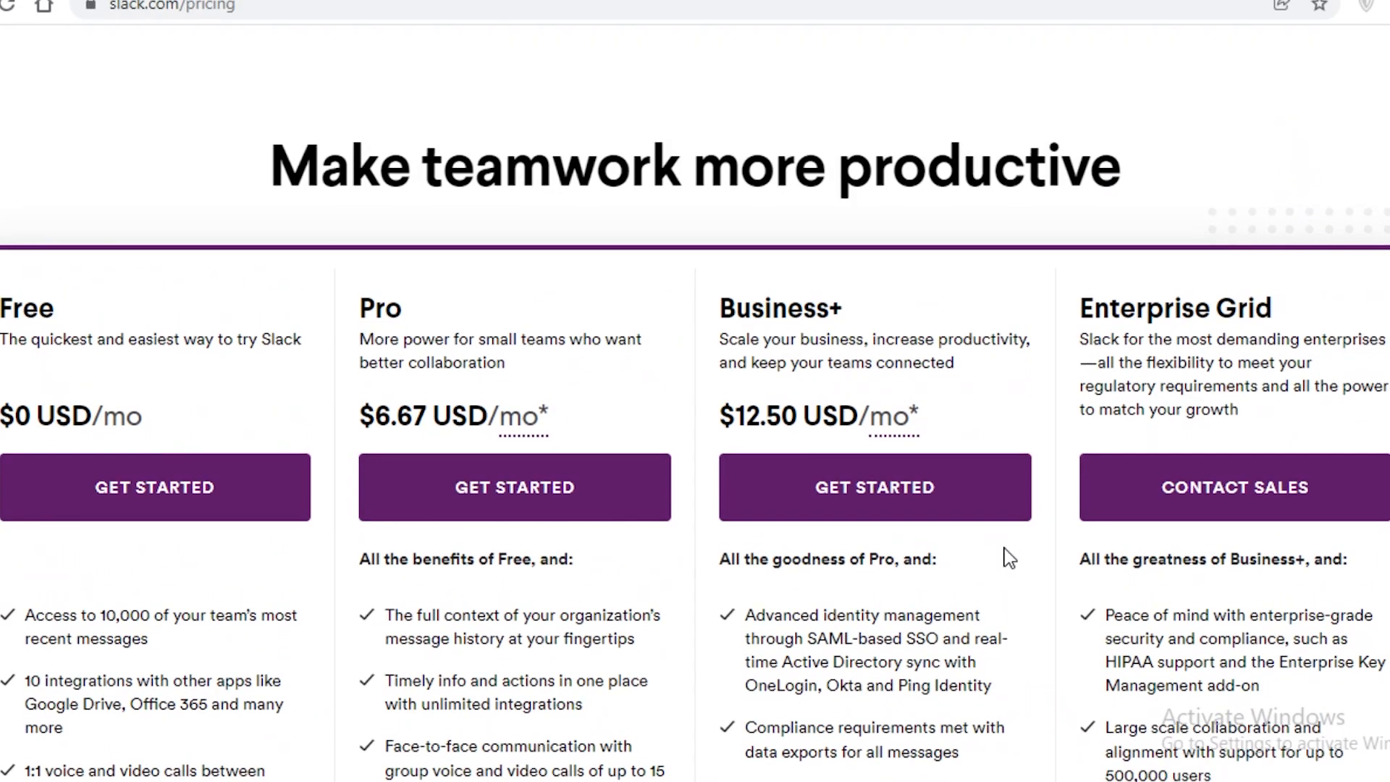
{"action": "scroll", "scroll_direction": "down", "scroll_amount": 3}
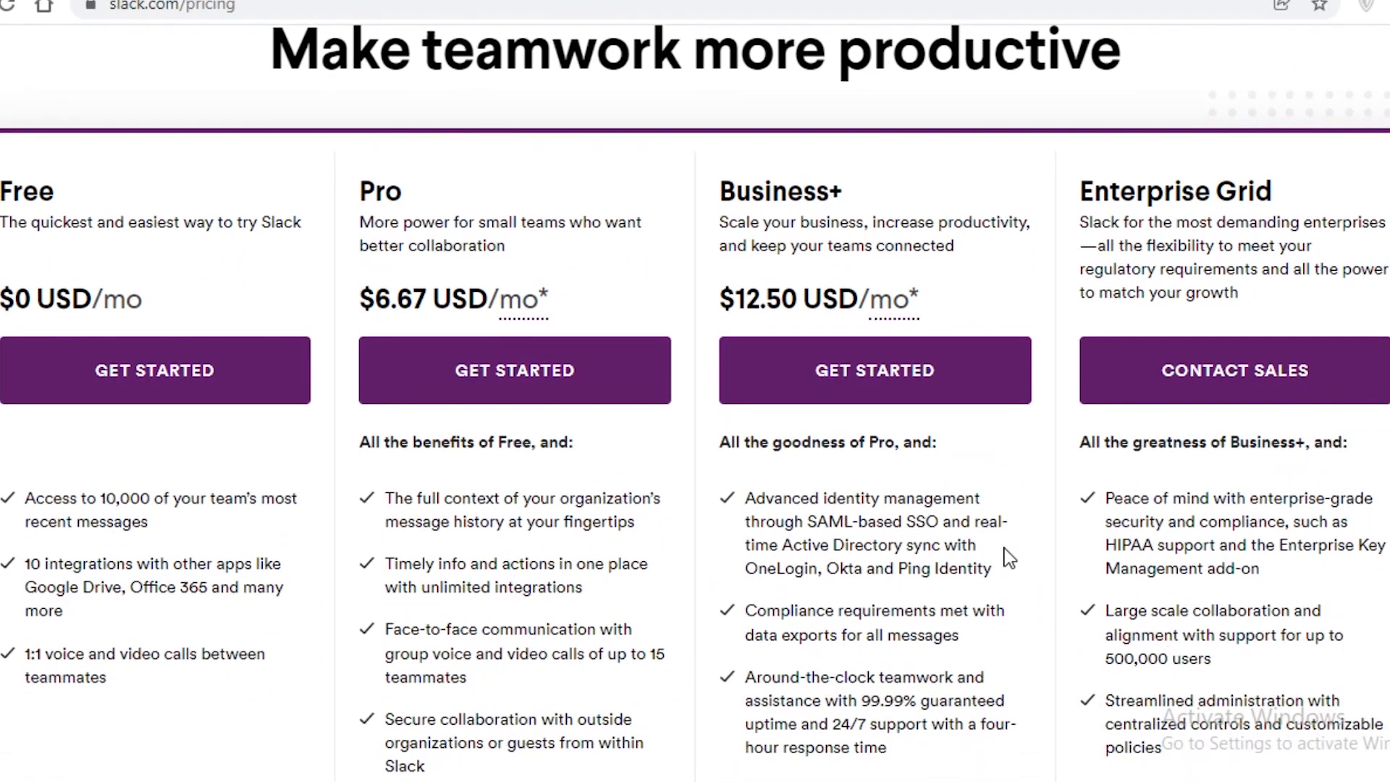
{"action": "scroll", "scroll_direction": "down", "scroll_amount": 3}
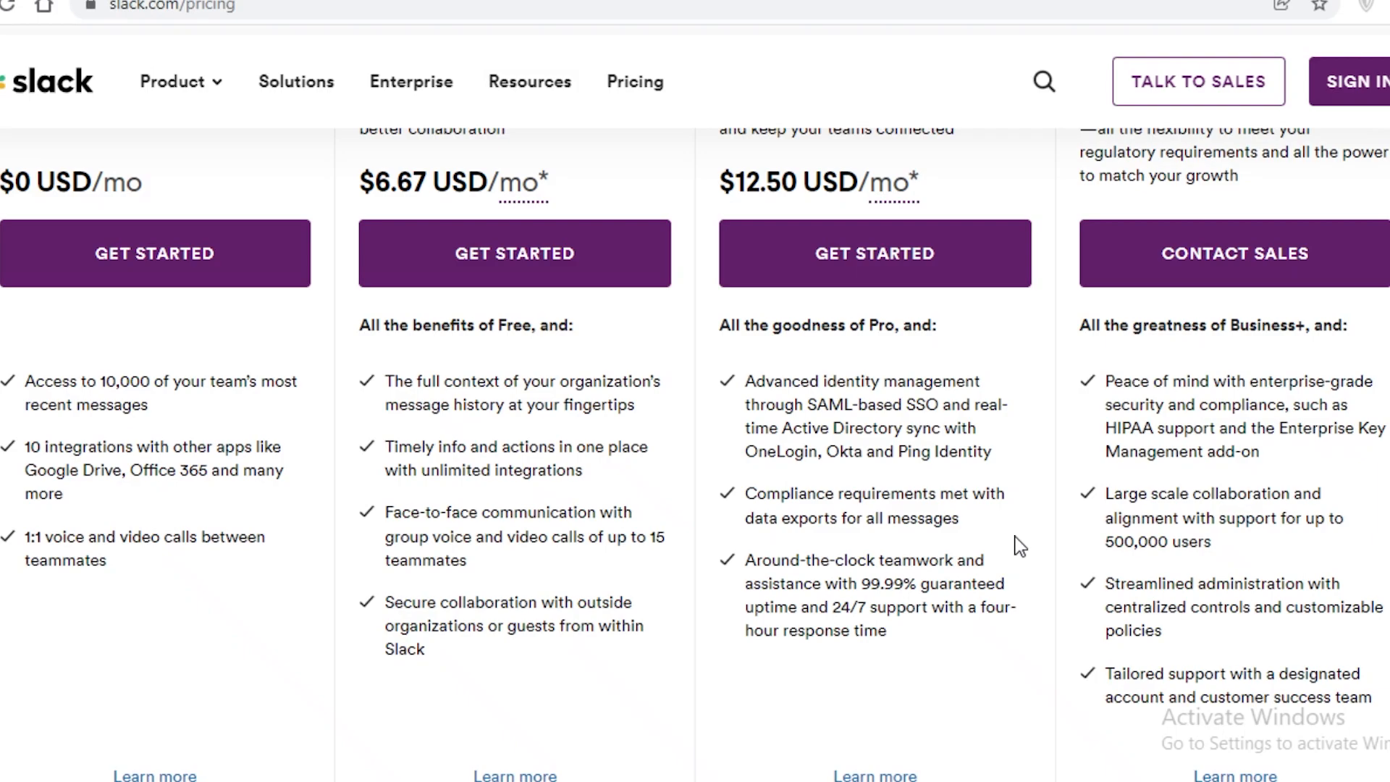
{"action": "scroll", "scroll_direction": "up", "scroll_amount": 3}
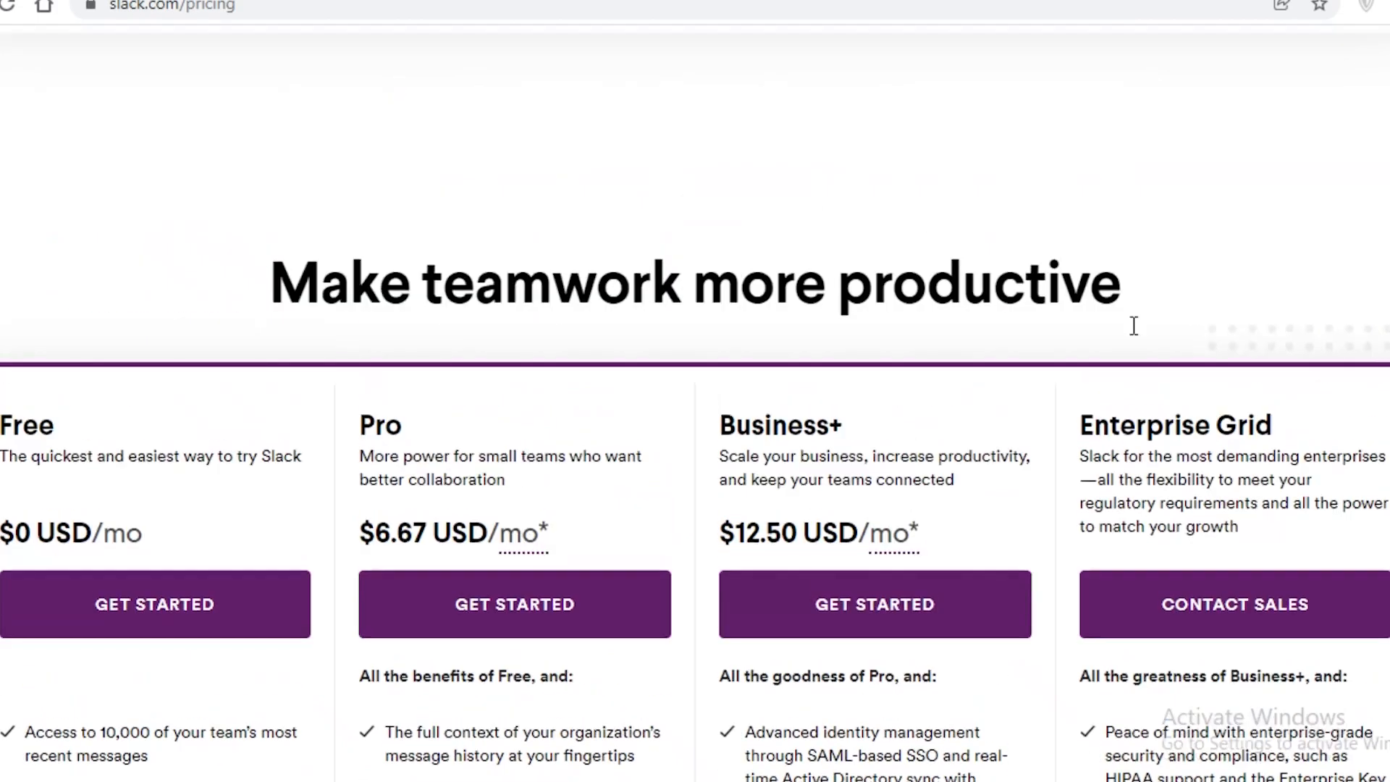
{"action": "scroll", "scroll_direction": "down", "scroll_amount": 3}
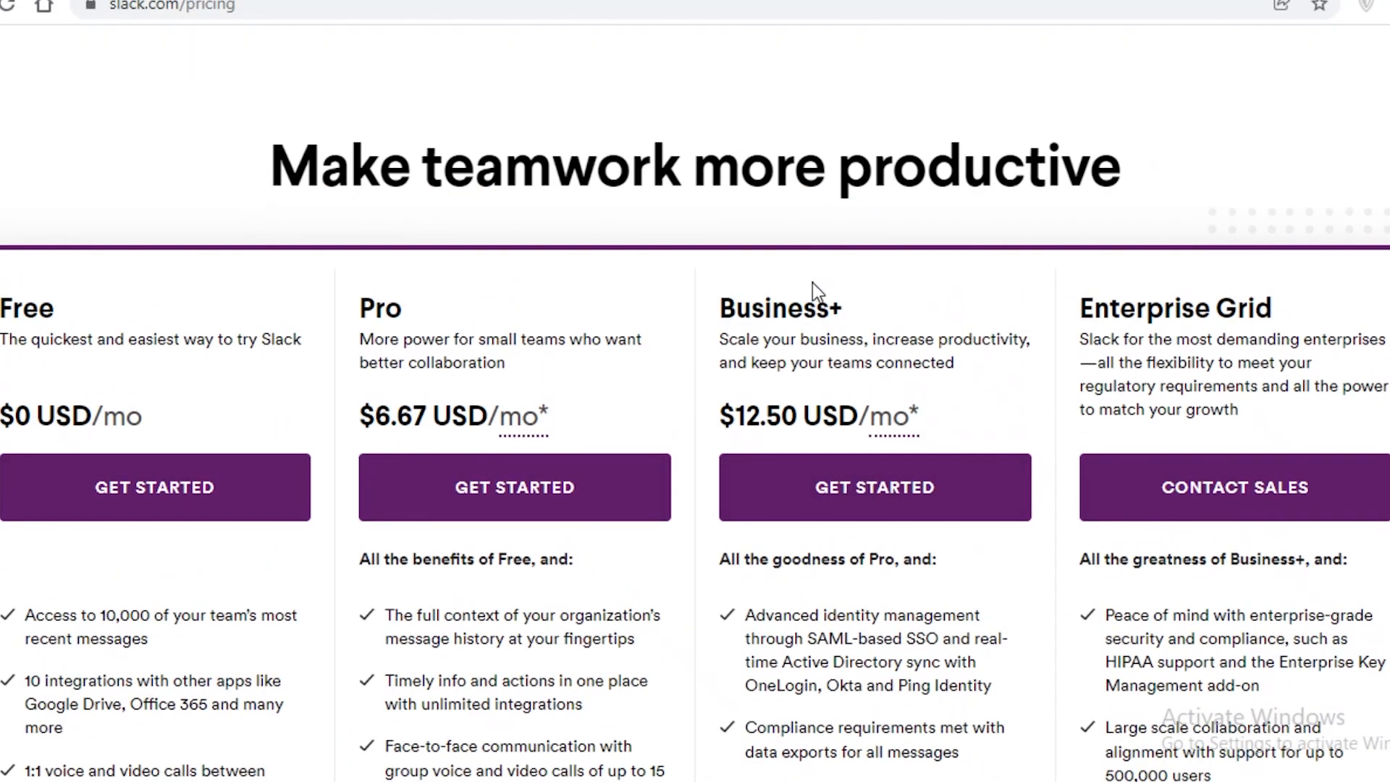
{"action": "scroll", "scroll_direction": "down", "scroll_amount": 3}
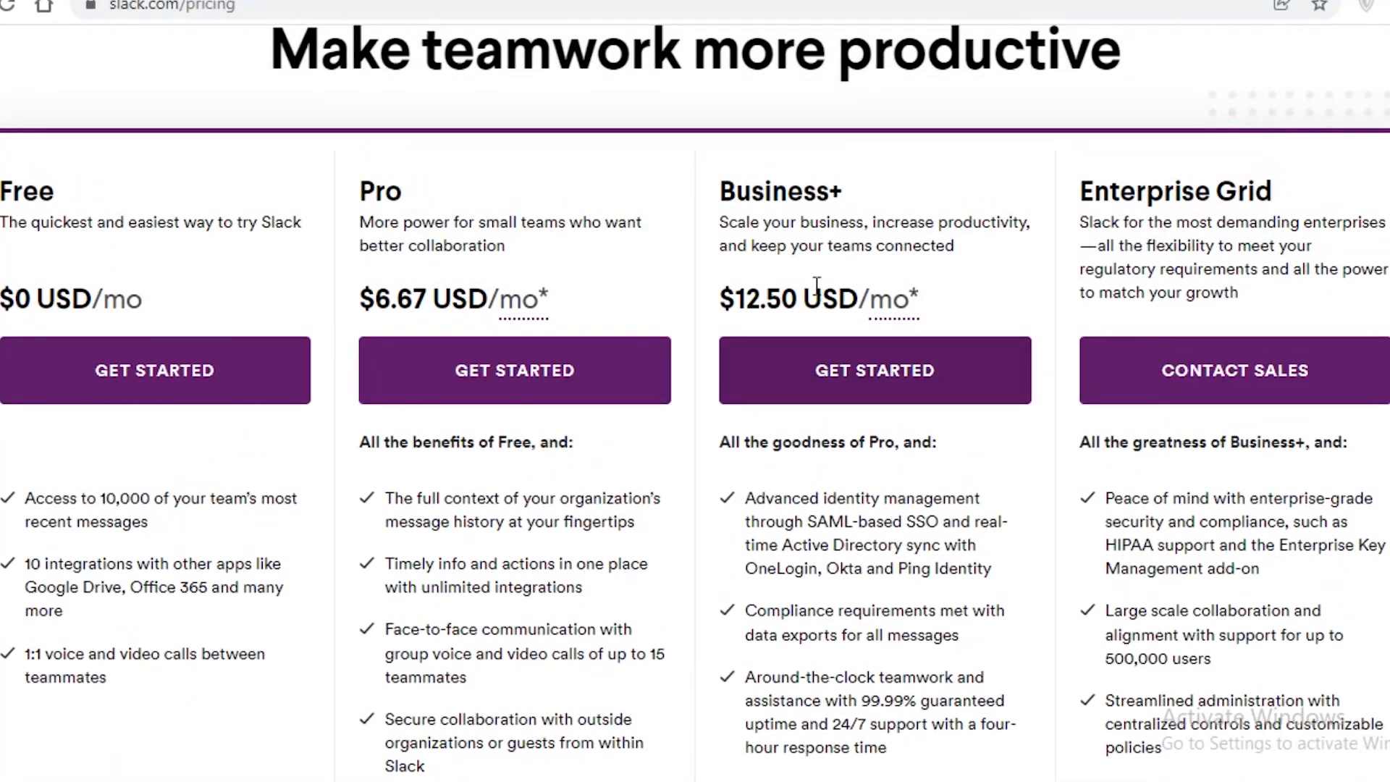
{"action": "scroll", "scroll_direction": "up", "scroll_amount": 3}
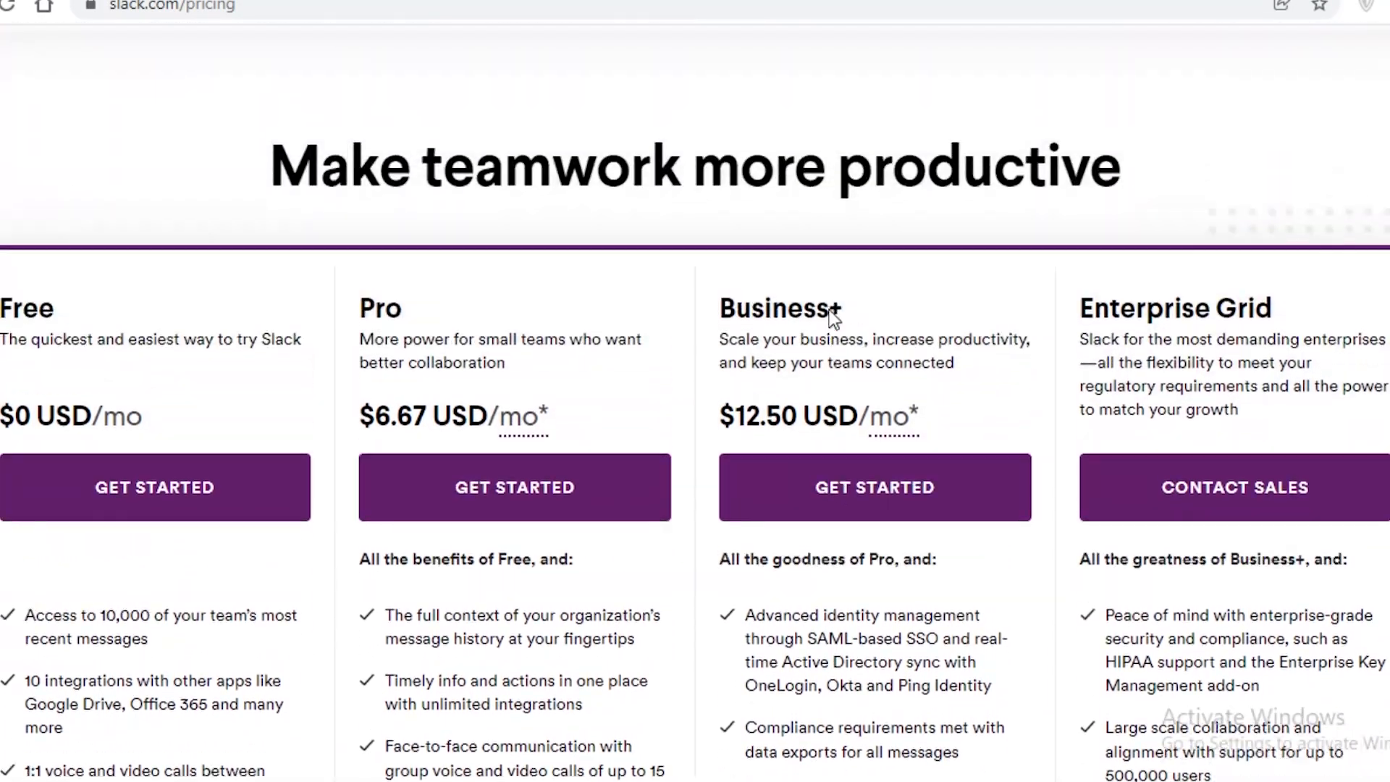
{"action": "scroll", "scroll_direction": "down", "scroll_amount": 3}
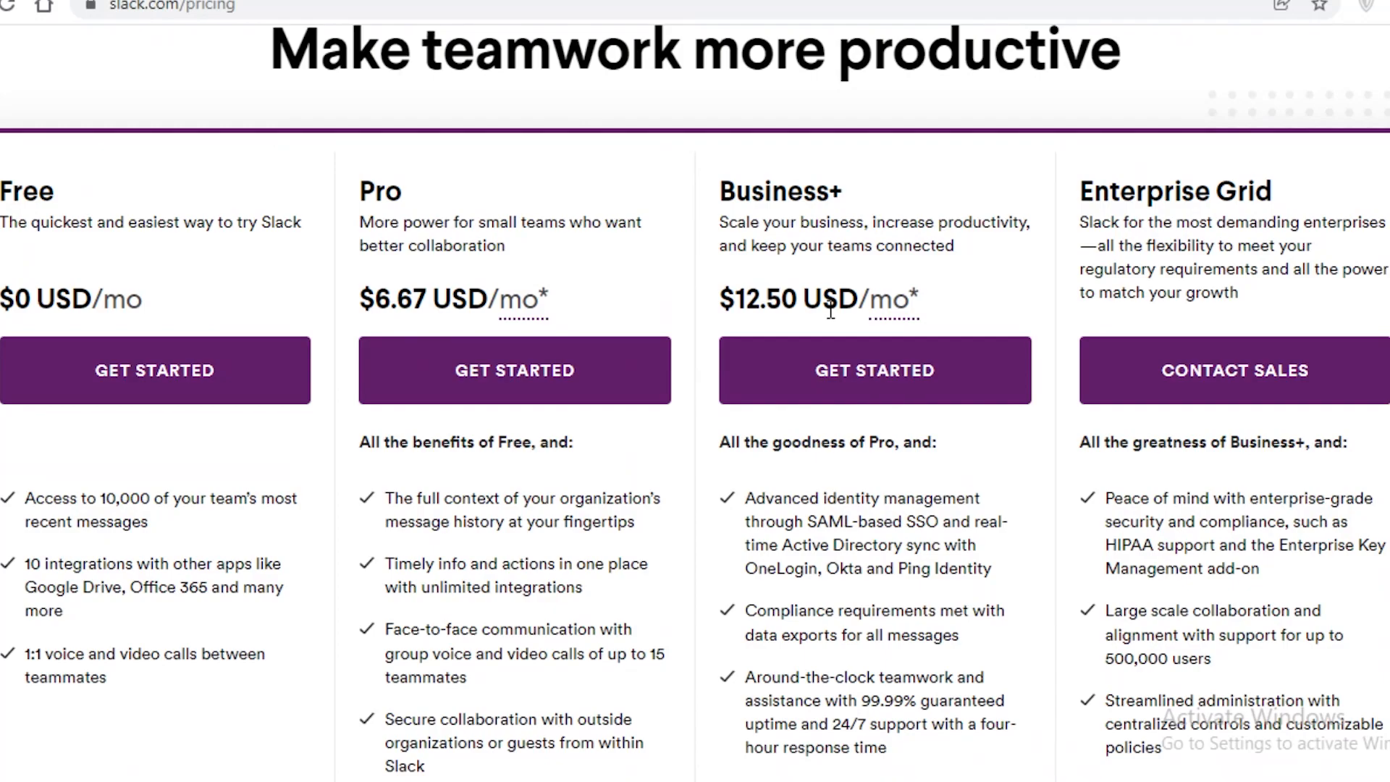
{"action": "mouse_move", "coordinate": [1317, 197]}
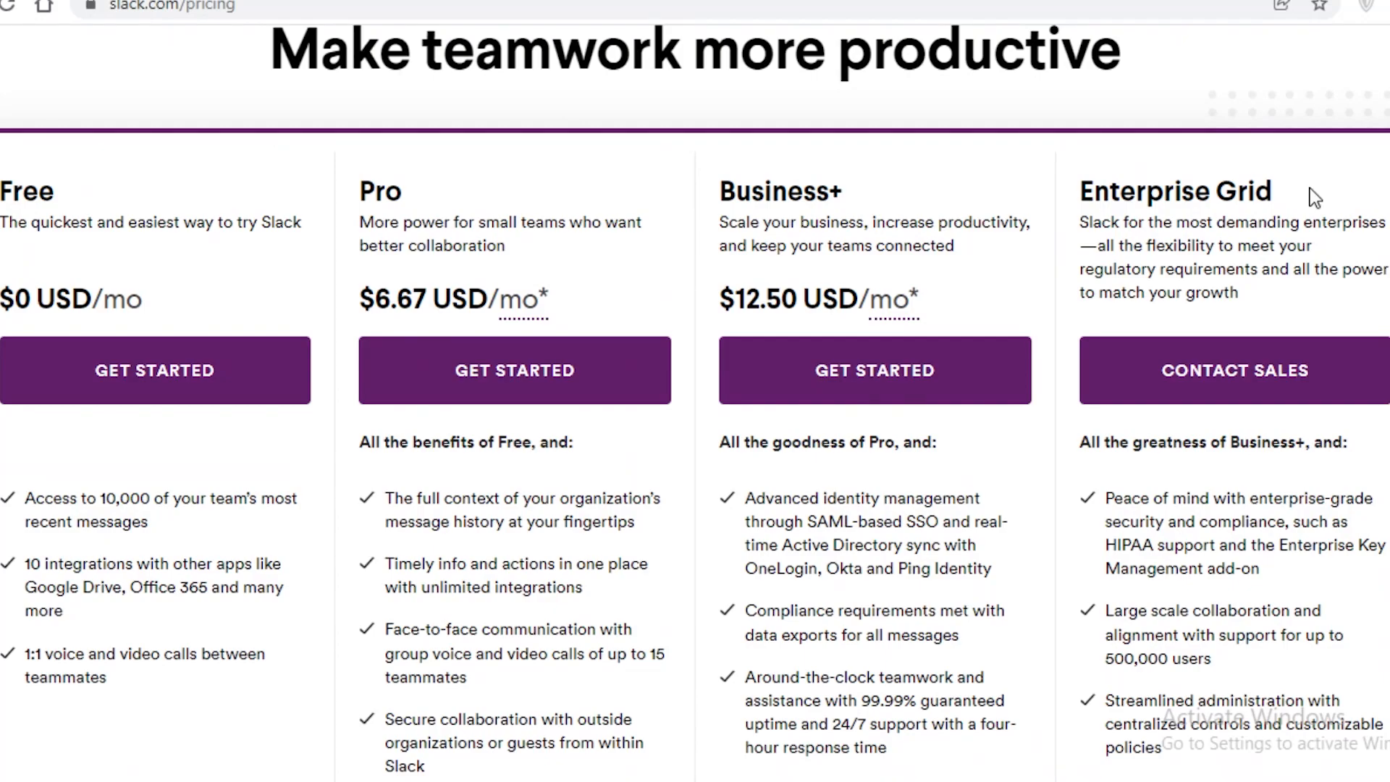
{"action": "scroll", "scroll_direction": "down", "scroll_amount": 3}
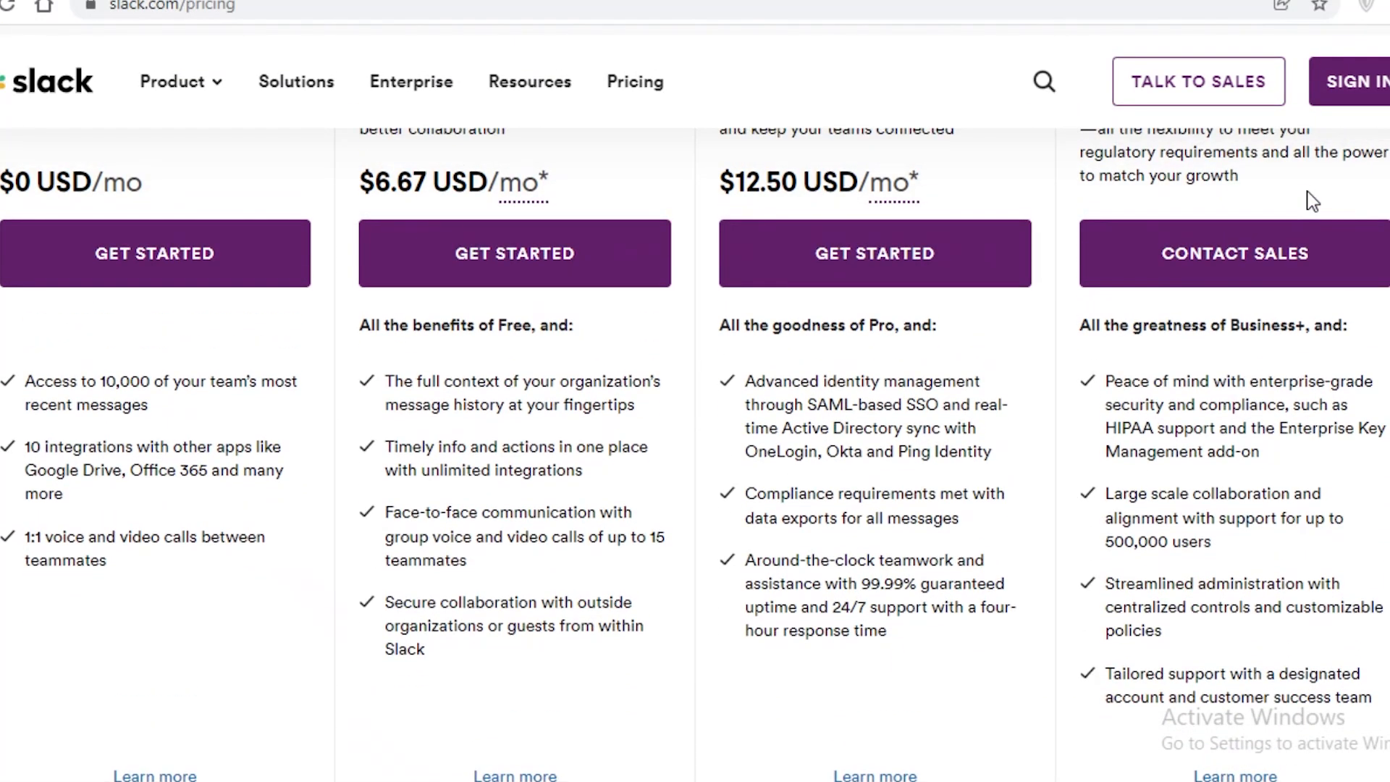
{"action": "scroll", "scroll_direction": "up", "scroll_amount": 3}
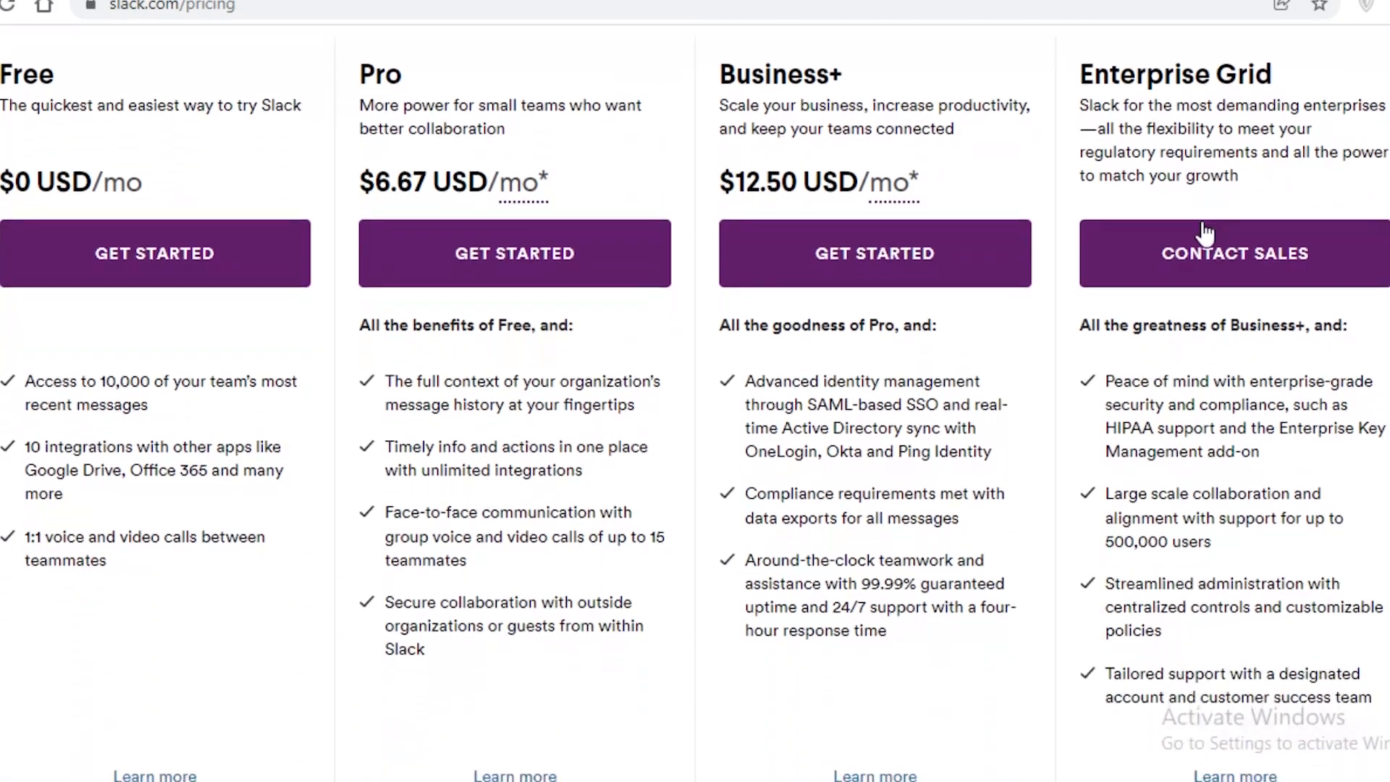
{"action": "scroll", "scroll_direction": "down", "scroll_amount": 3}
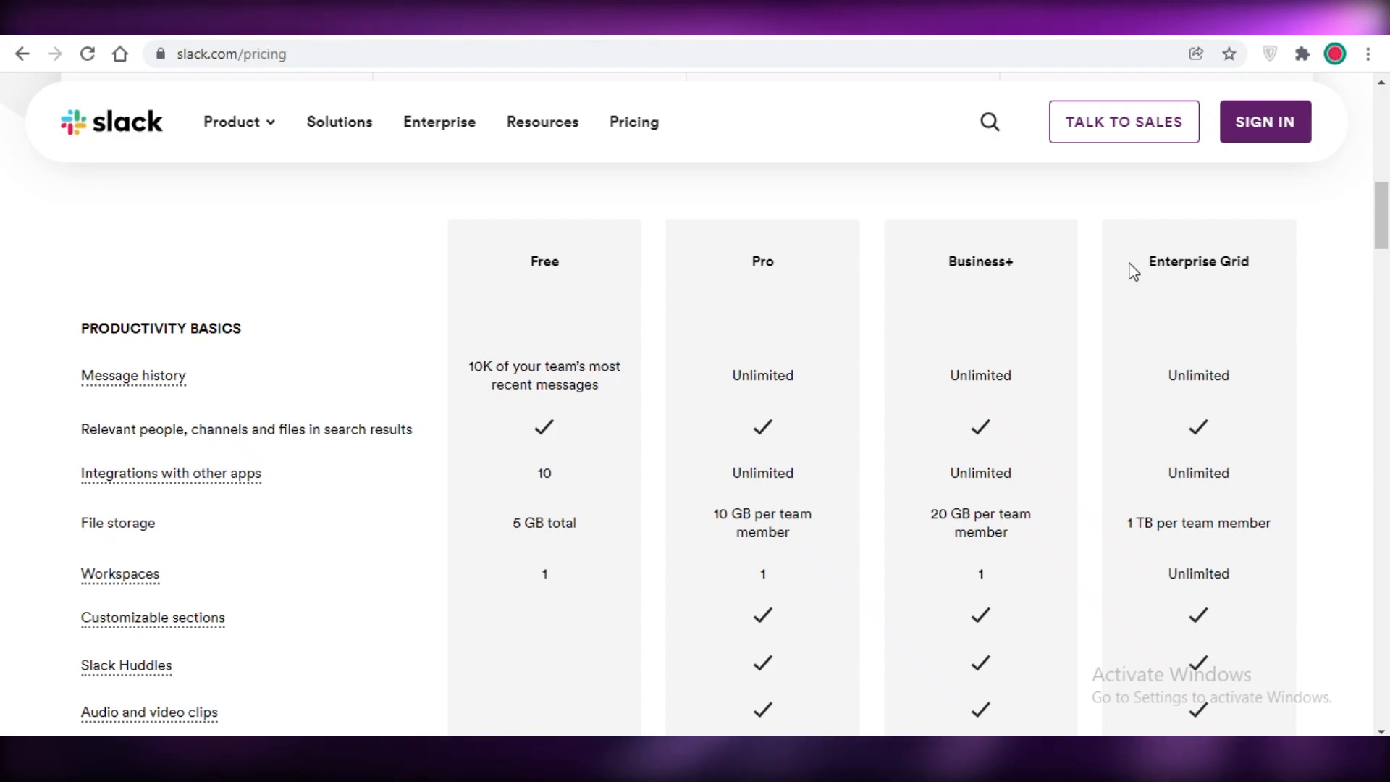
Scroll the pricing page down to the Free, Pro, Business+ and Enterprise Grid comparison table
{"action": "scroll", "scroll_direction": "down", "scroll_amount": 3}
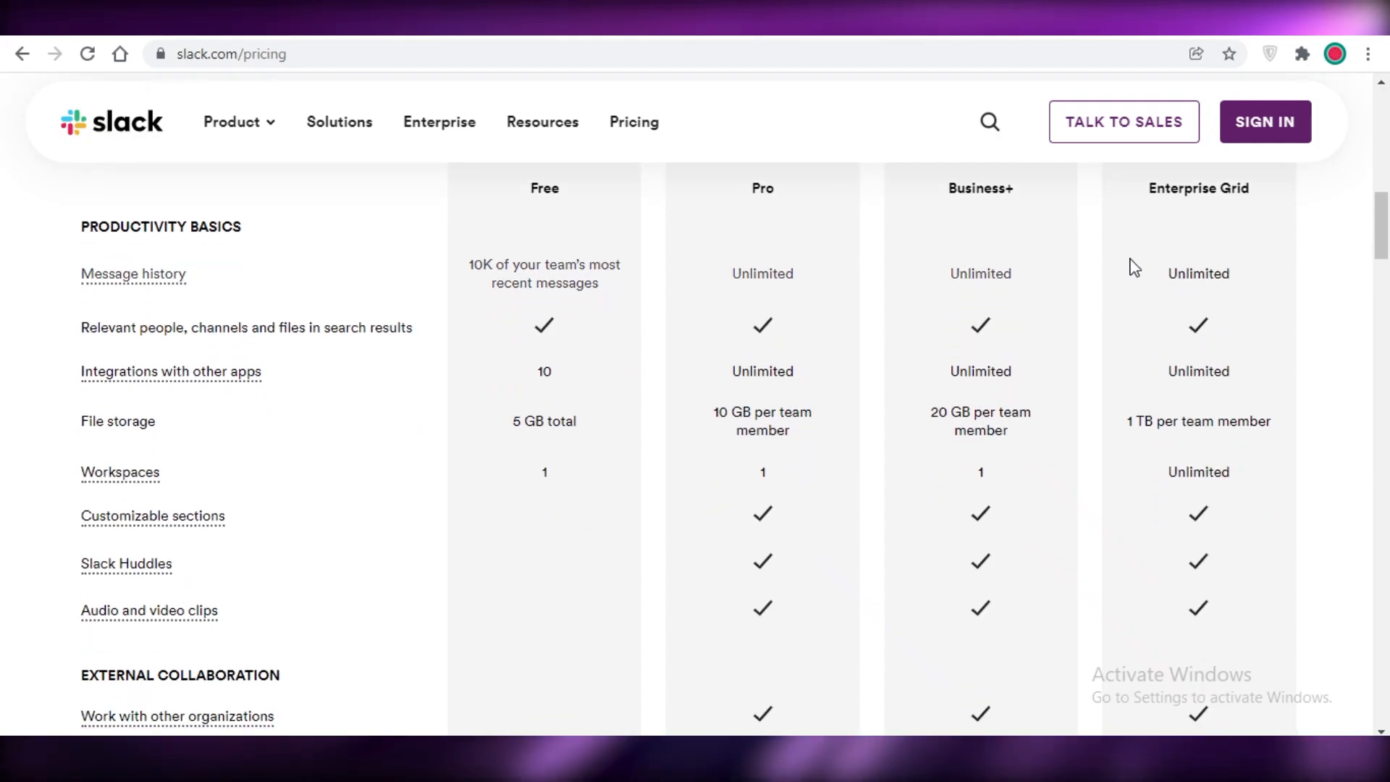
{"action": "mouse_move", "coordinate": [392, 291]}
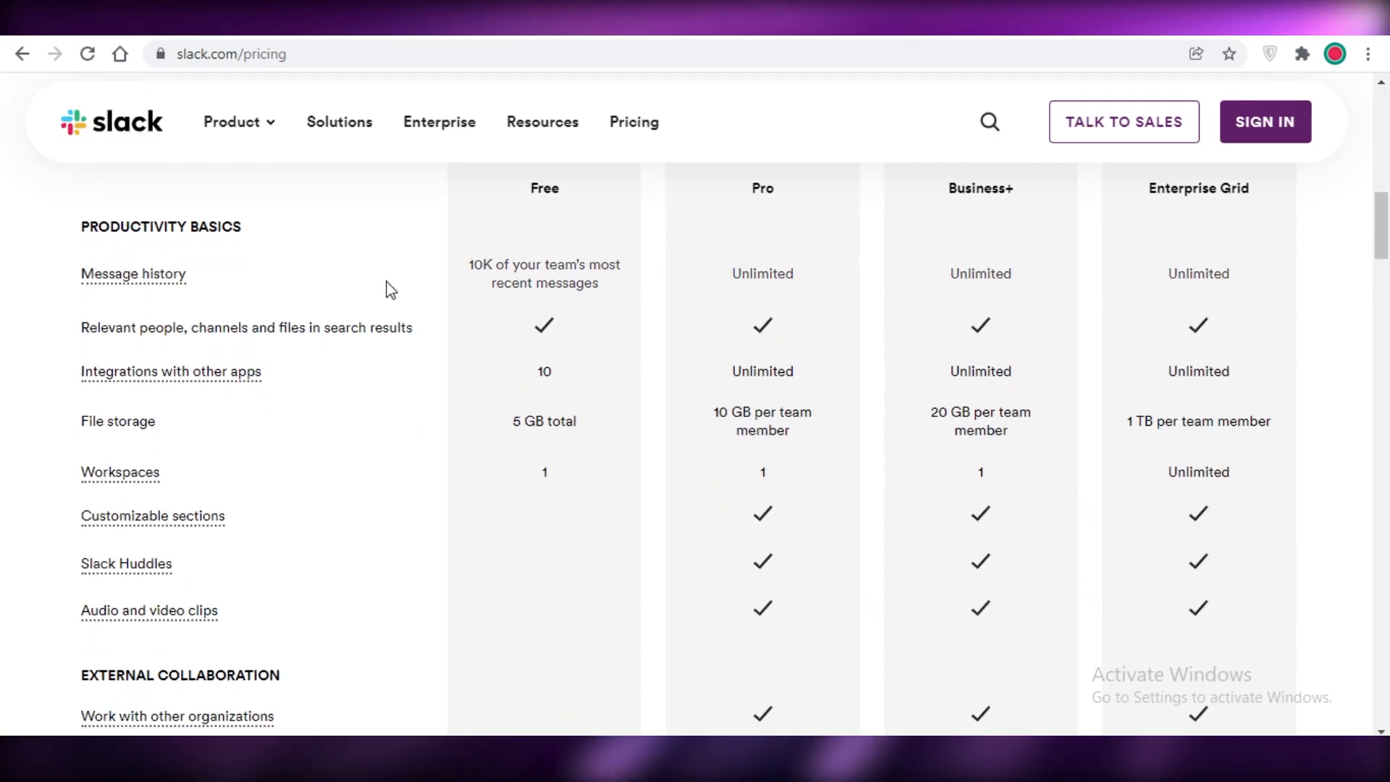
{"action": "mouse_move", "coordinate": [1230, 310]}
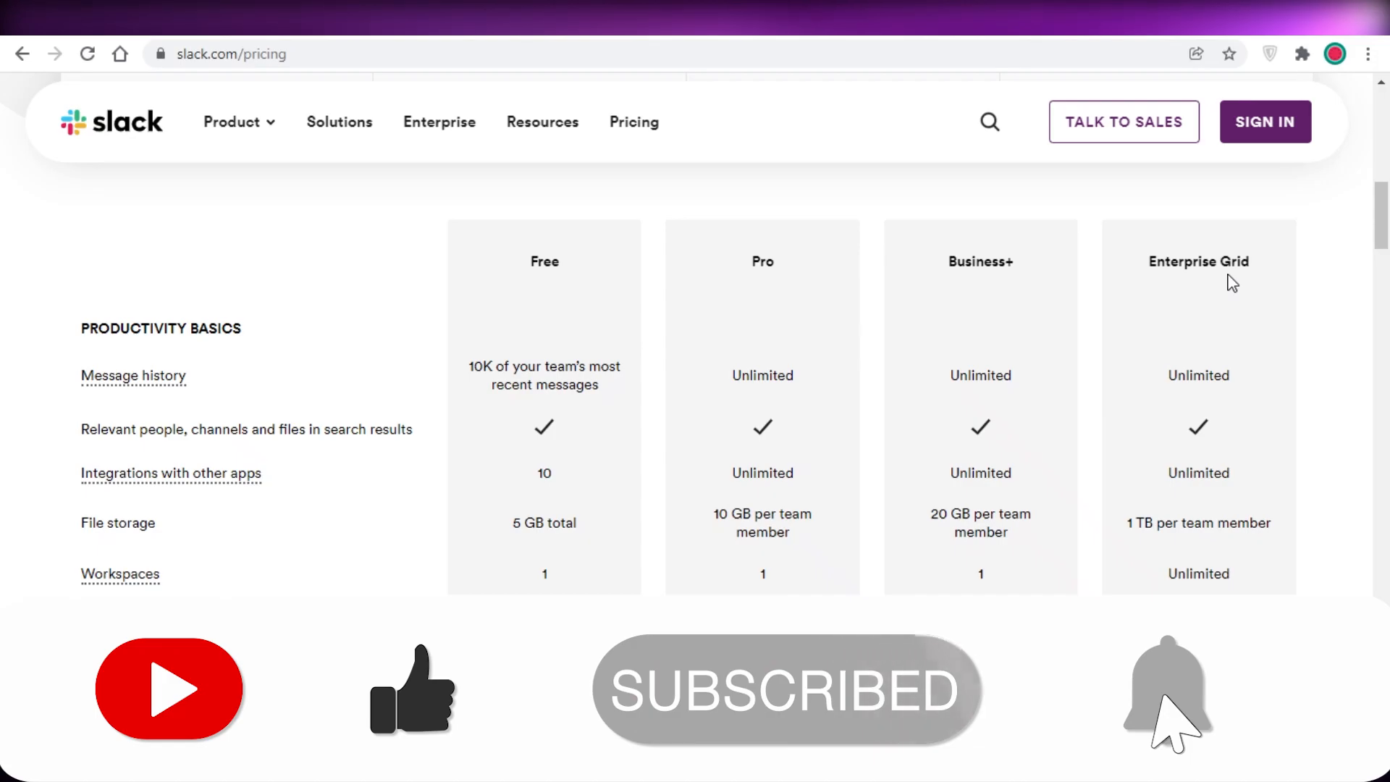
{"action": "scroll", "scroll_direction": "down", "scroll_amount": 3}
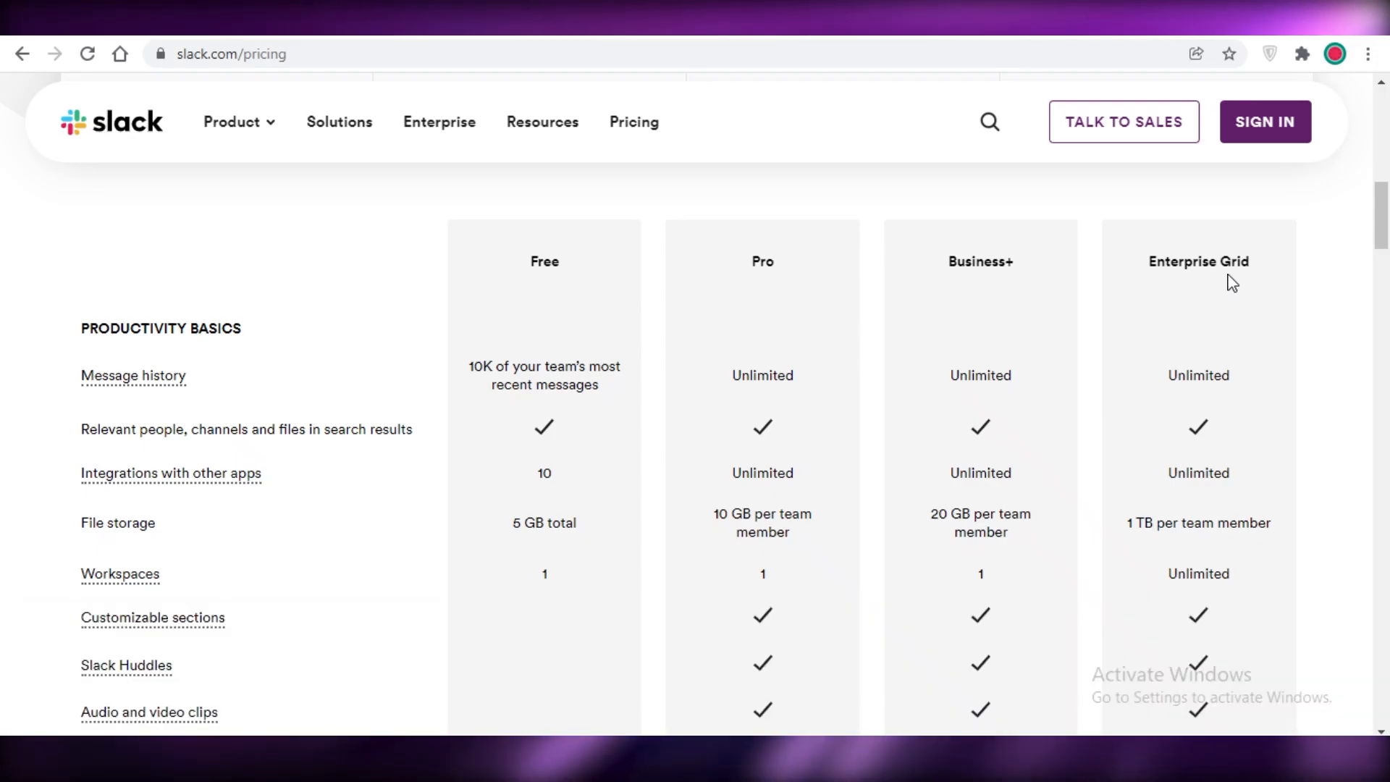